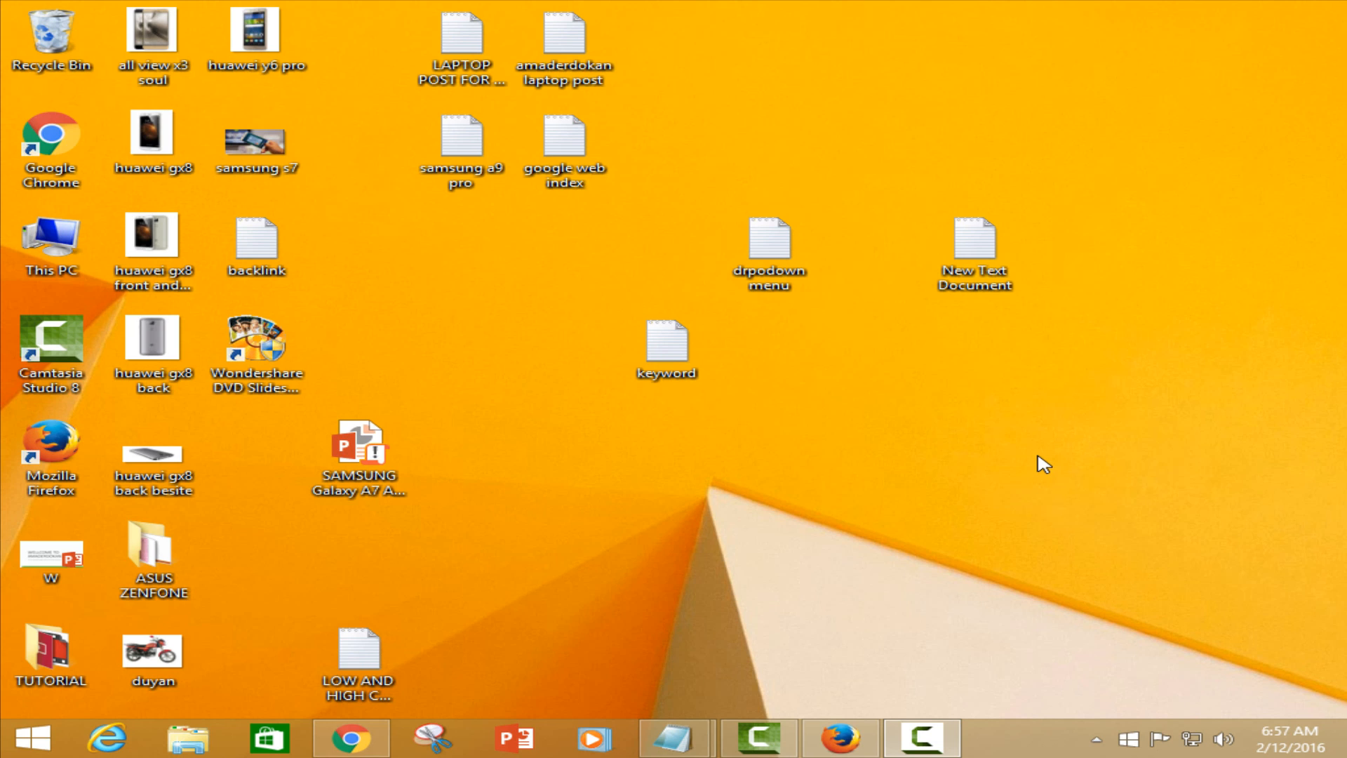
mouse_move(1040, 626)
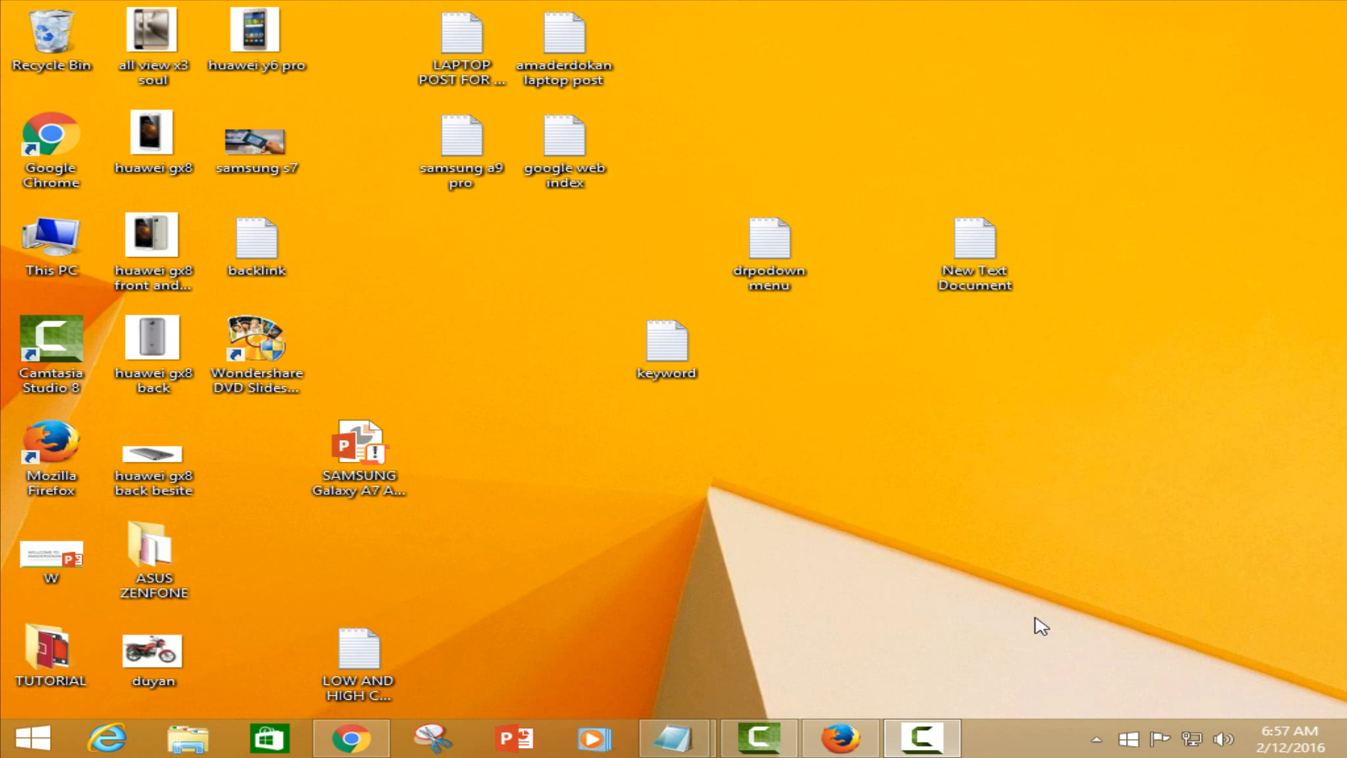
- Open the keyword notes file and select its text
click(666, 348)
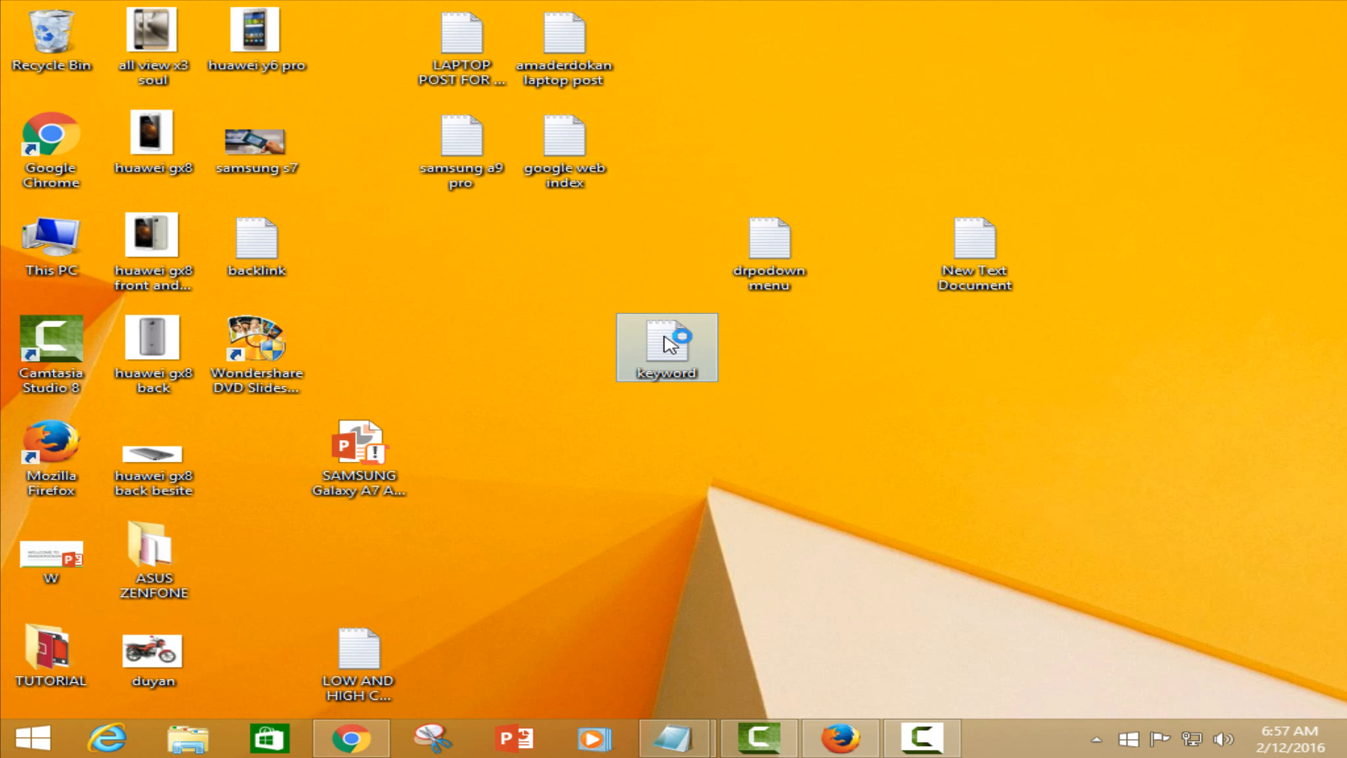
double_click(665, 347)
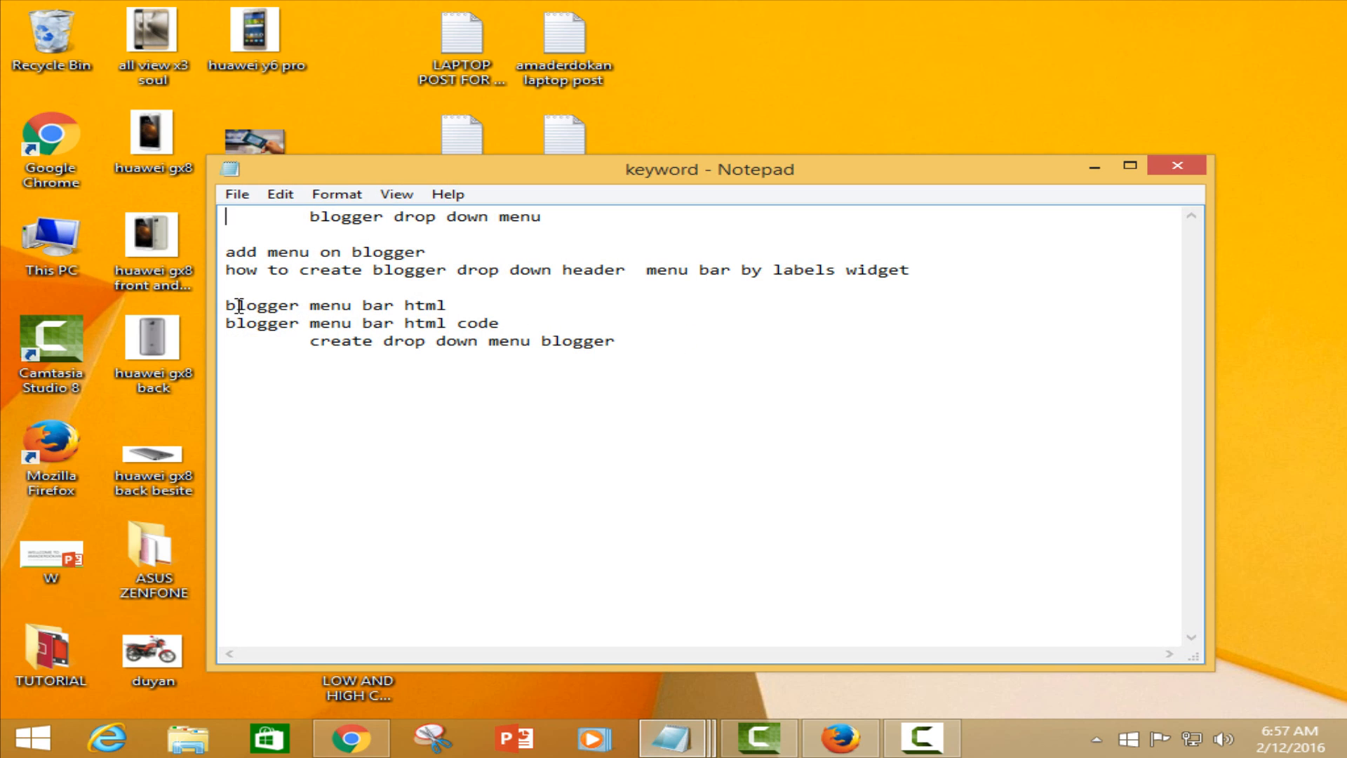
drag(231, 304, 614, 341)
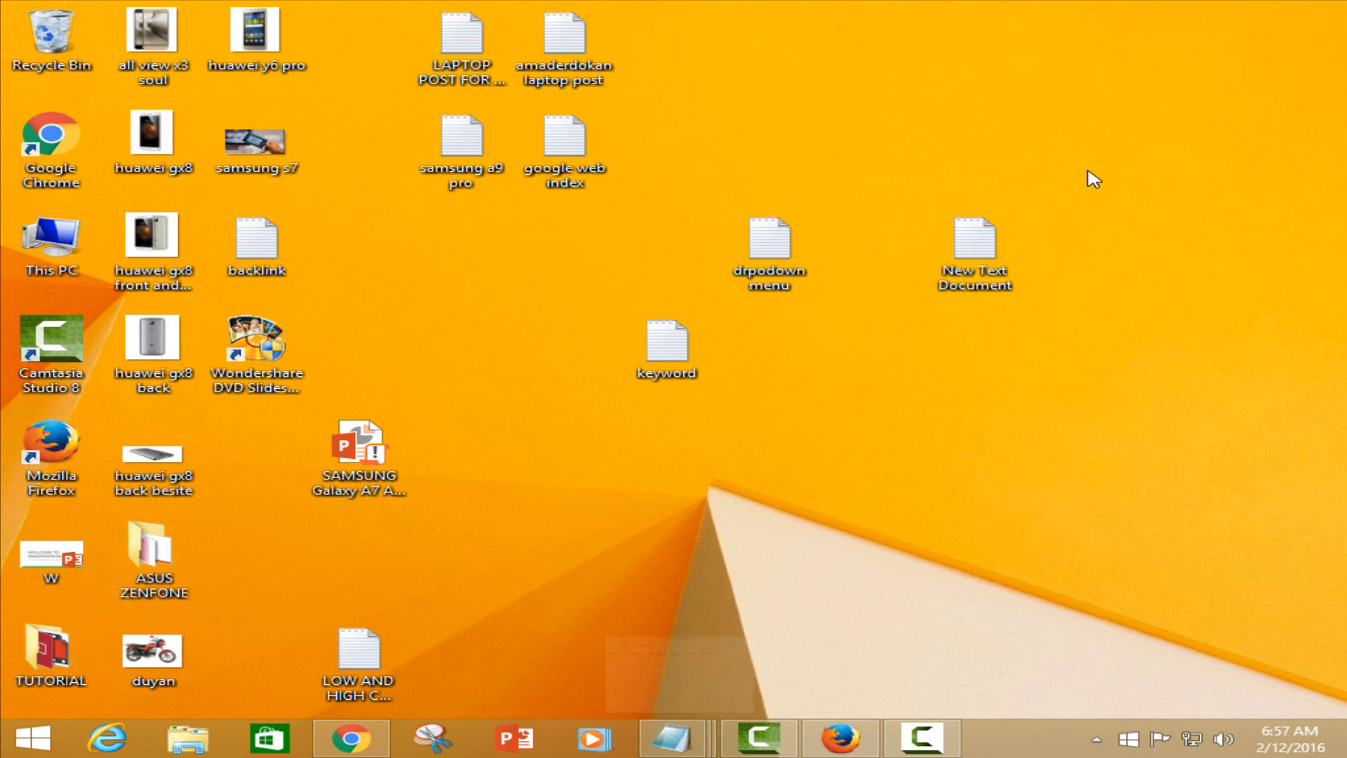
mouse_move(672, 409)
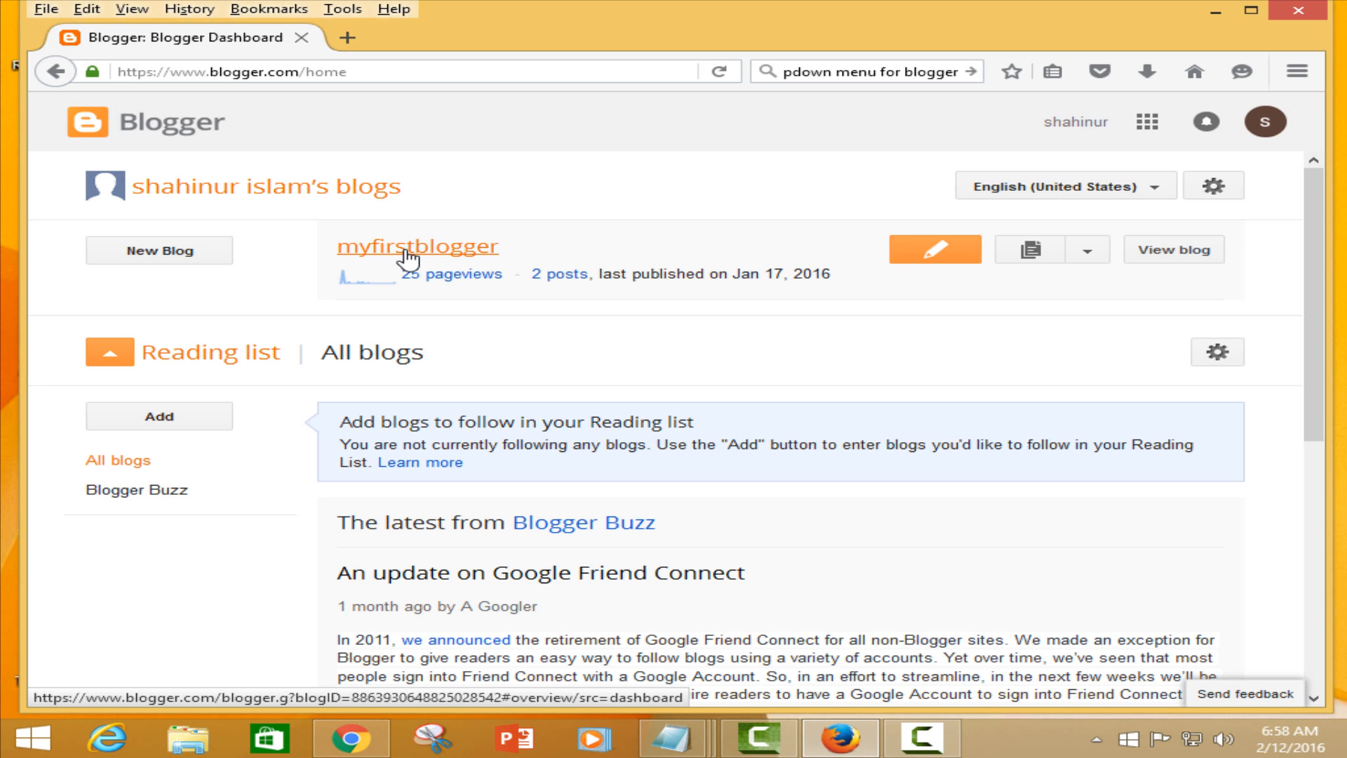
- Open myfirstblogger's Template page and preview the Simple, Simply Simple template
click(417, 247)
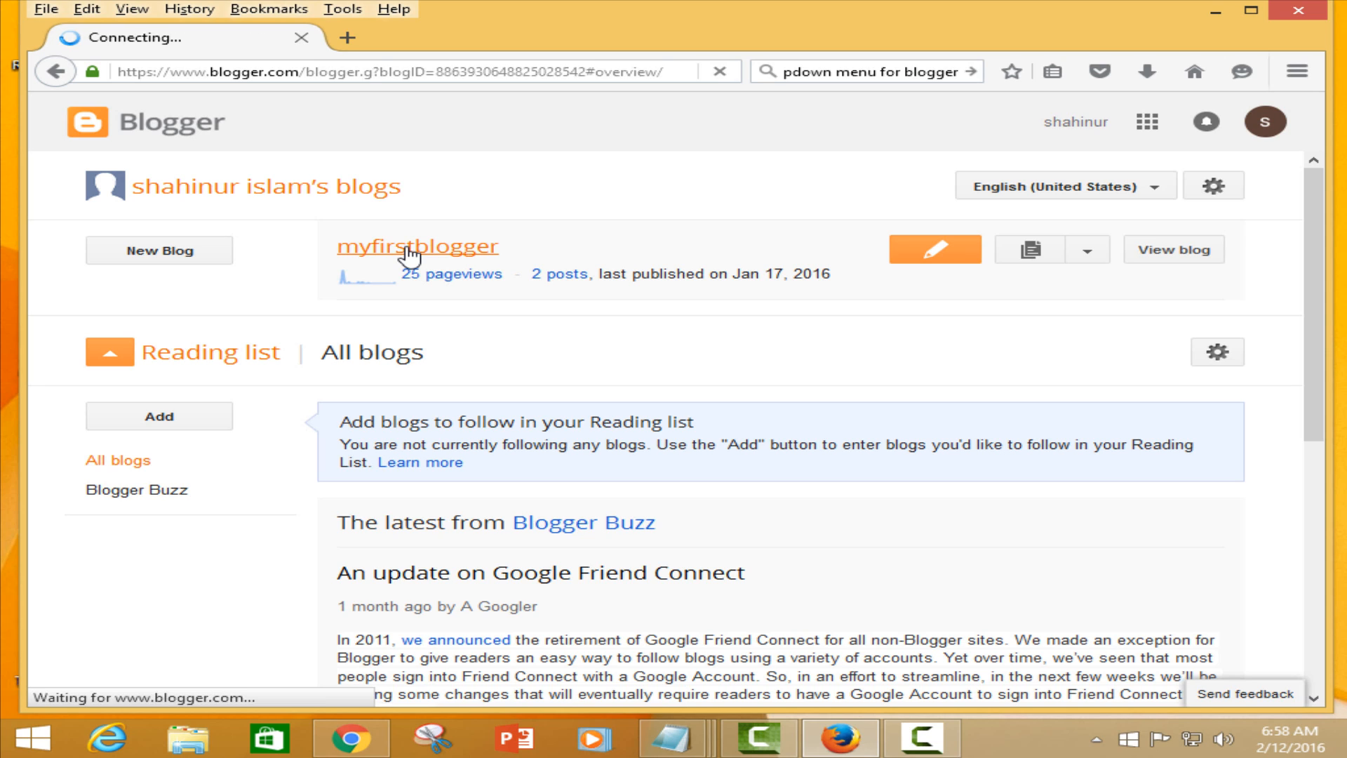
click(417, 247)
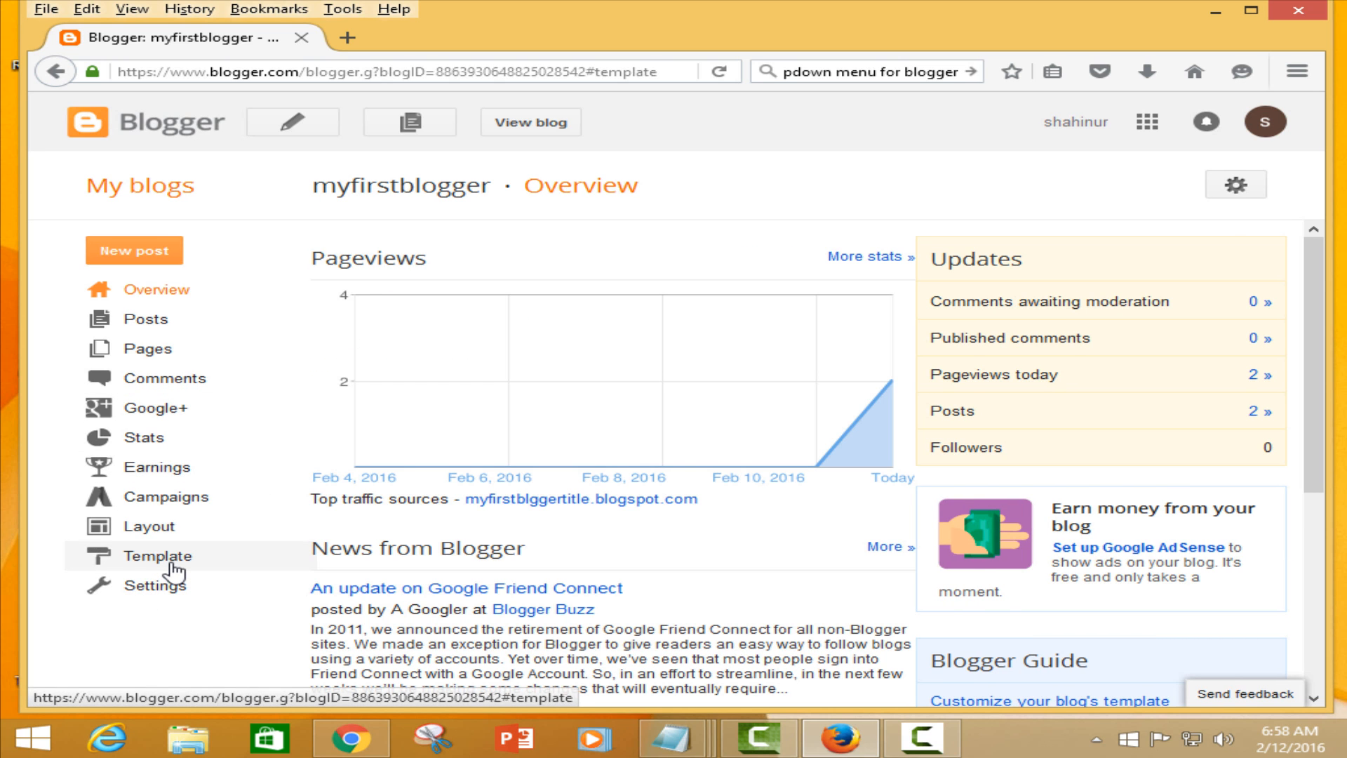
click(156, 555)
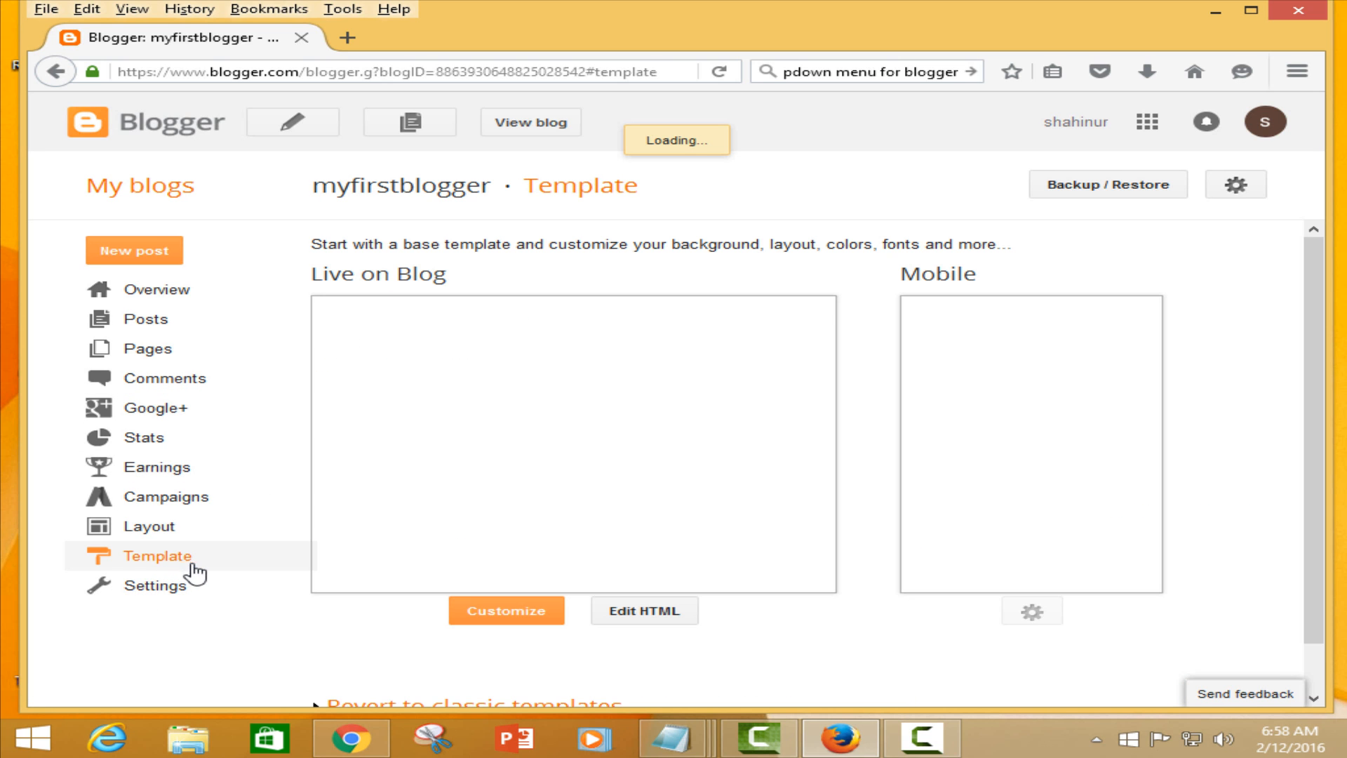
scroll(down, 3)
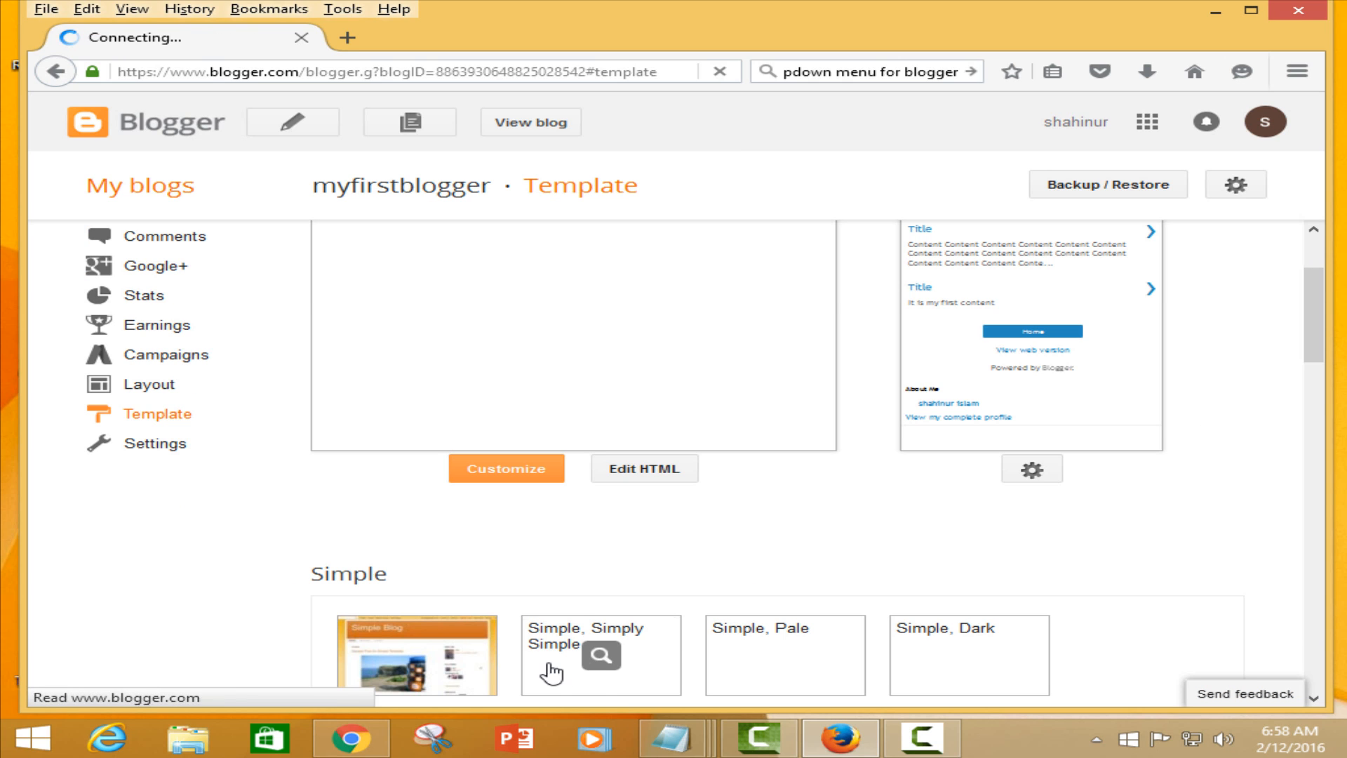
click(601, 655)
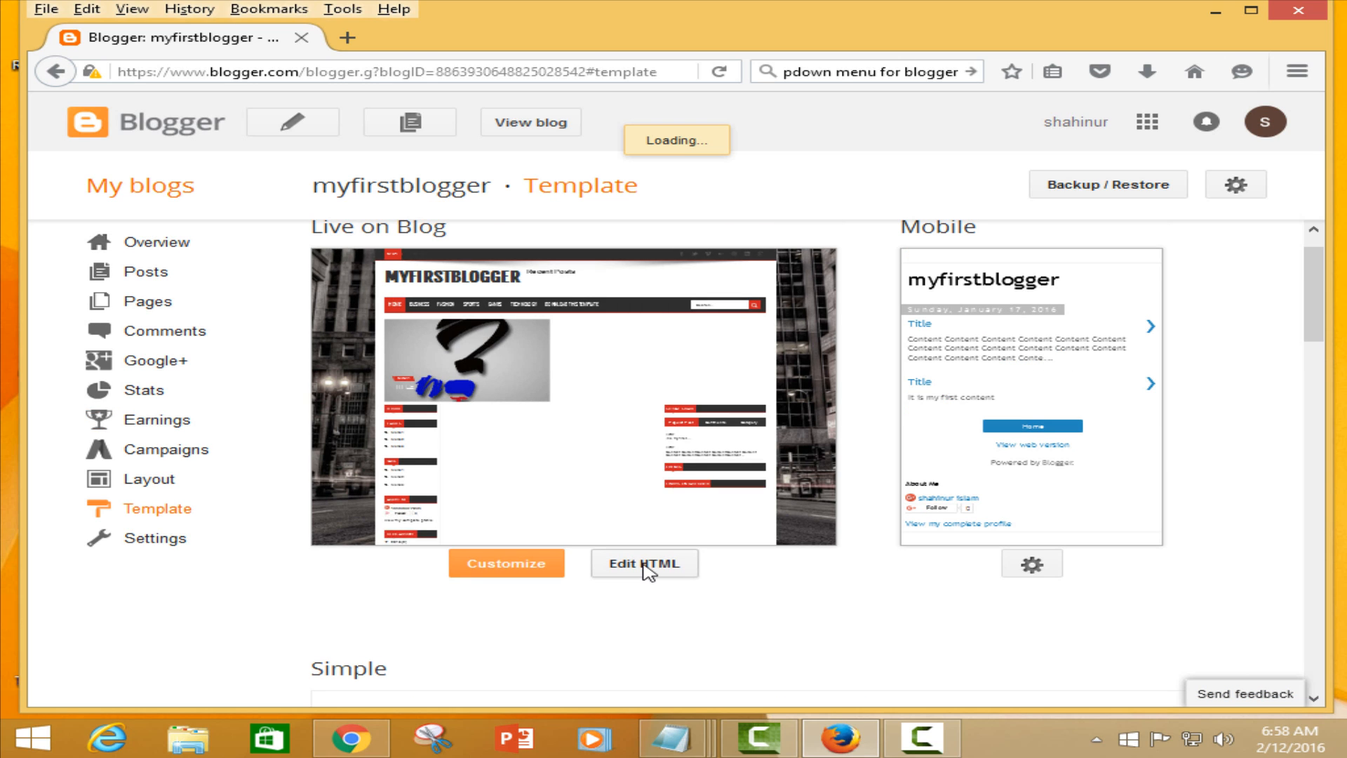
scroll(down, 3)
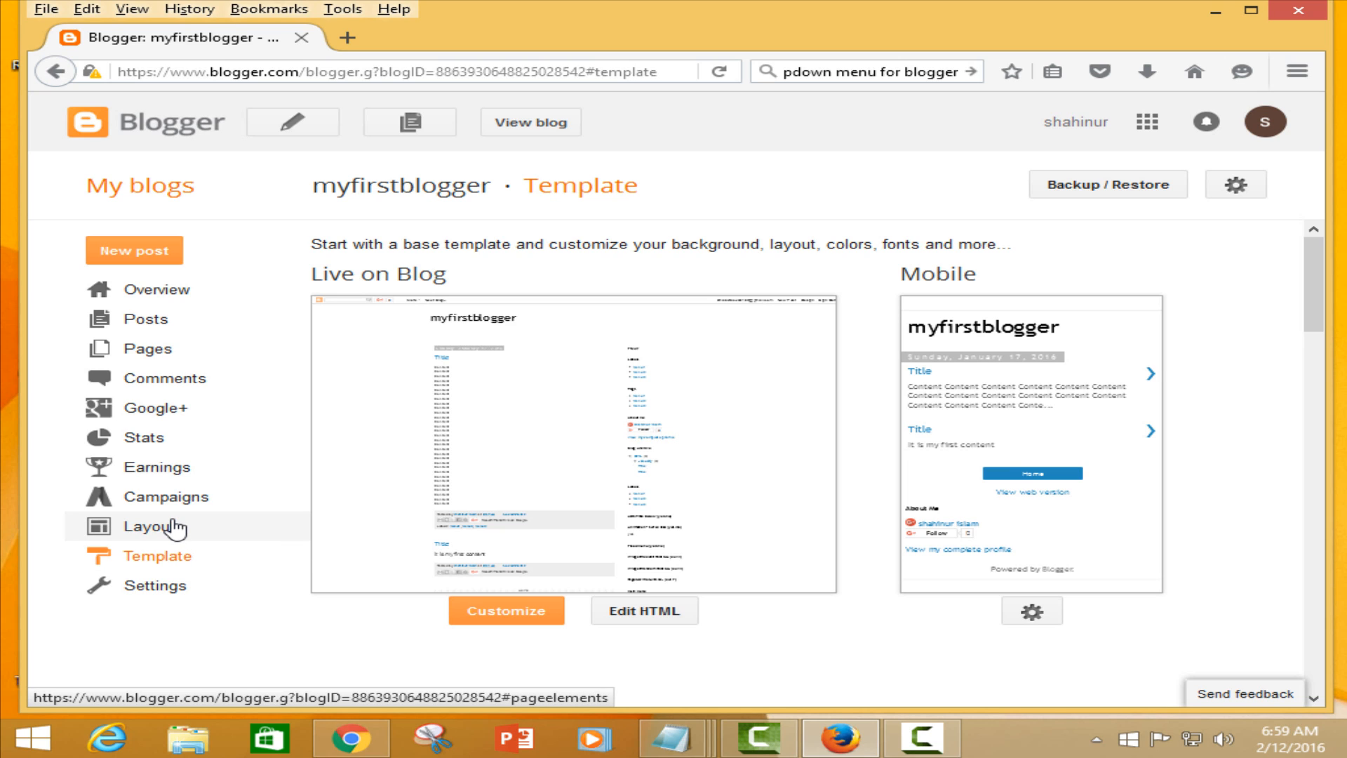
- Show the Layout page, then the All posts list of myfirstblogger
click(156, 526)
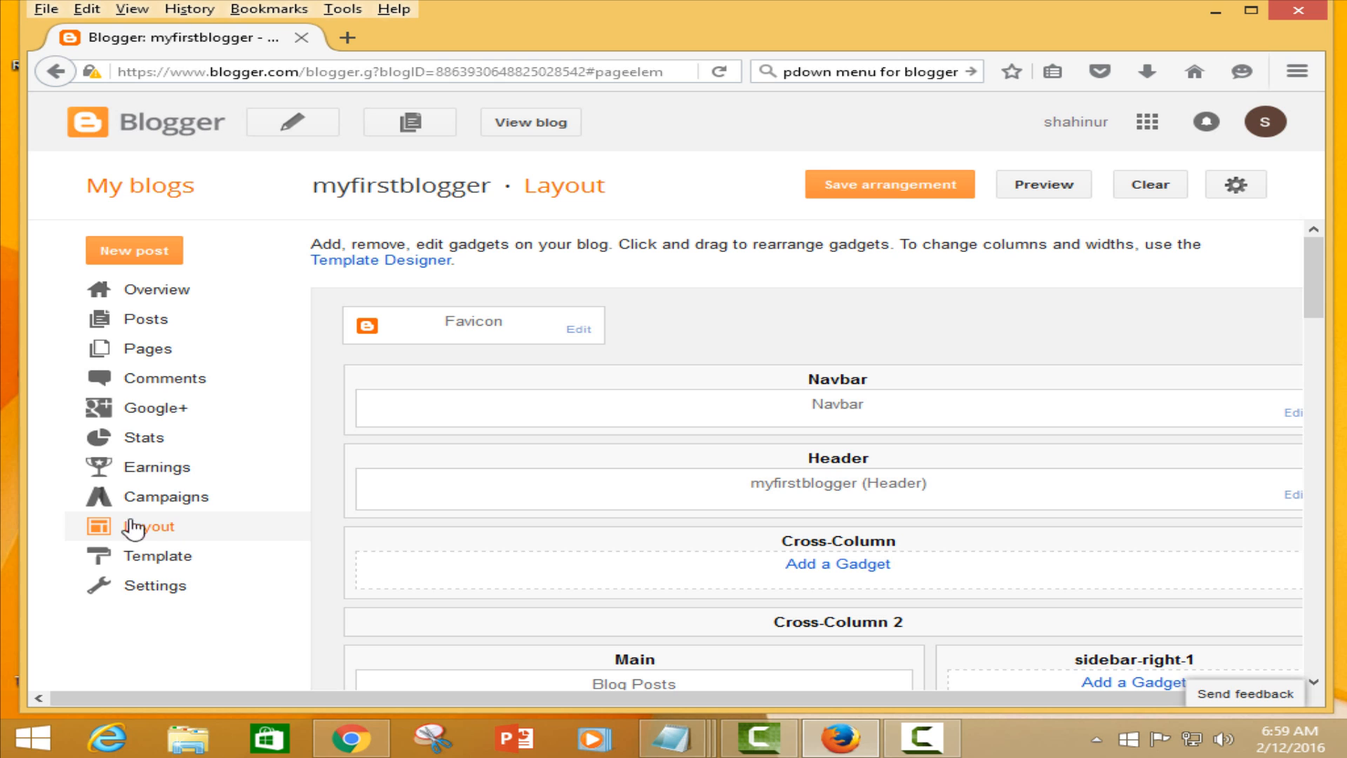
mouse_move(144, 318)
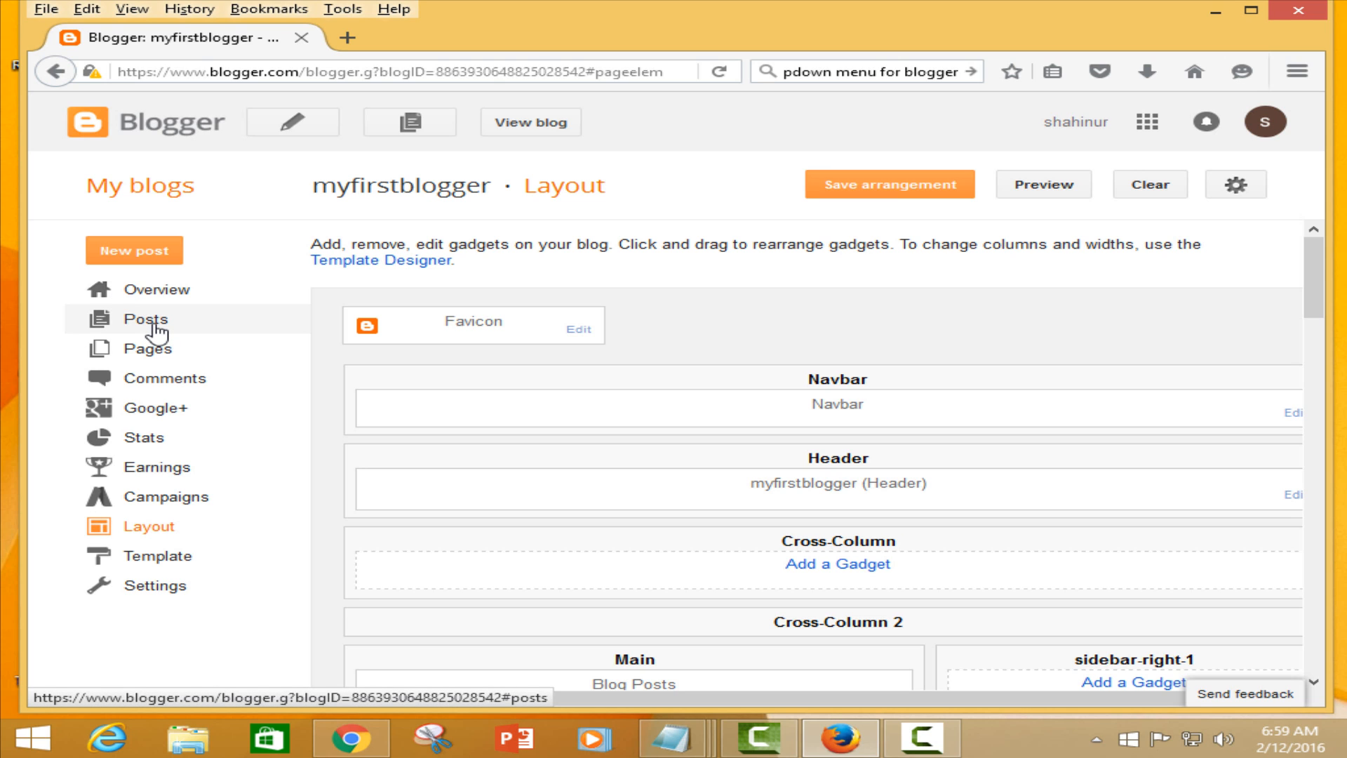
click(145, 319)
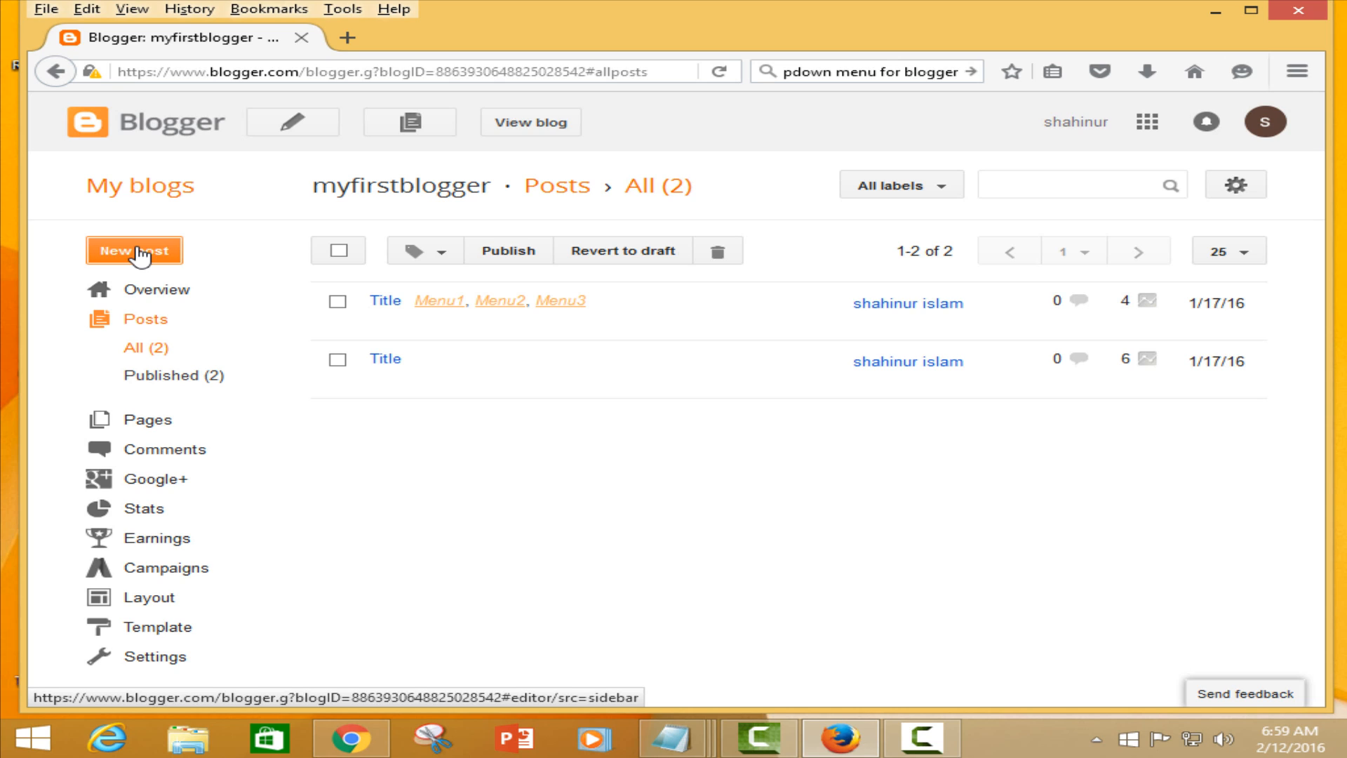
- Start a new post and expand its Labels setting
click(134, 250)
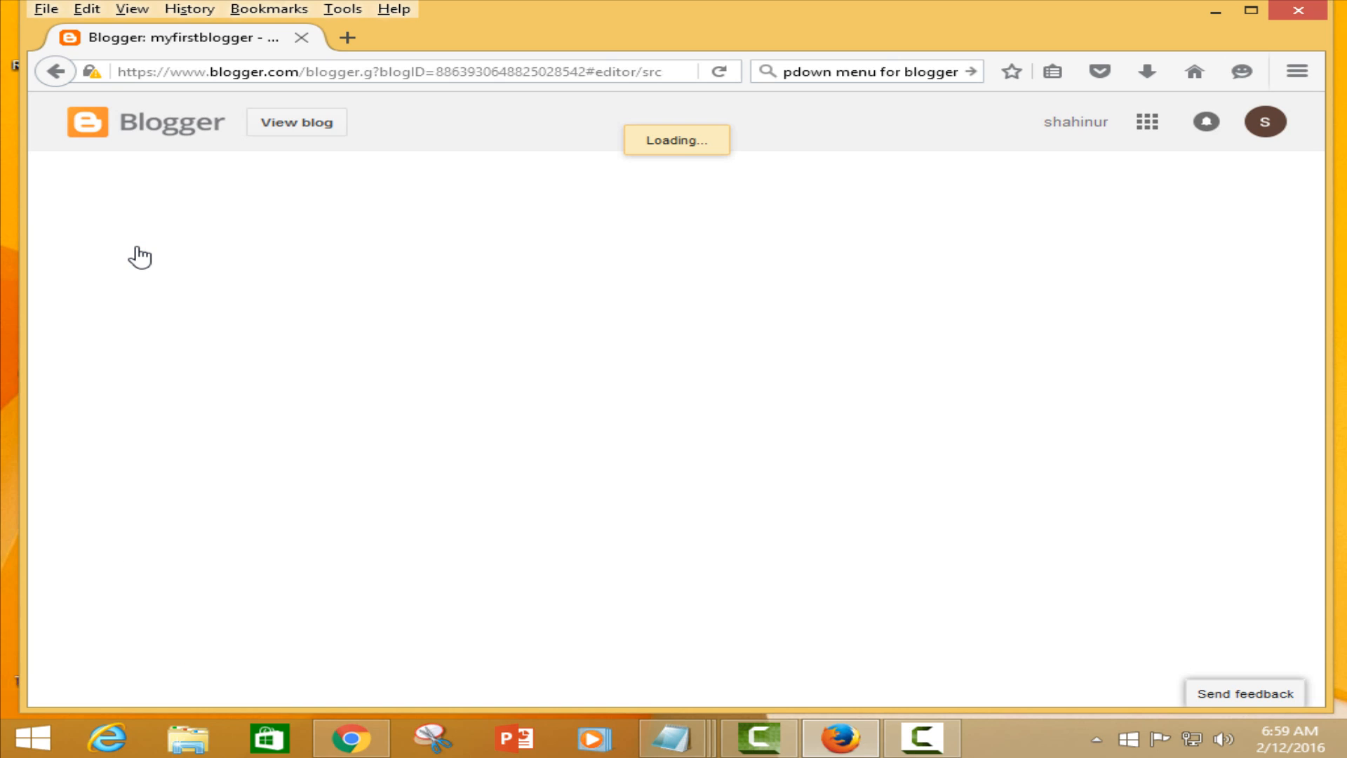
mouse_move(439, 518)
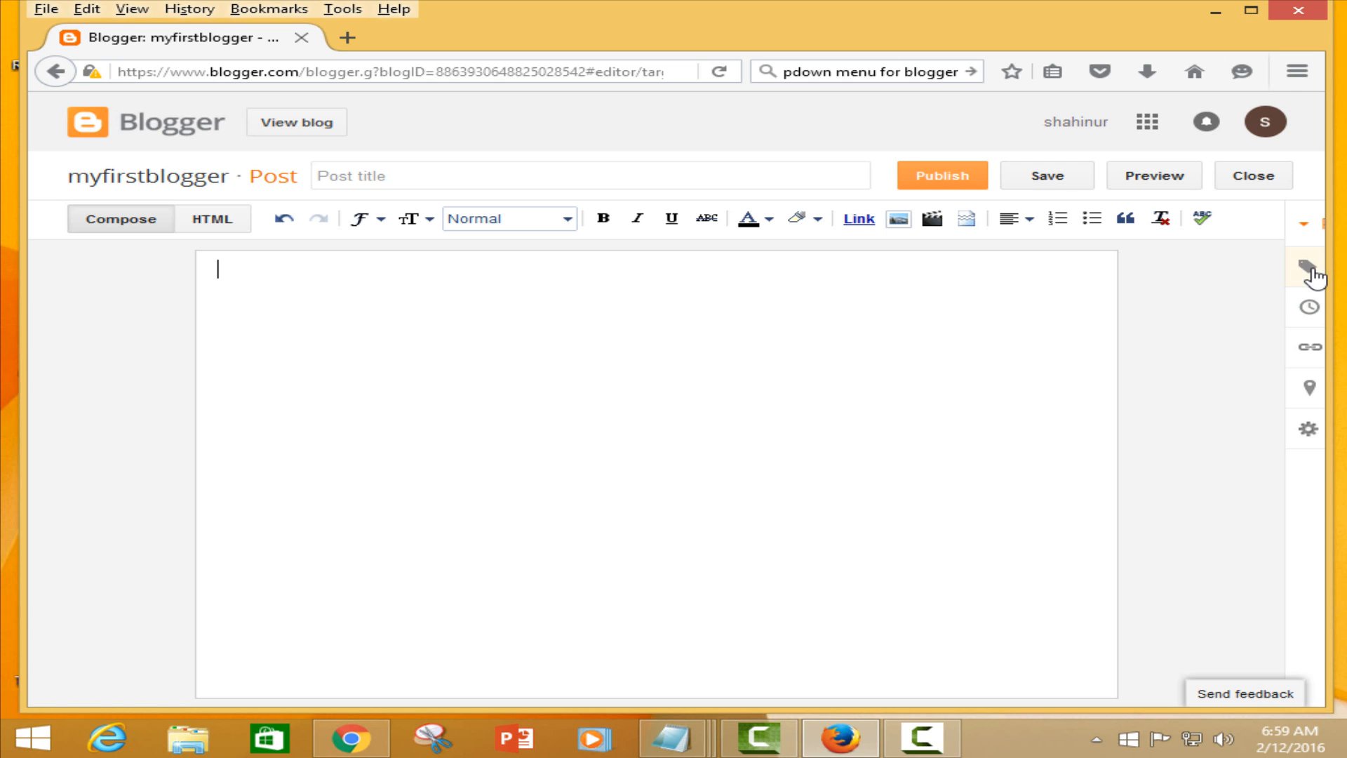
click(1306, 266)
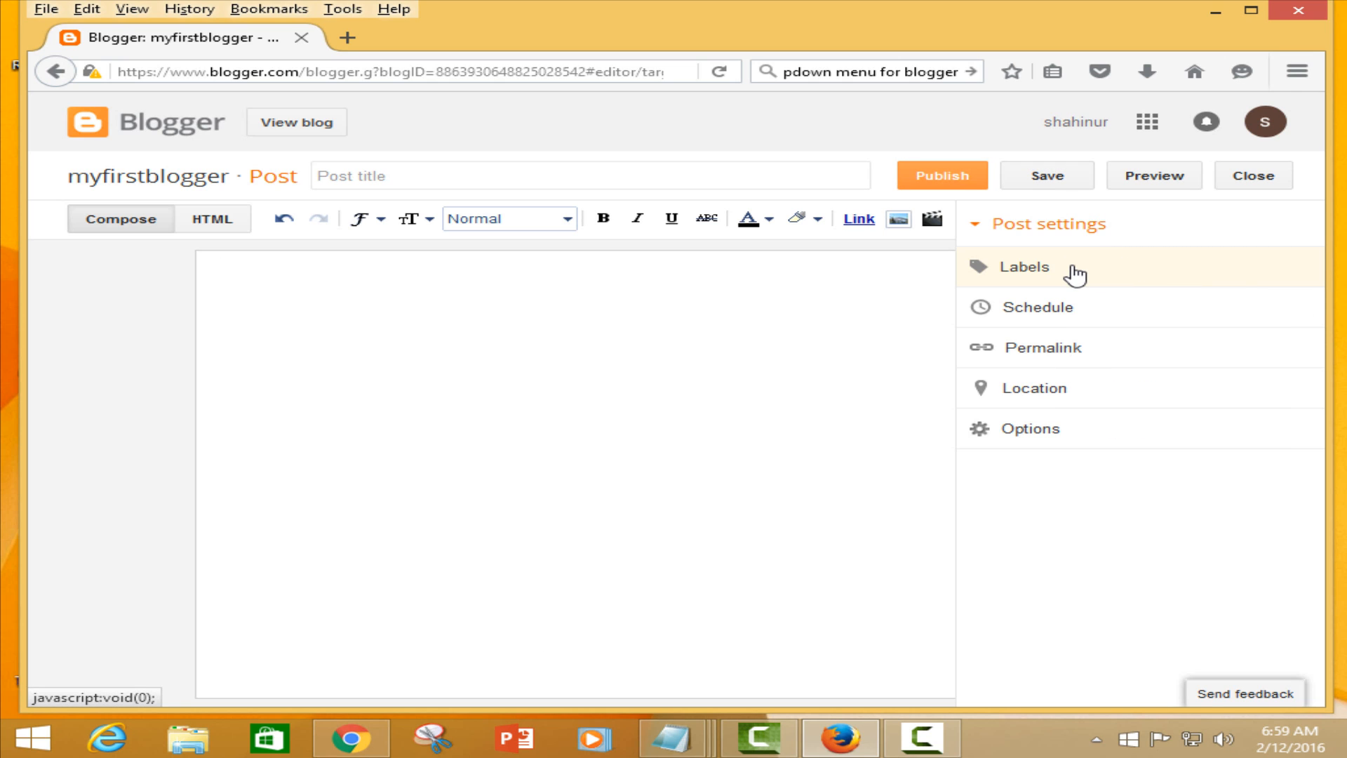
click(1024, 267)
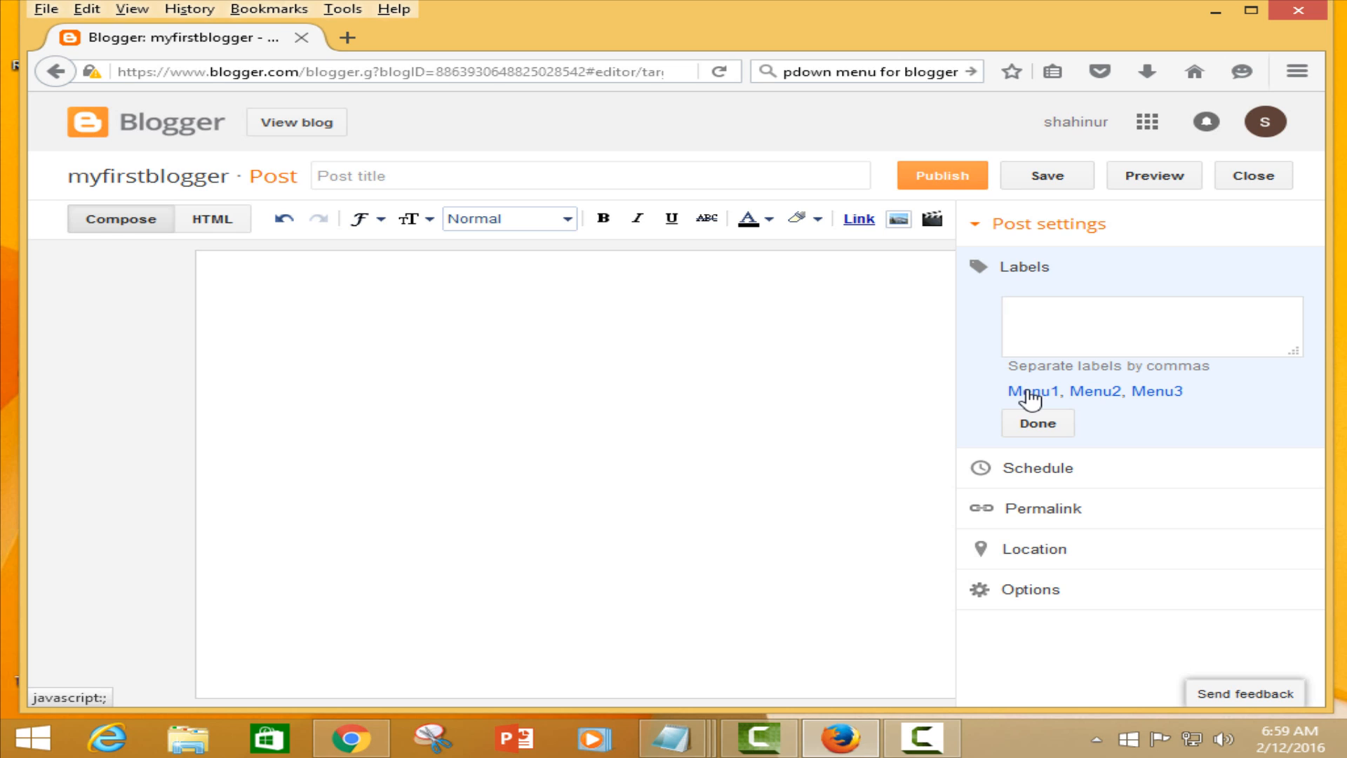
click(1151, 325)
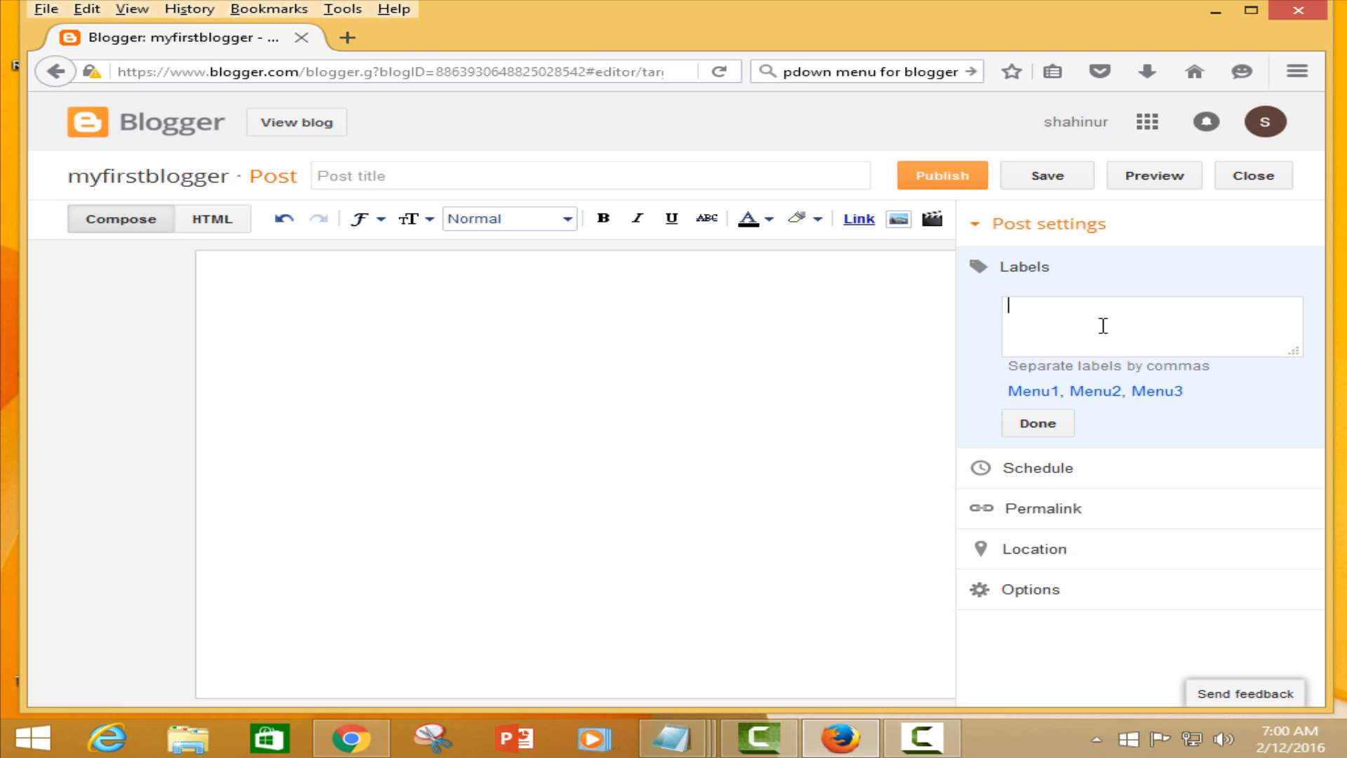
- Add the labels Menu1, Menu2 and Menu3 from the suggestion list
text(M)
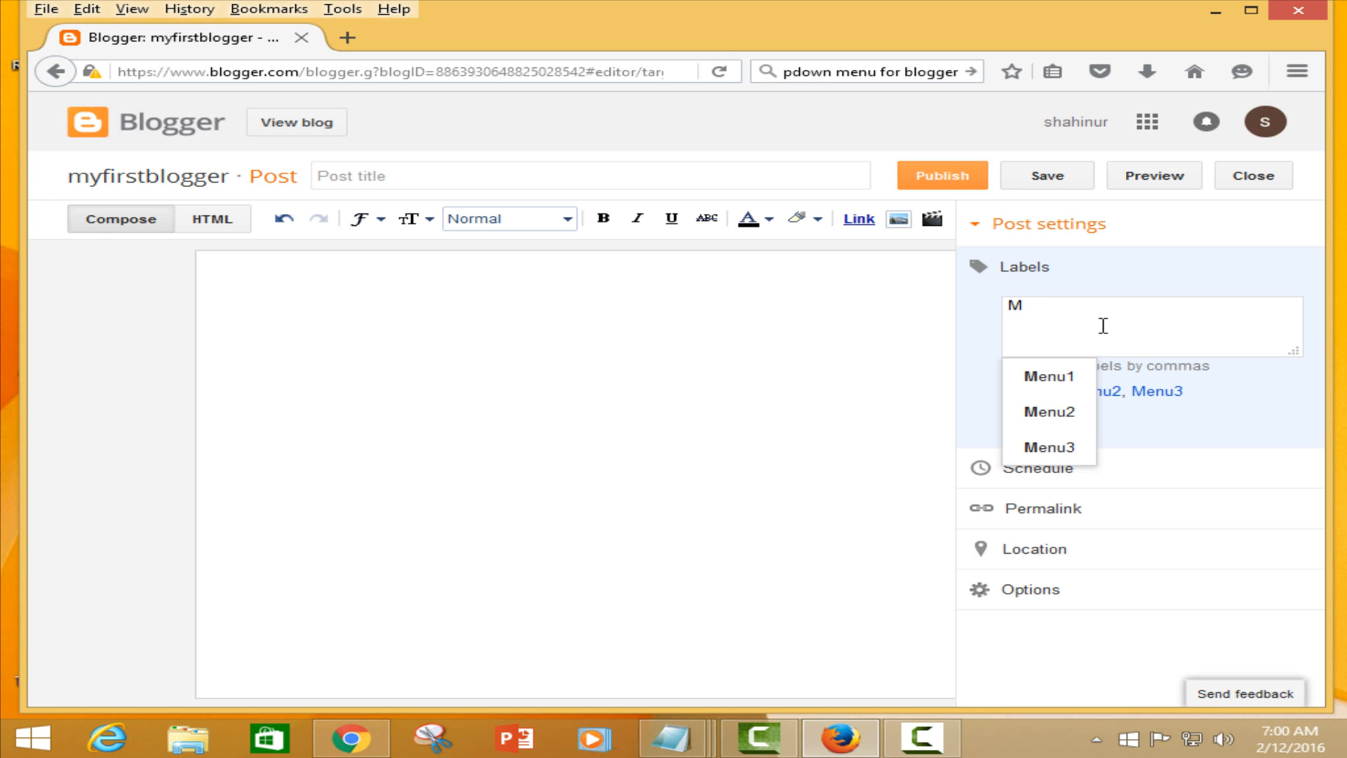
click(1048, 376)
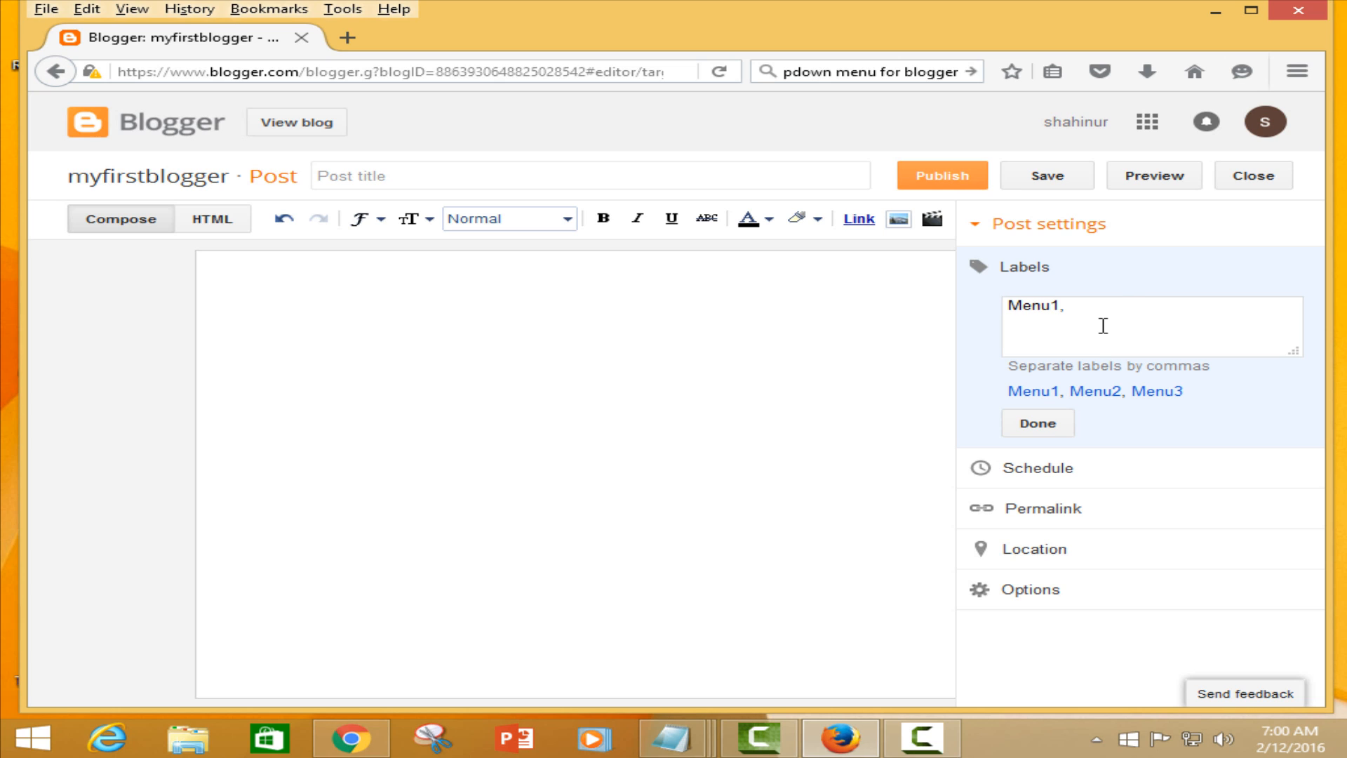
text(m)
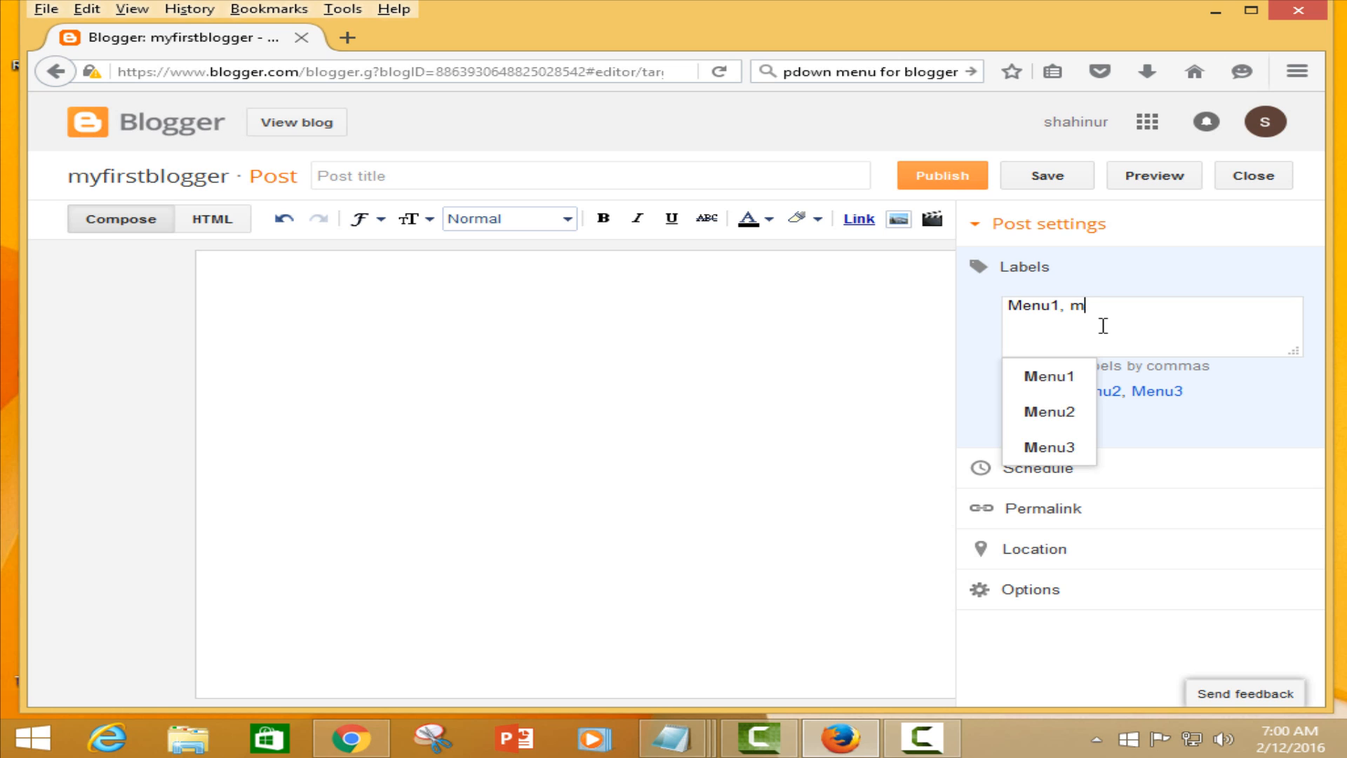
click(1047, 411)
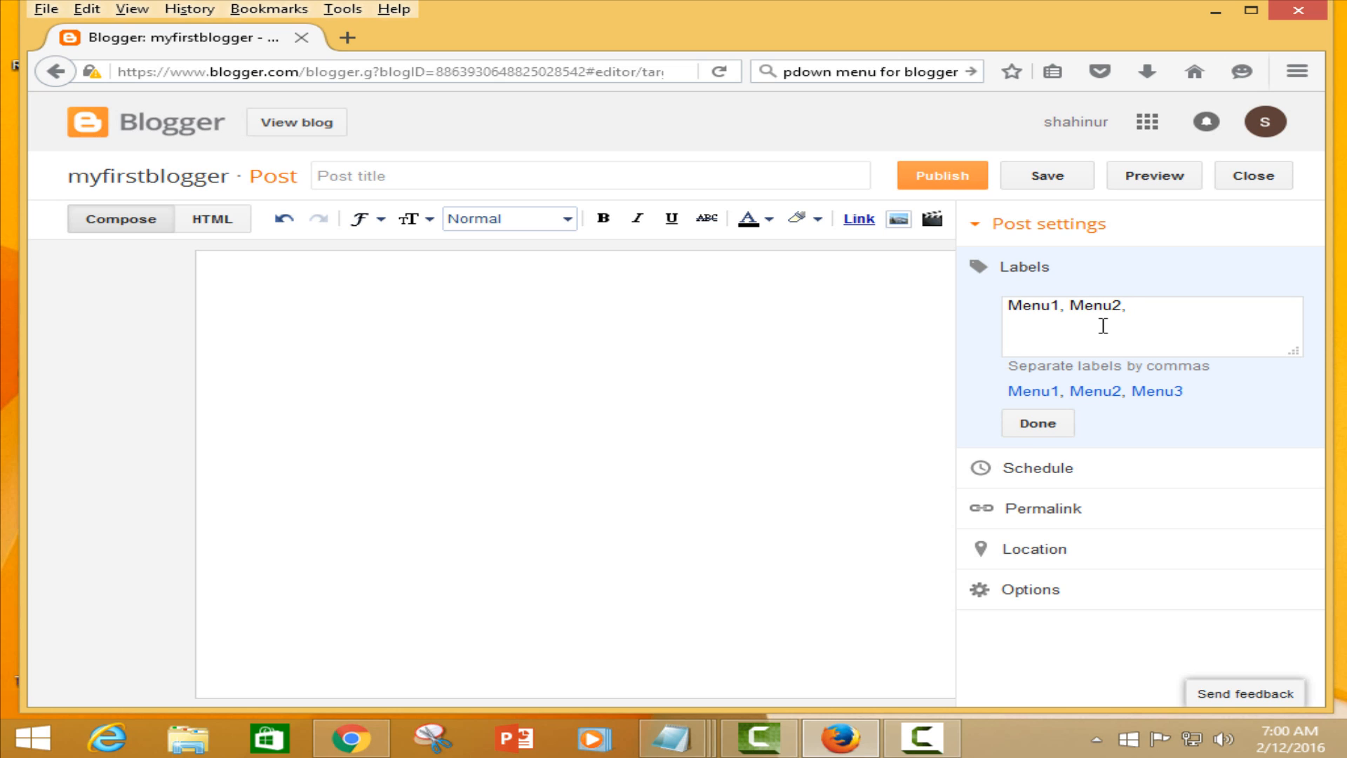
text(me)
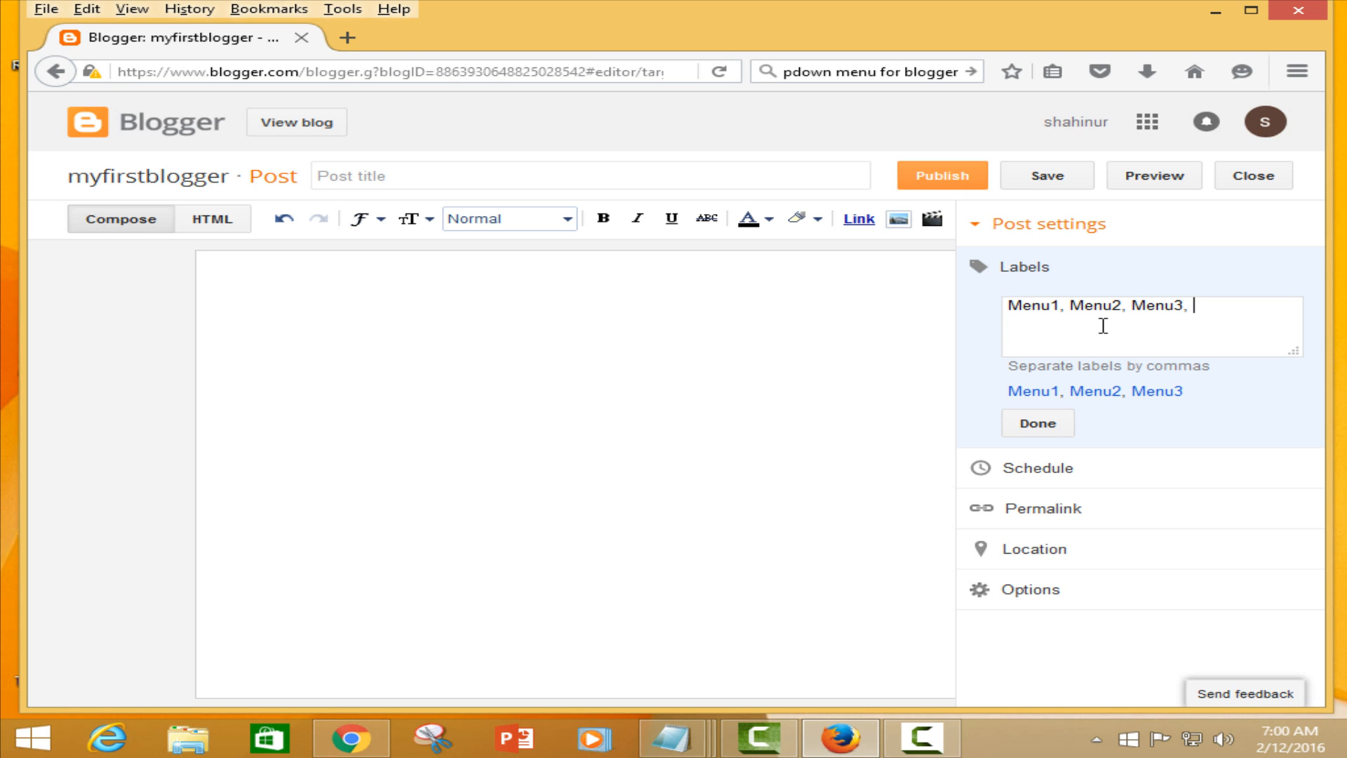
mouse_move(1136, 370)
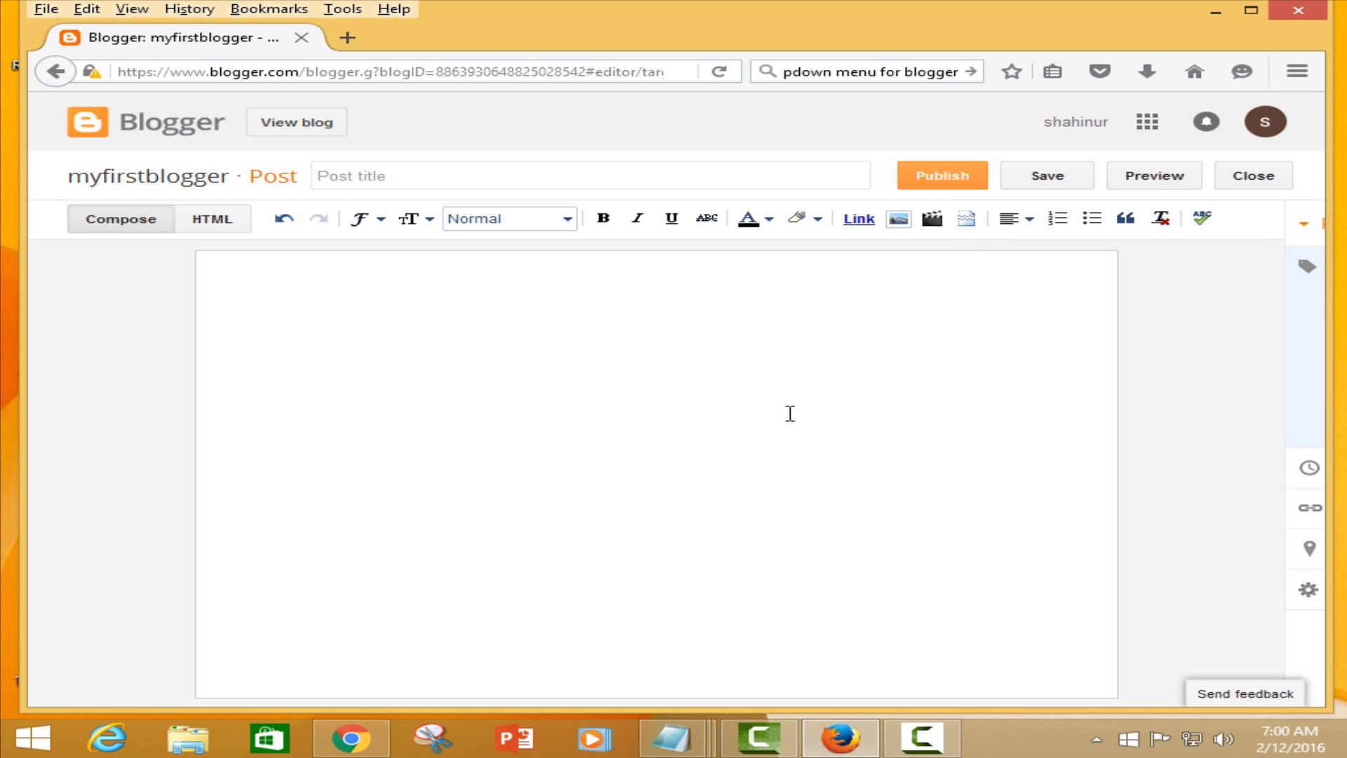
- Enter the post title 'Title of your blogger website'
click(1307, 267)
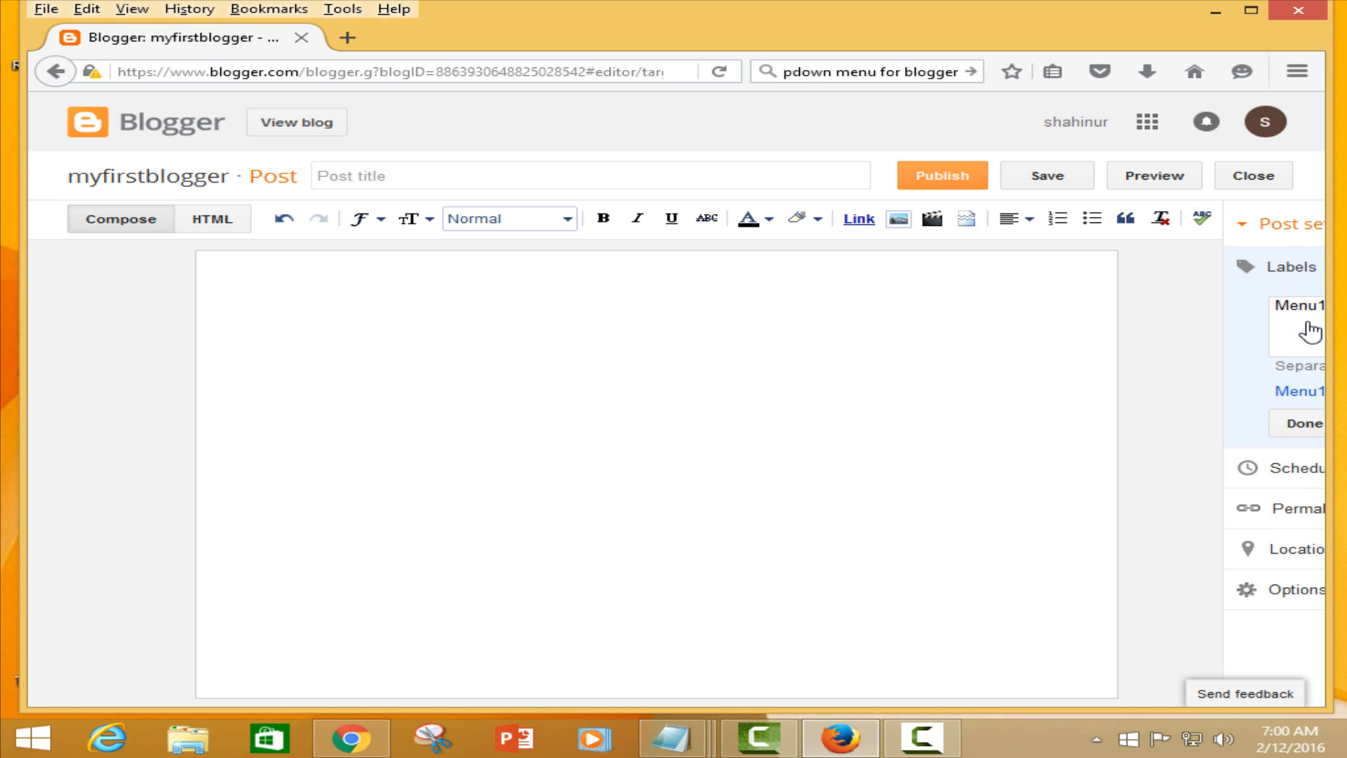
click(1303, 422)
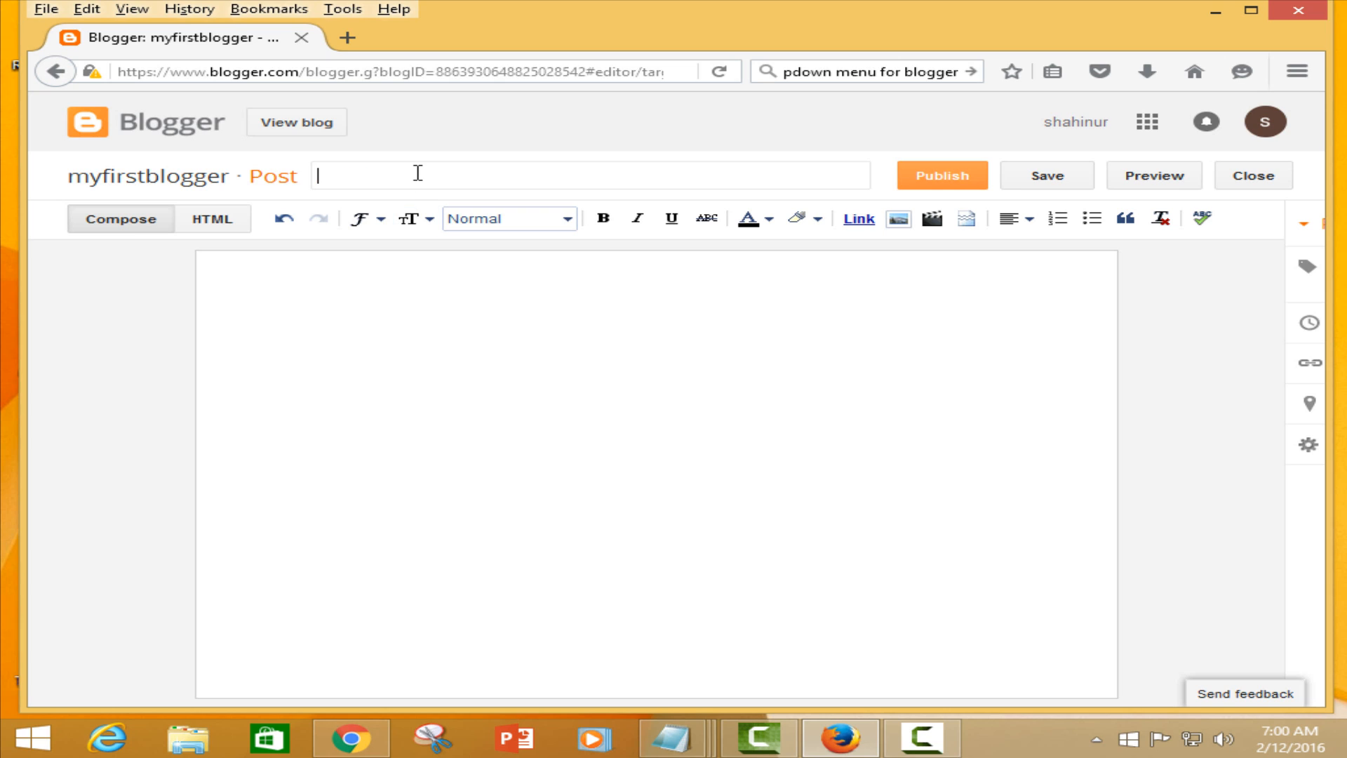
text(T)
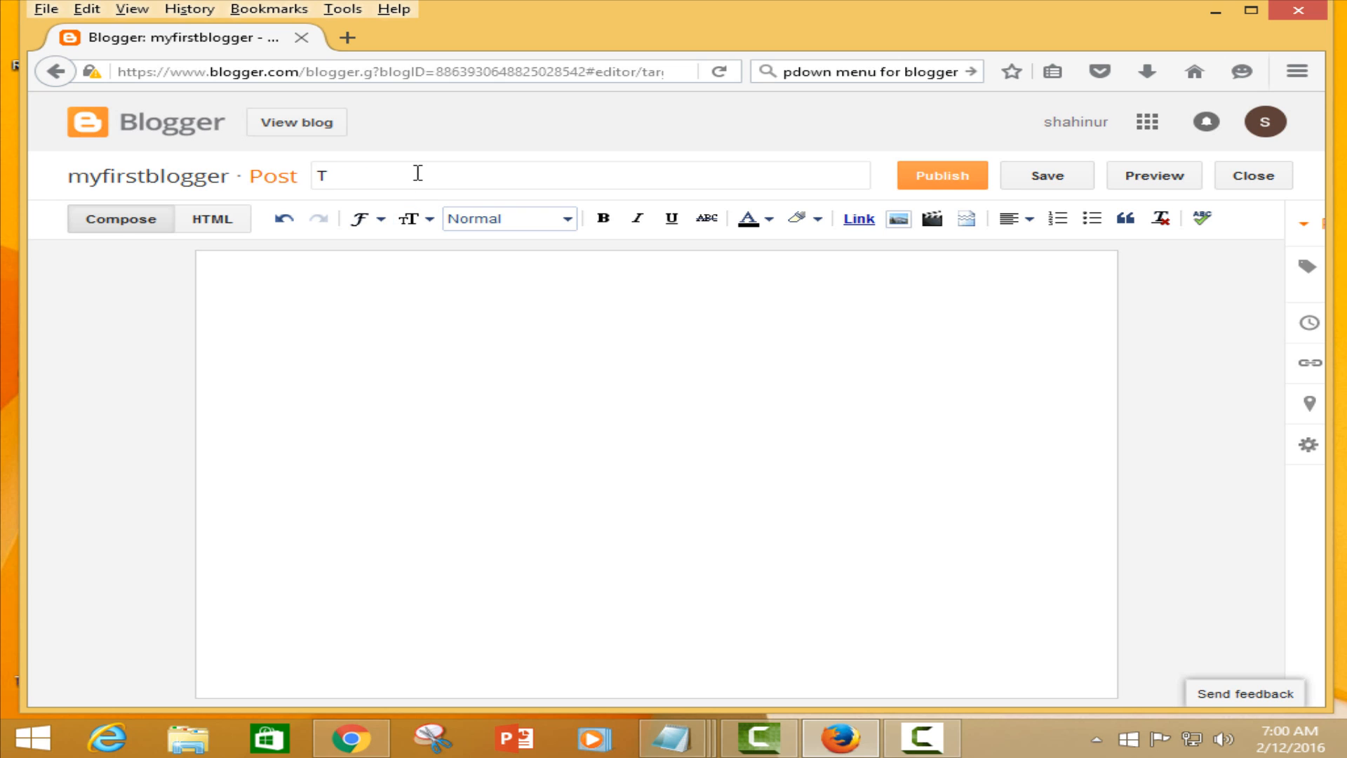
text(itle of)
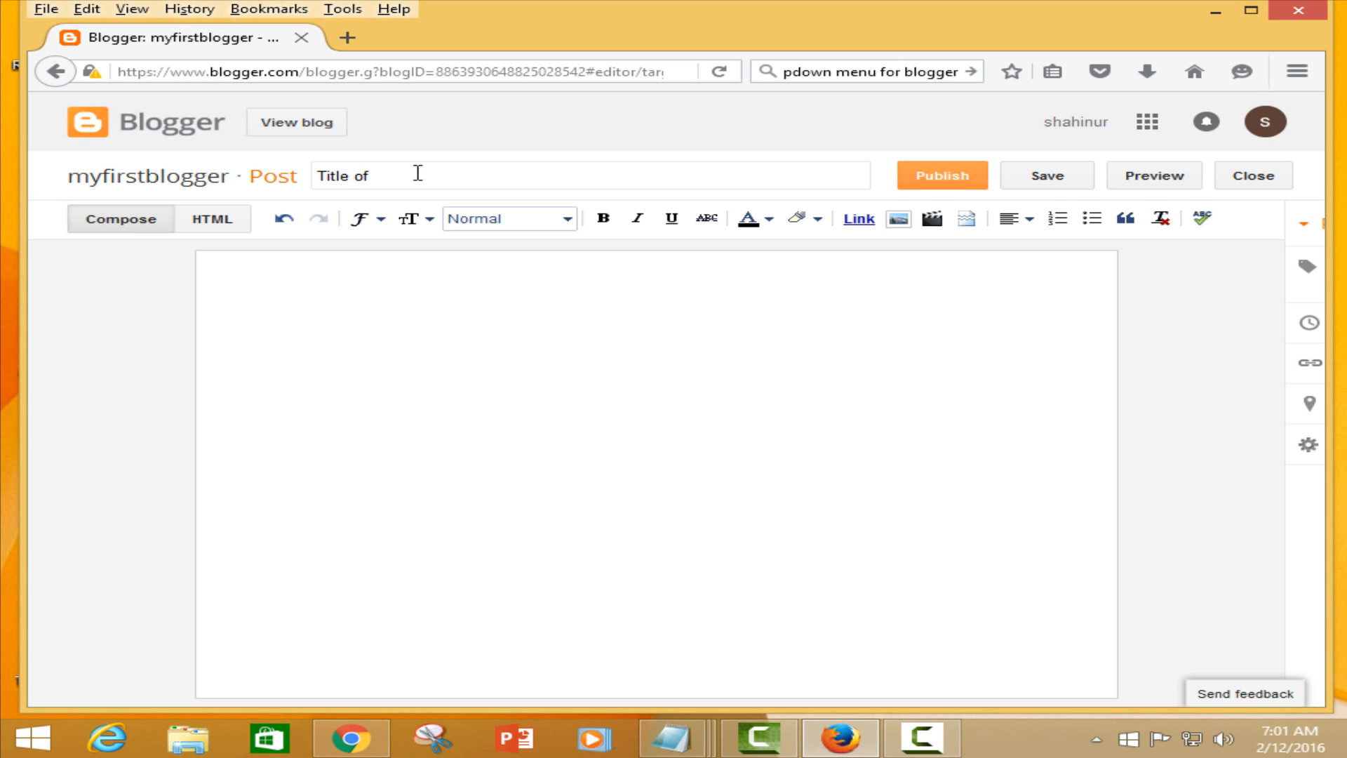
text(you)
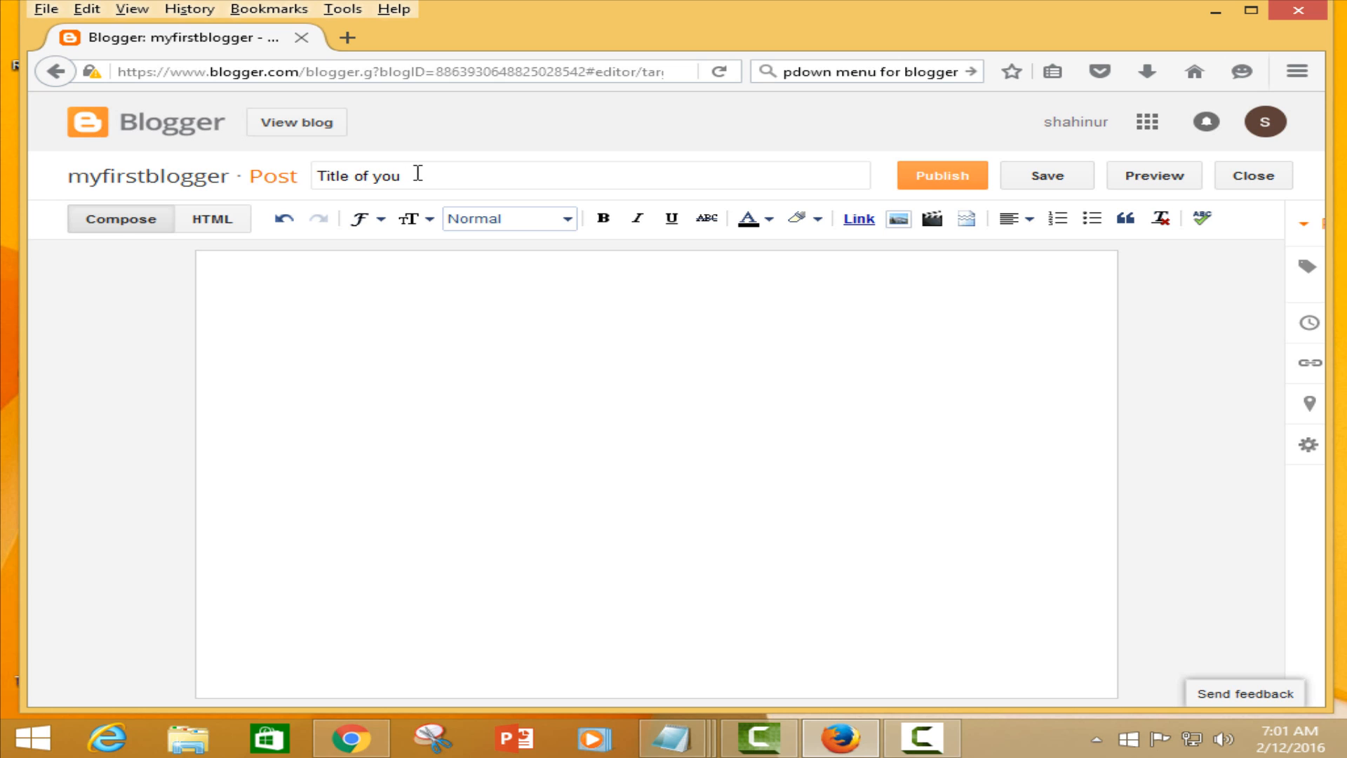
key(Backspace)
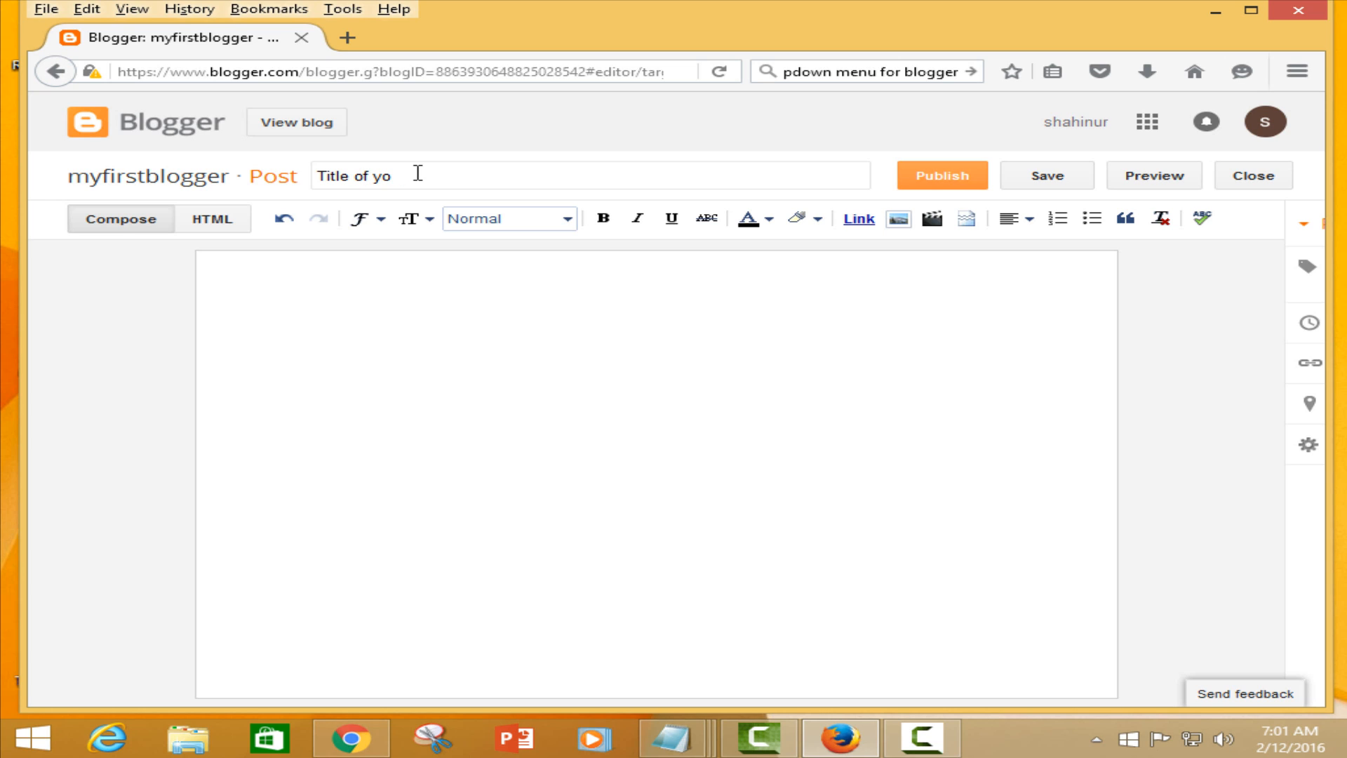
text(ur blogger)
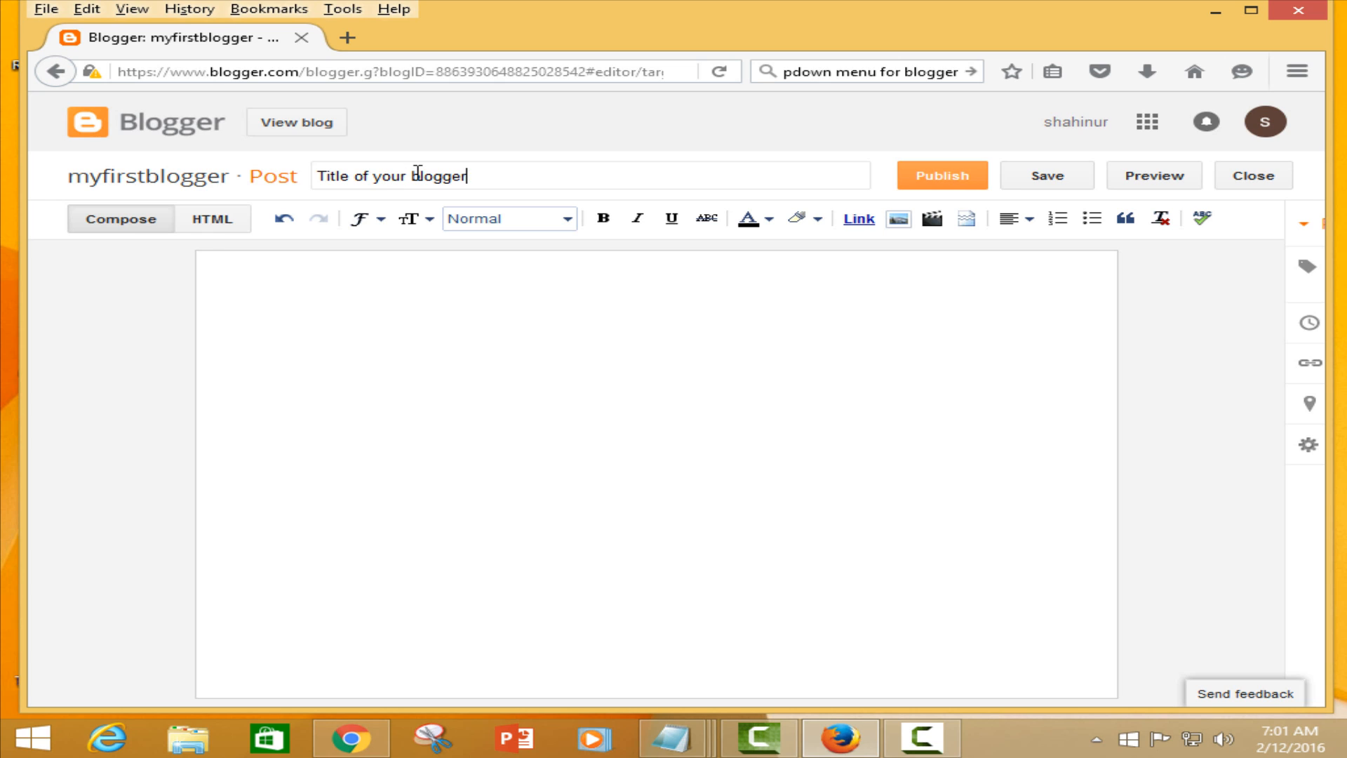
text(website)
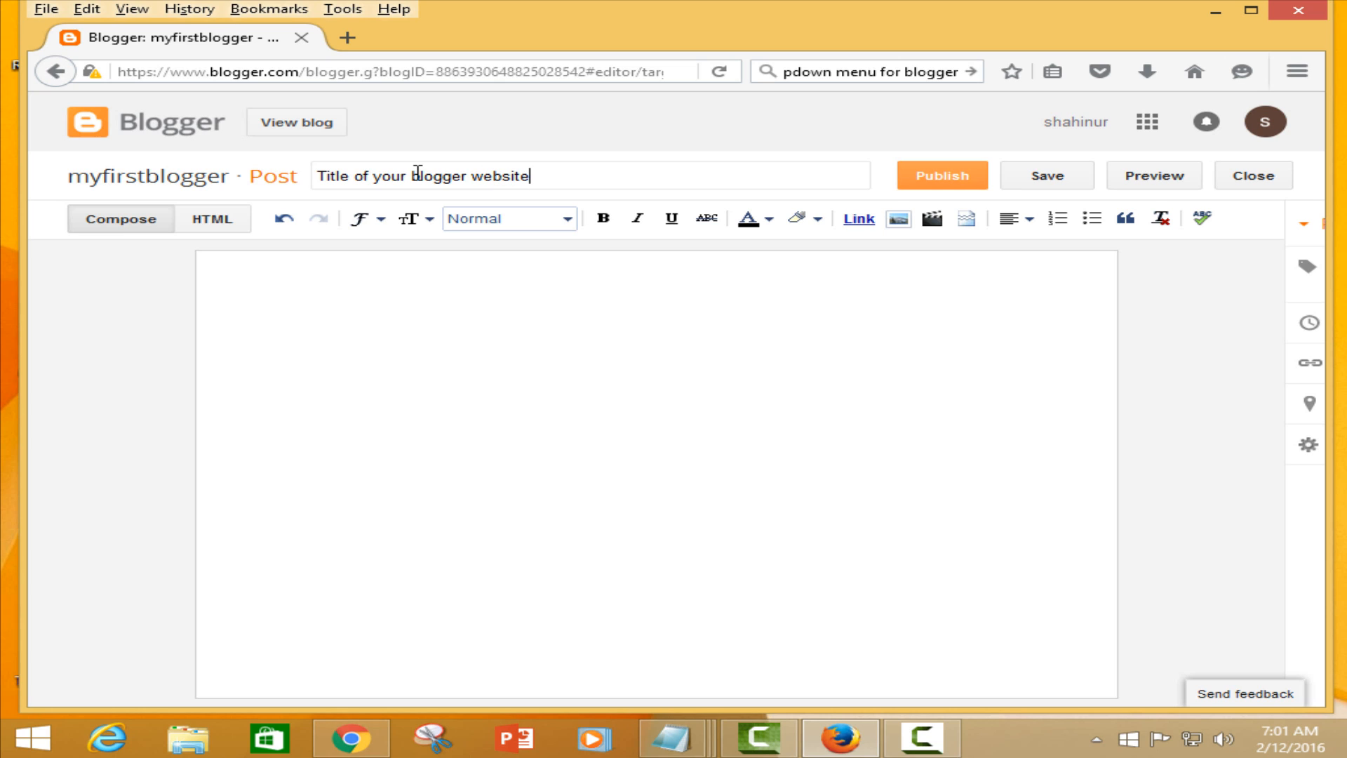
mouse_move(309, 345)
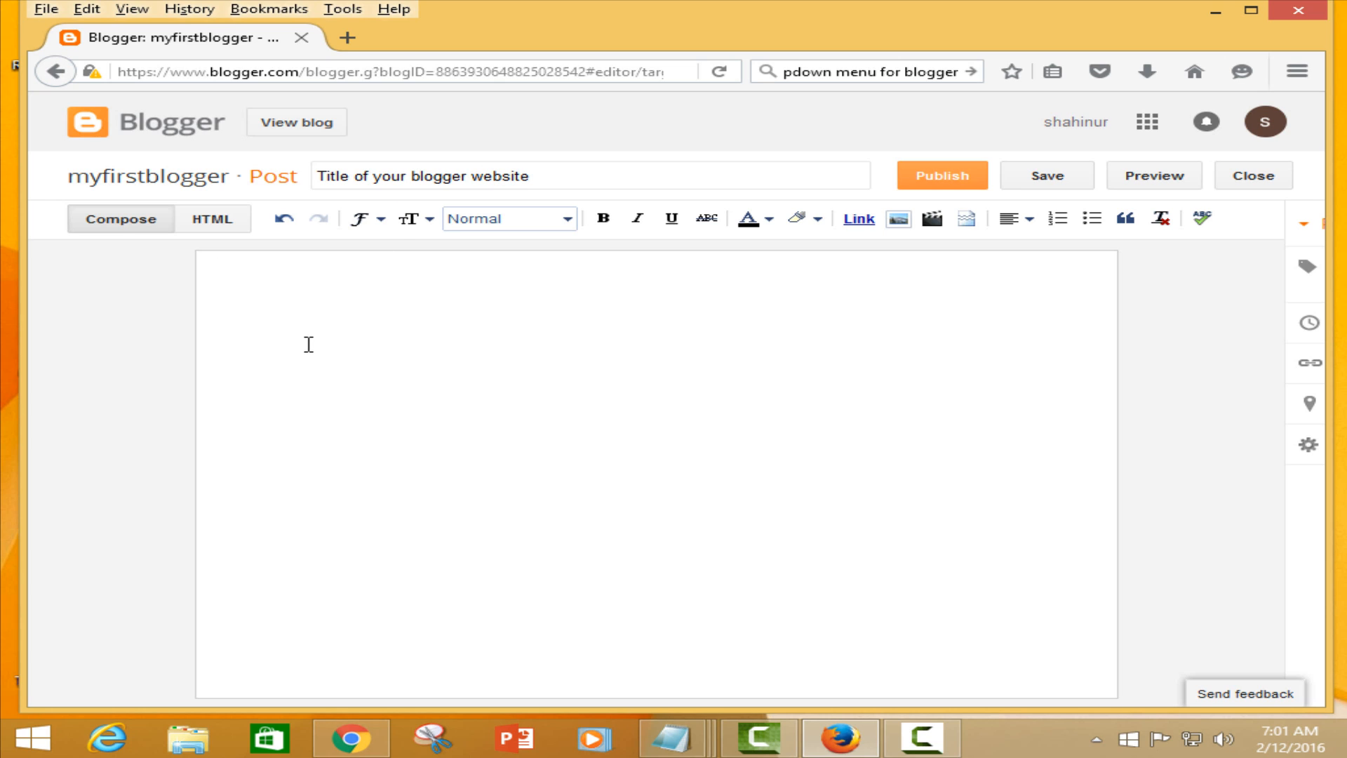
- Write the post body 'Here is content or article'
text(Here is co)
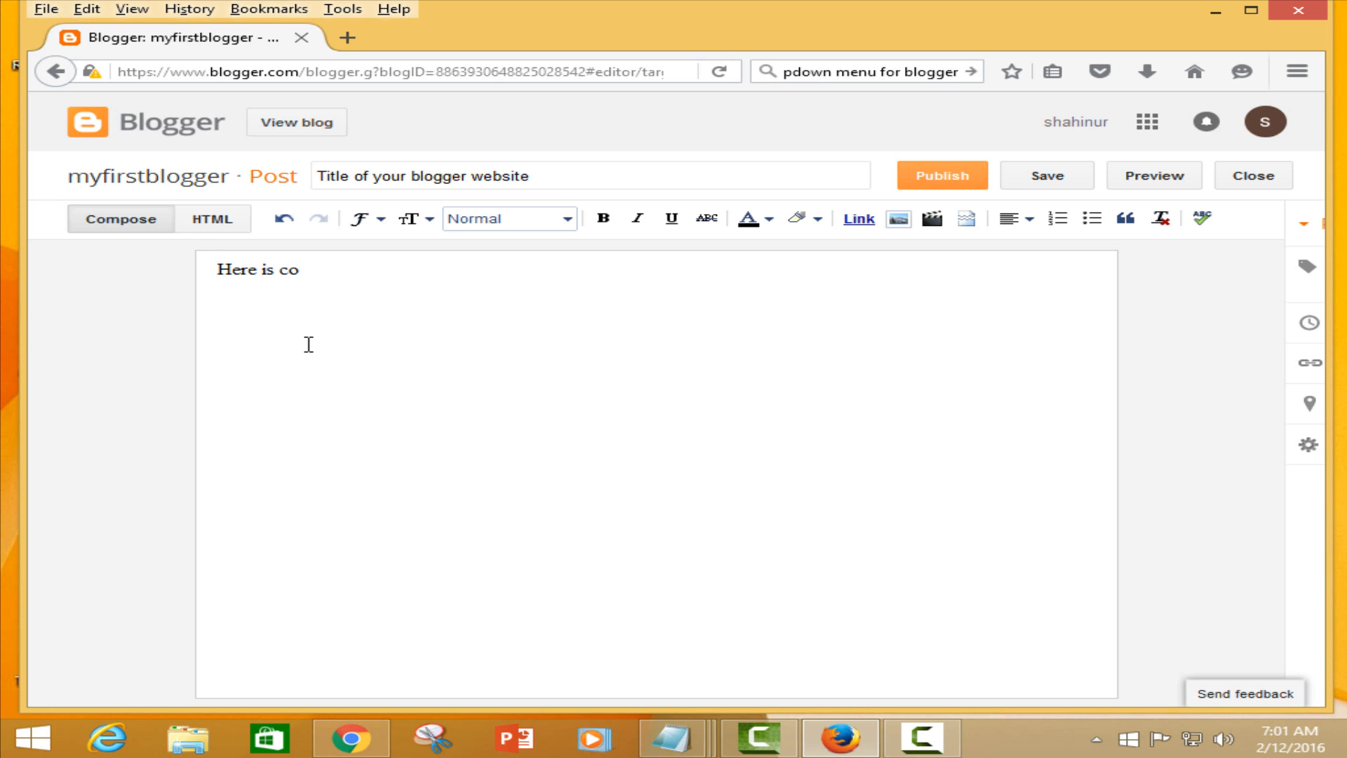
text(nten)
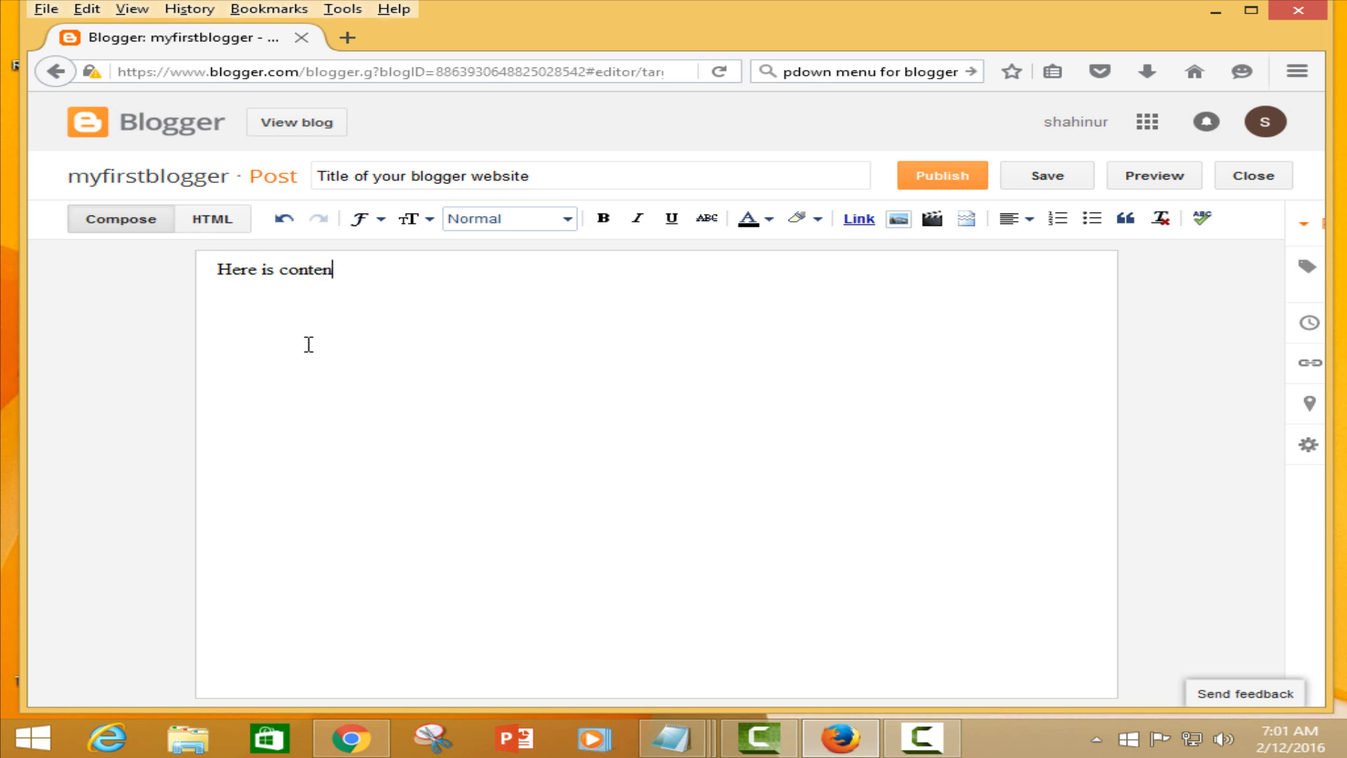
text(t.)
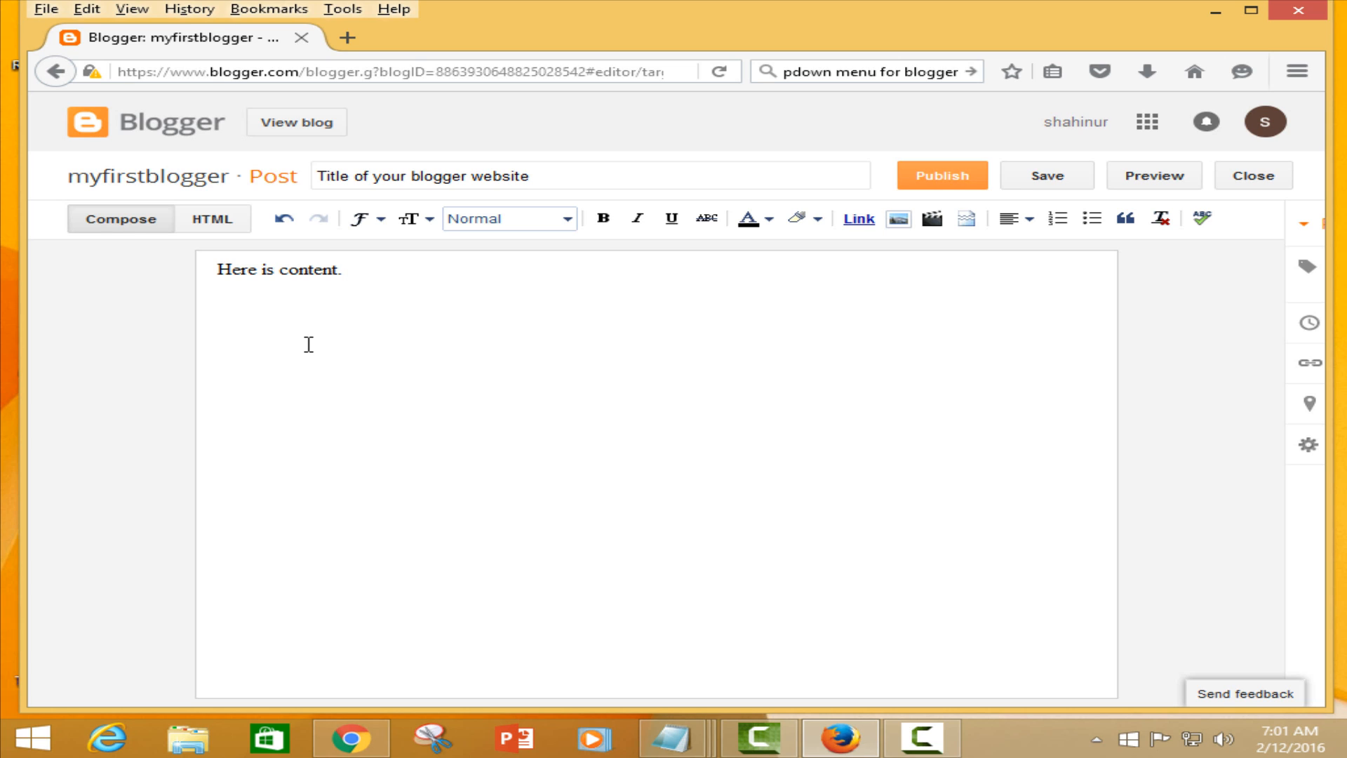
text(or)
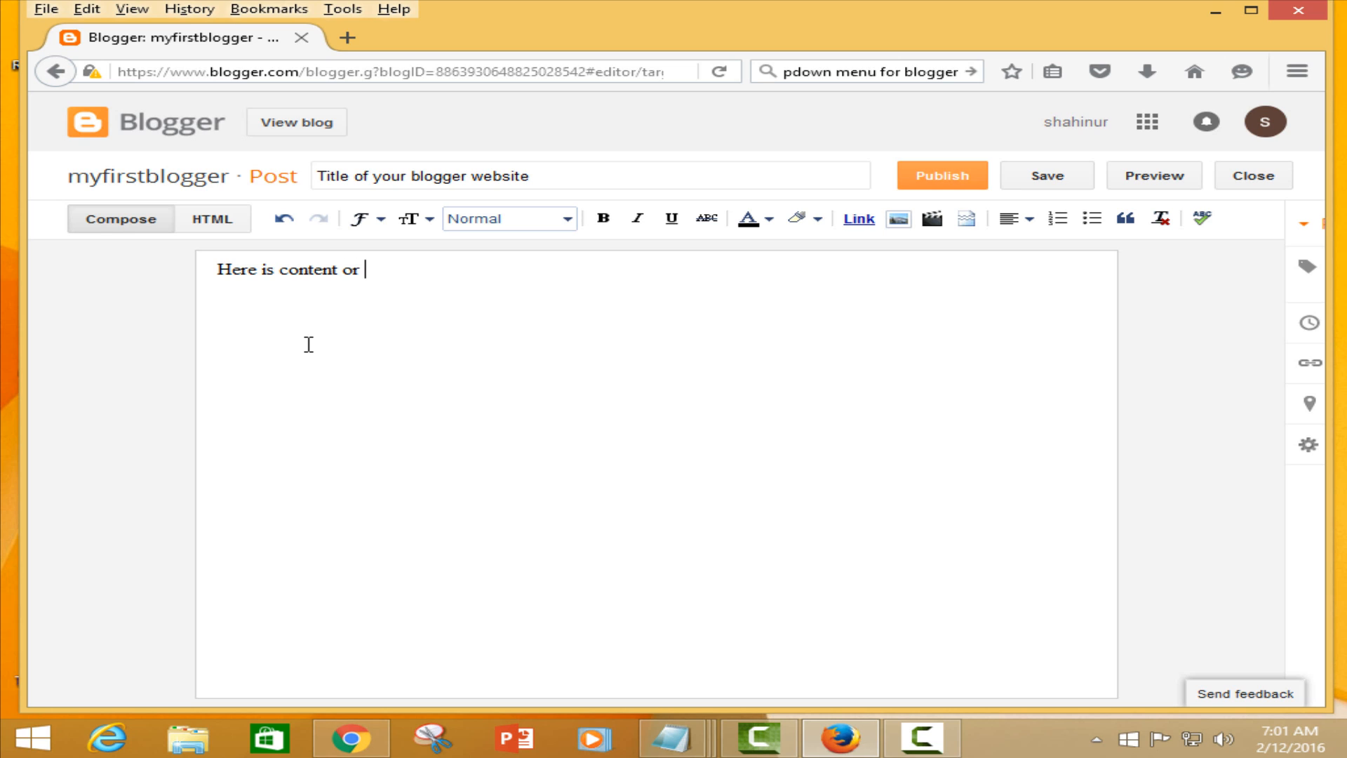
text(arti)
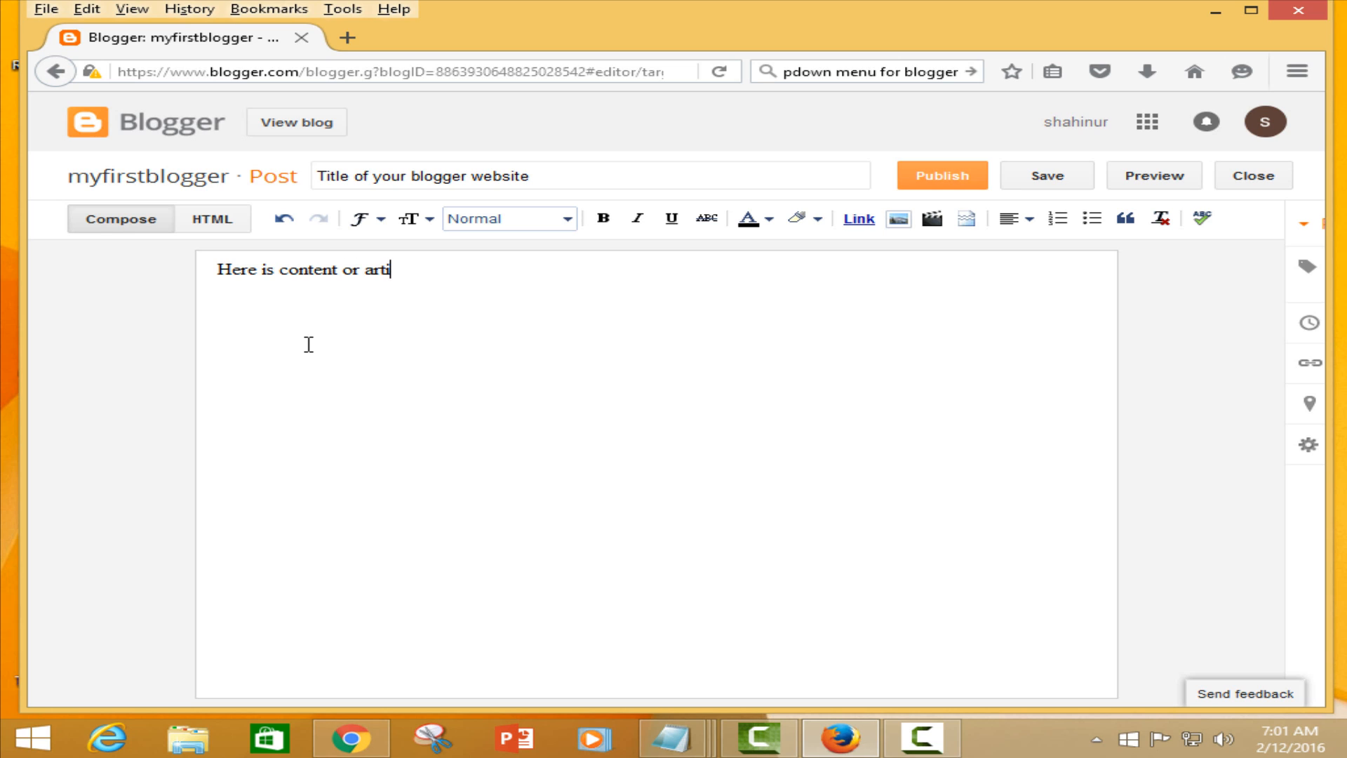
text(cle)
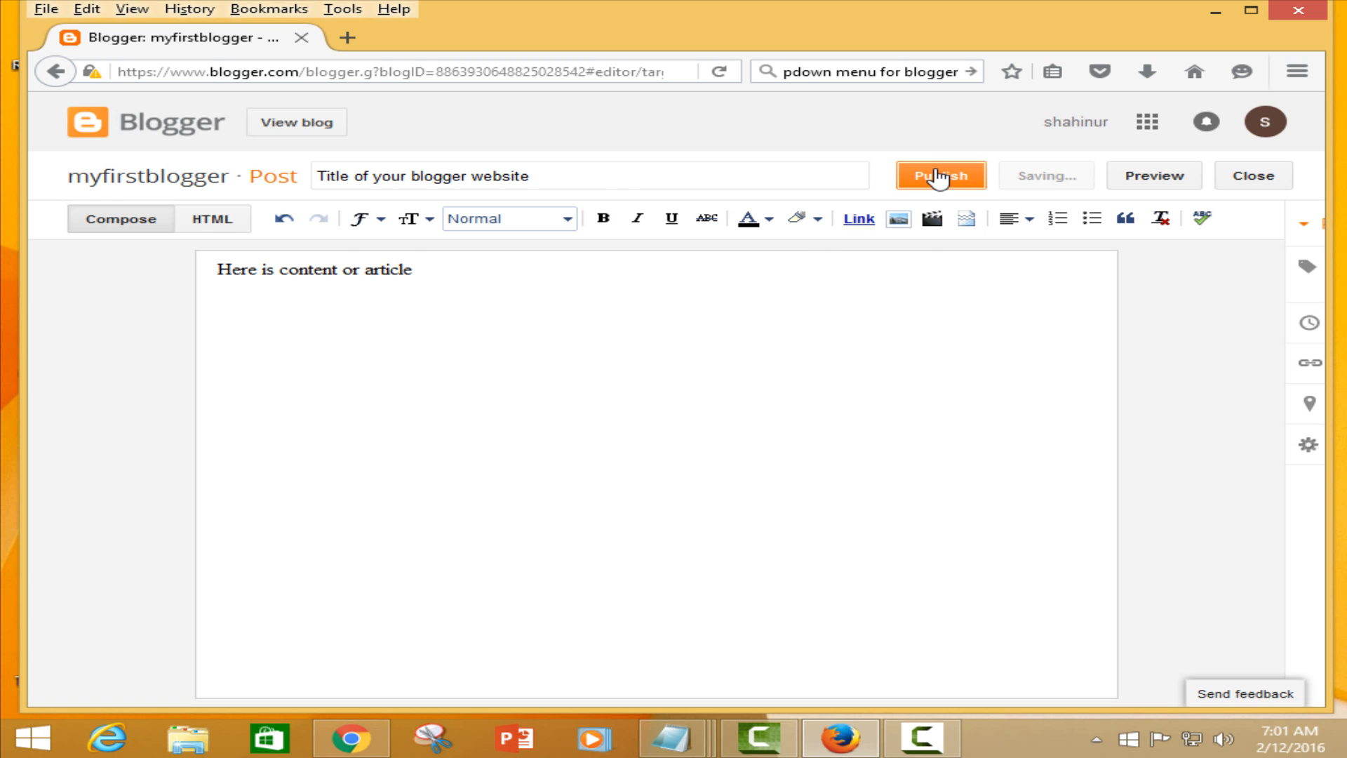
- Publish the post, skip Google+ sharing, and view it on the live blog
click(939, 175)
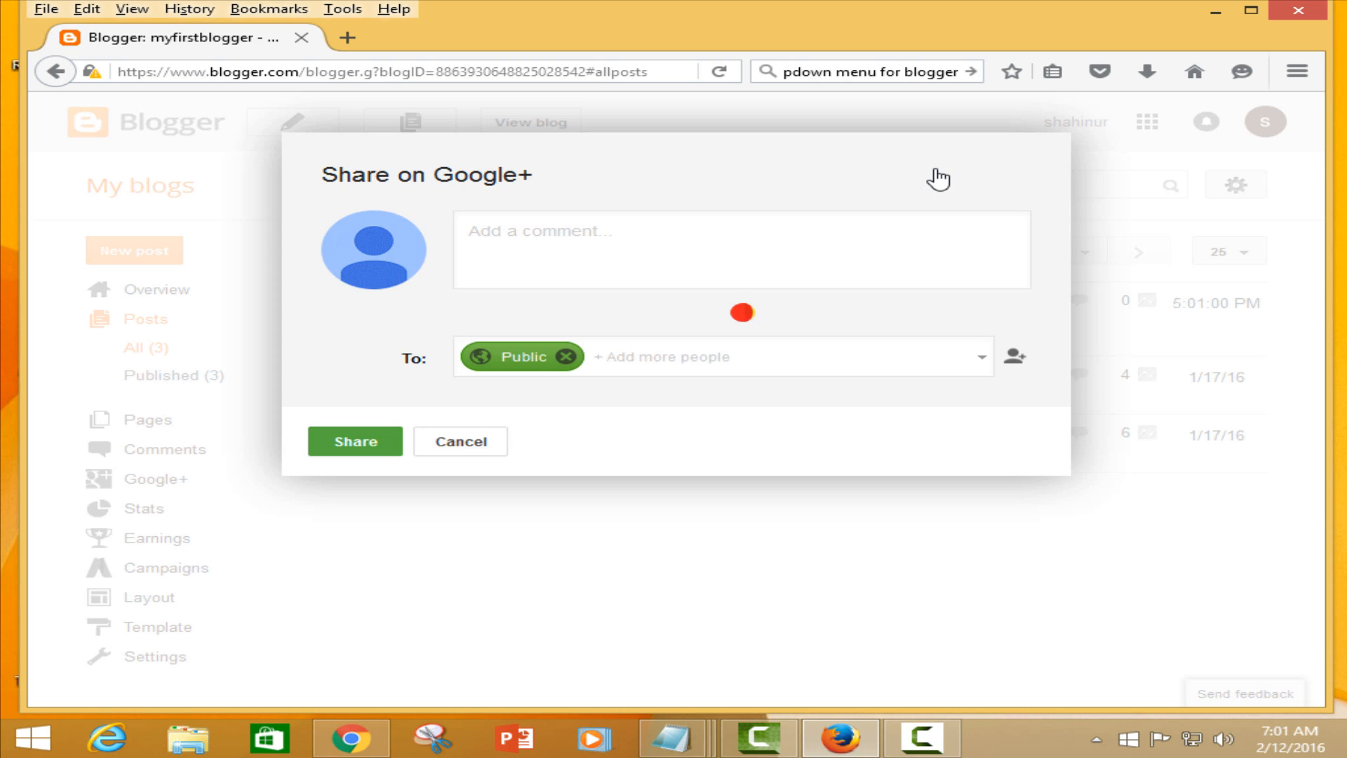
click(460, 440)
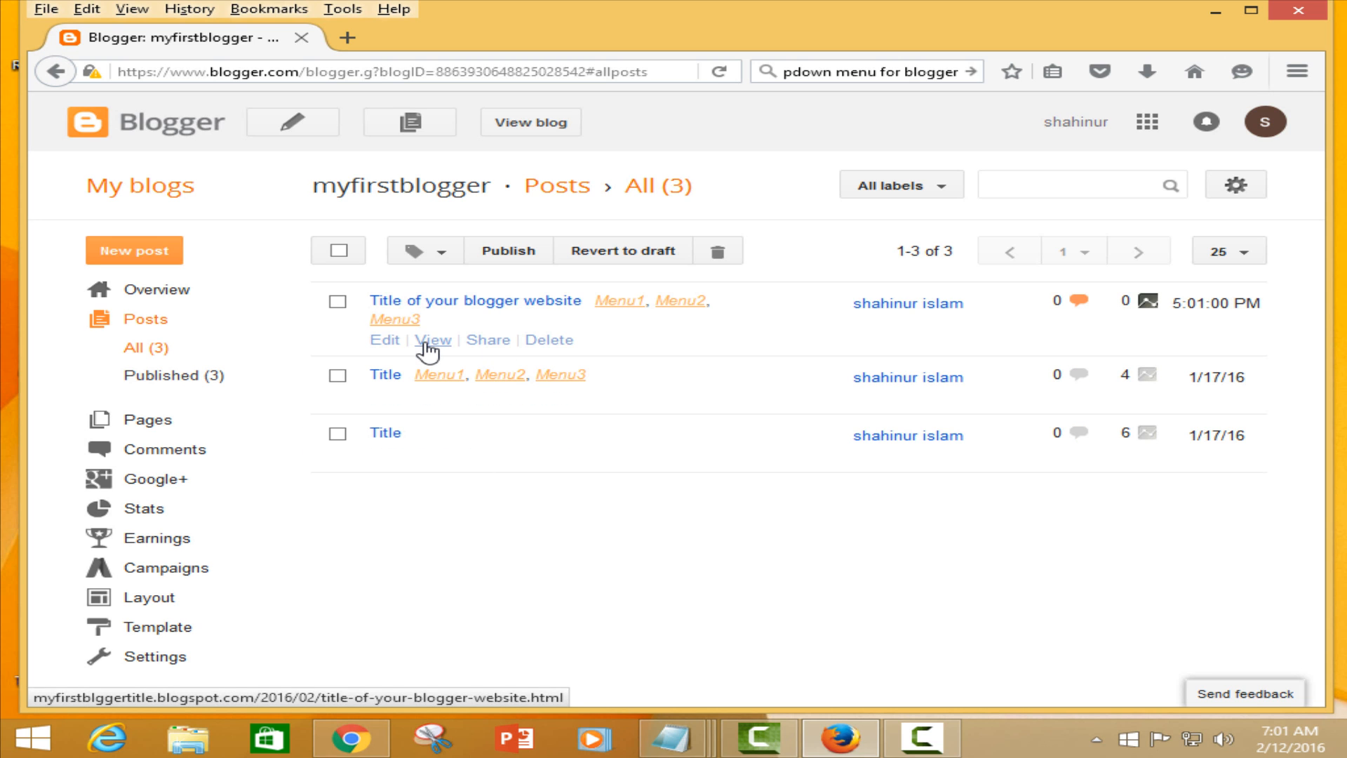
click(434, 340)
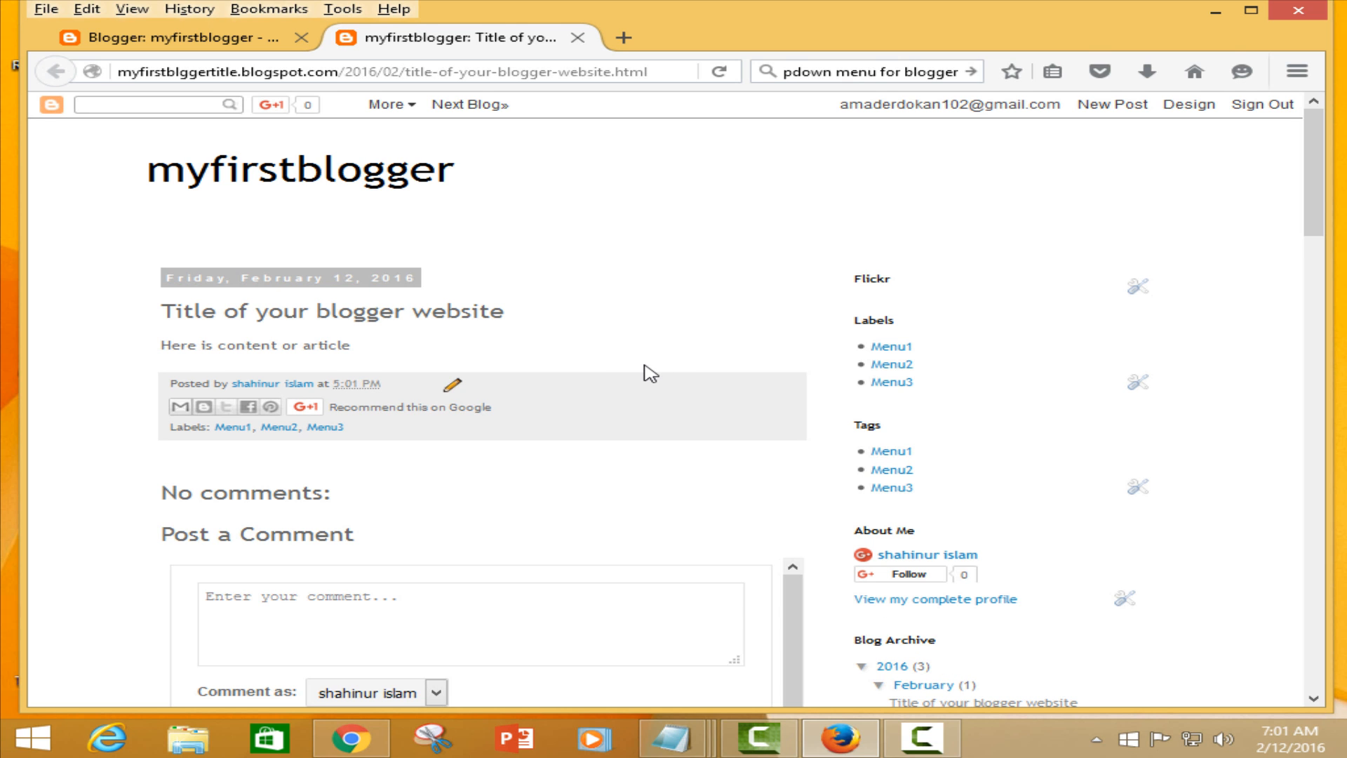
mouse_move(635, 360)
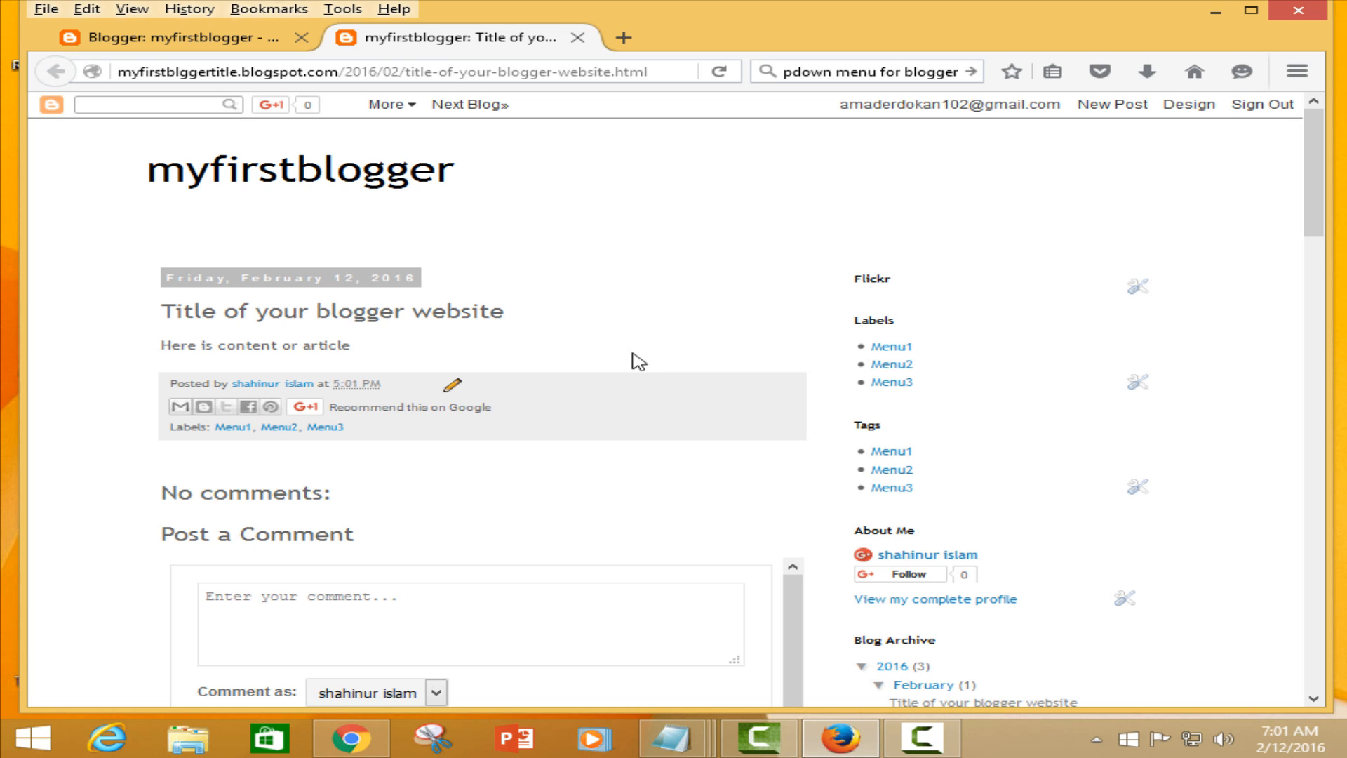
- Go to the myfirstblogger home page listing the new post above the older one
click(296, 168)
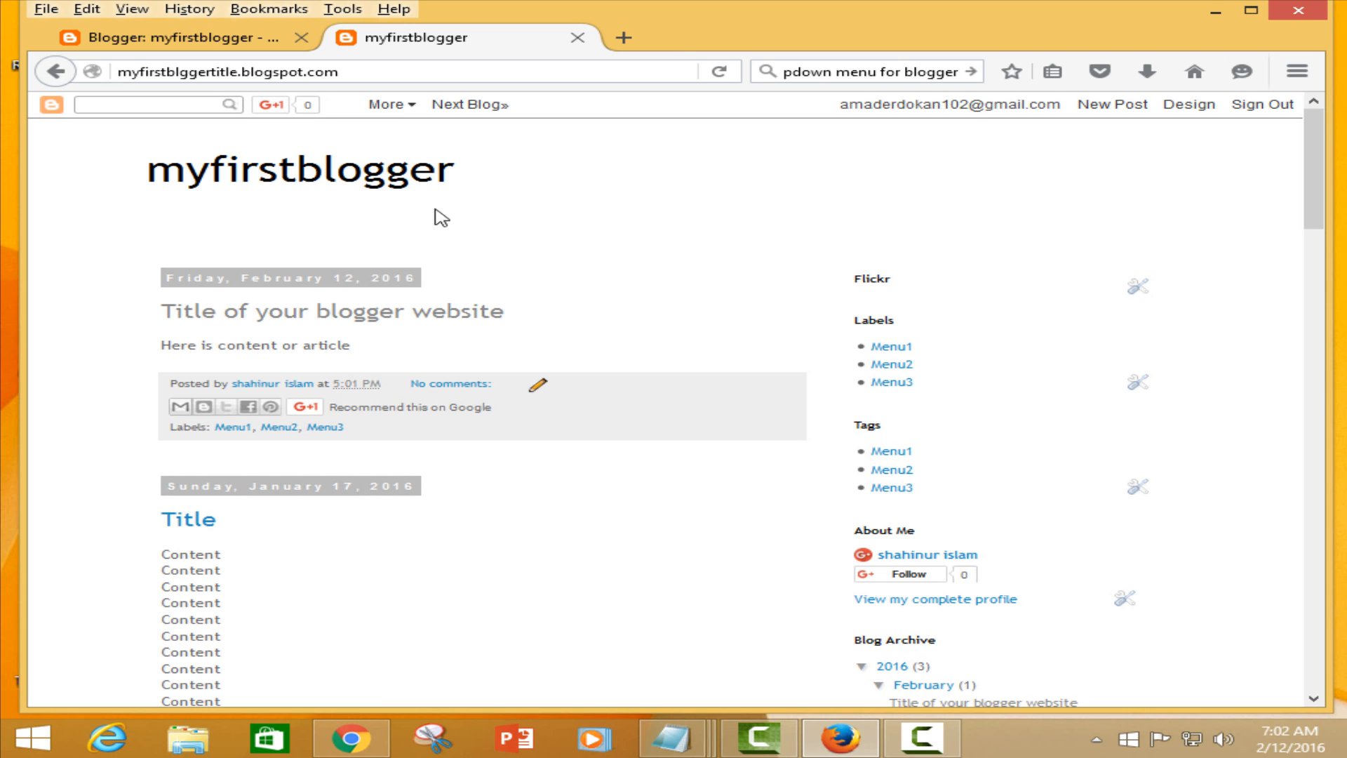
mouse_move(261, 250)
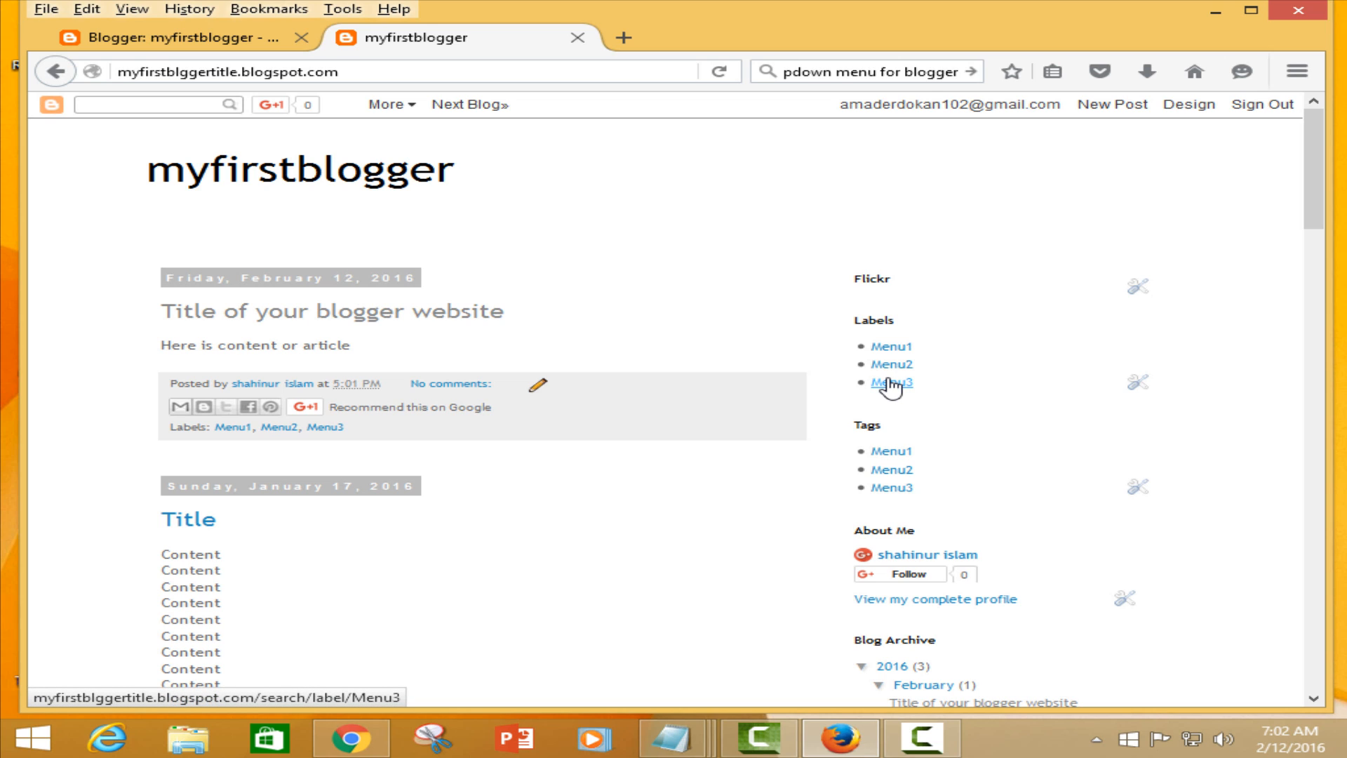
mouse_move(893, 365)
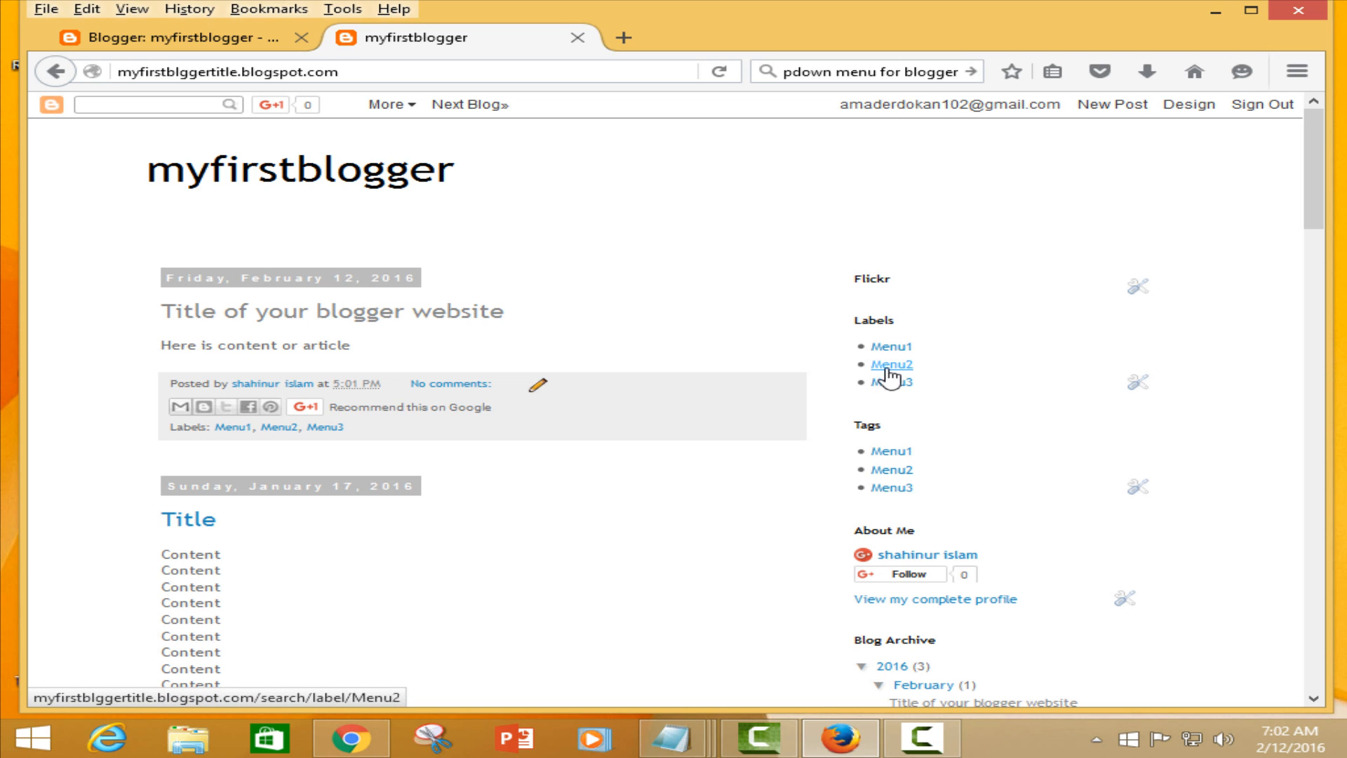
mouse_move(892, 397)
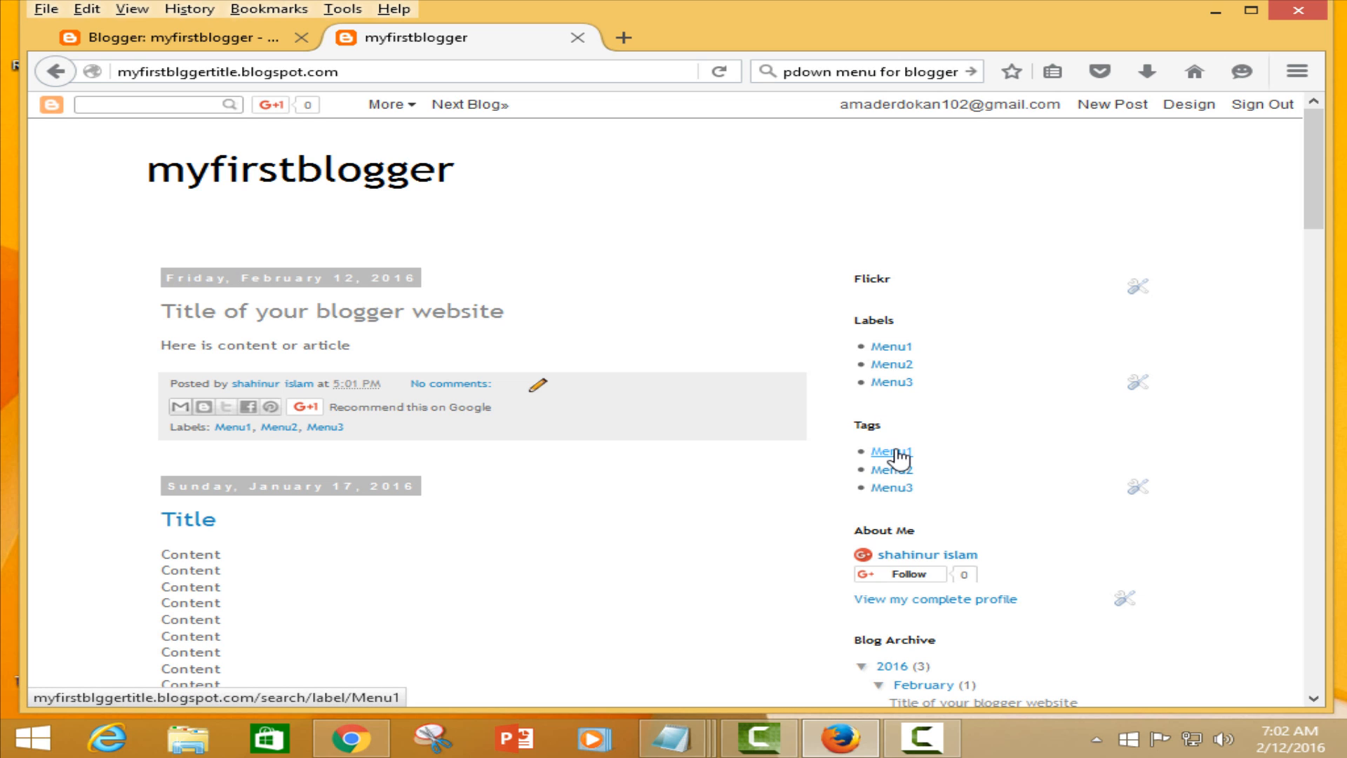
mouse_move(889, 469)
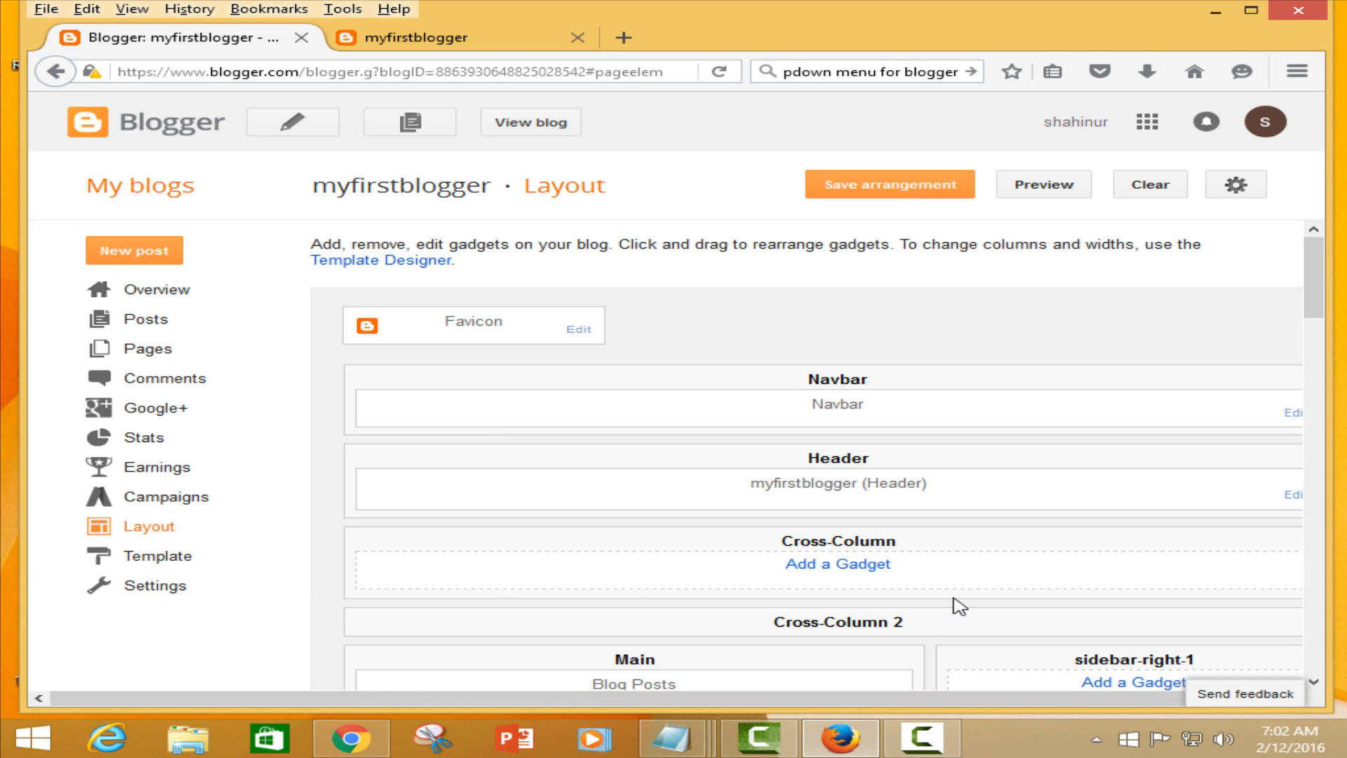
mouse_move(799, 586)
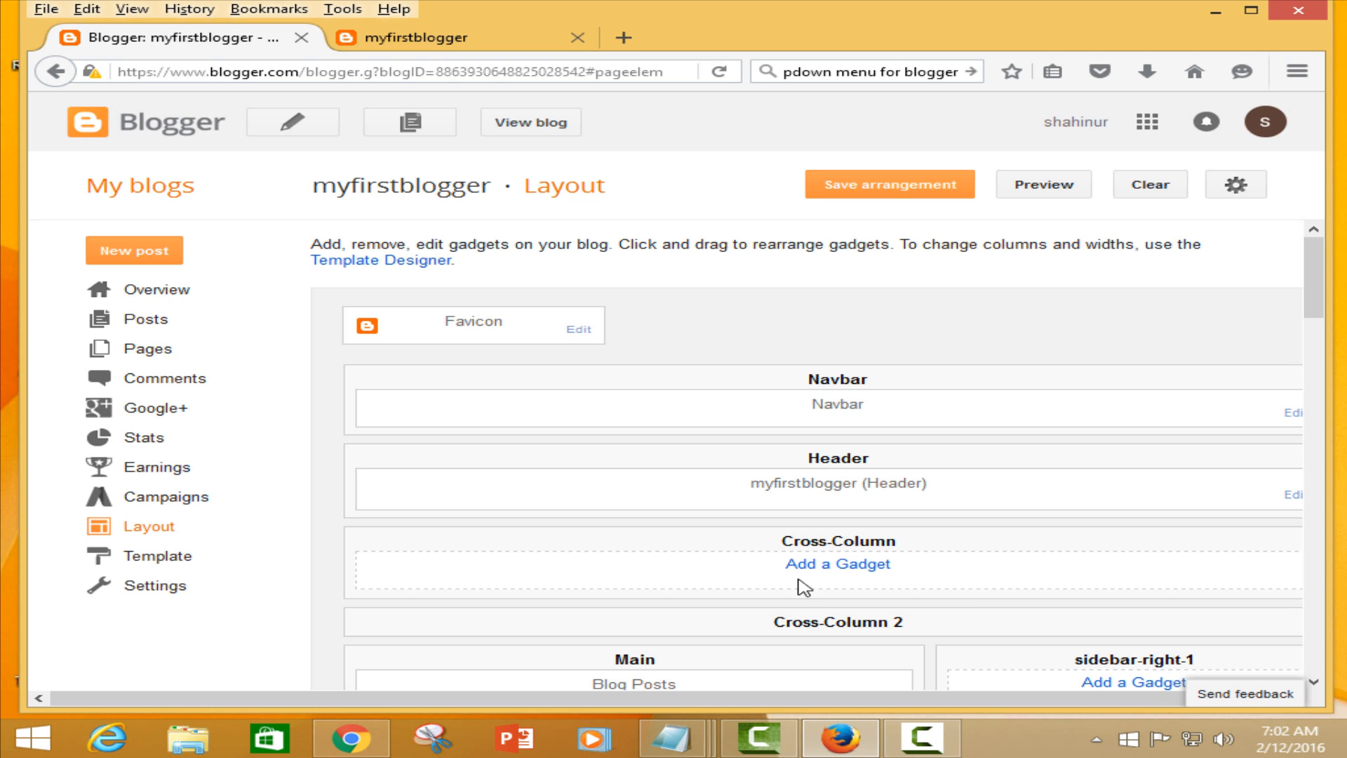
mouse_move(1086, 551)
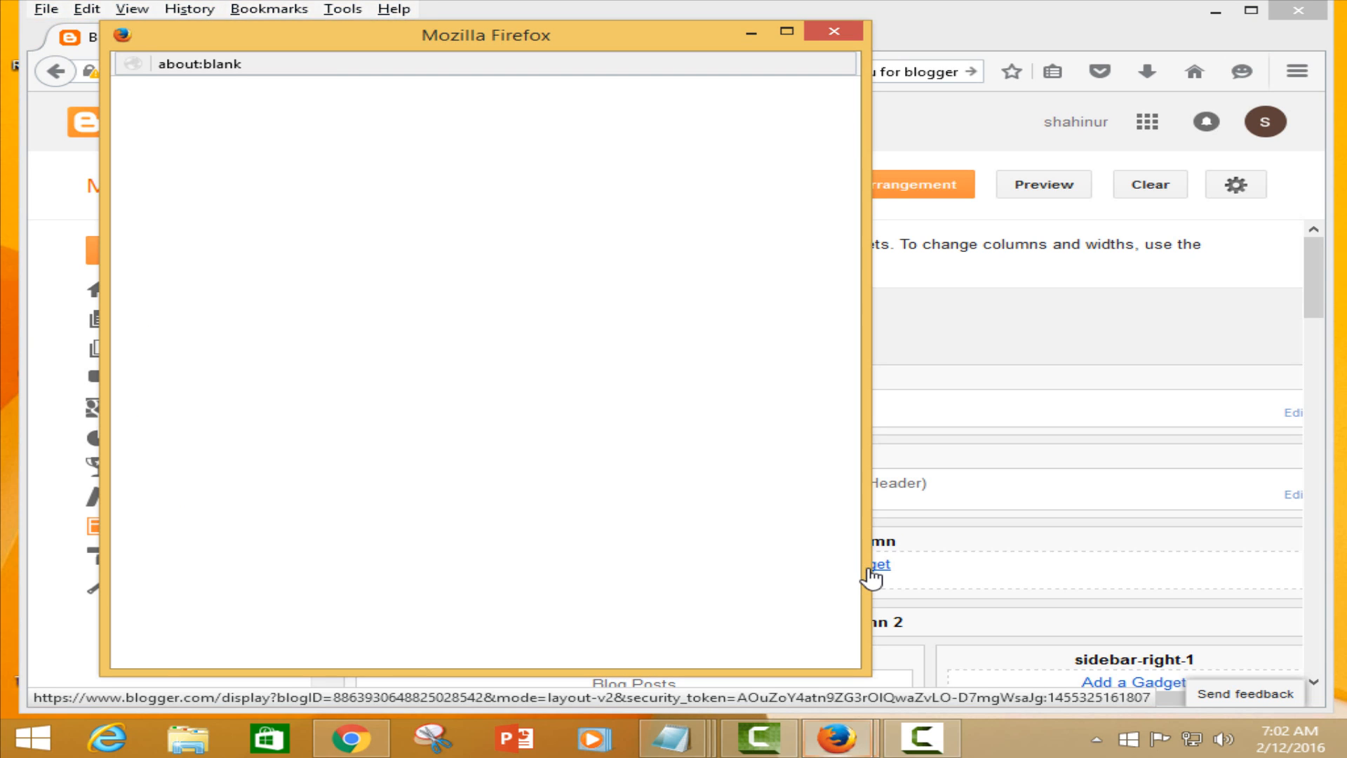
- Browse the Add a Gadget list for Cross-Column, then cancel the Configure Header window
click(871, 565)
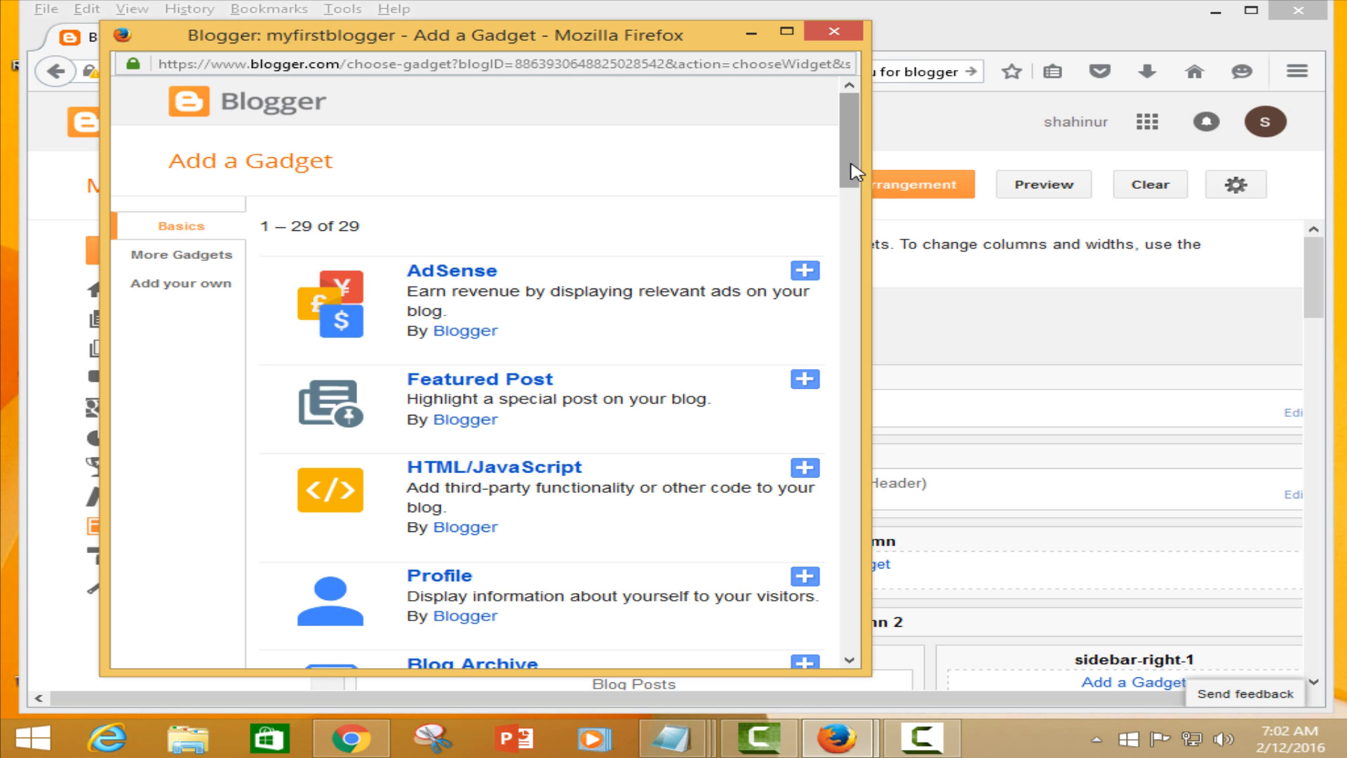
scroll(down, 3)
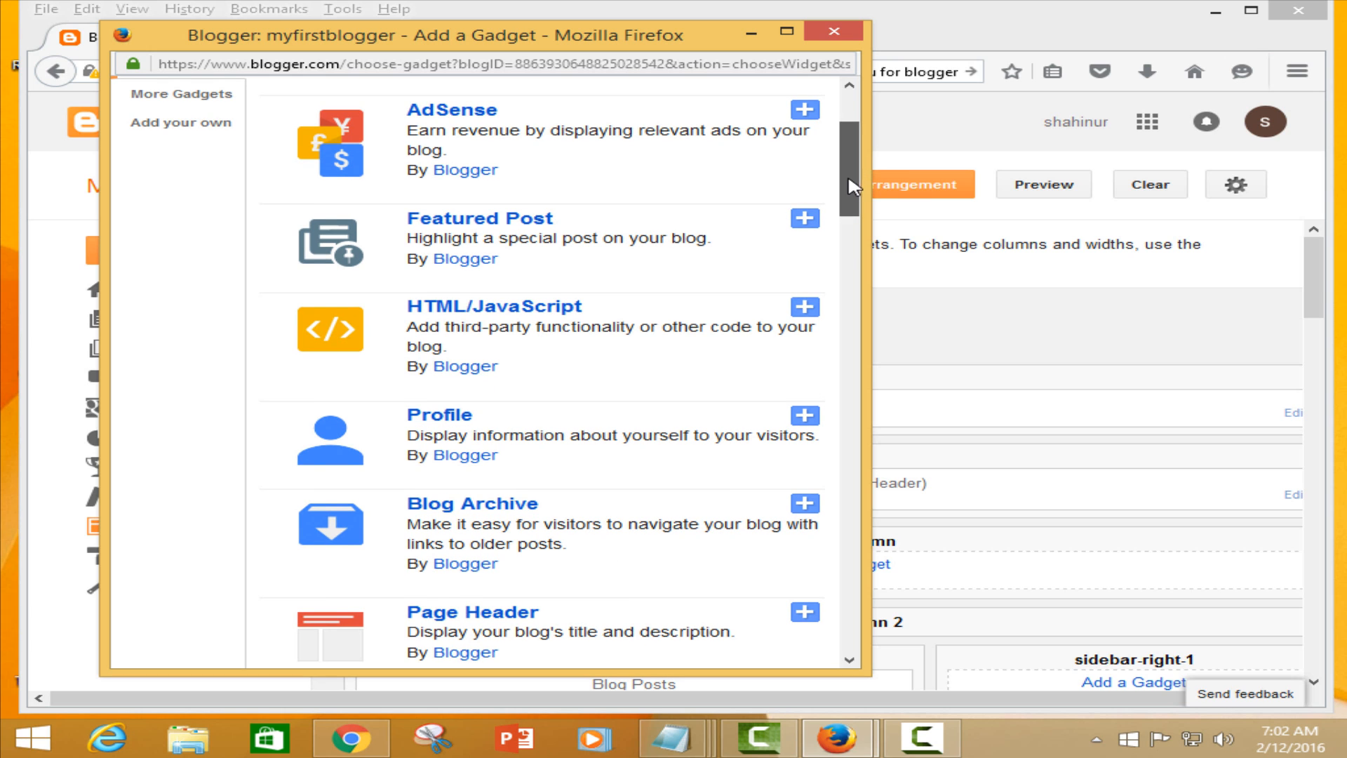
scroll(down, 3)
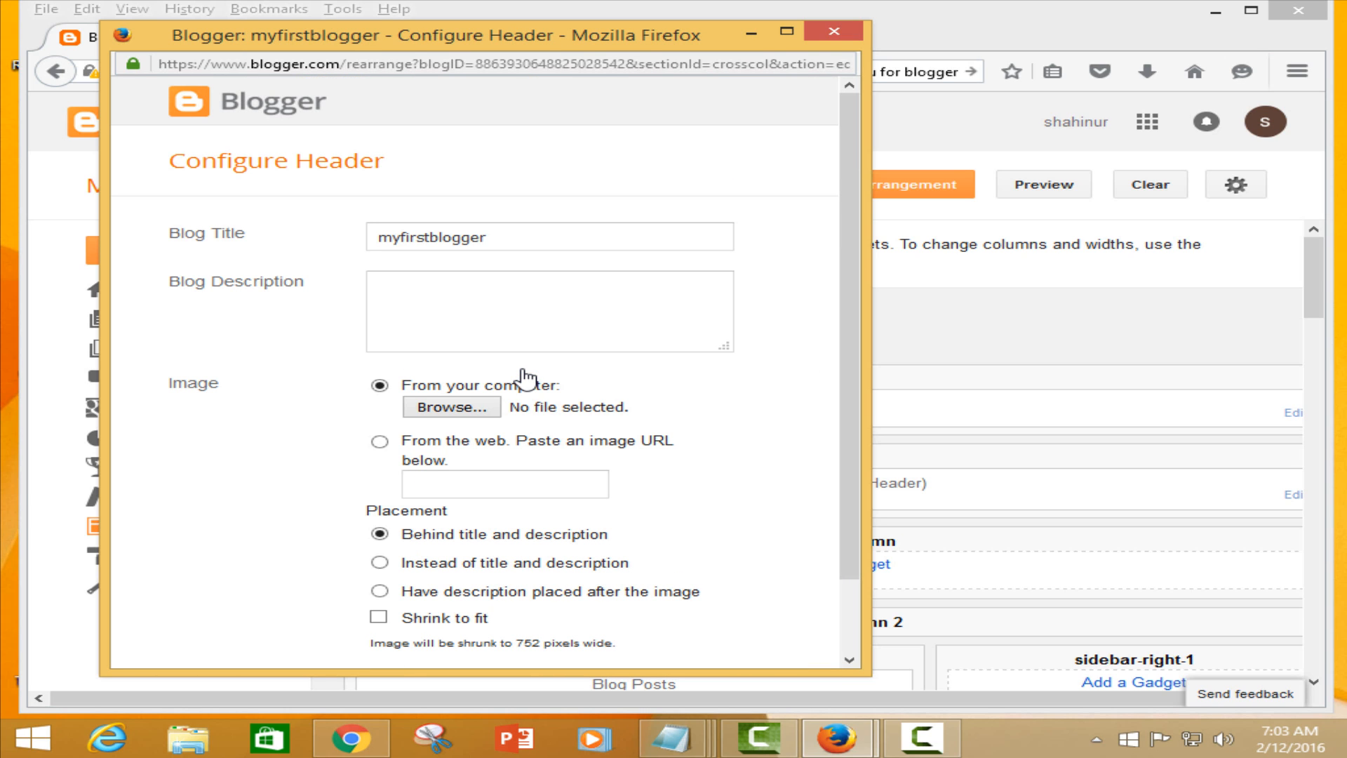
mouse_move(841, 372)
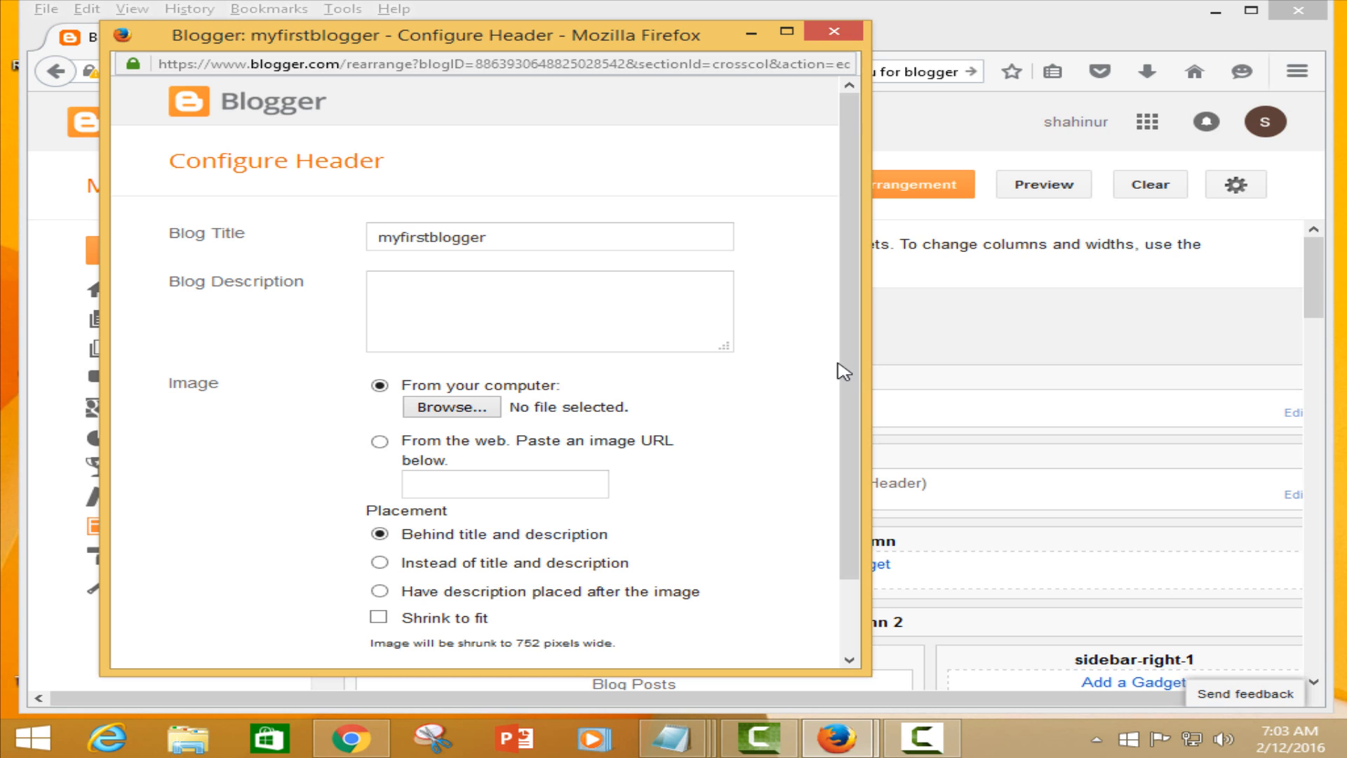
scroll(down, 3)
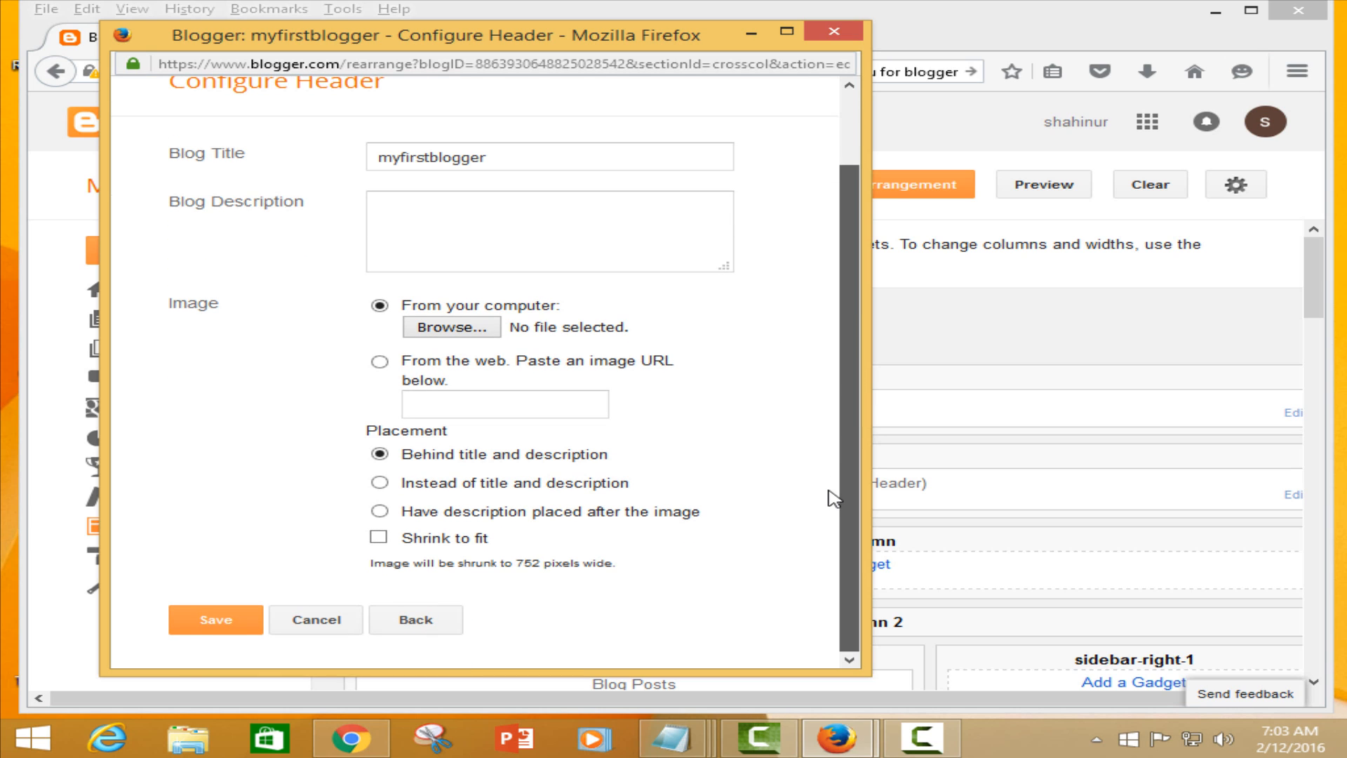
mouse_move(833, 498)
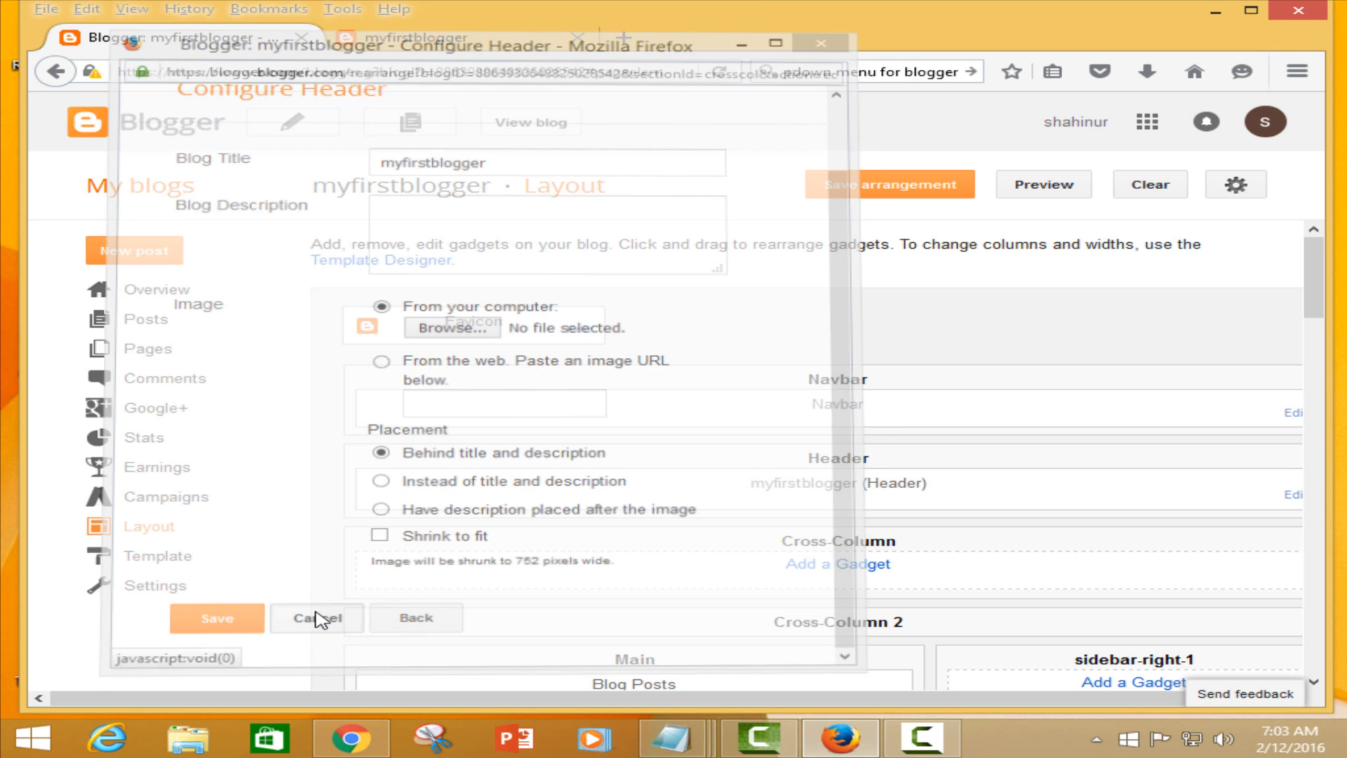
click(316, 618)
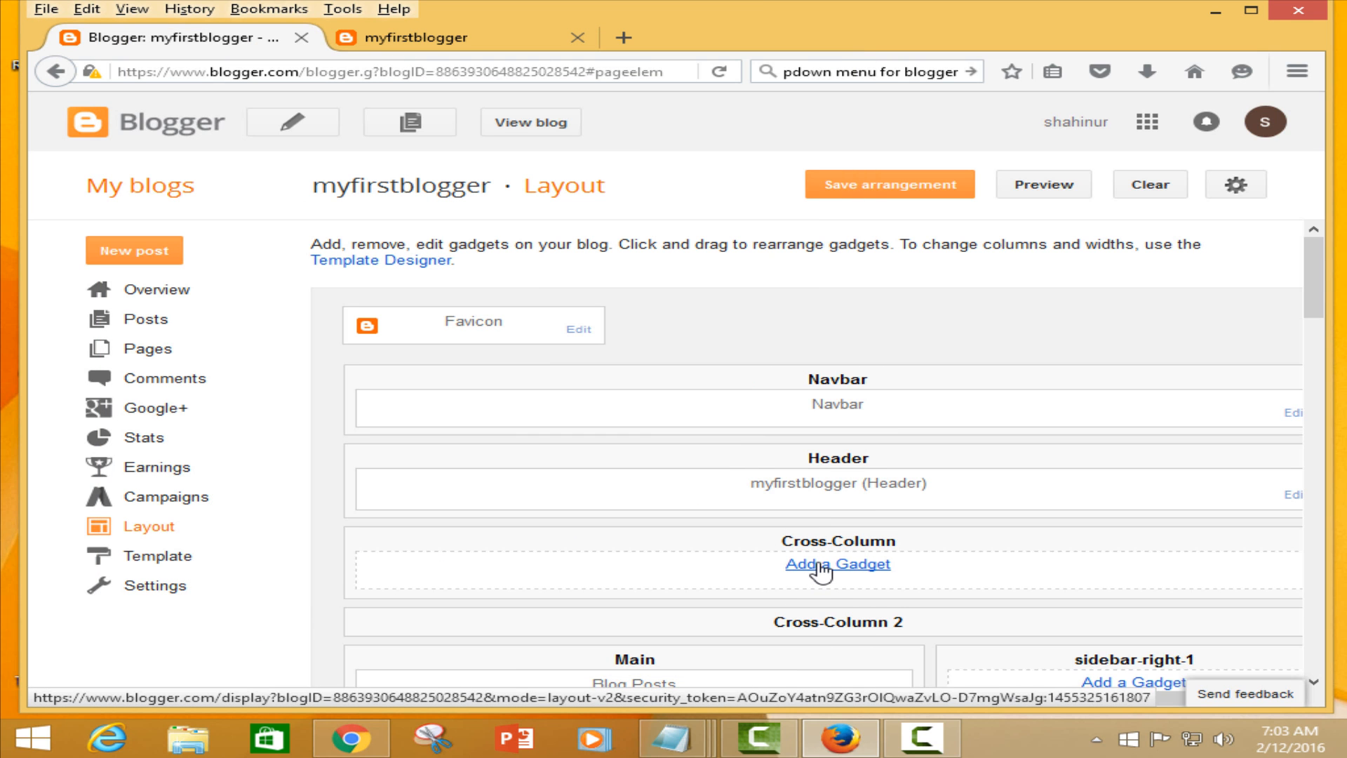
- Add a Pages gadget listing Home to the Cross-Column section and save it
click(834, 565)
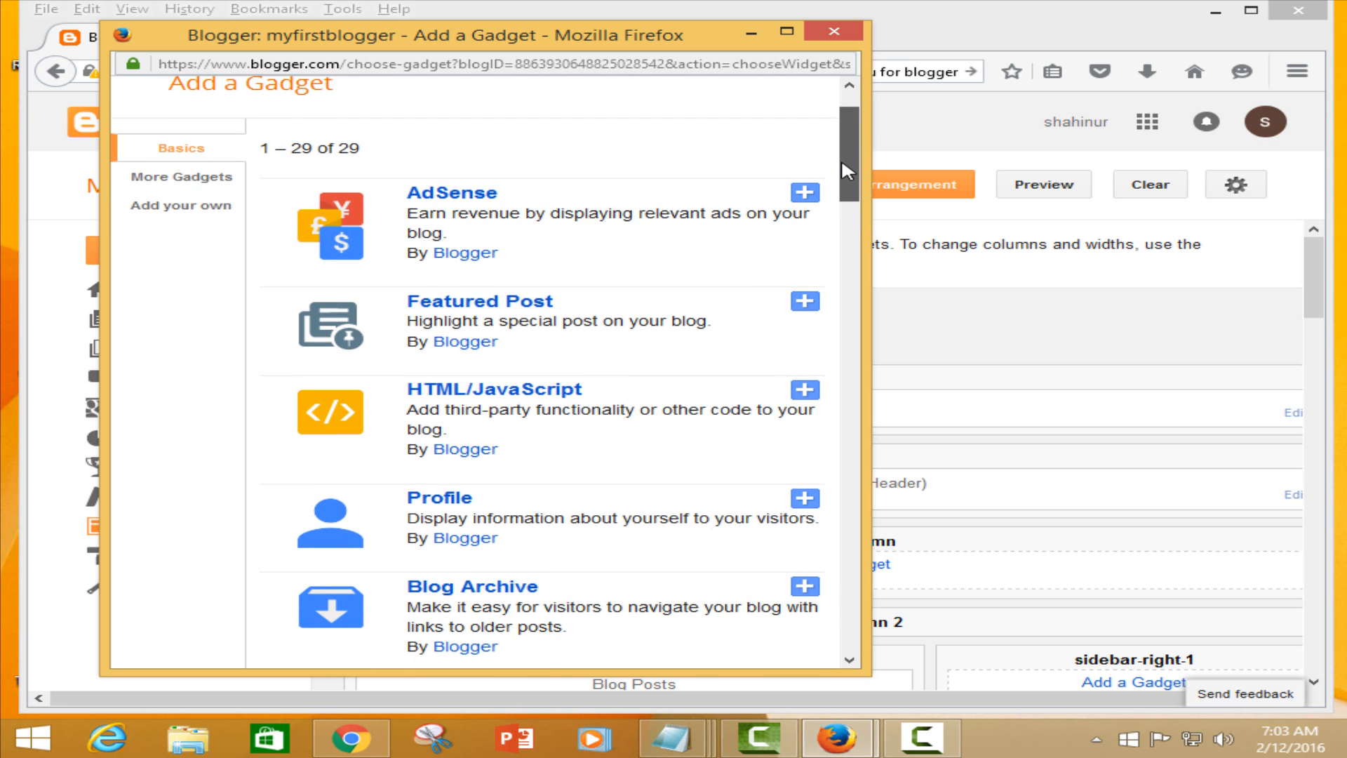
scroll(down, 3)
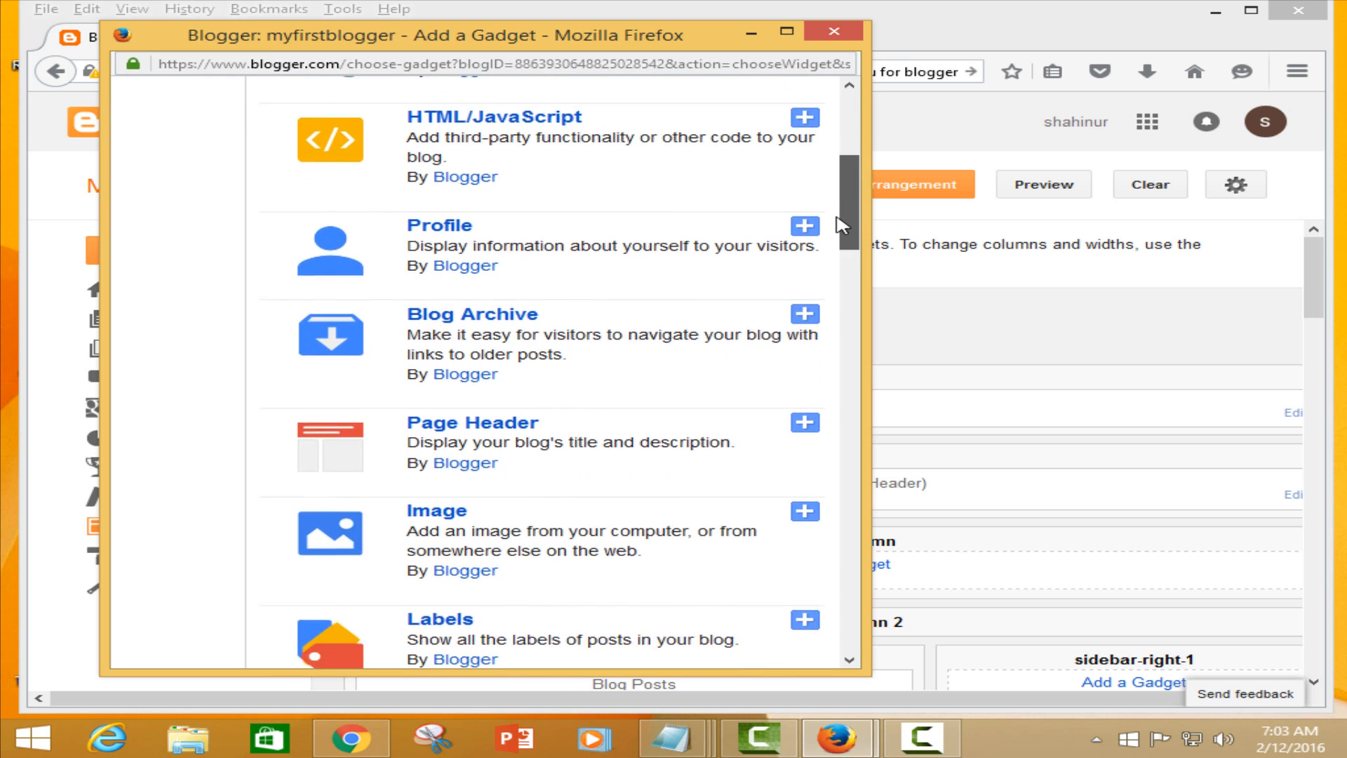
scroll(down, 3)
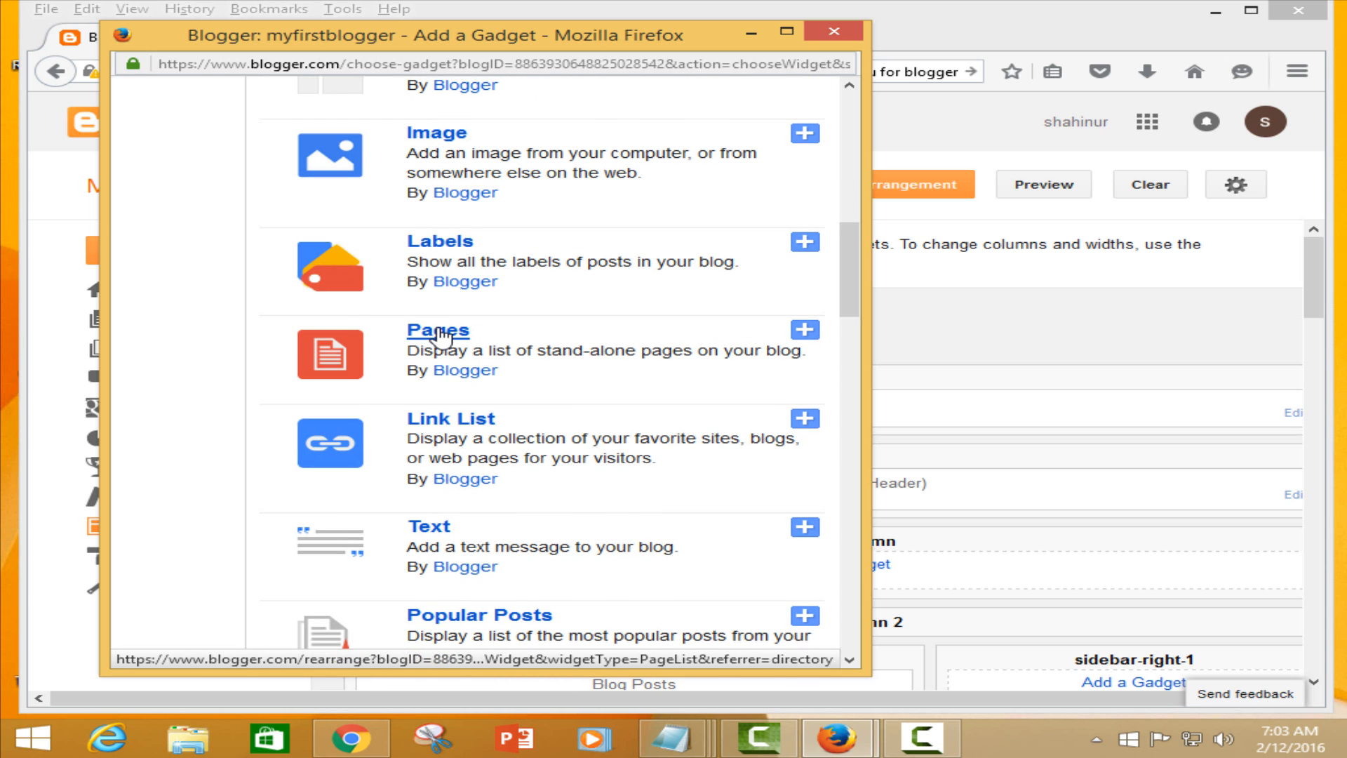
click(805, 330)
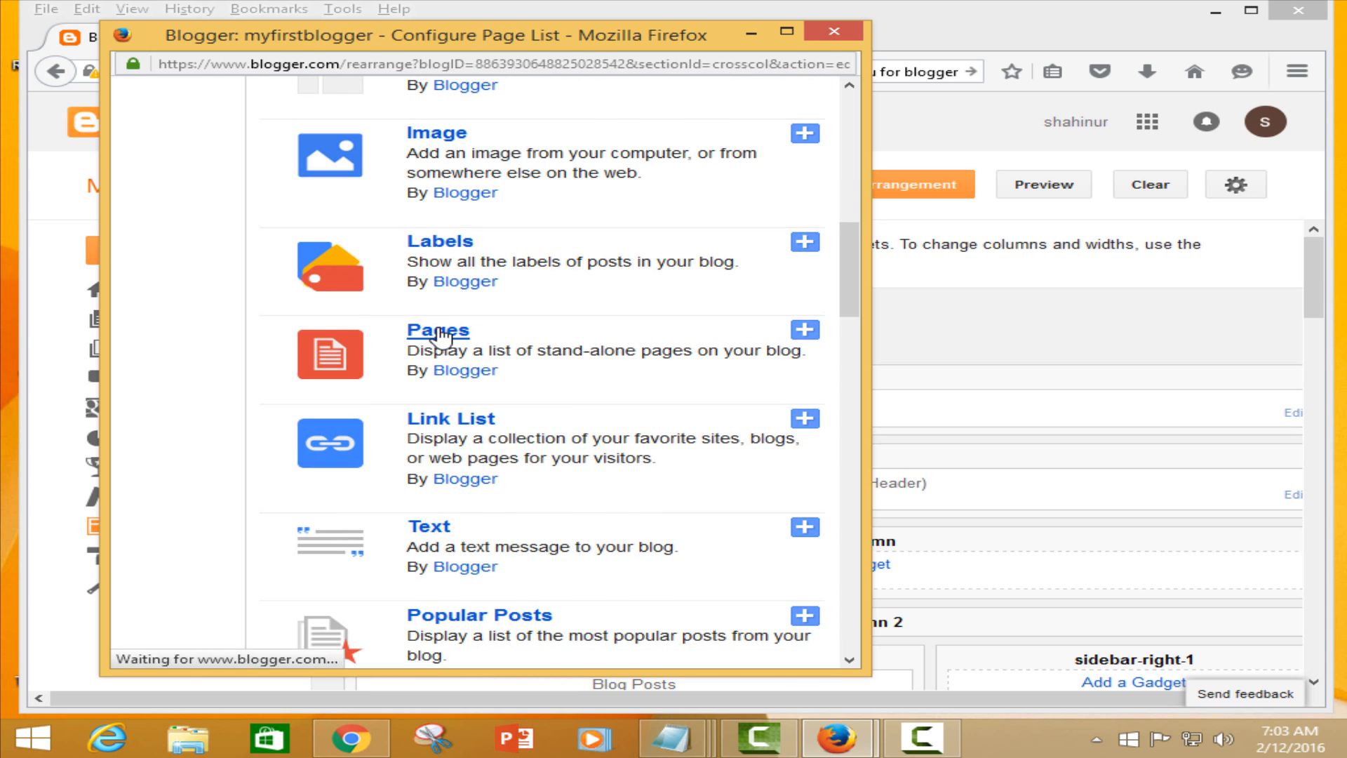
click(437, 331)
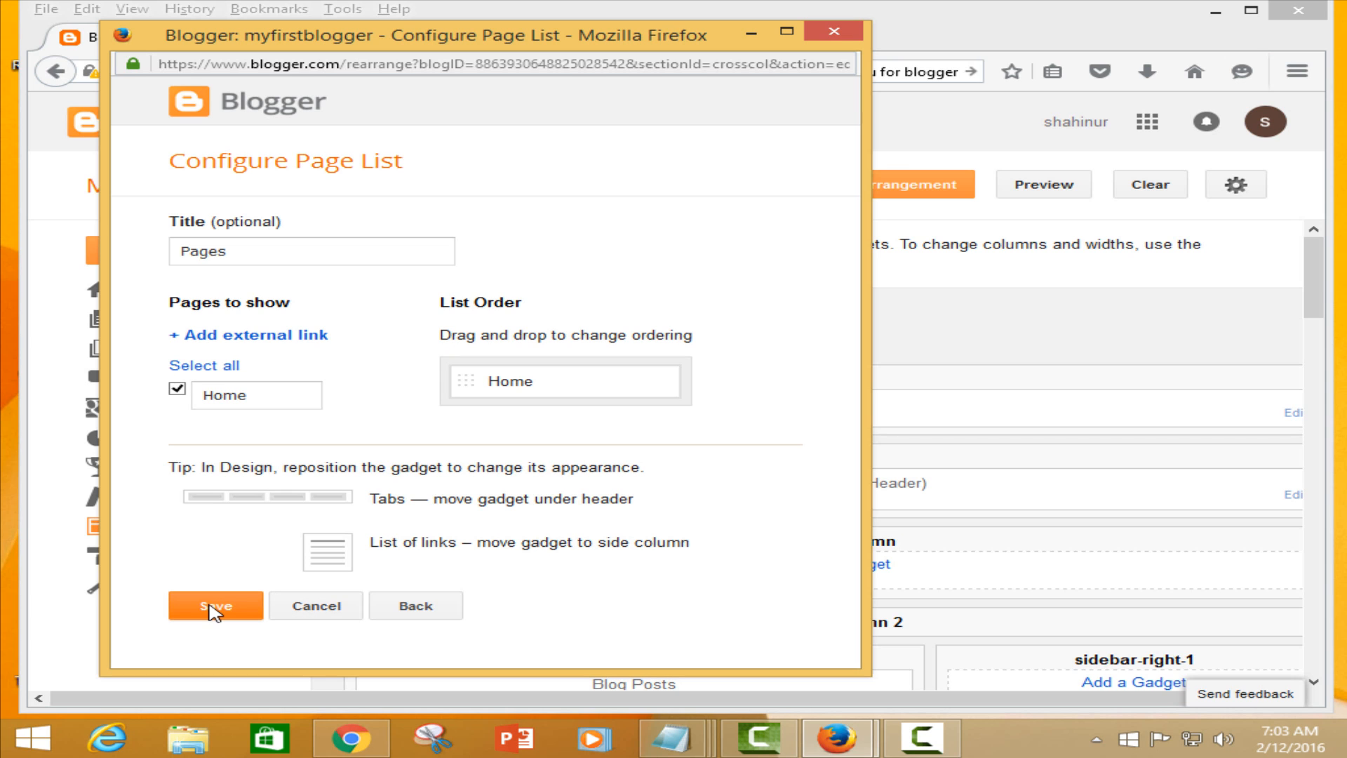
click(215, 605)
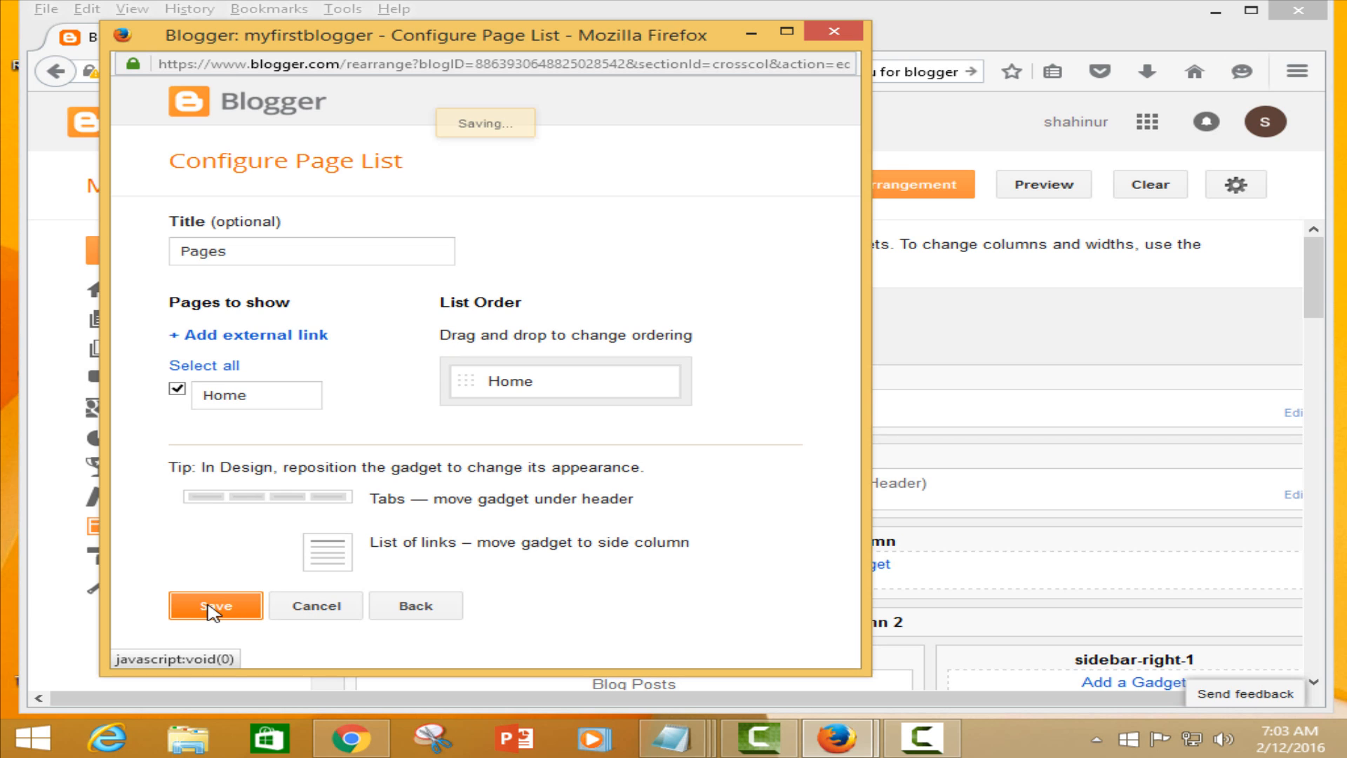
click(216, 606)
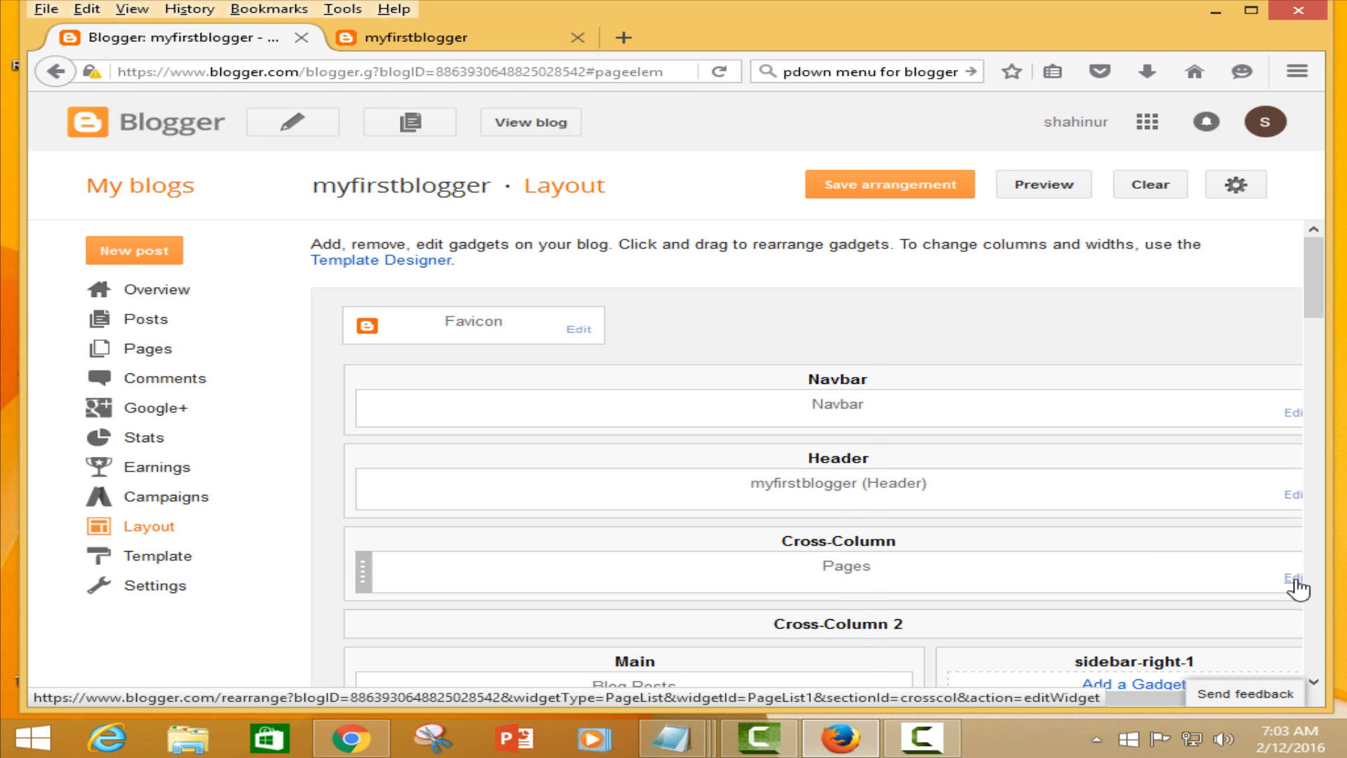
click(1294, 579)
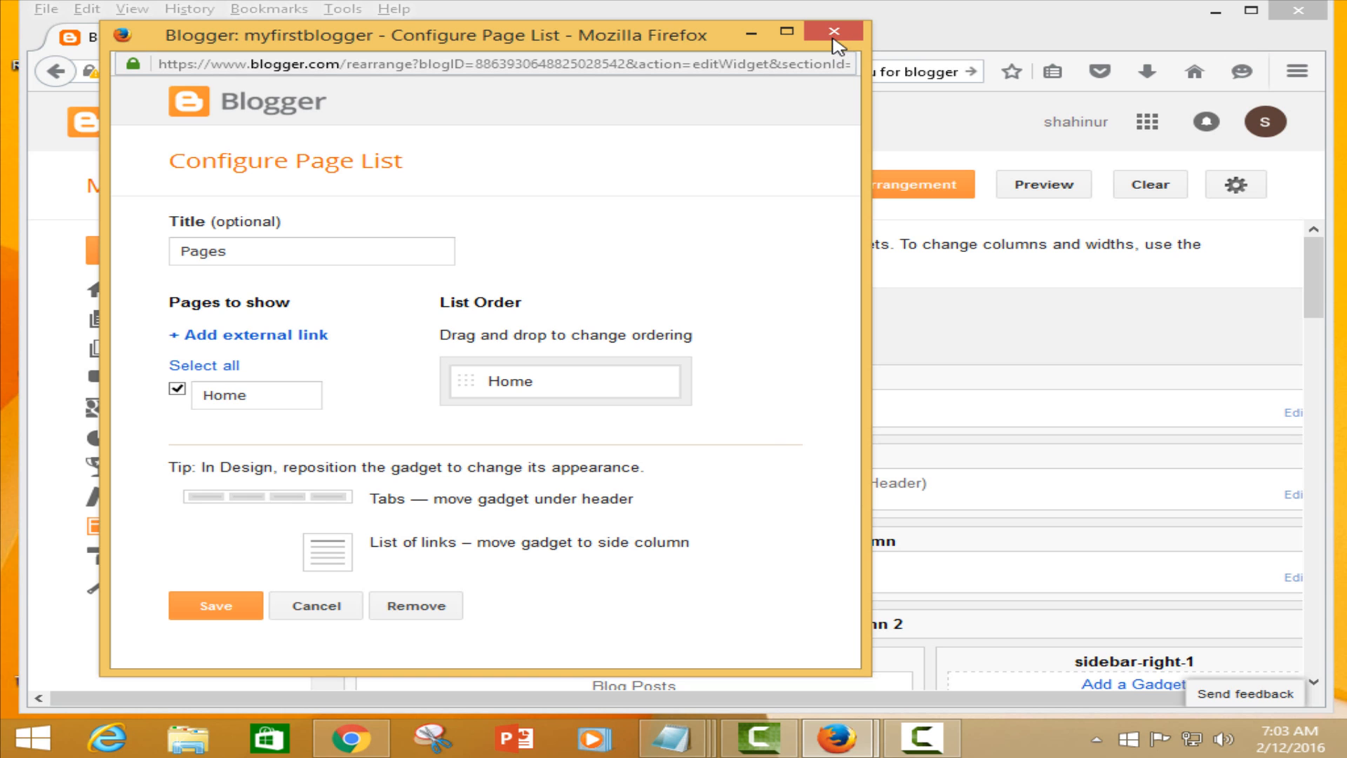
click(829, 33)
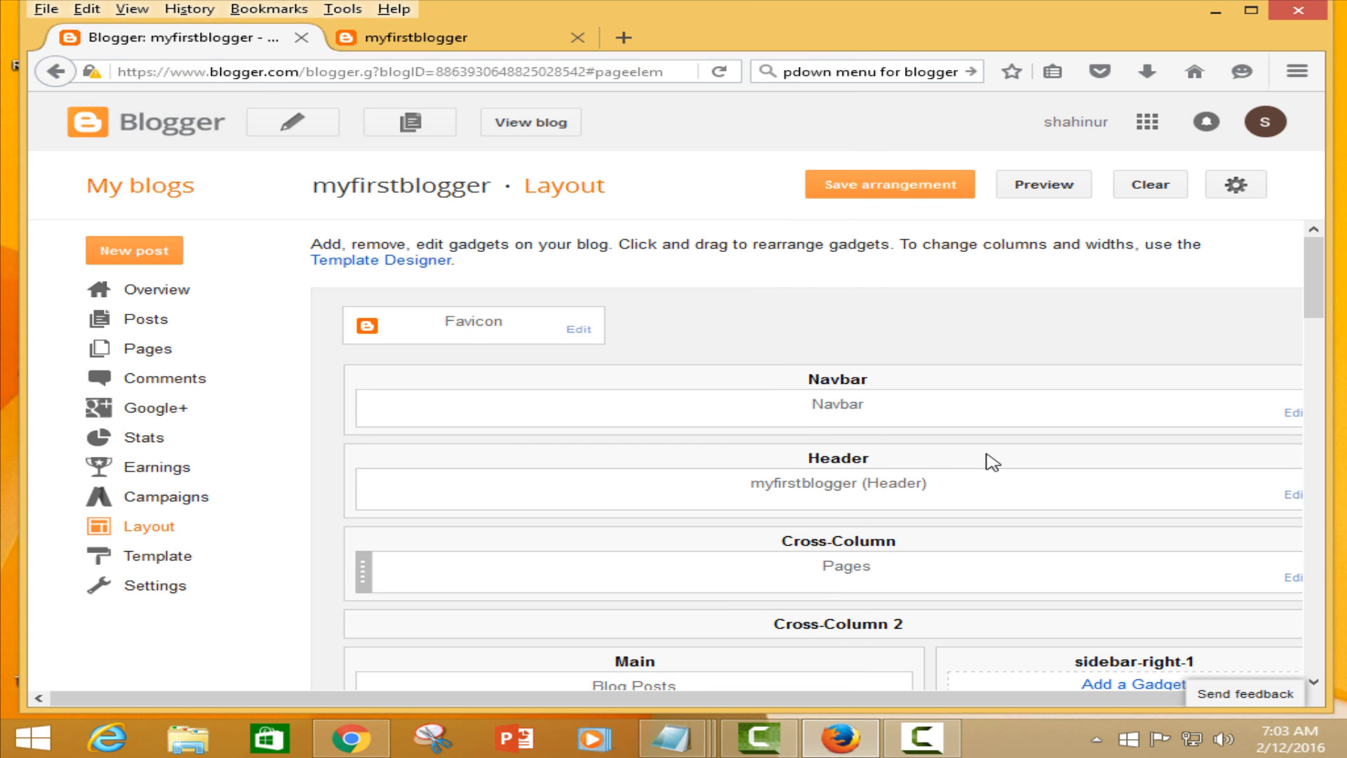
click(888, 184)
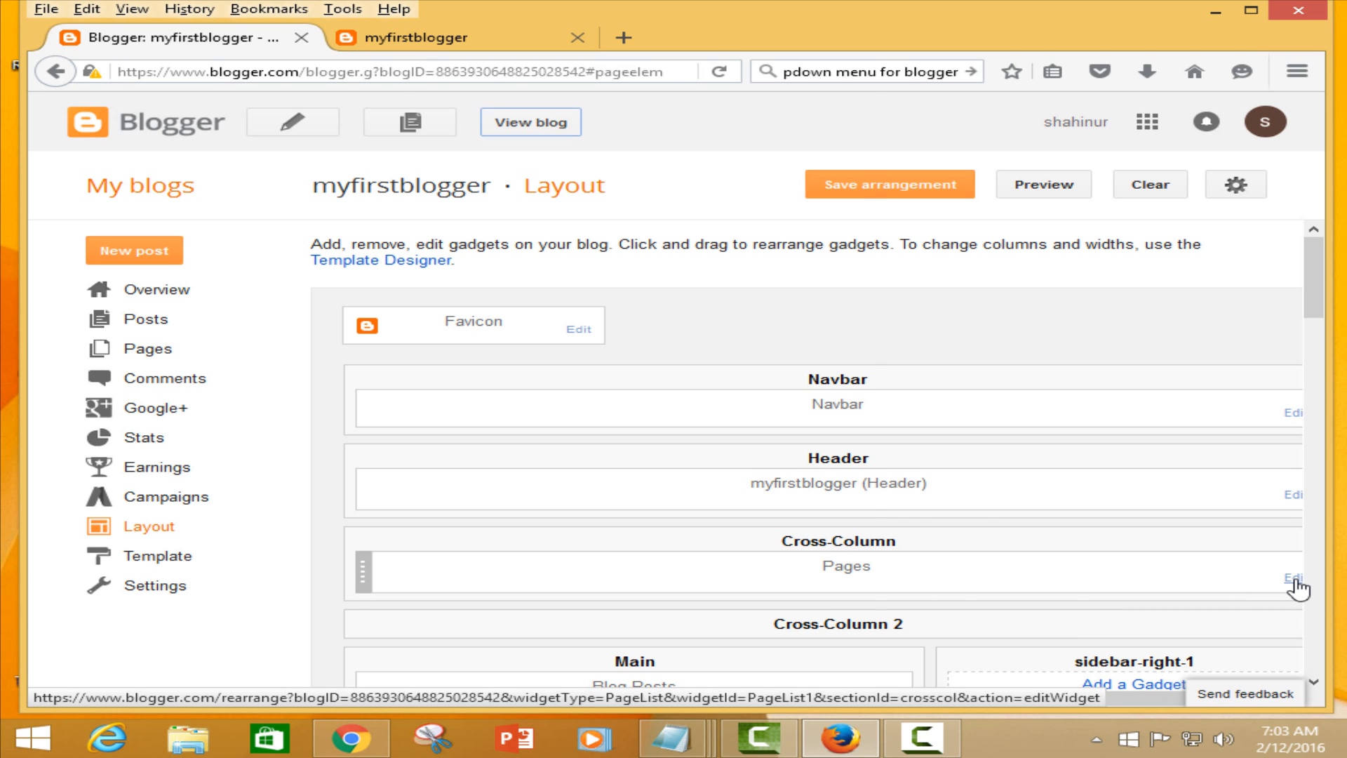
- Edit the Pages gadget and start an external link titled Menu 1
click(1296, 577)
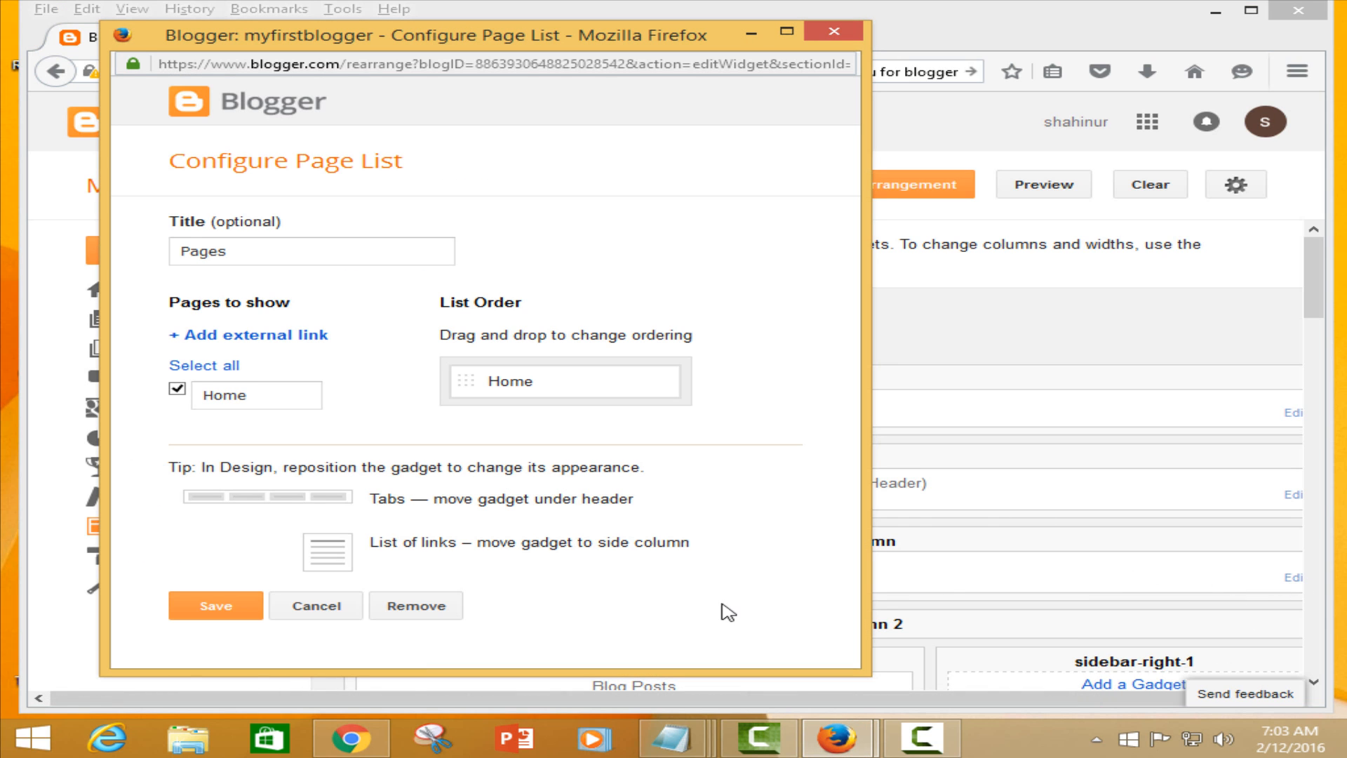
click(312, 251)
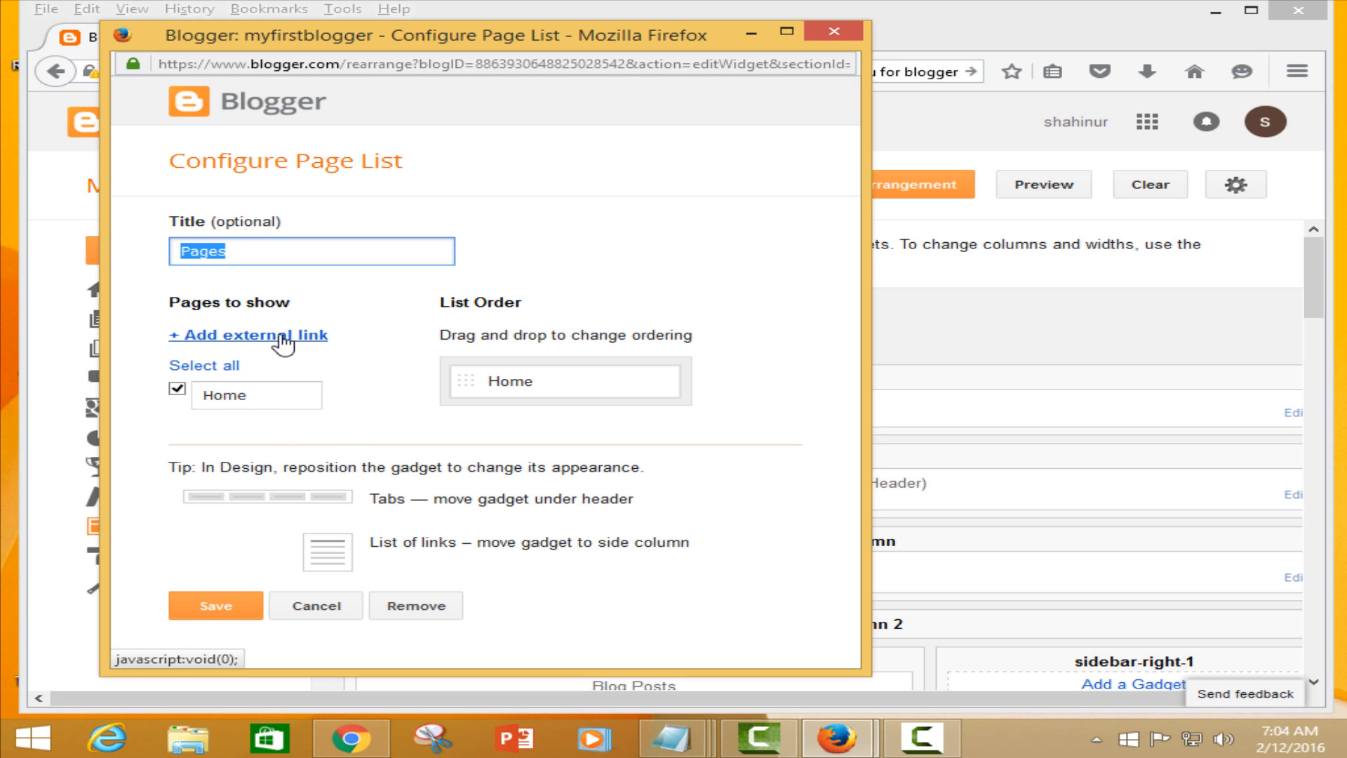
click(249, 334)
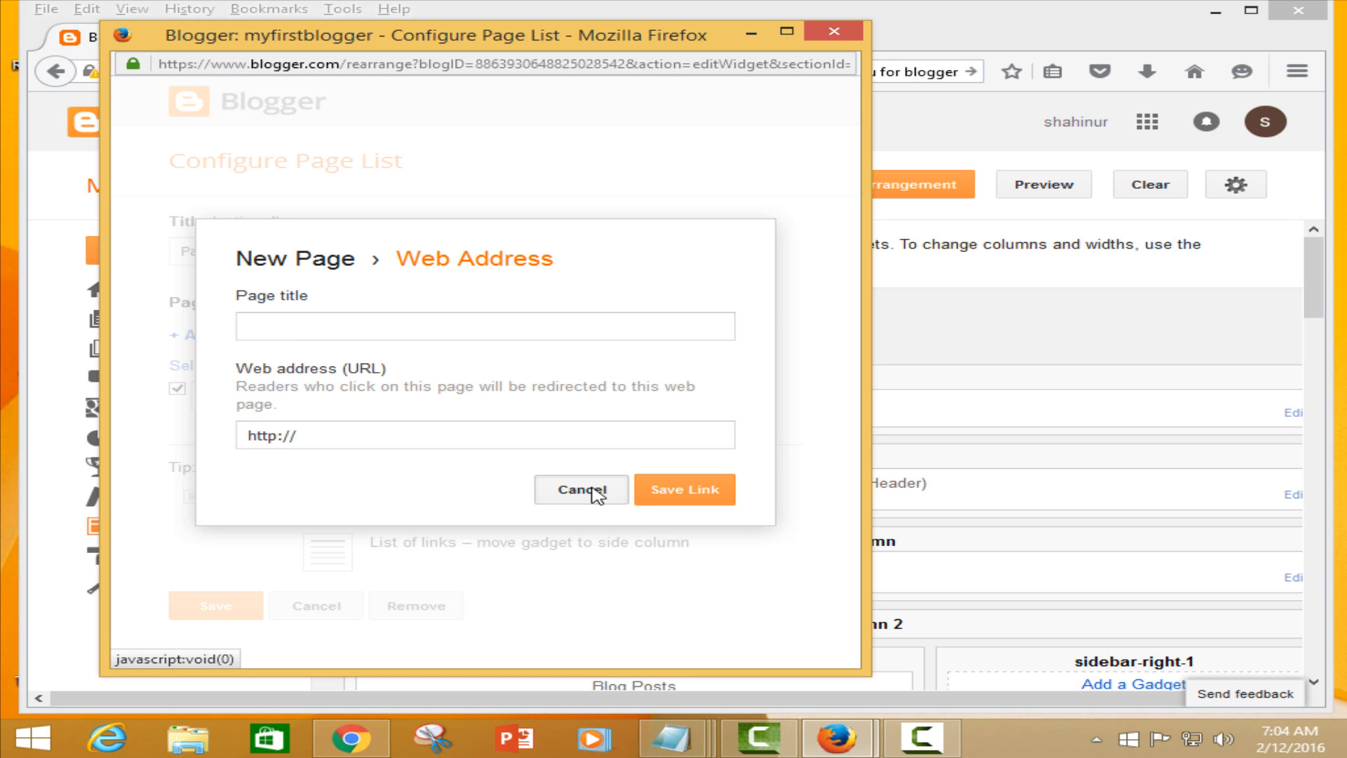
click(580, 488)
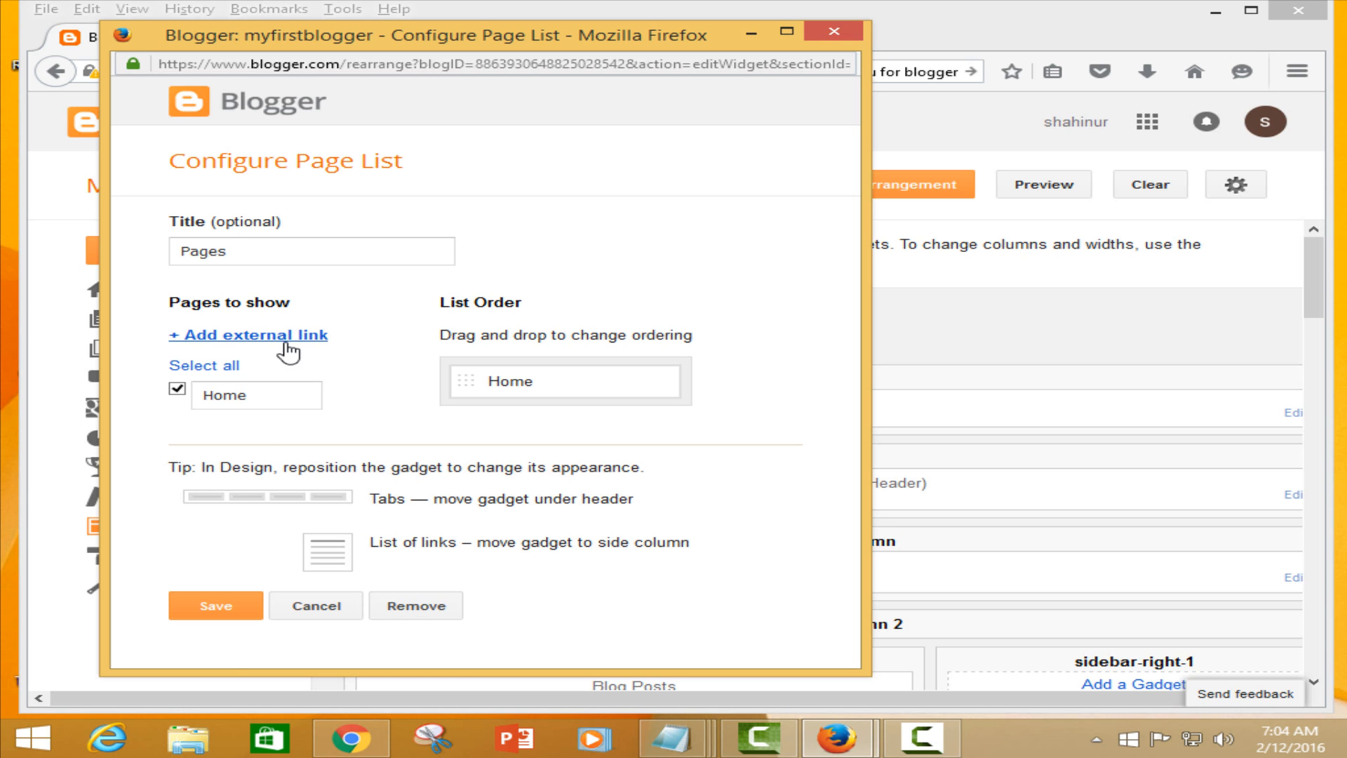
mouse_move(250, 335)
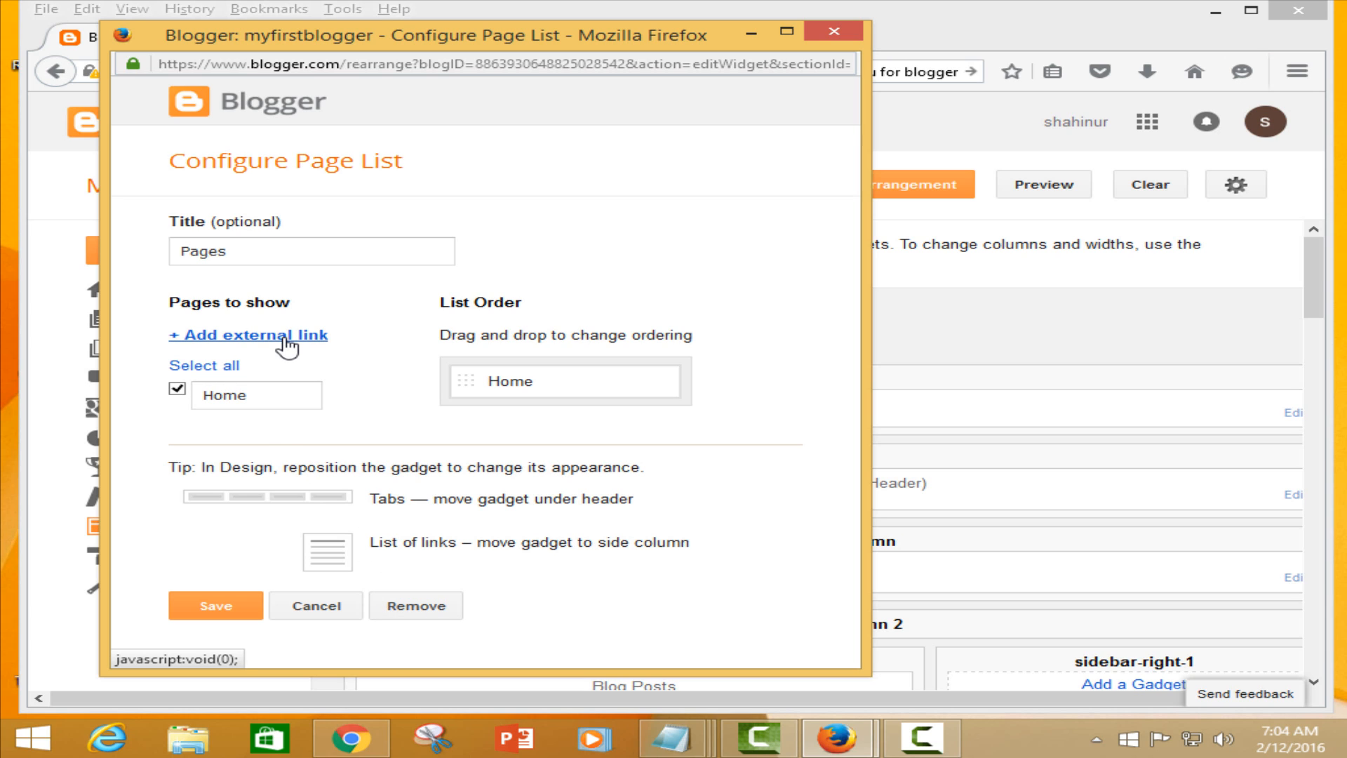
click(250, 334)
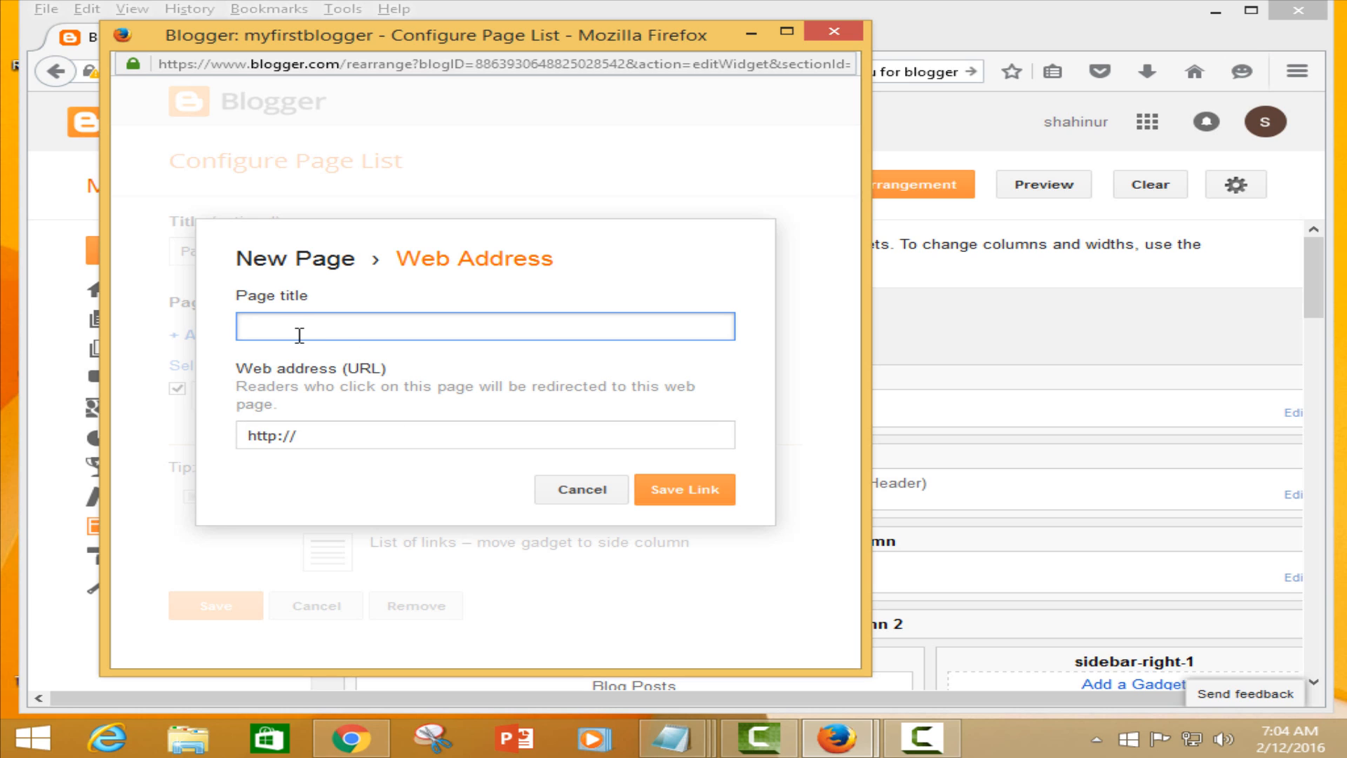
text(M)
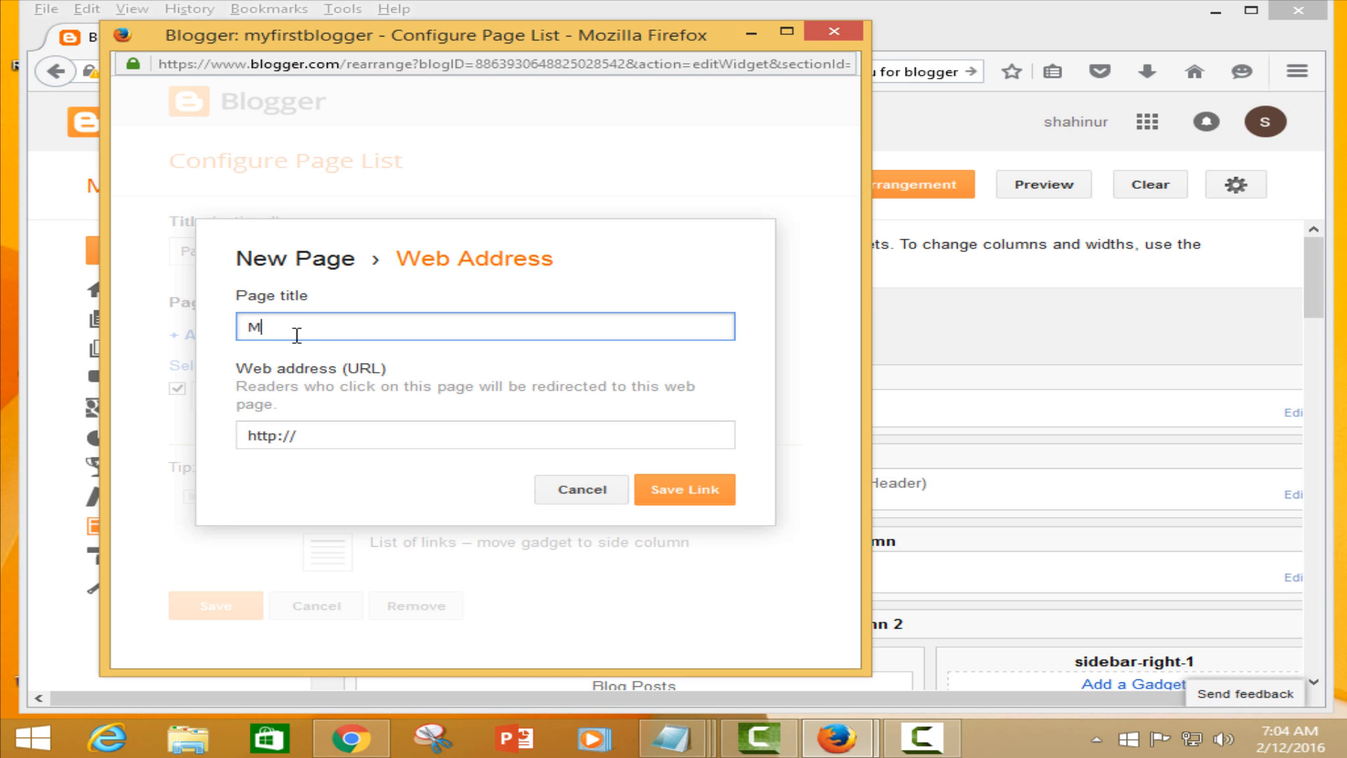
text(enu 1)
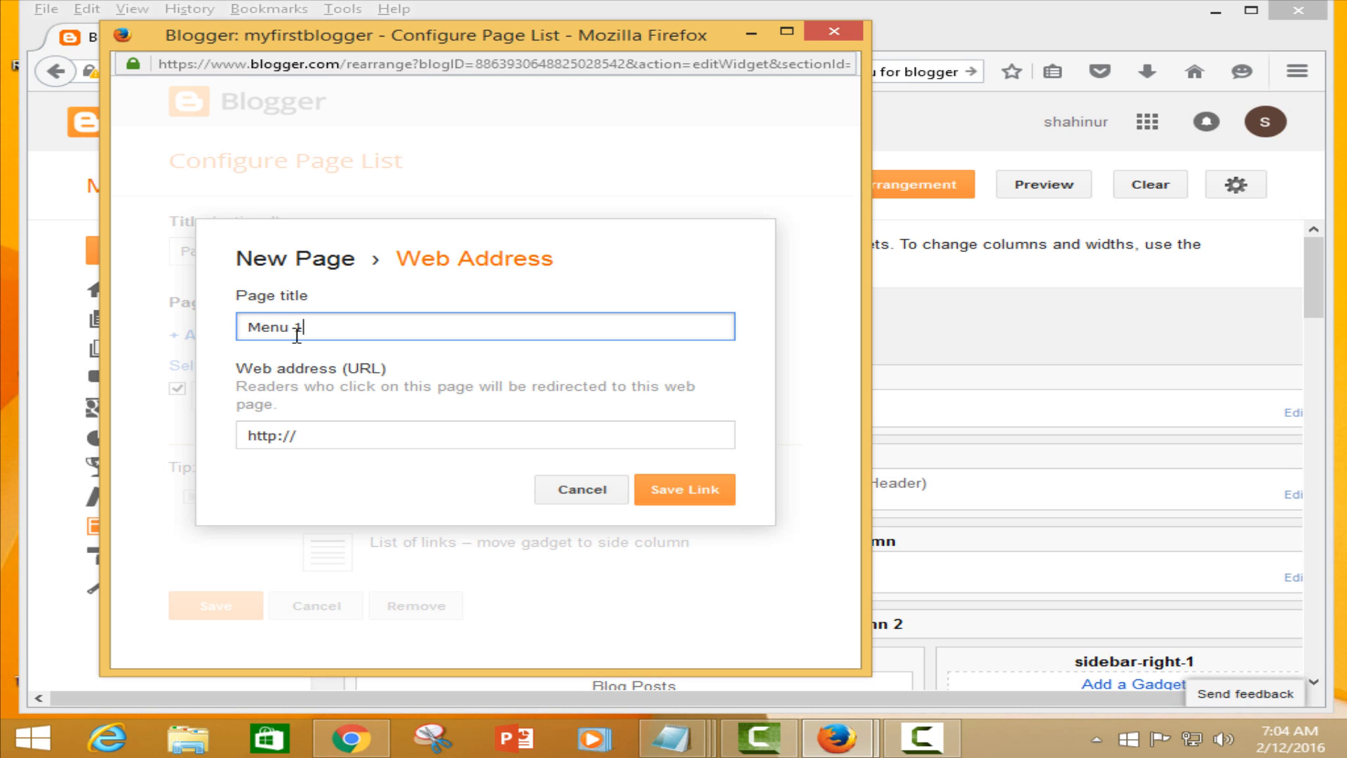
- Copy the Menu1 label page address from the live blog for the link
click(484, 435)
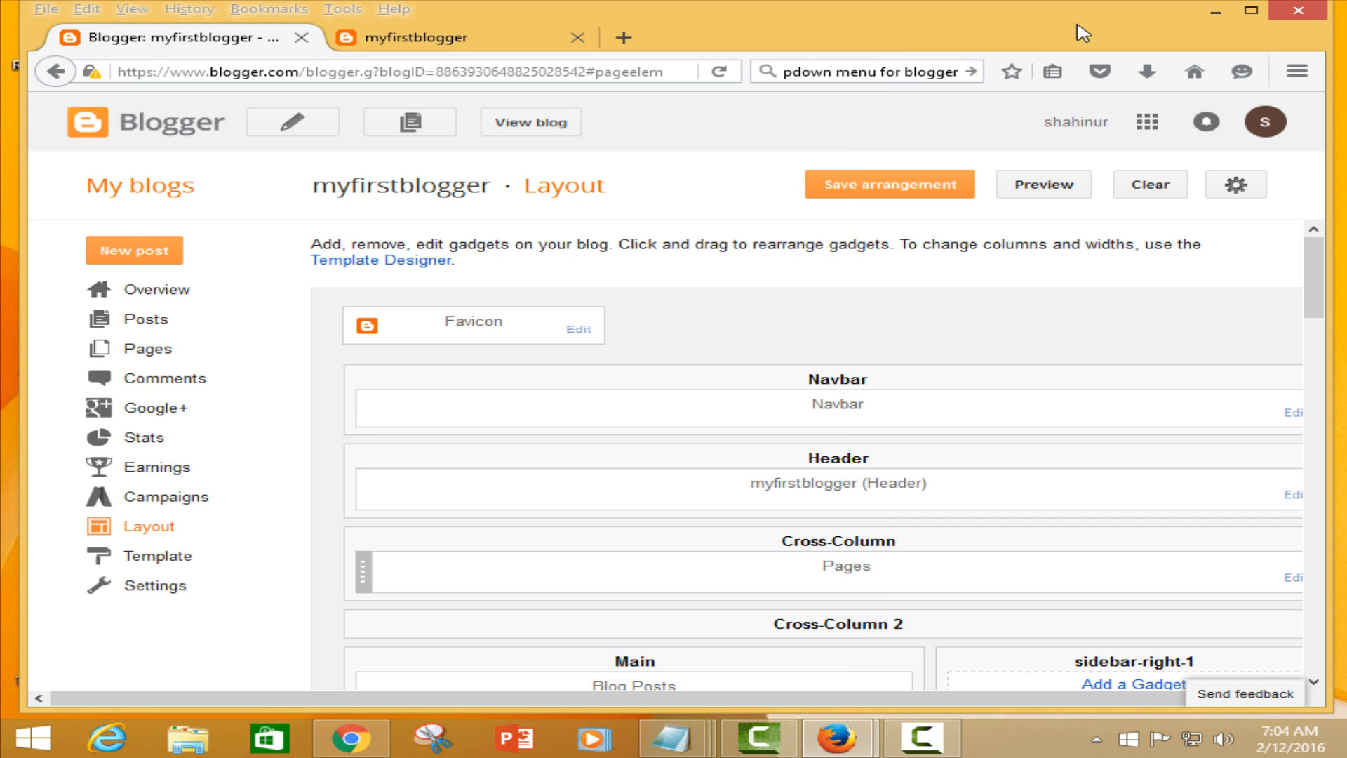
click(400, 37)
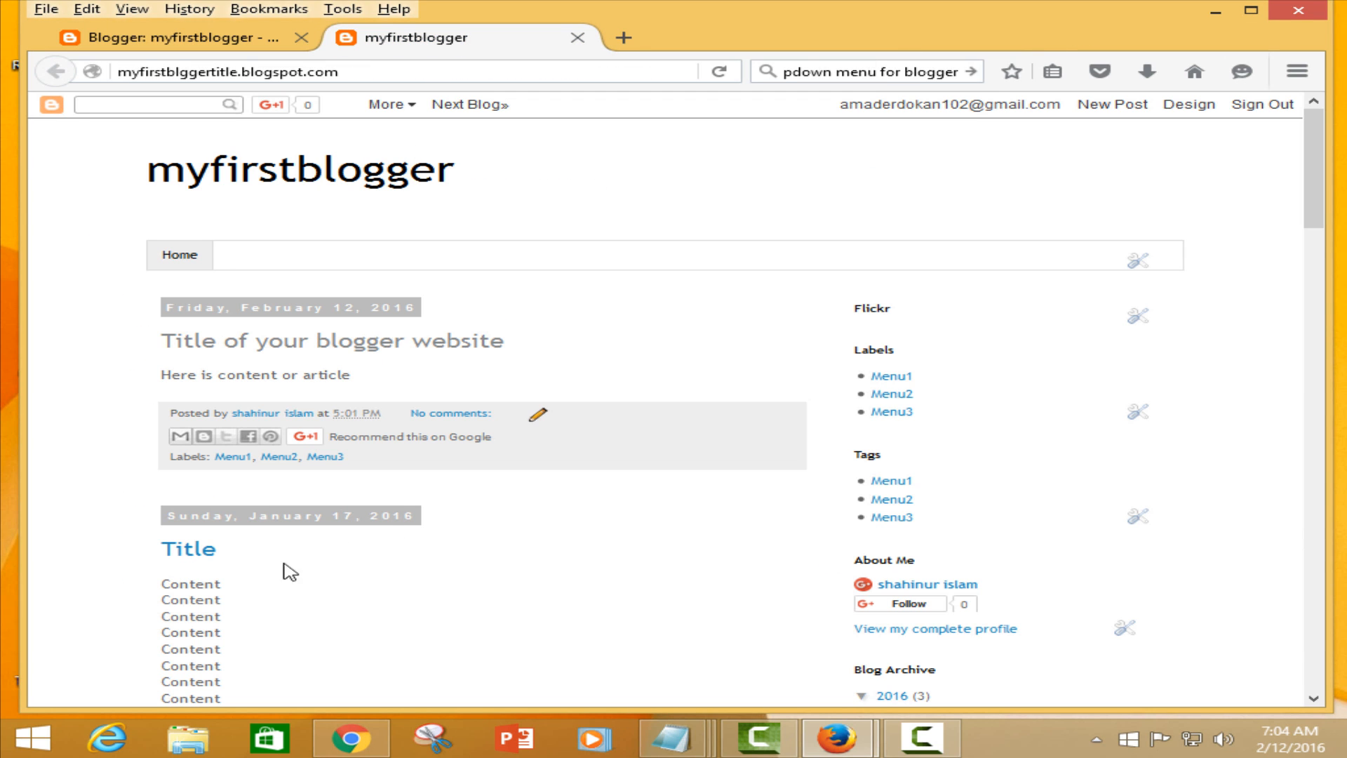
mouse_move(233, 456)
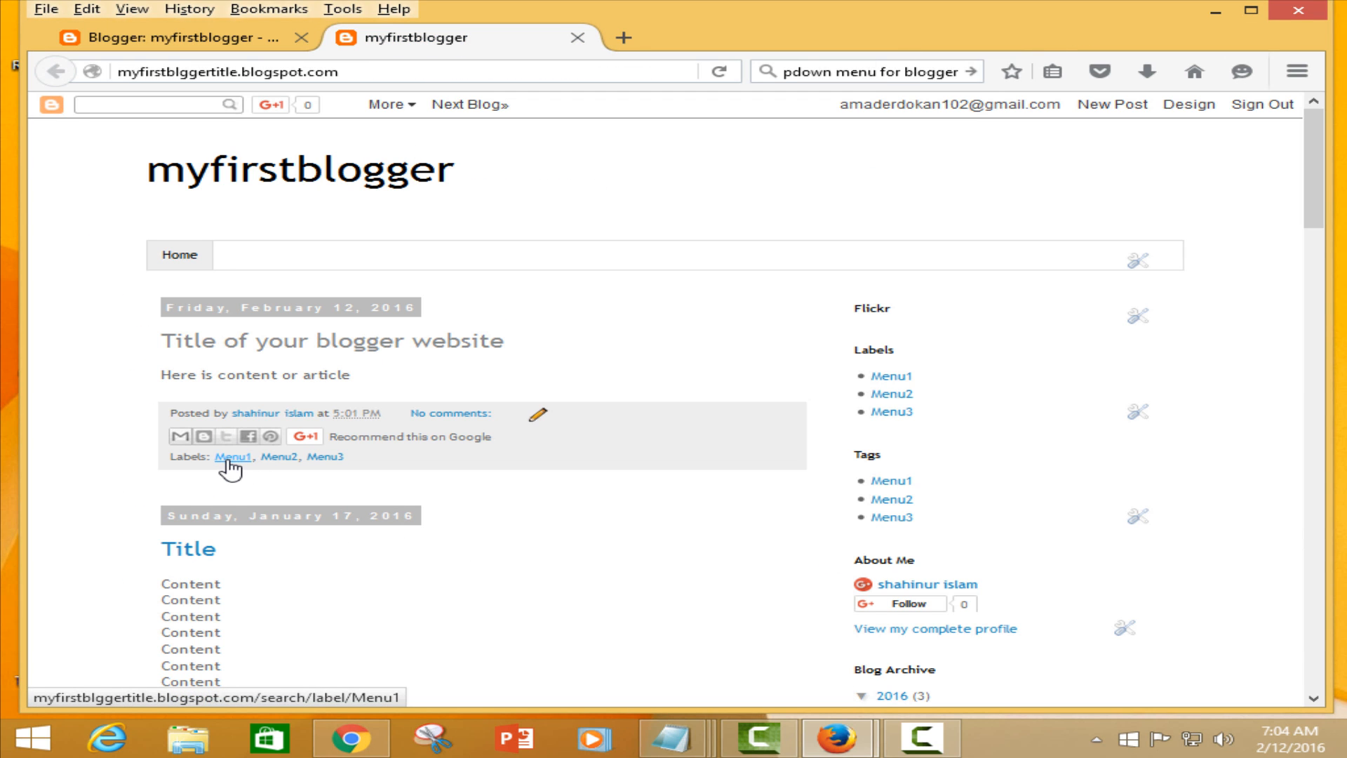
right_click(231, 456)
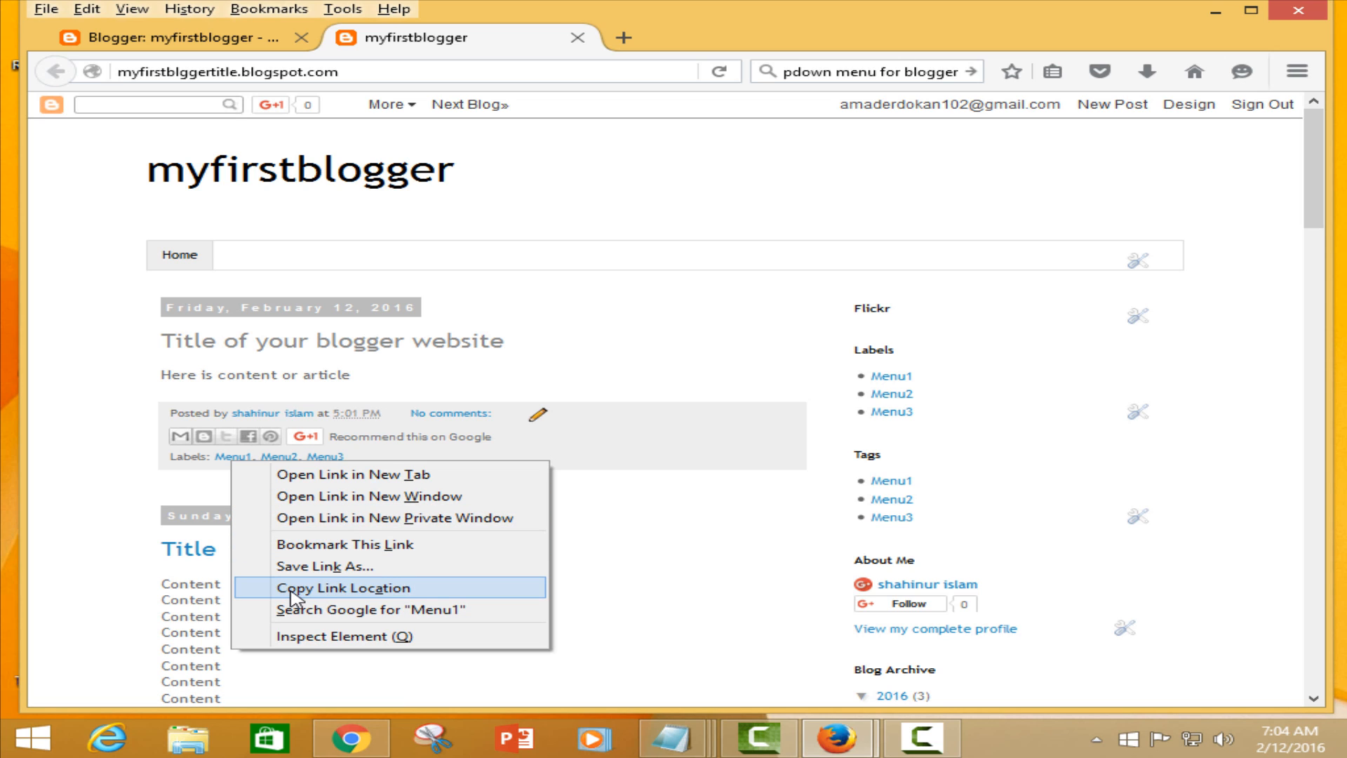
click(342, 586)
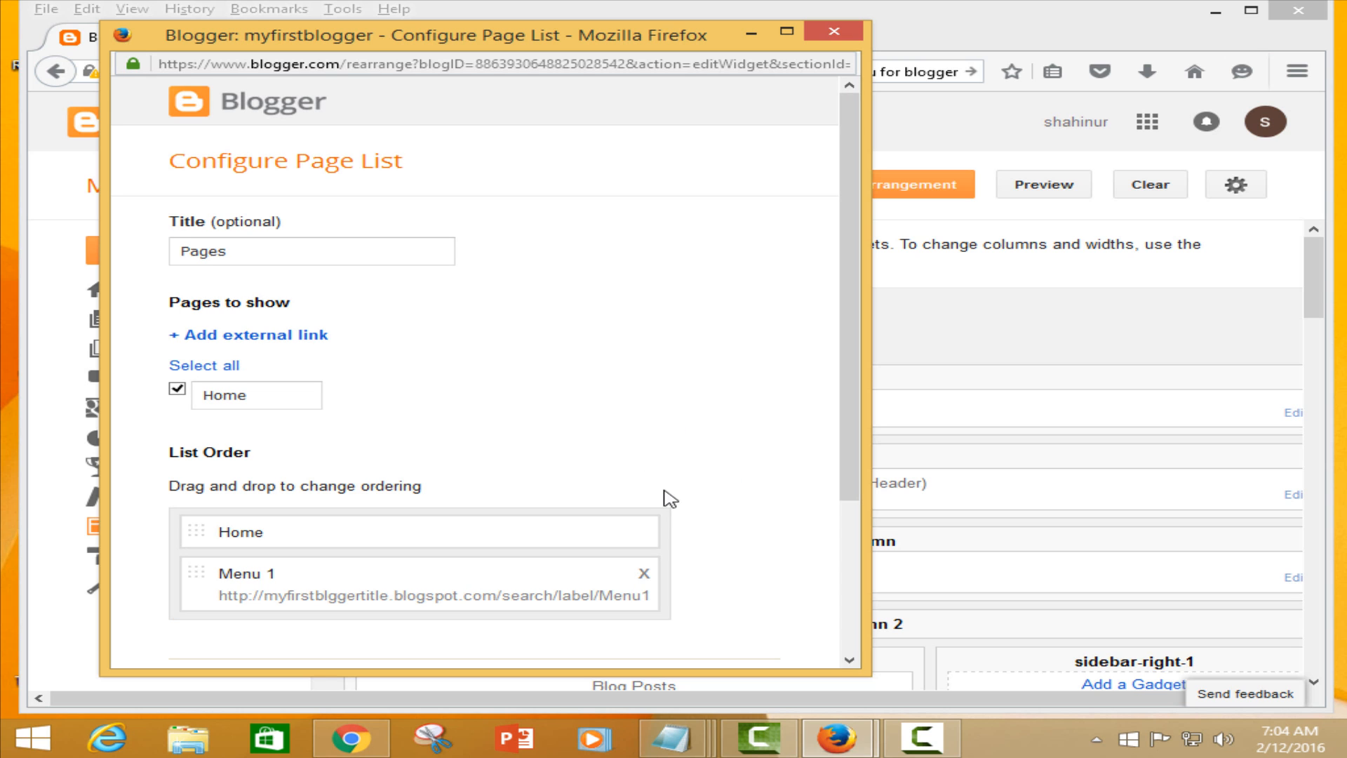
mouse_move(851, 449)
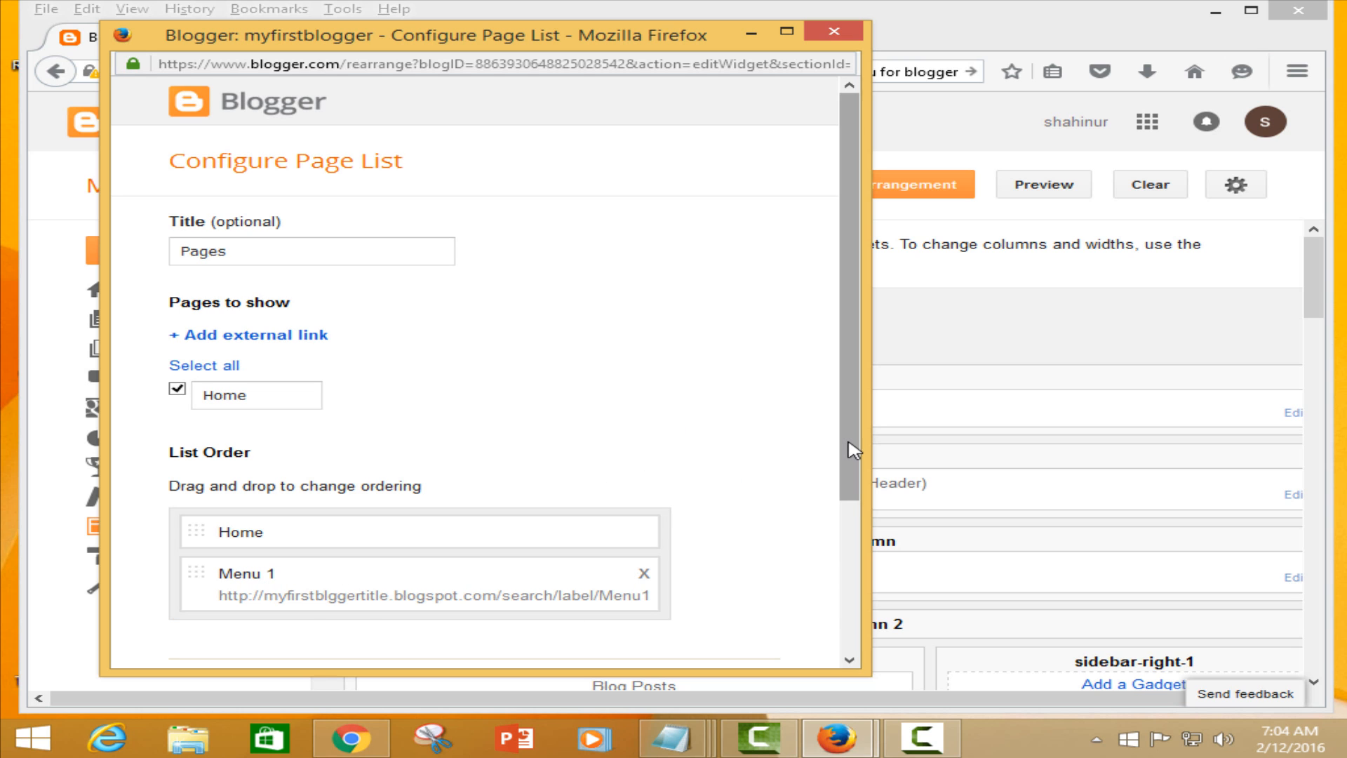
scroll(down, 3)
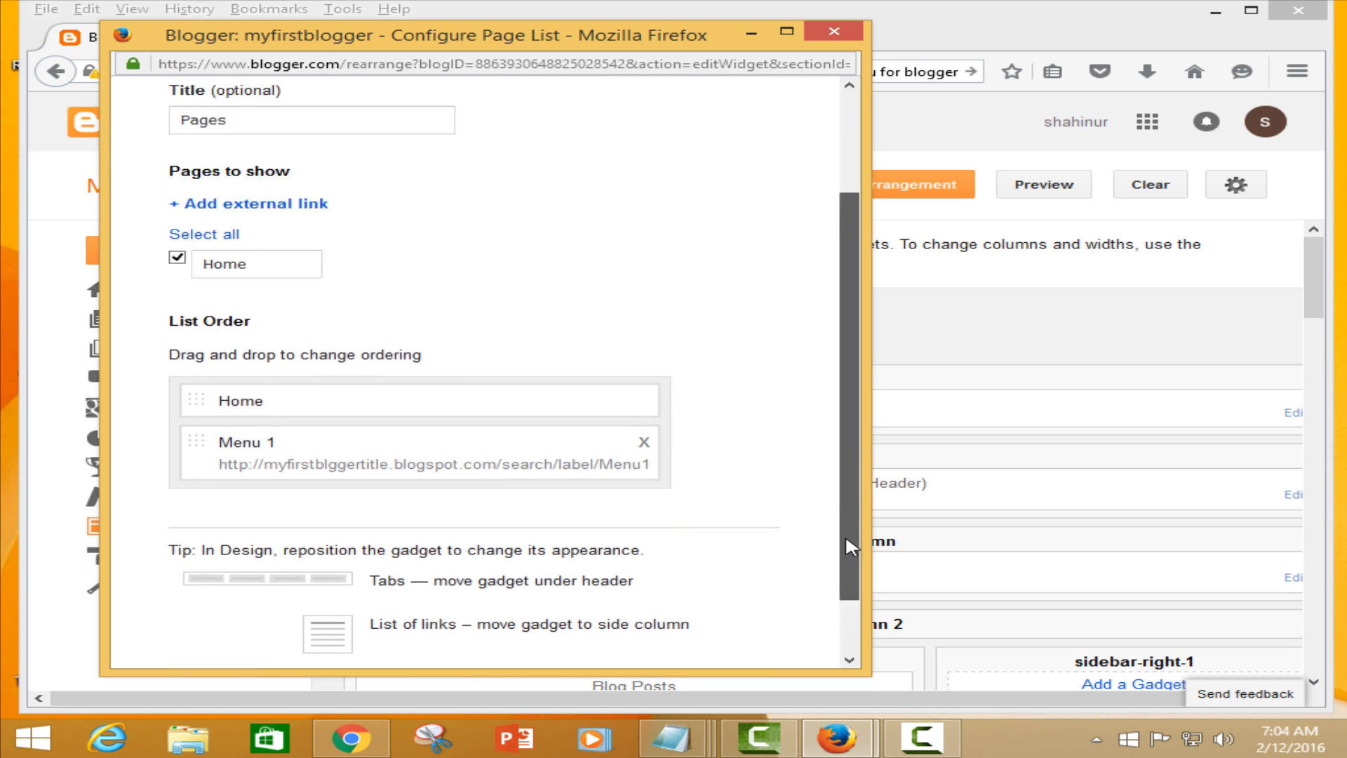
click(248, 204)
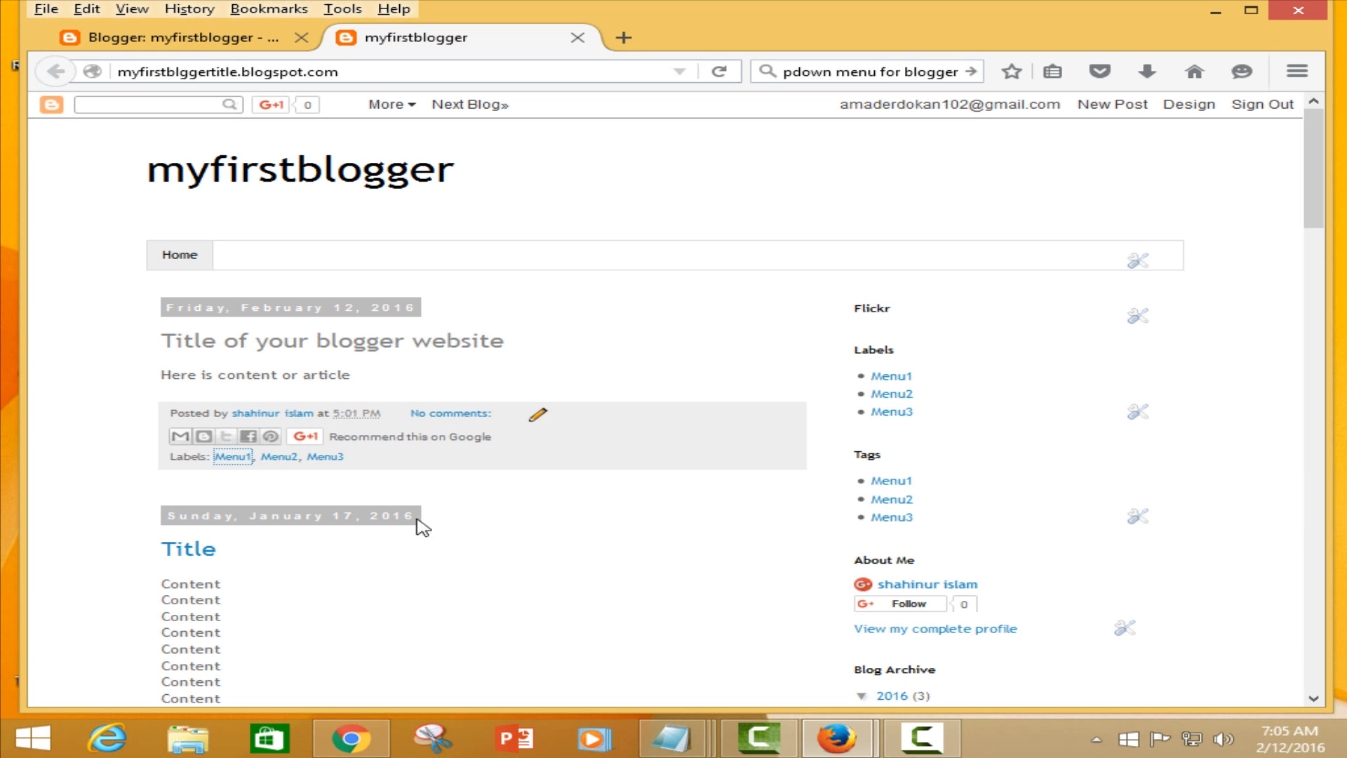
- Copy the Menu2 label address and enter a Menu 2 link entry in the Pages gadget
right_click(283, 456)
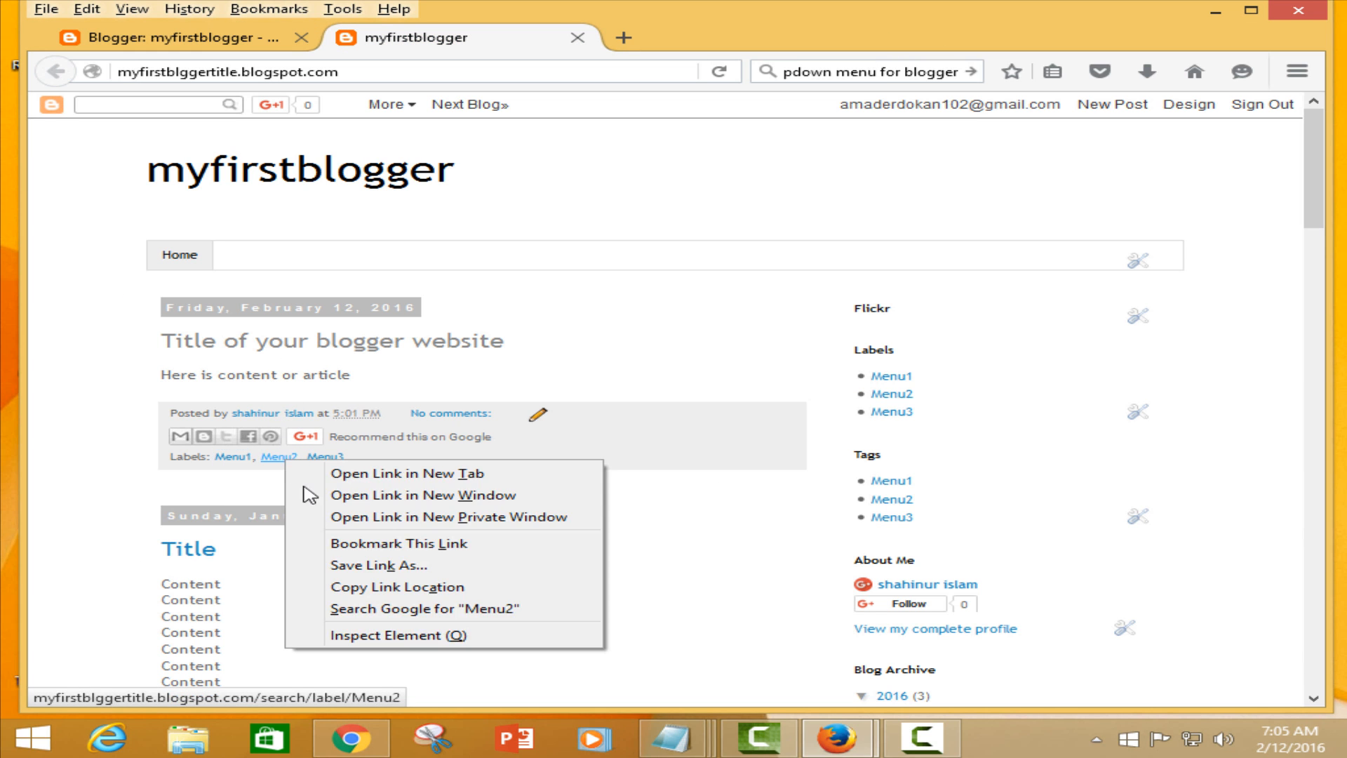
click(361, 739)
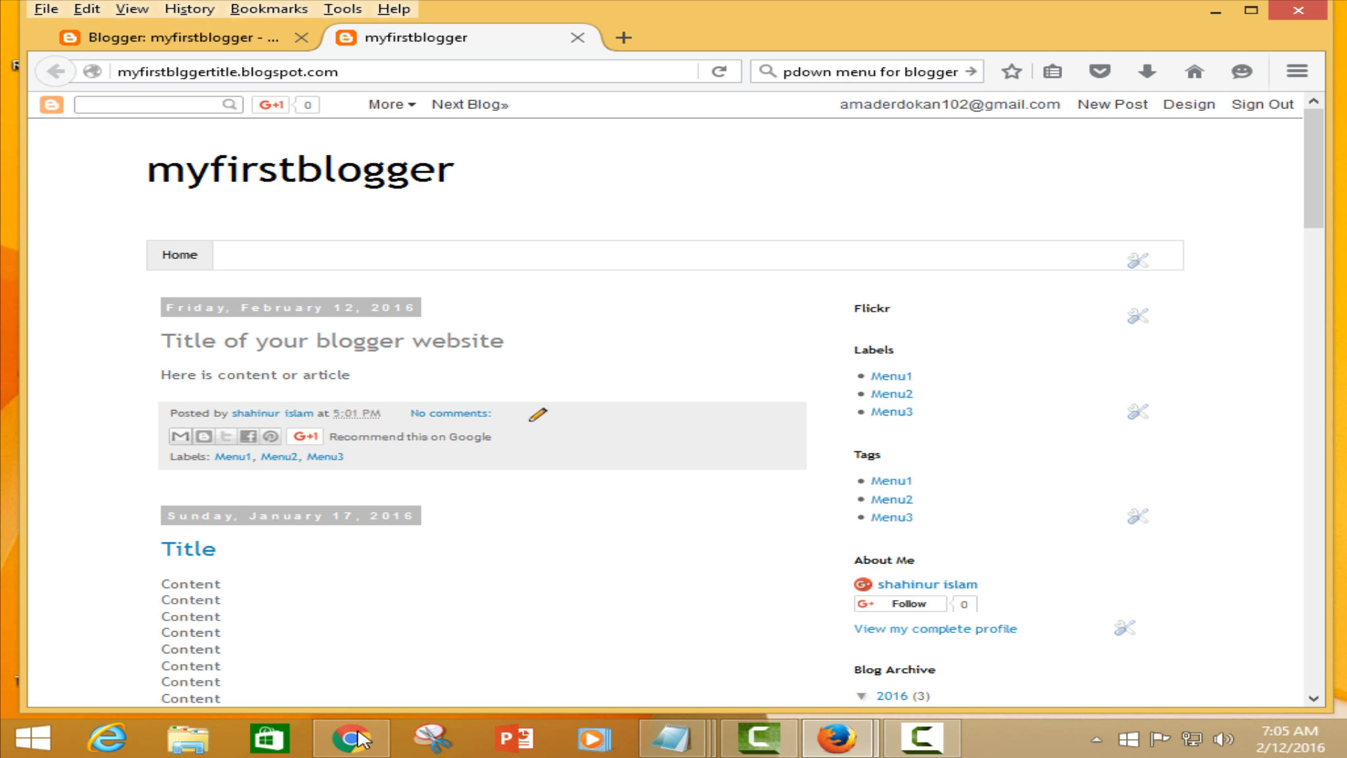
mouse_move(832, 737)
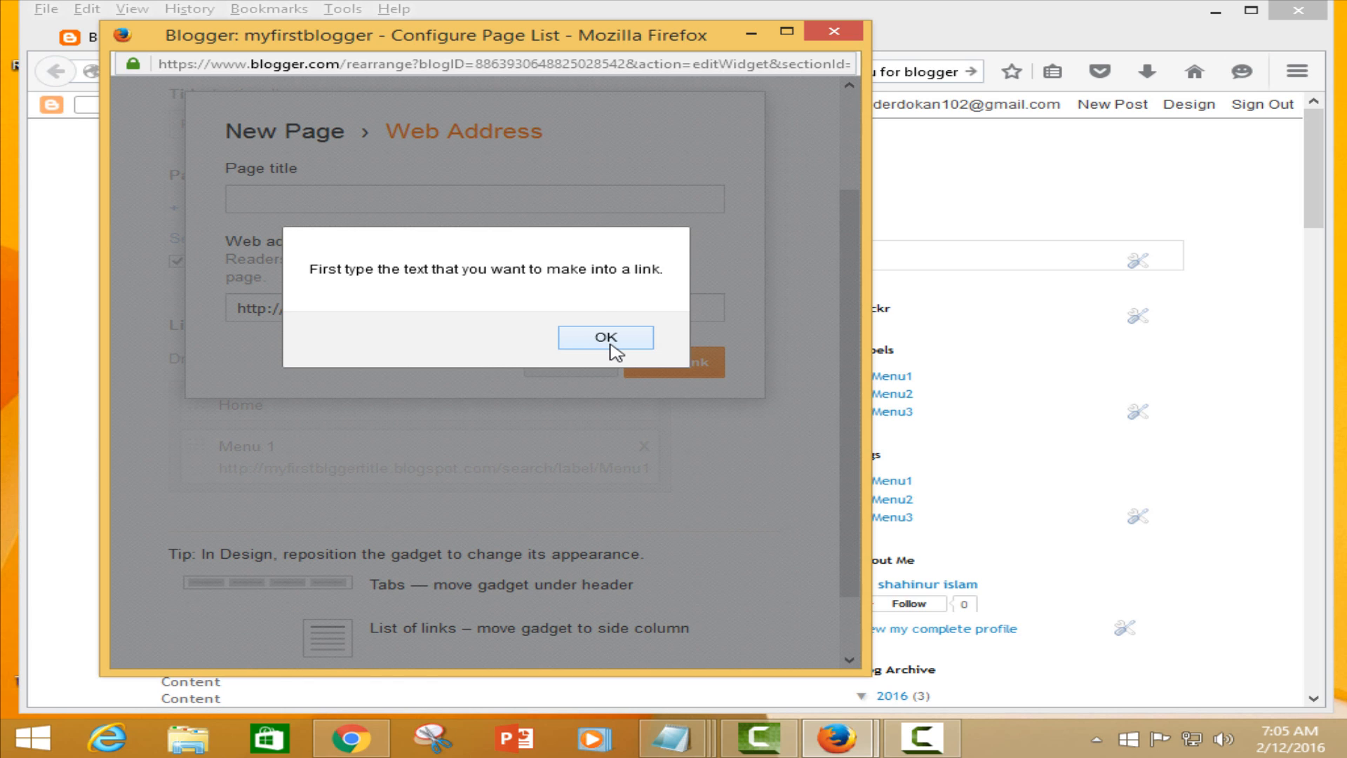
click(605, 337)
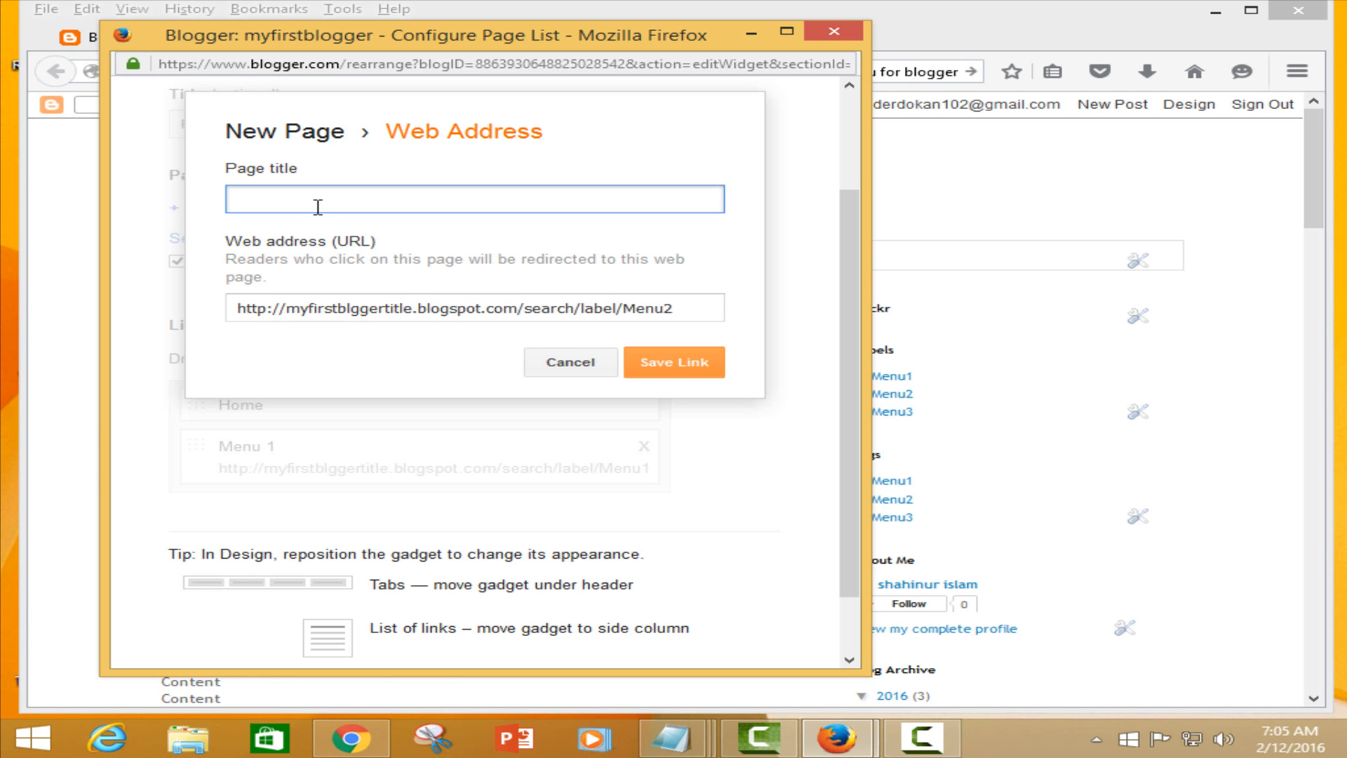
text(Menu 2)
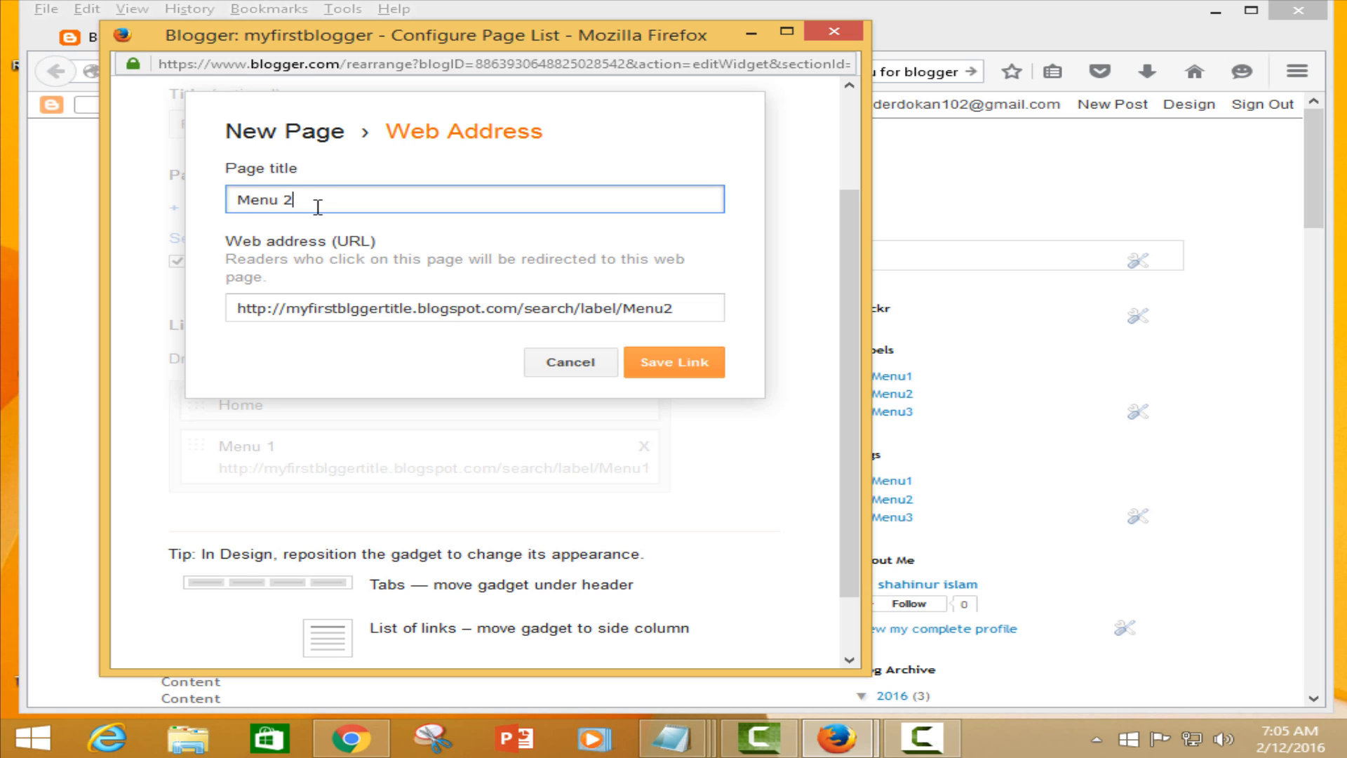
click(673, 362)
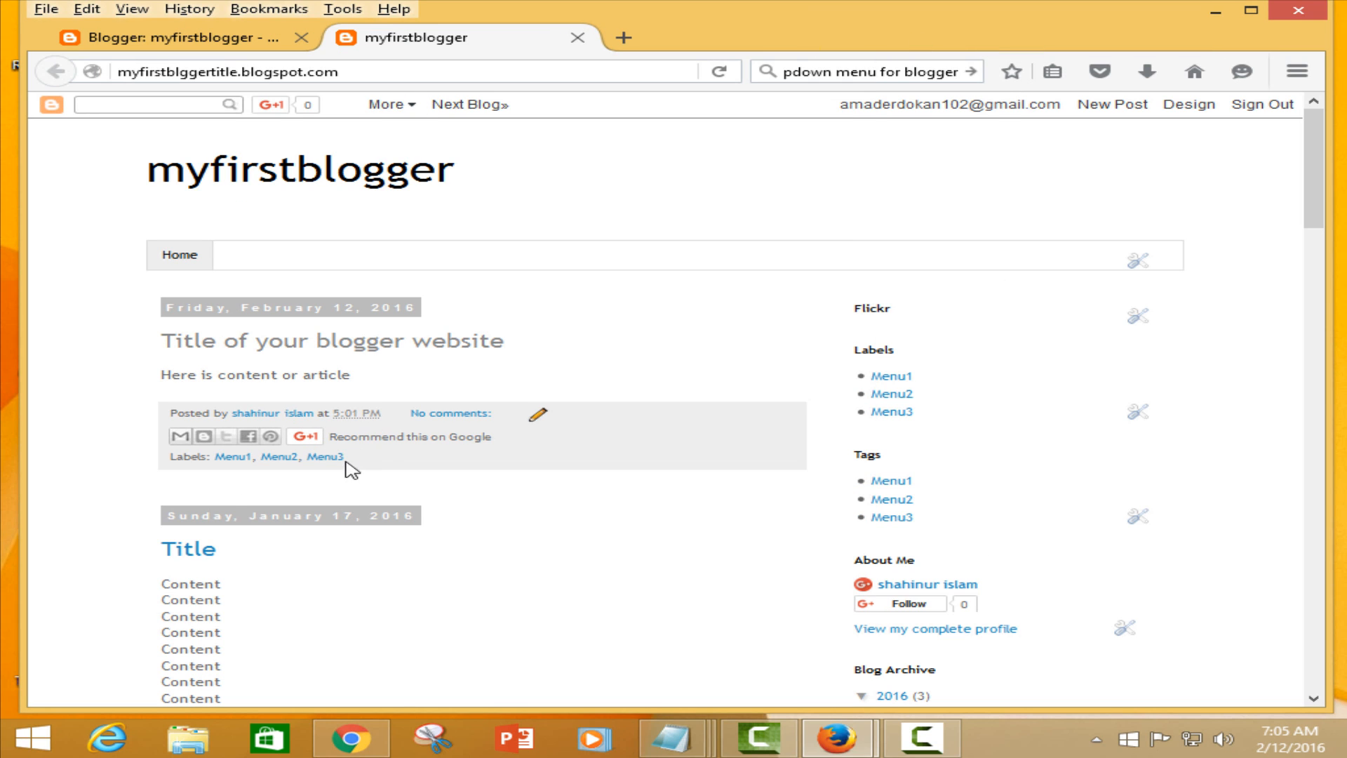
right_click(325, 456)
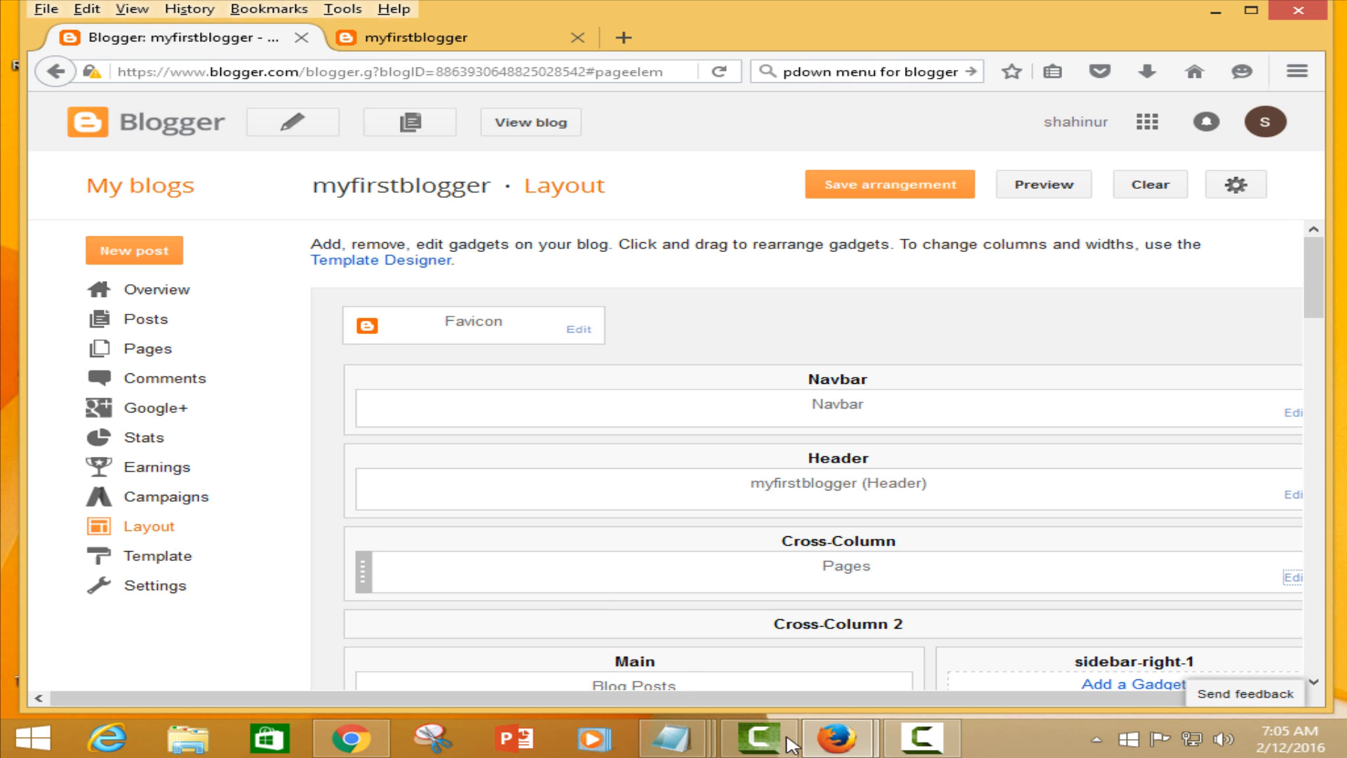
- Add an external link 'Menu 3' pointing to the Menu3 label page in the Pages gadget and save it
click(1296, 577)
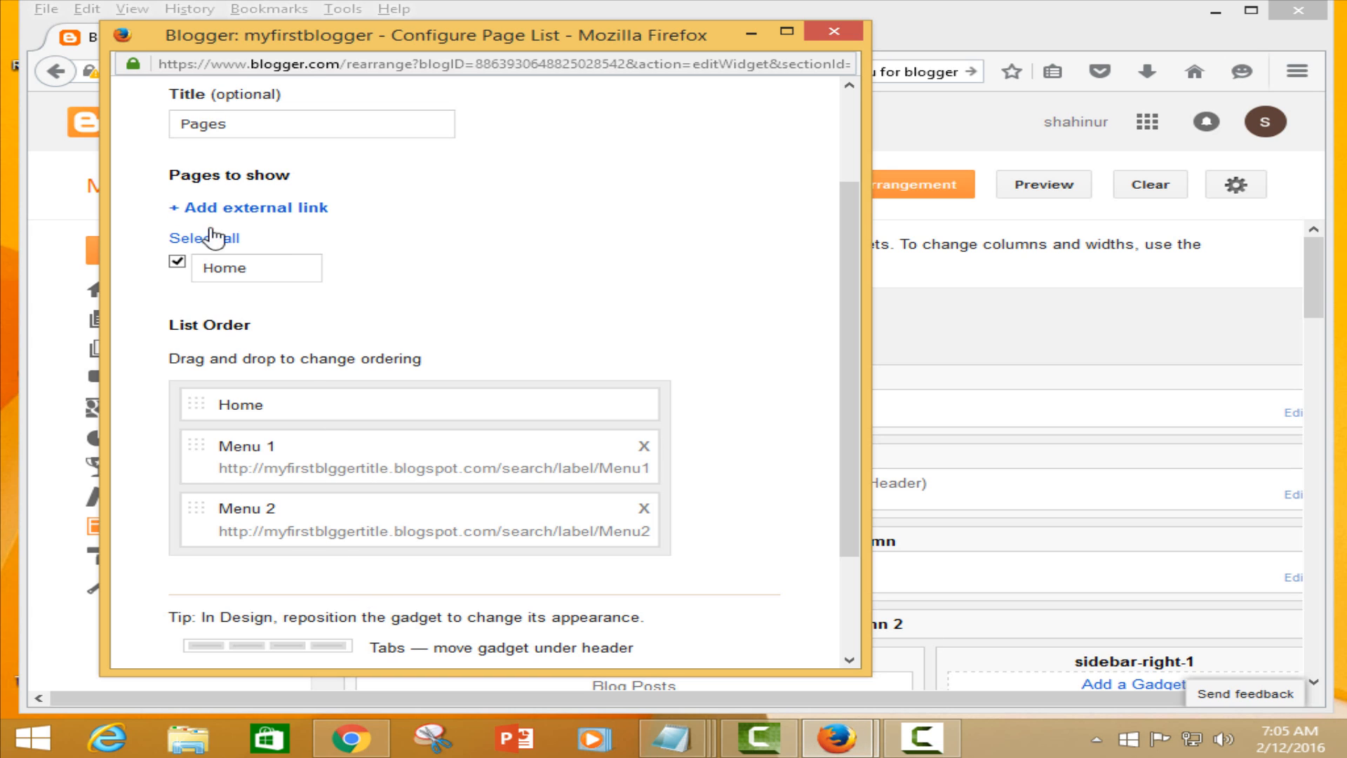
click(247, 208)
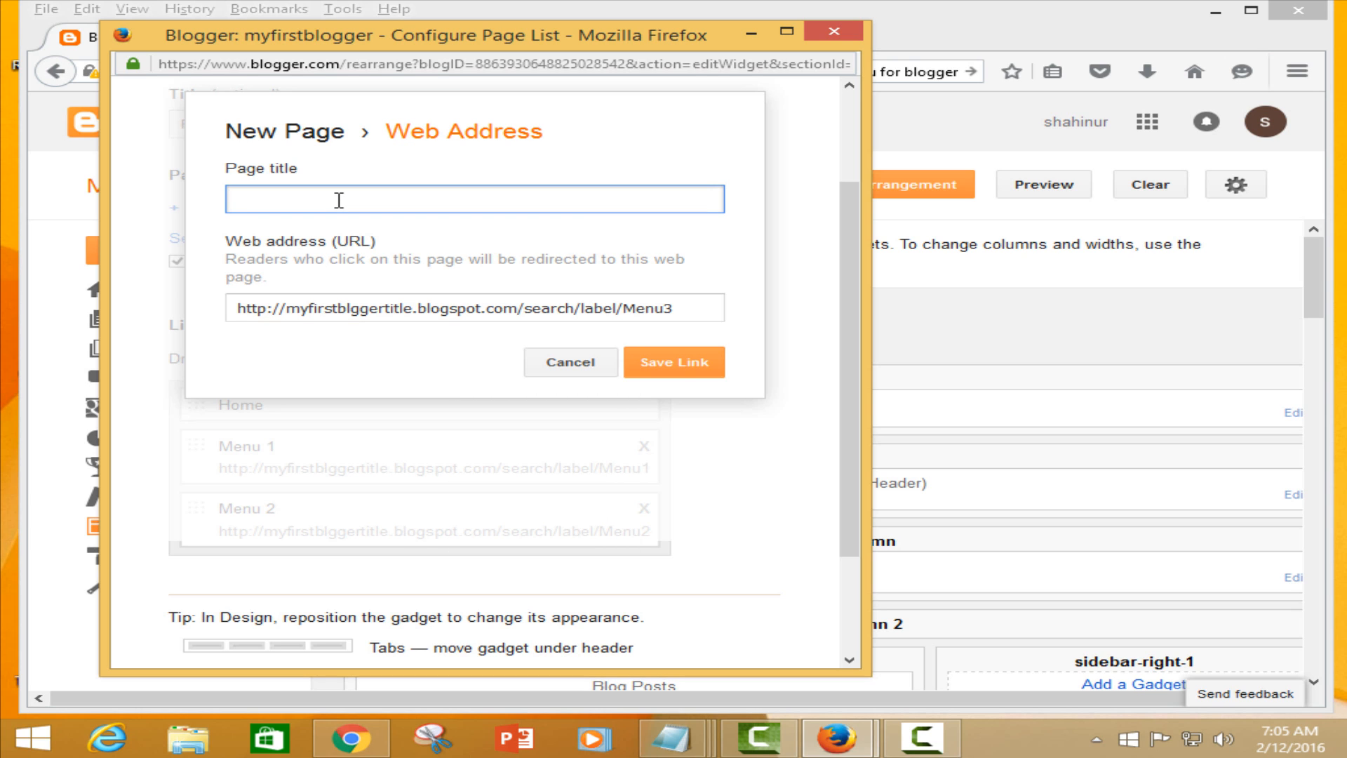
text(Menu 3)
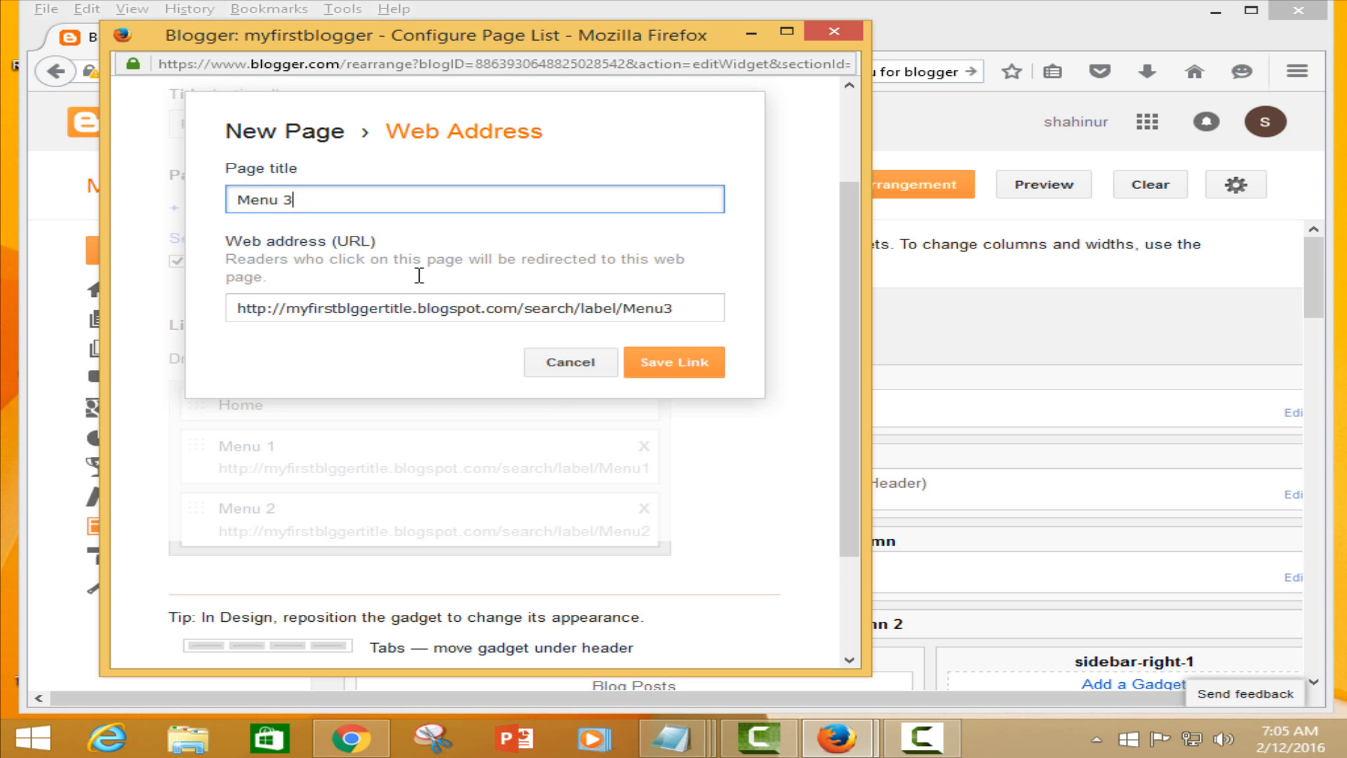
click(674, 362)
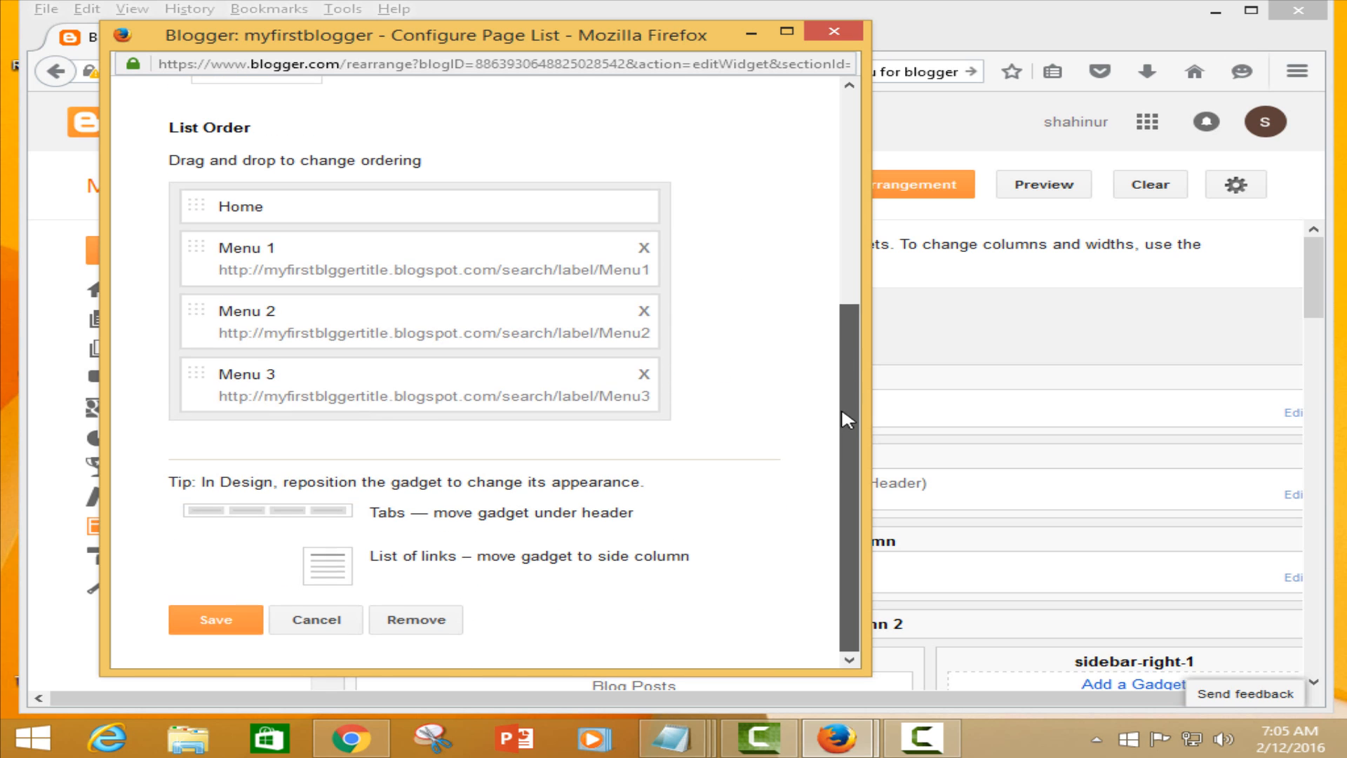
mouse_move(217, 619)
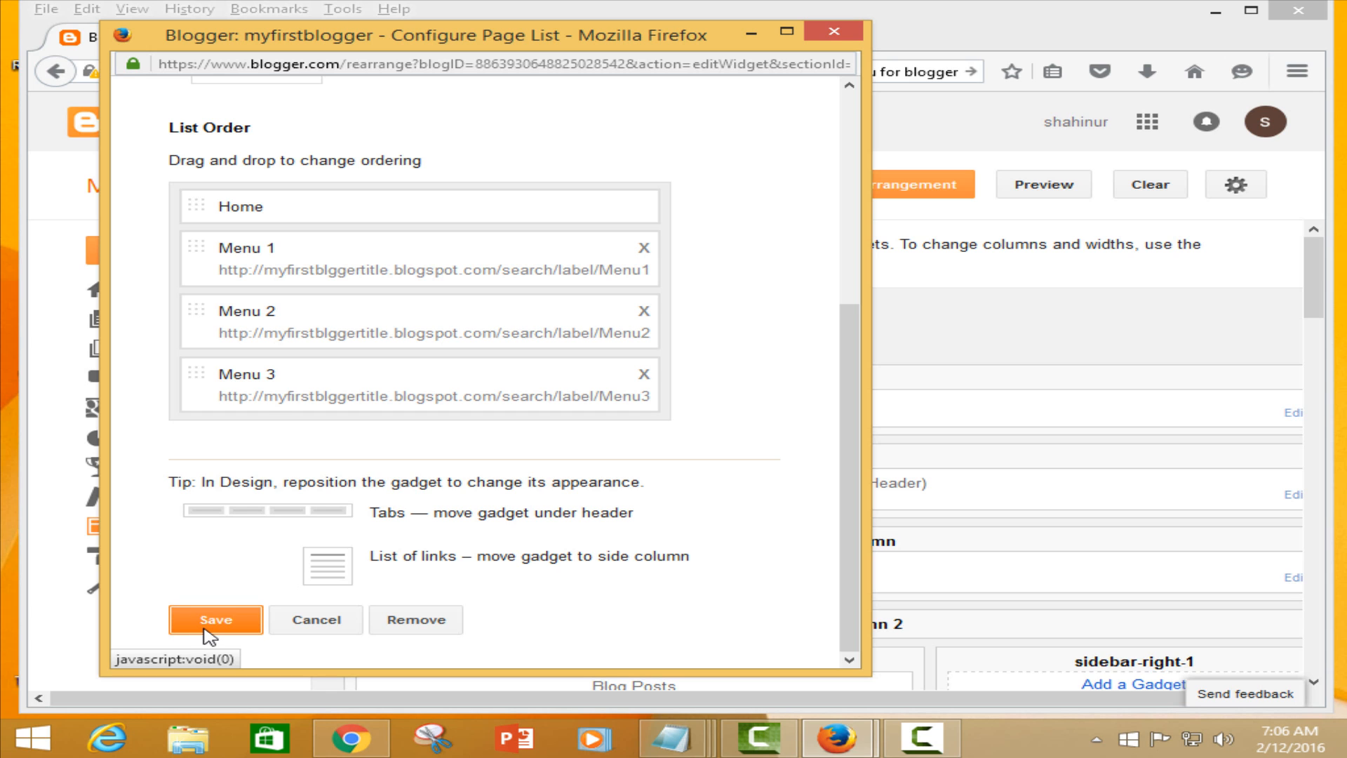
click(213, 619)
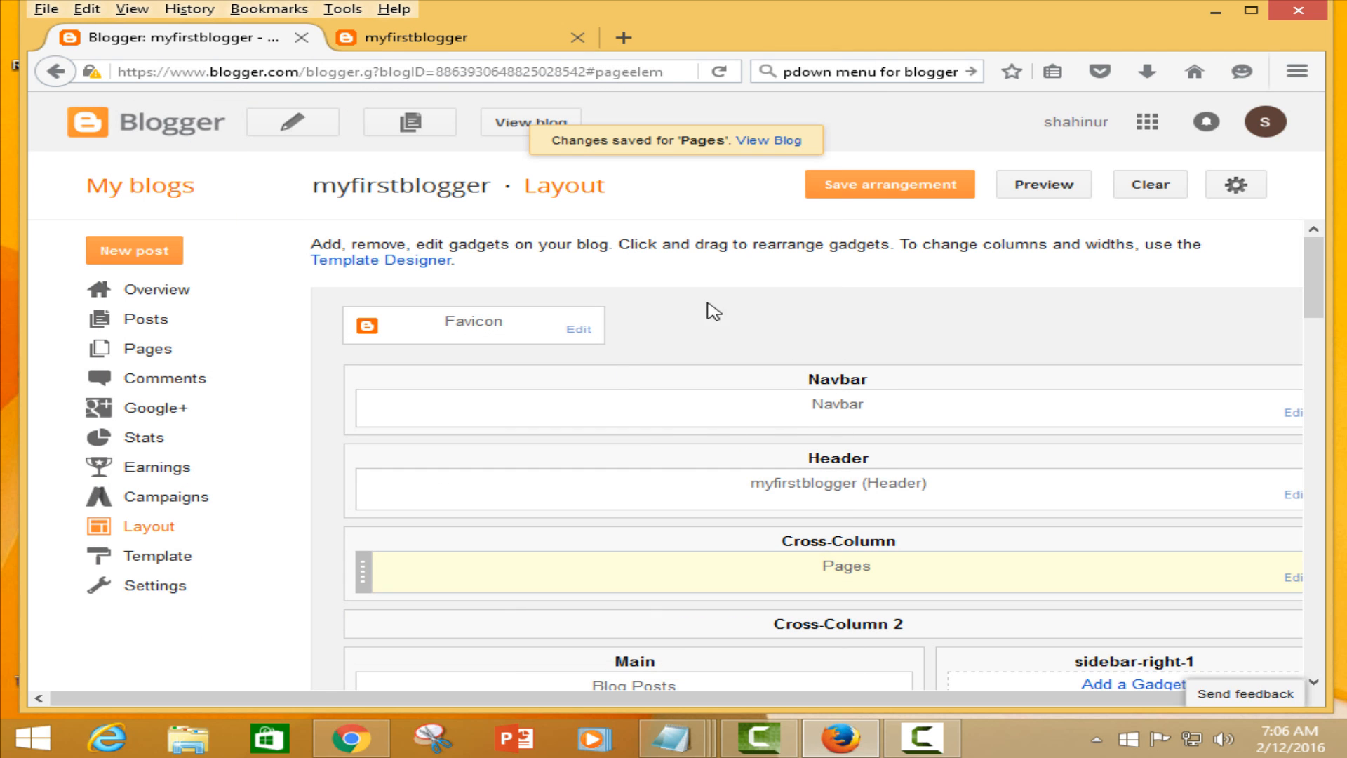
- Save the layout arrangement and view the live blog
click(889, 184)
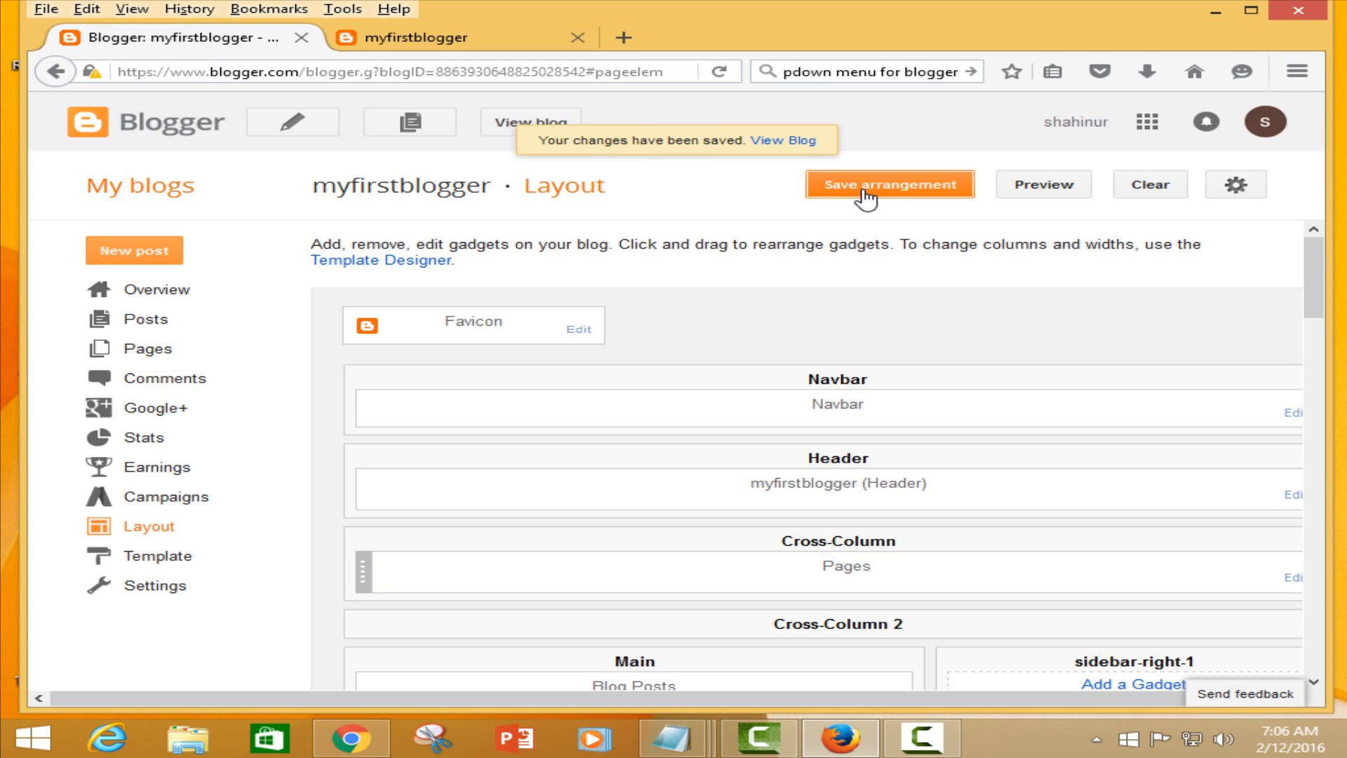
click(779, 140)
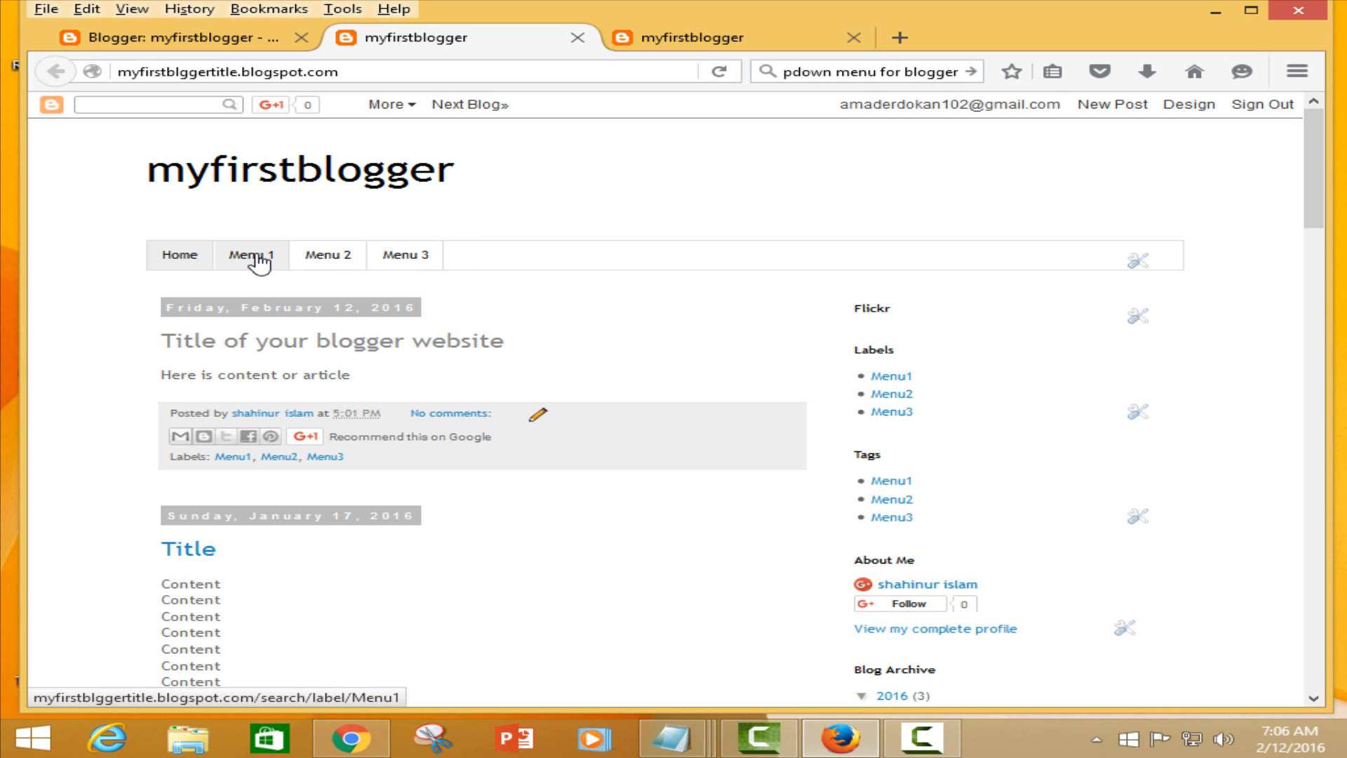
- Check that the Menu 1, Menu 2 and Menu 3 tabs each open their label pages
click(250, 254)
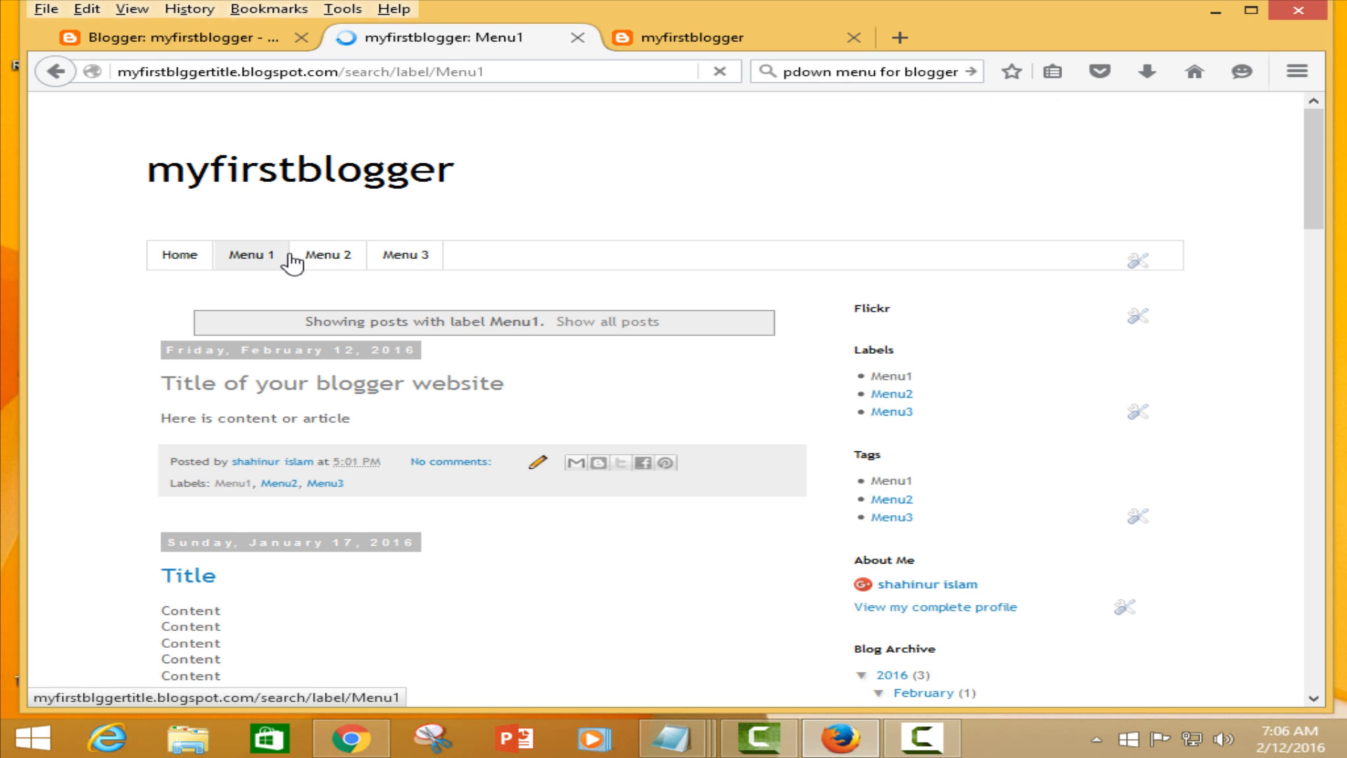
click(327, 254)
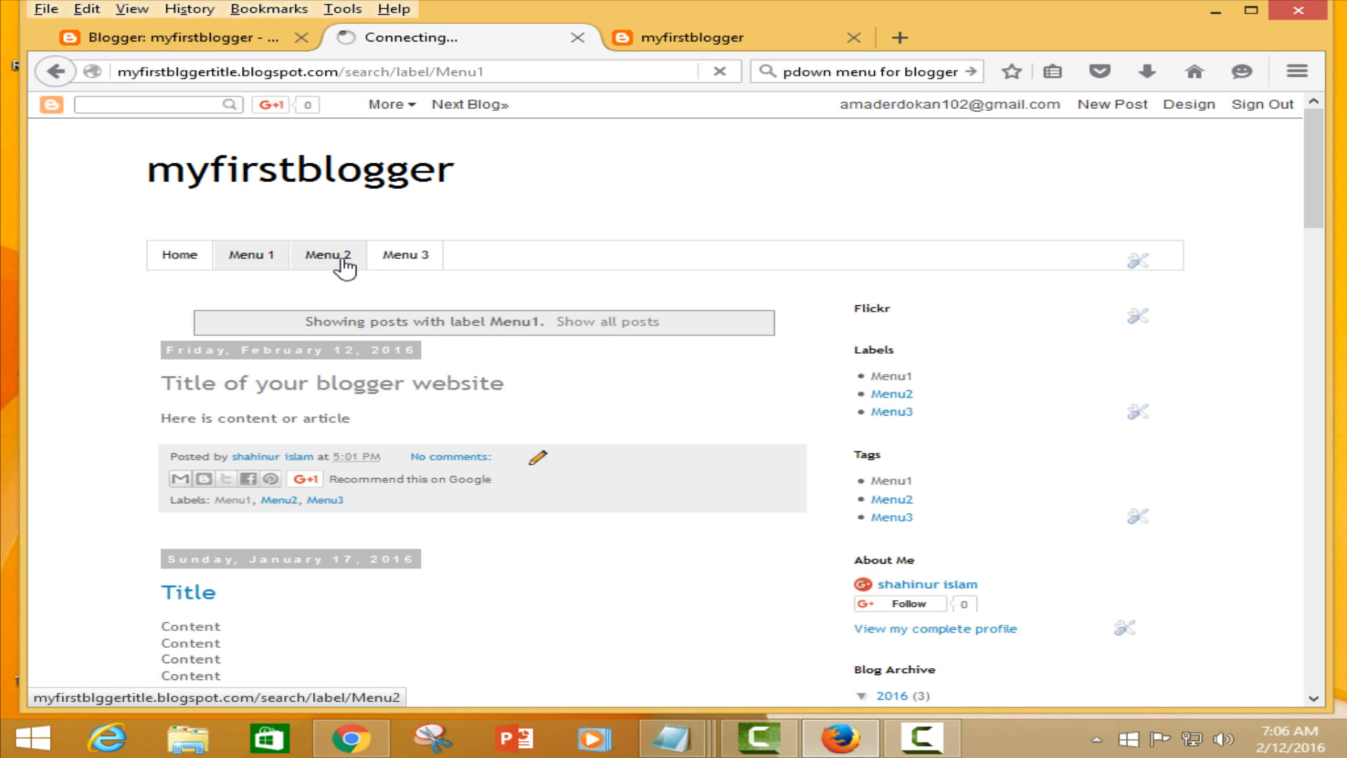
click(327, 254)
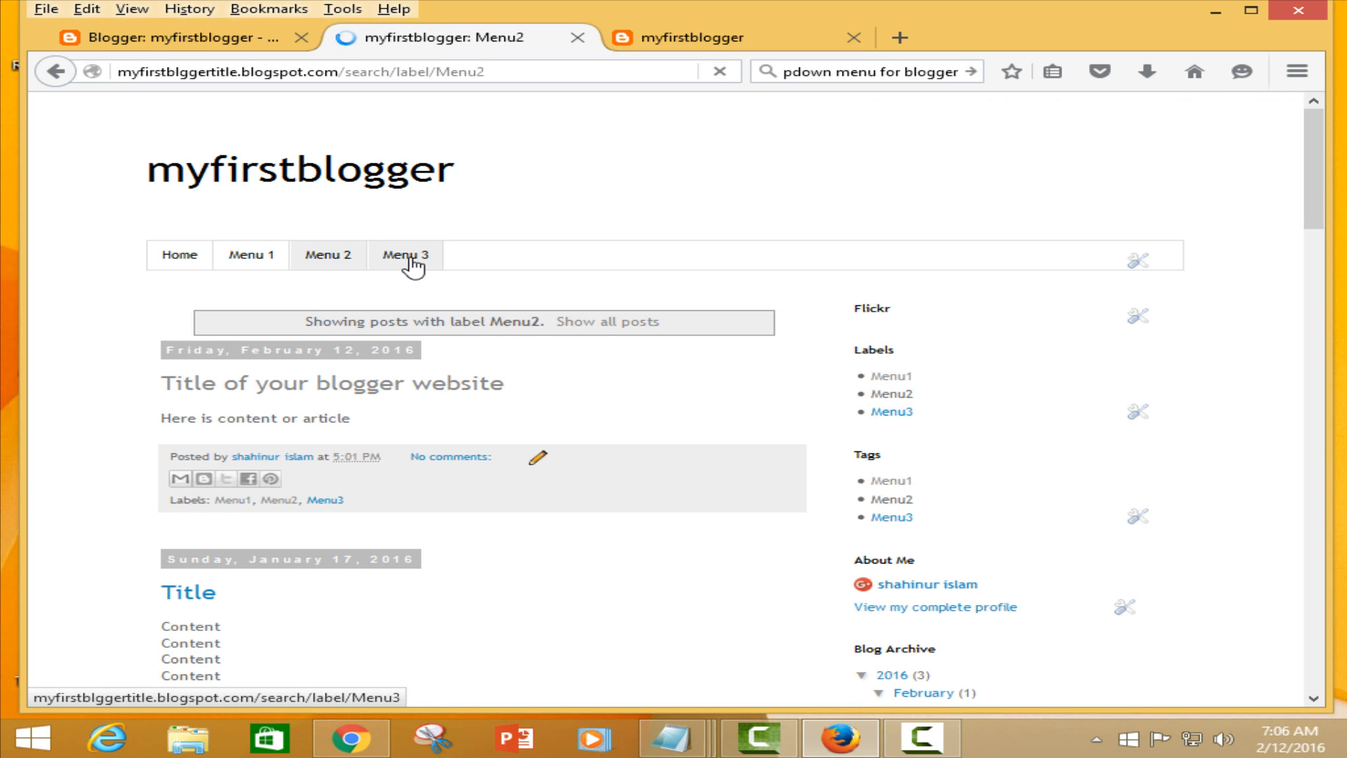
click(404, 254)
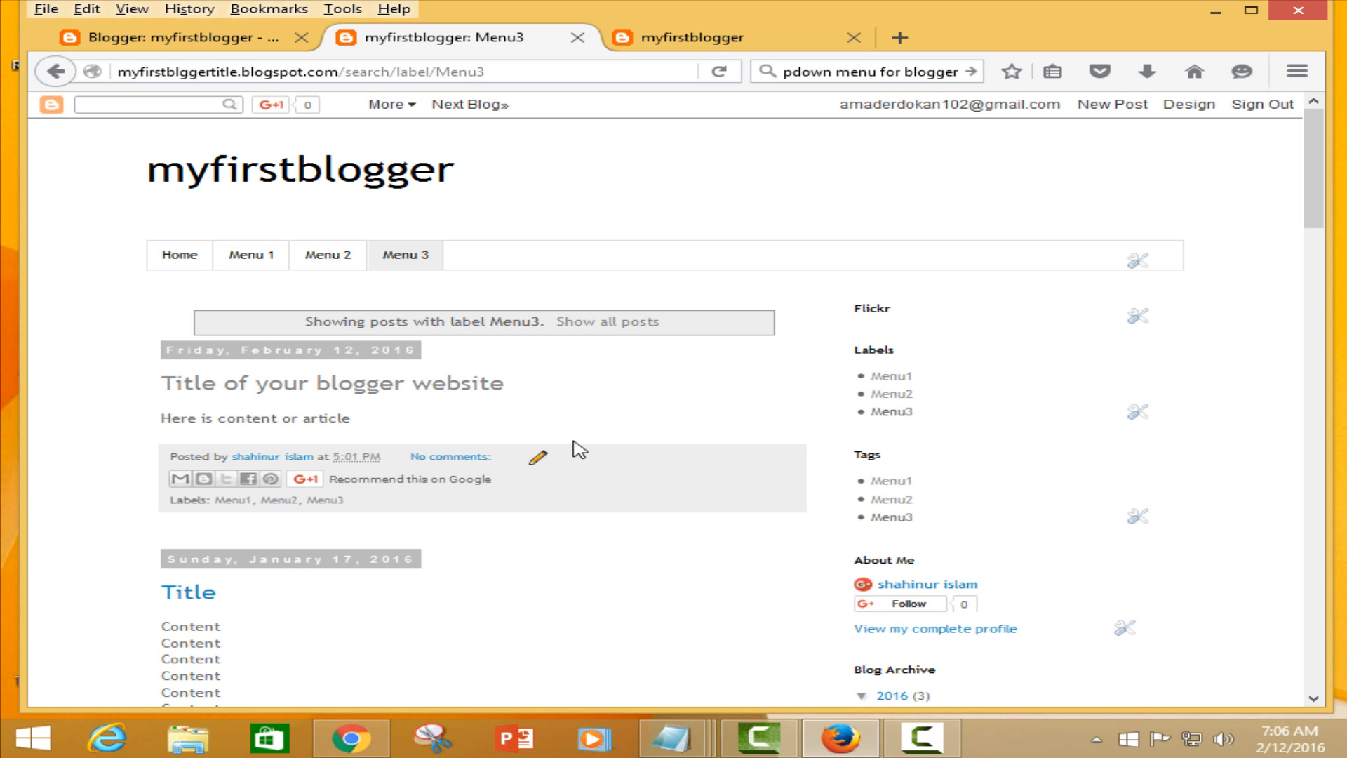
mouse_move(577, 412)
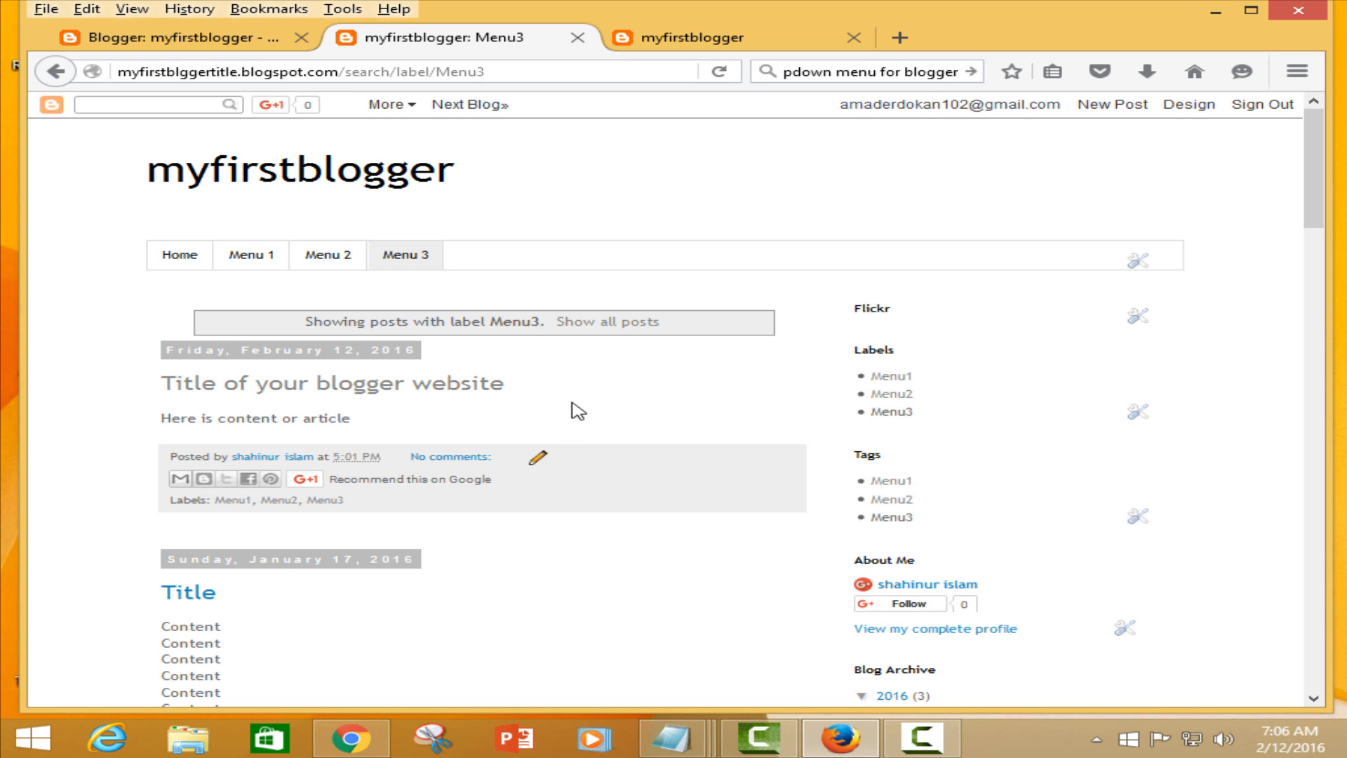
mouse_move(577, 38)
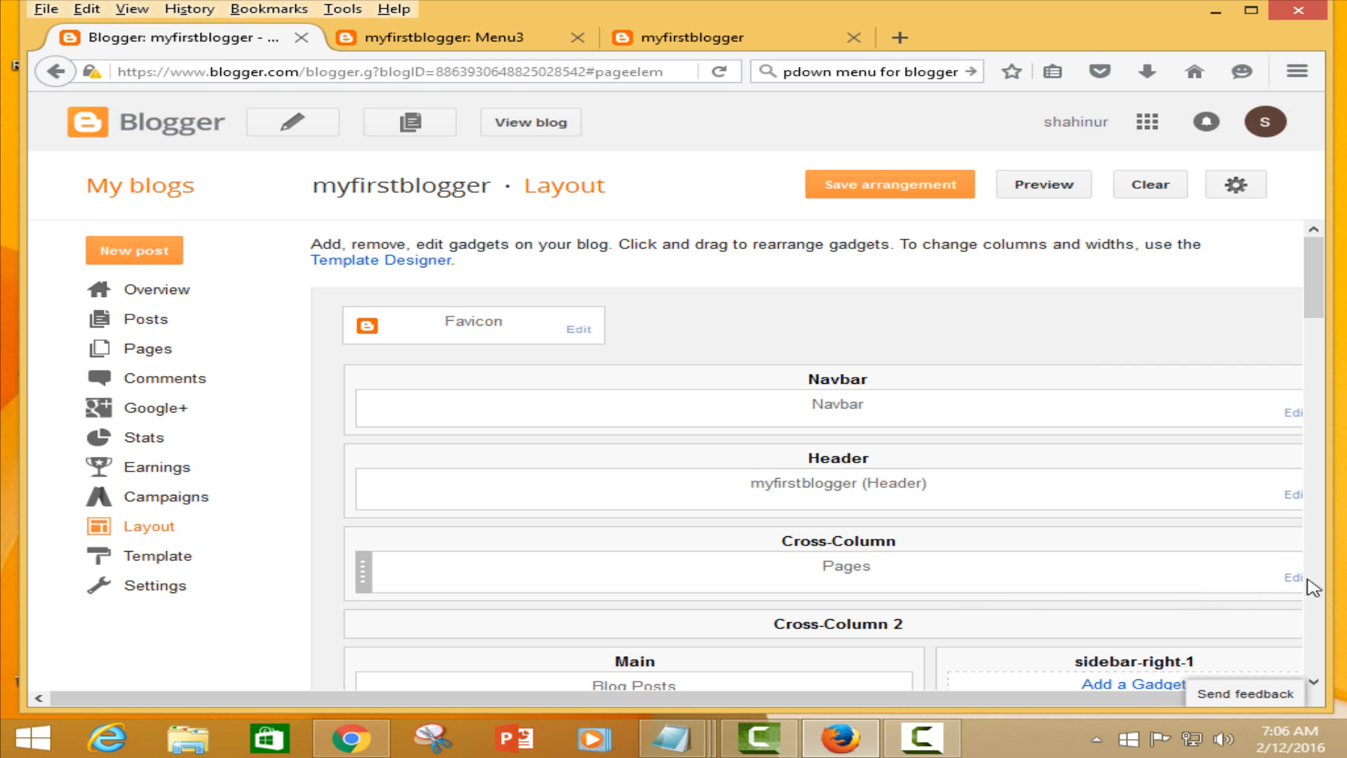
- Remove the Pages gadget and choose a new HTML/JavaScript gadget in its place
click(1292, 577)
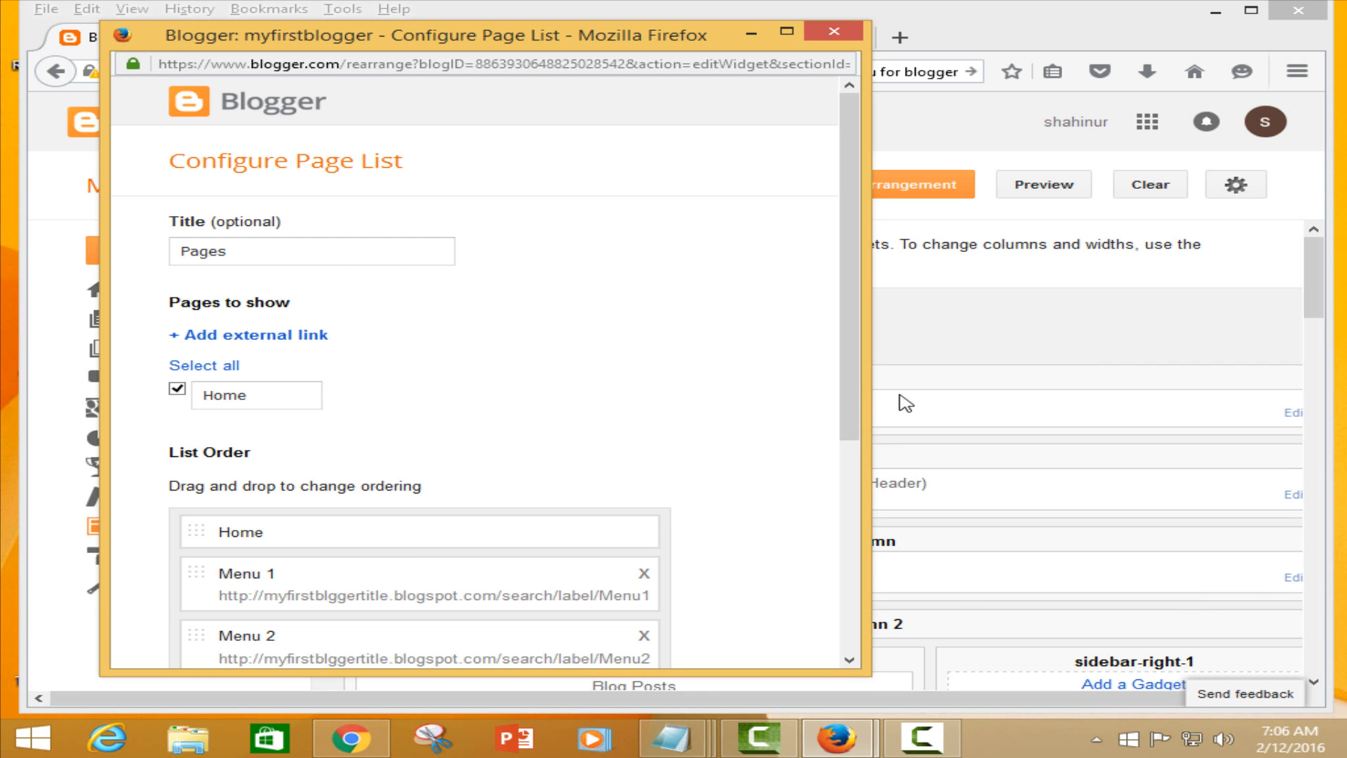
scroll(down, 3)
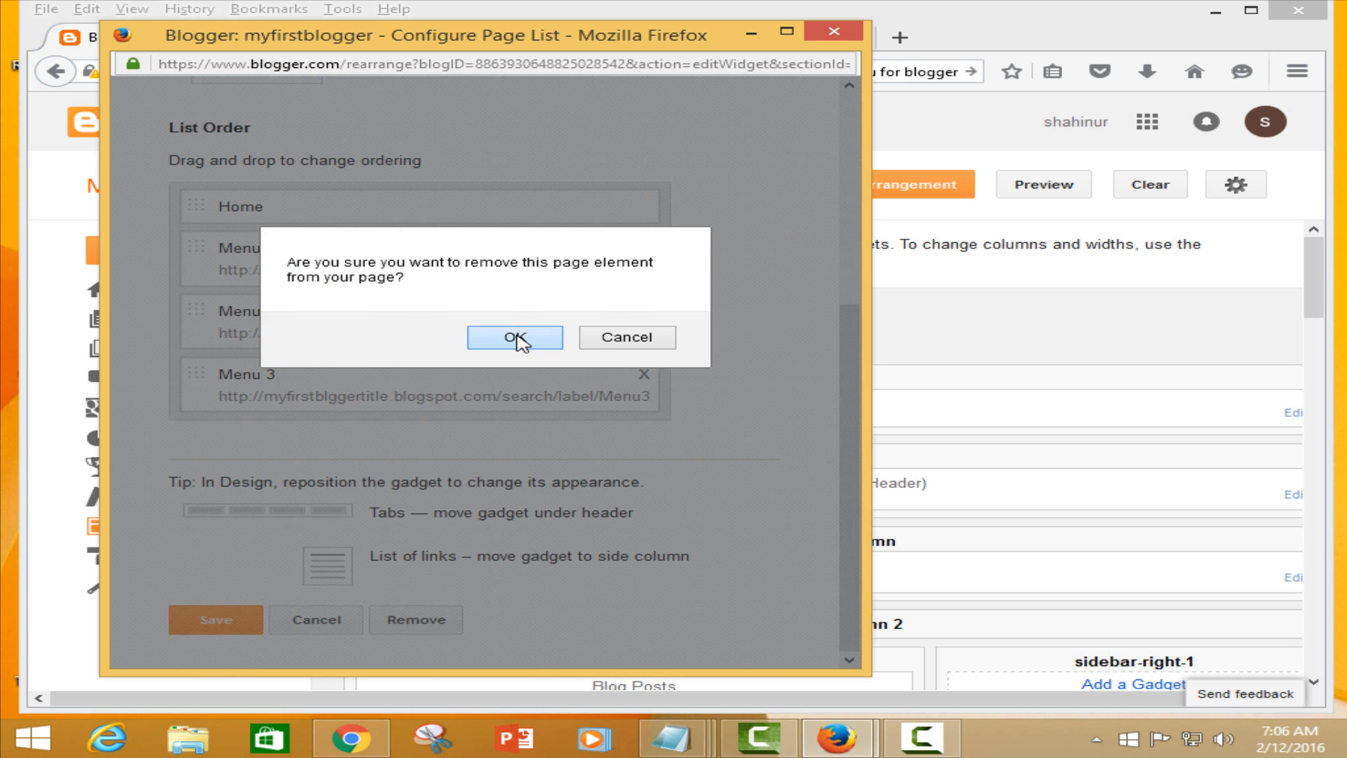
click(514, 338)
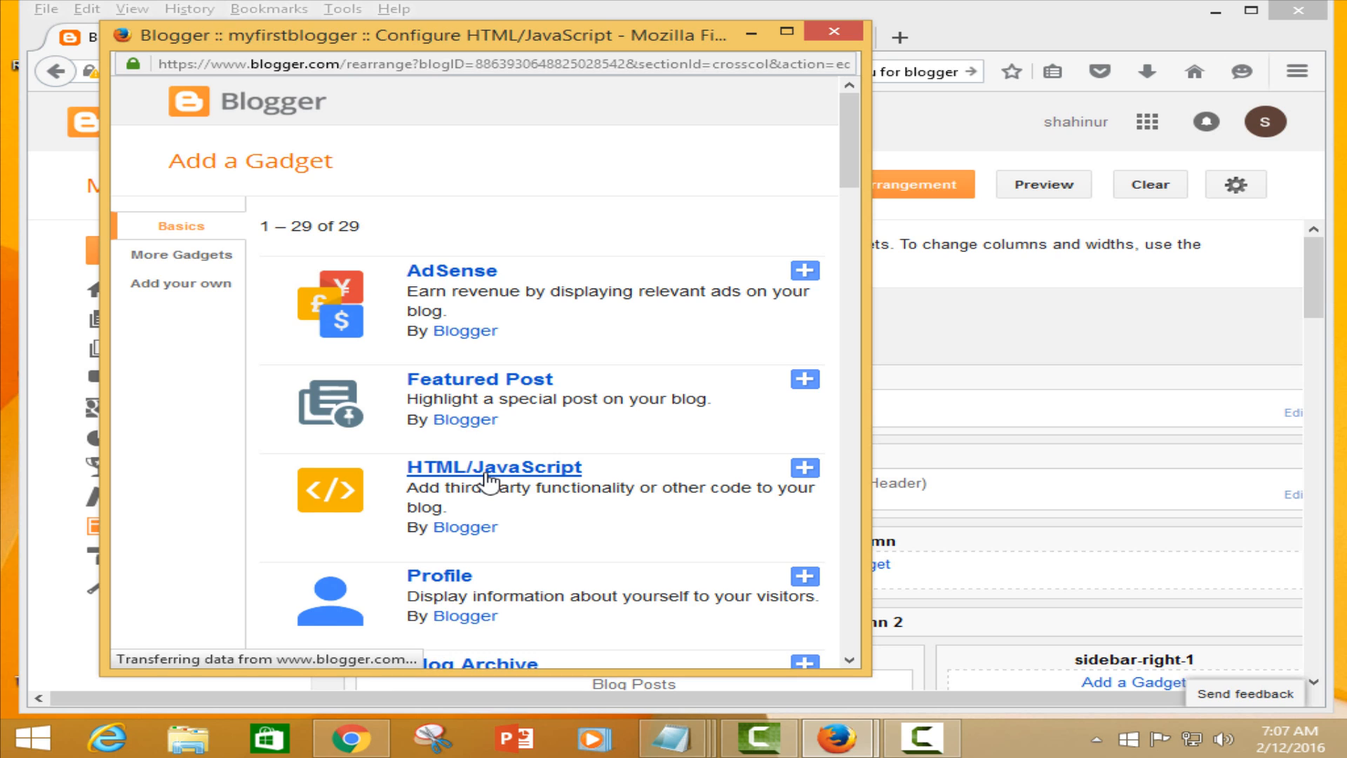
click(494, 468)
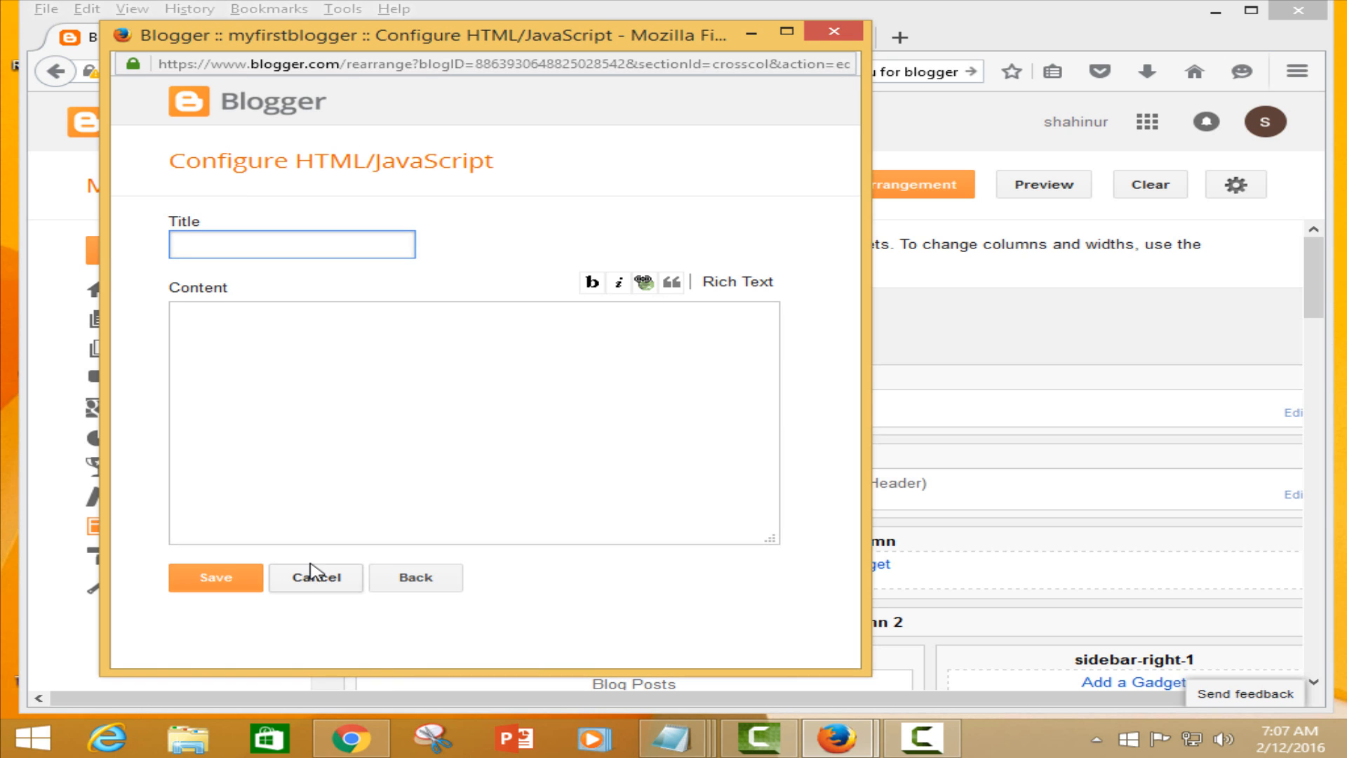
mouse_move(790, 647)
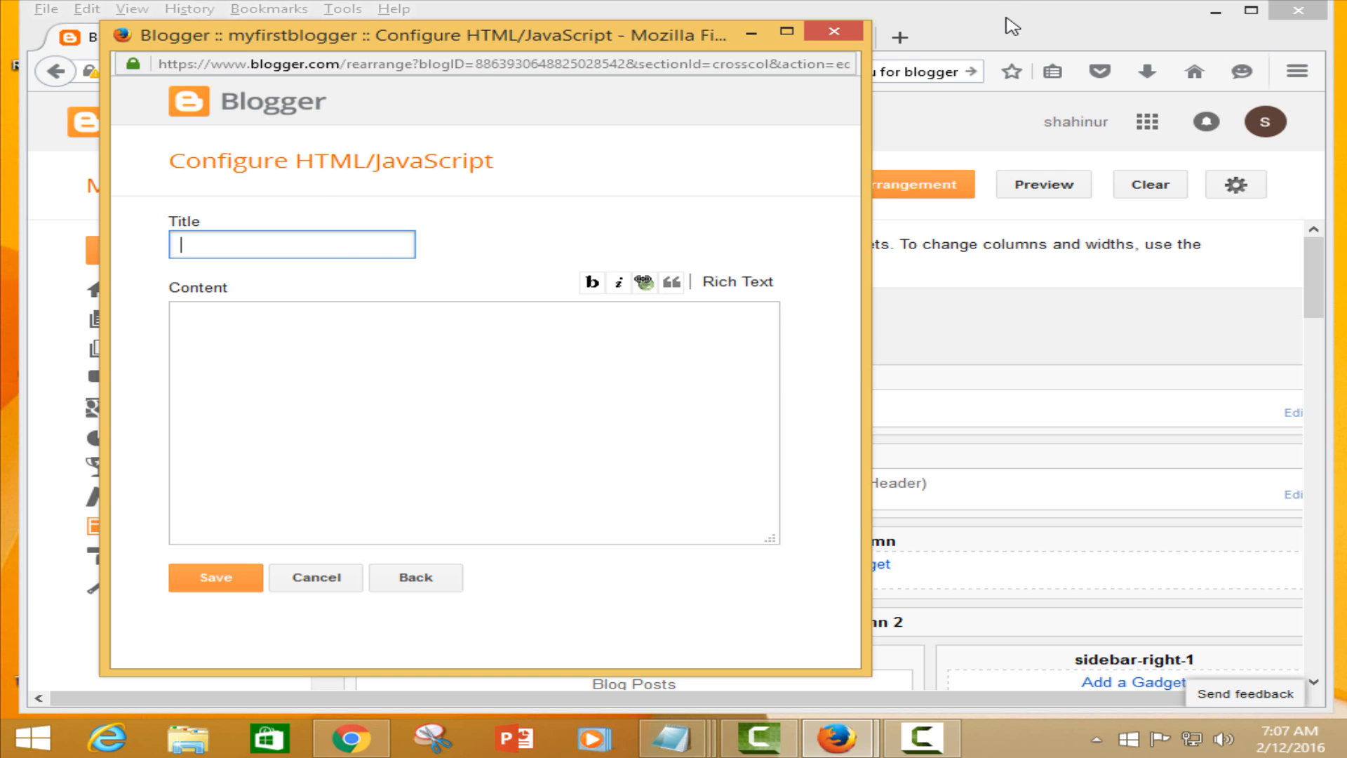
- Go to the Google homepage from the blog tab and dismiss the homepage prompt
click(741, 36)
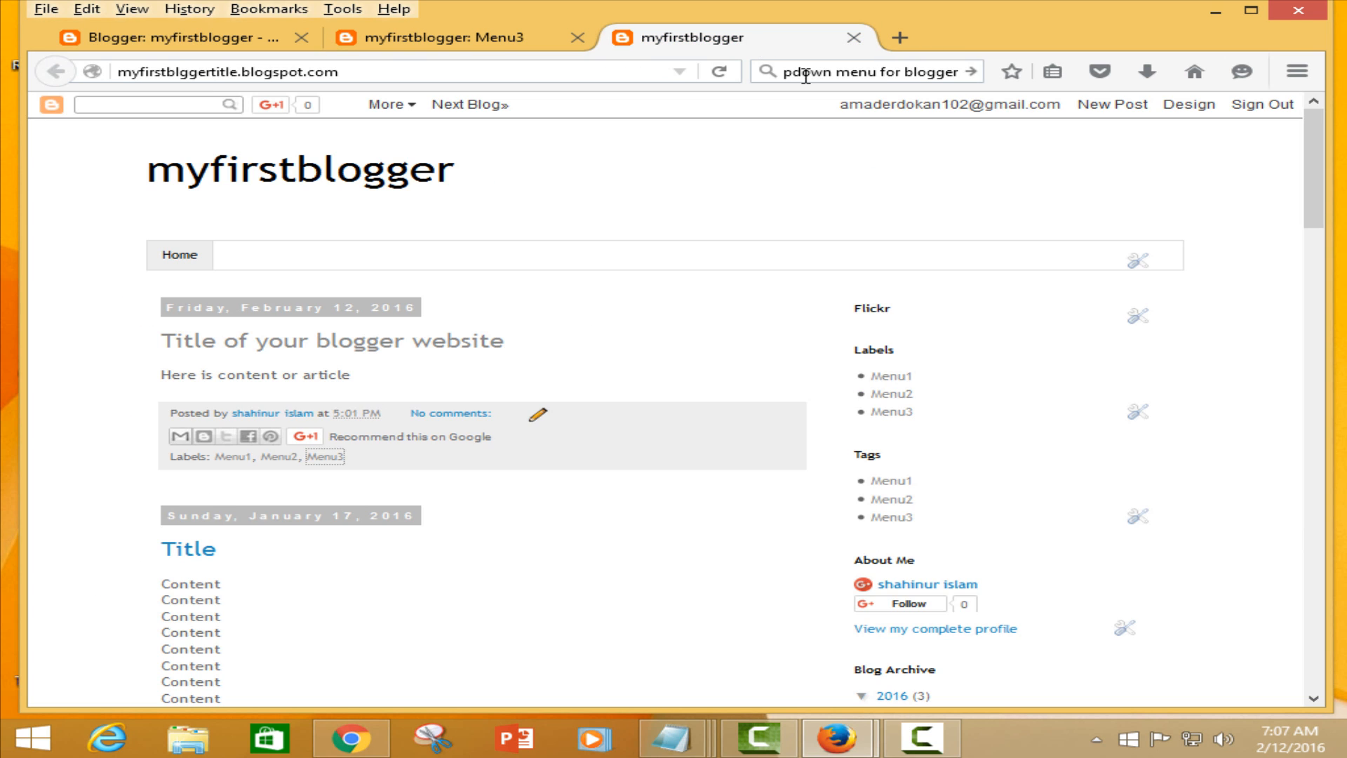
click(867, 72)
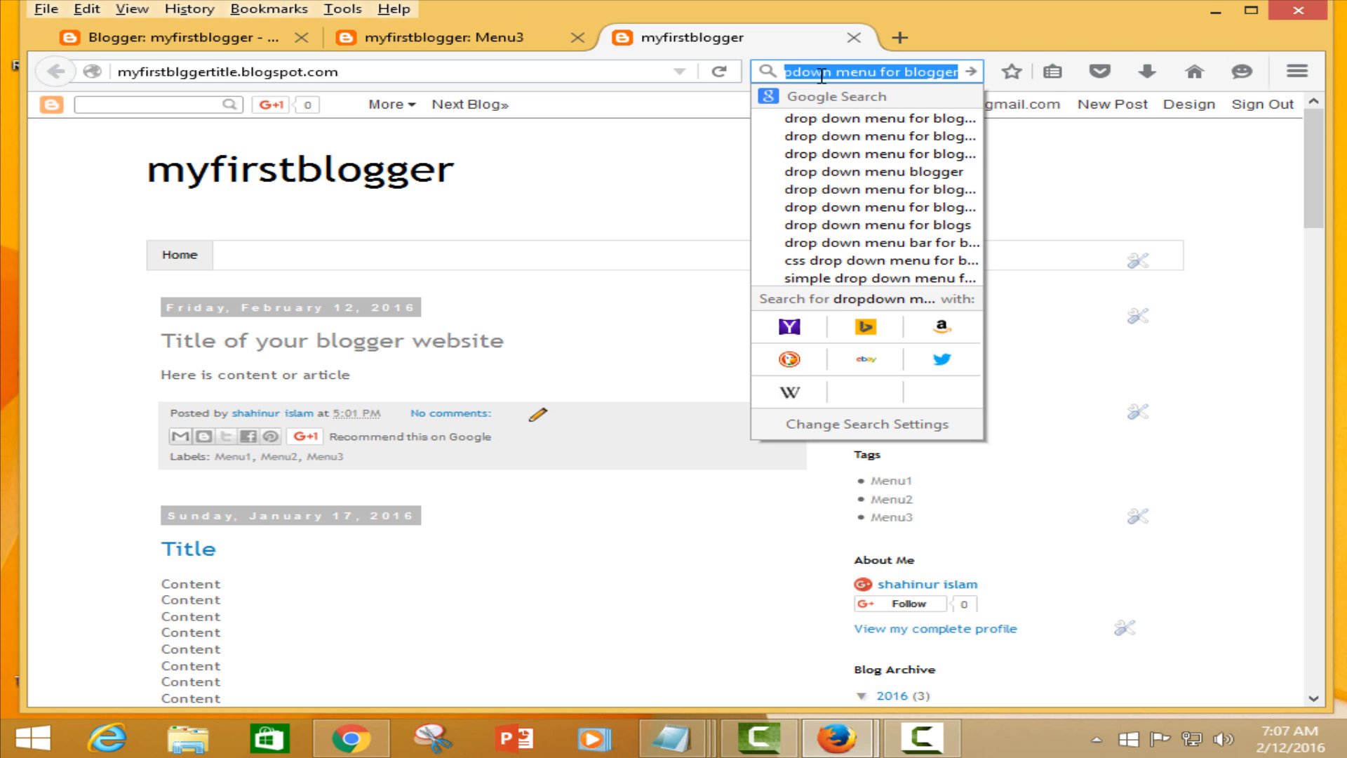
text(goo)
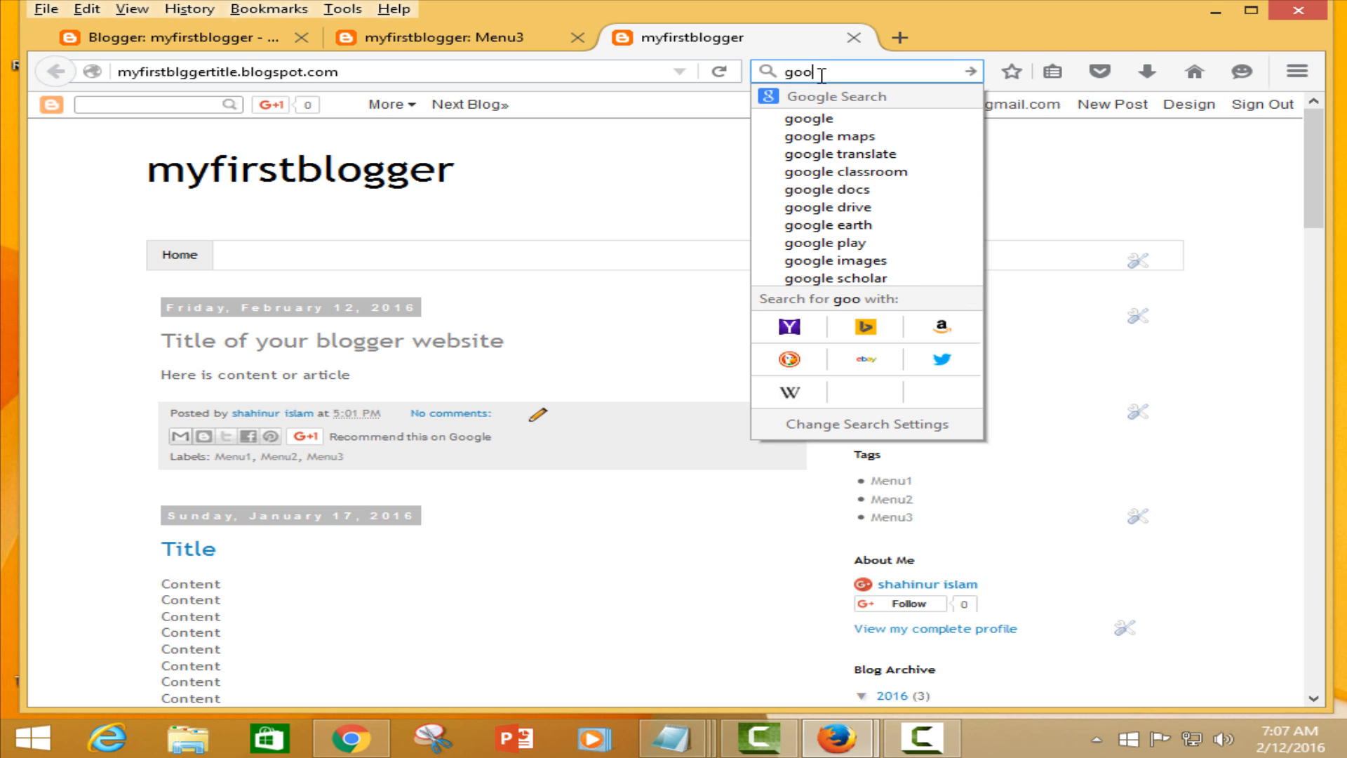
mouse_move(838, 107)
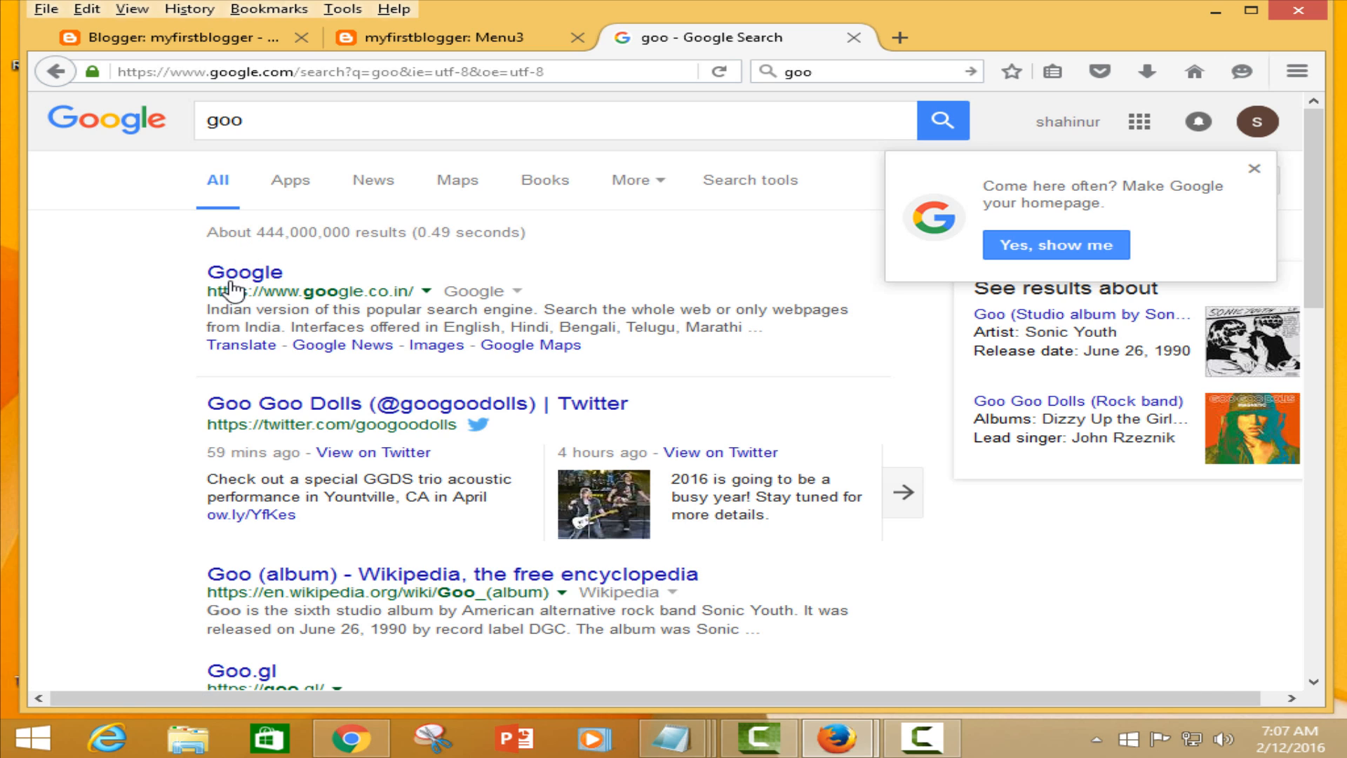
click(245, 271)
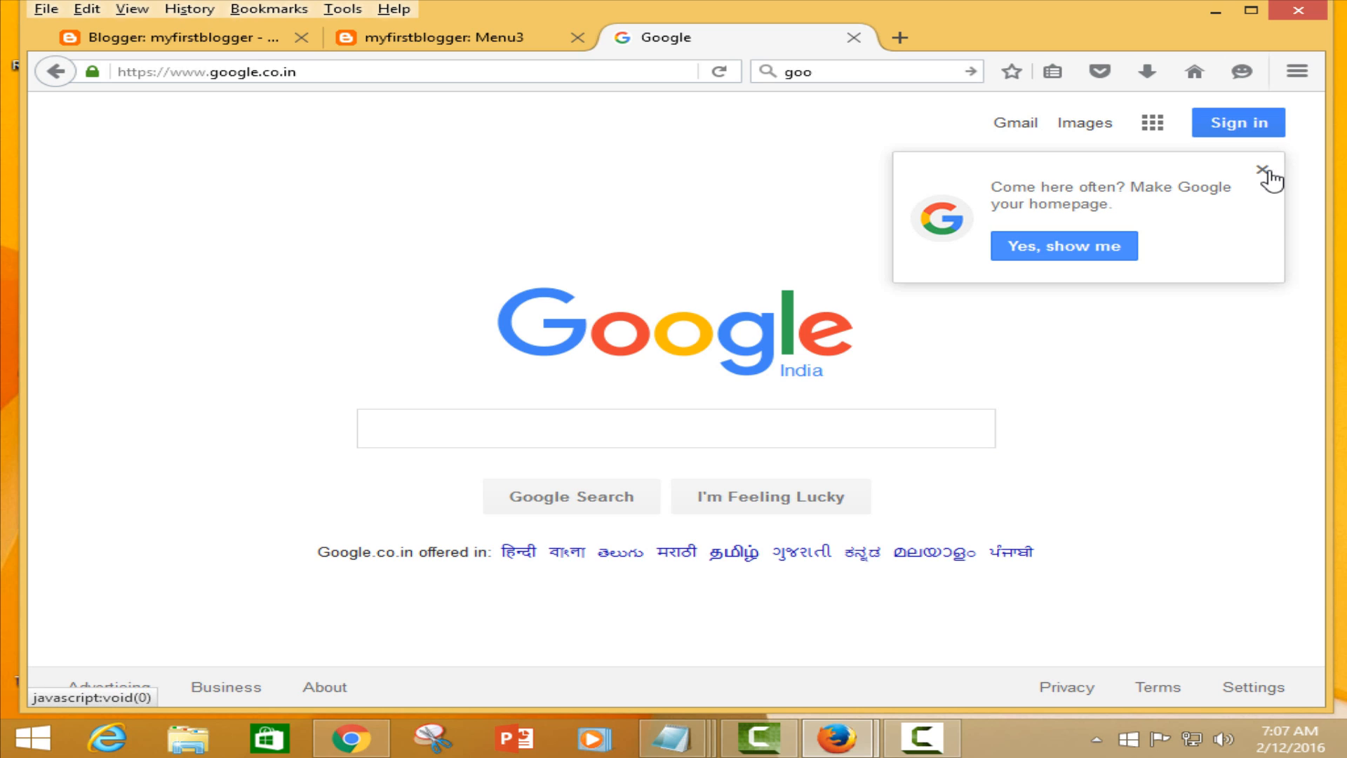
click(1265, 170)
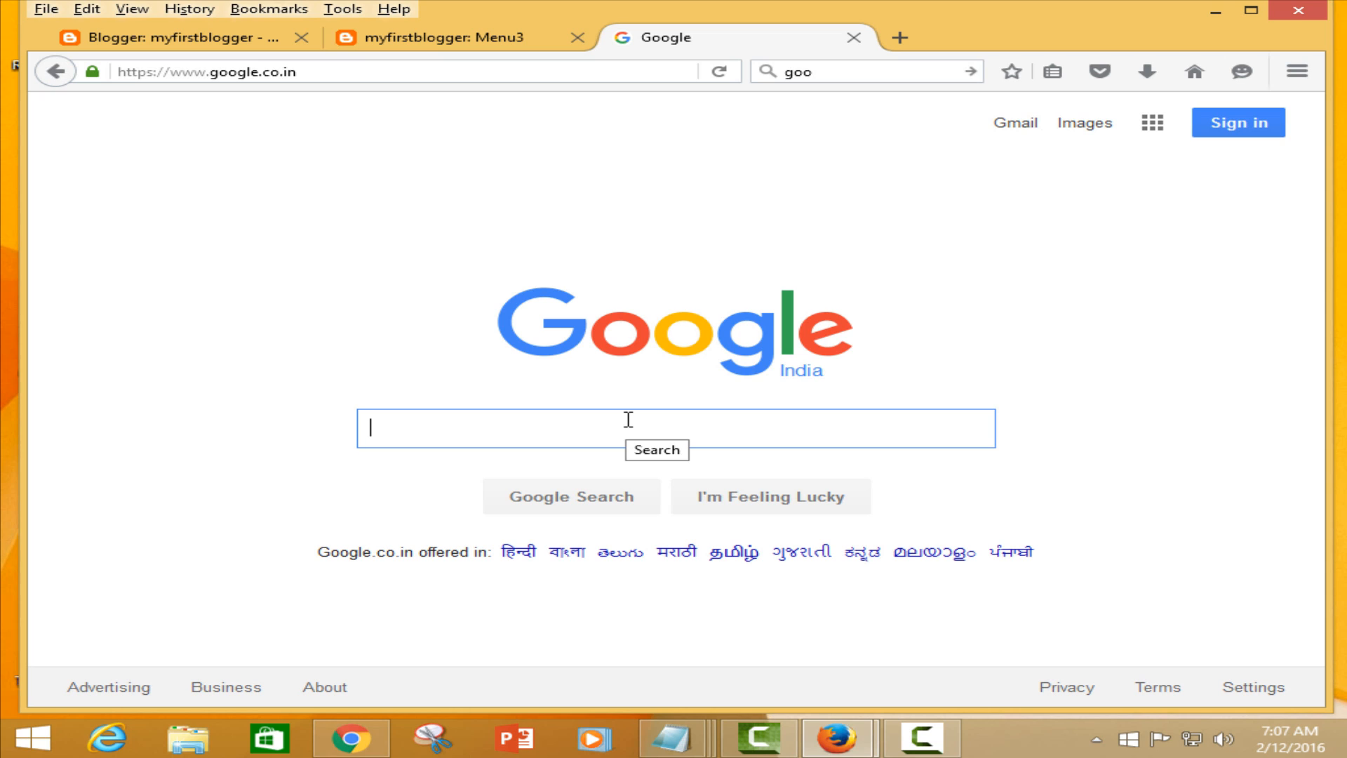
- Search Google for 'drop down menu for blogger' via the suggestion
text(d)
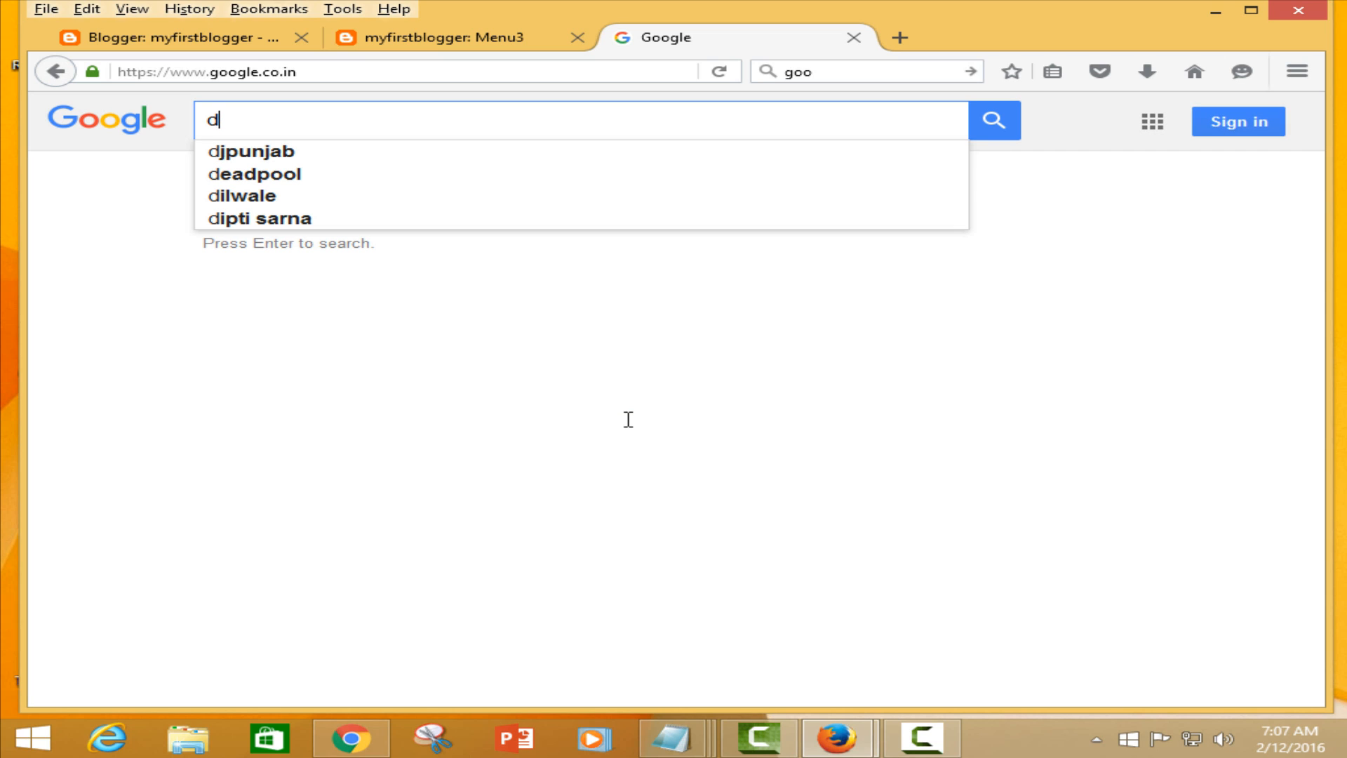
text(ropdown)
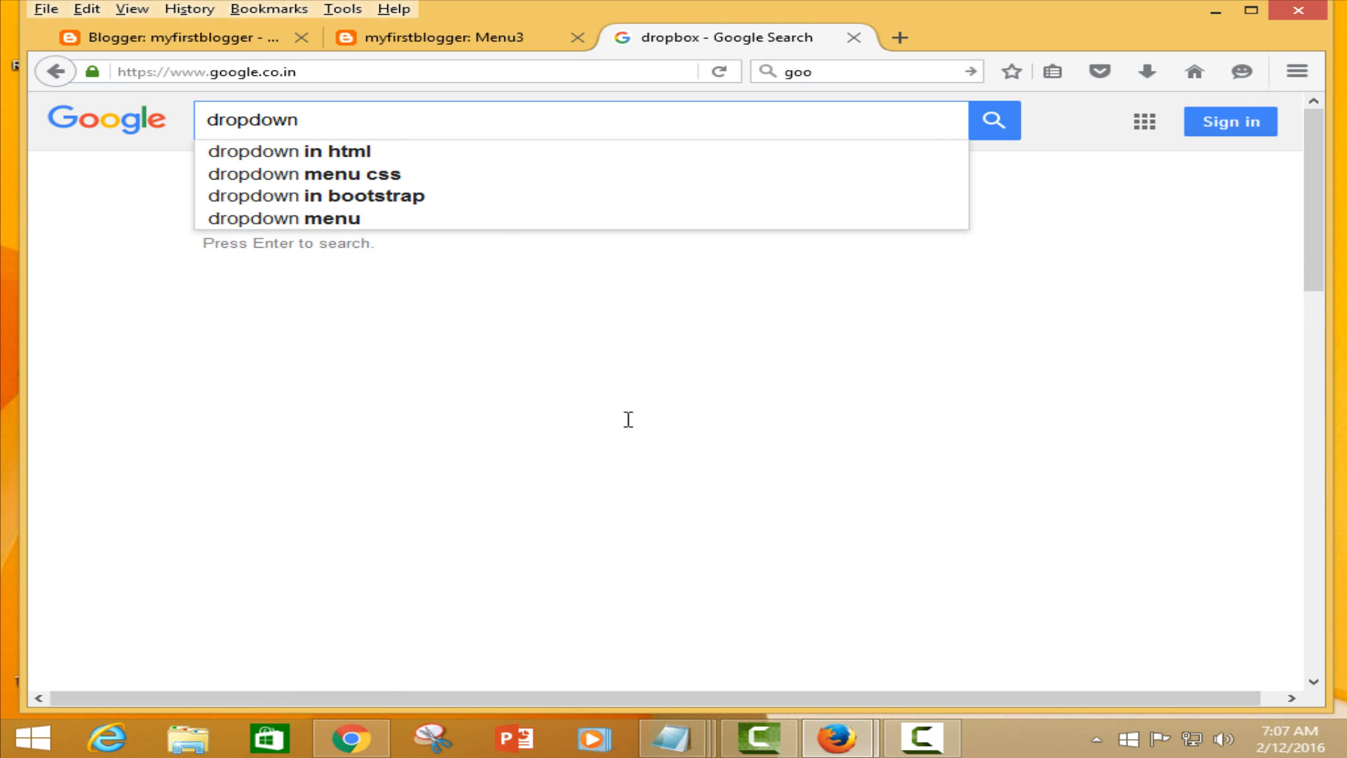
click(292, 174)
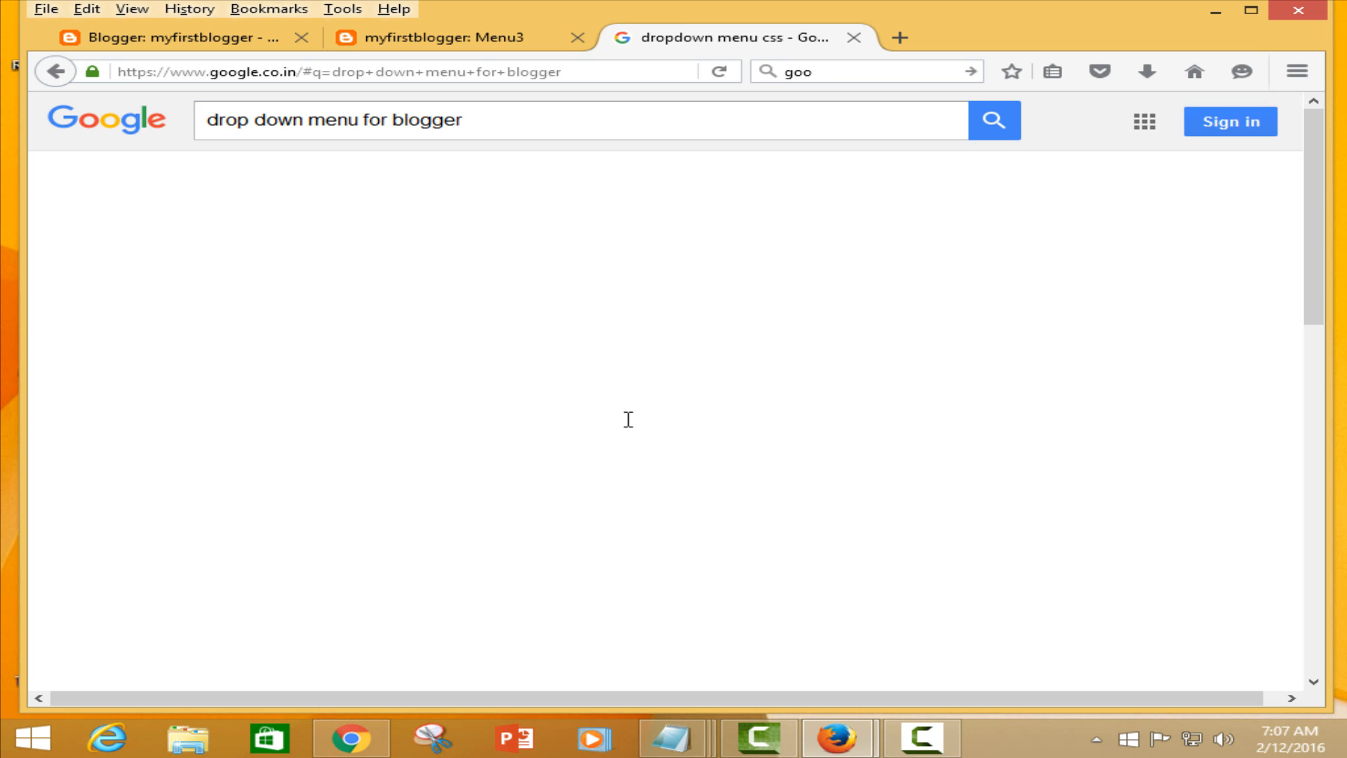
- Open the 24work '35+ Drop Down Menu Widget in Blogger' tutorial from the results
click(994, 120)
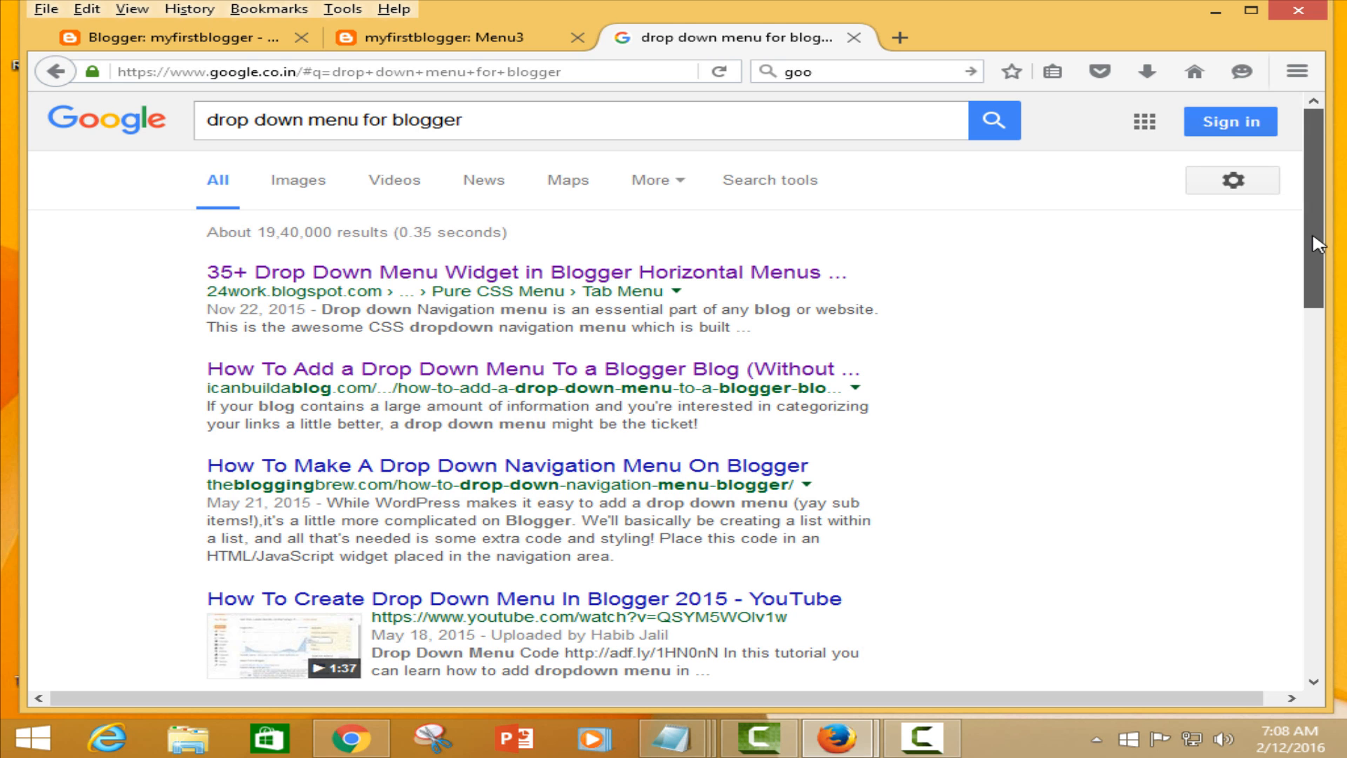
scroll(down, 3)
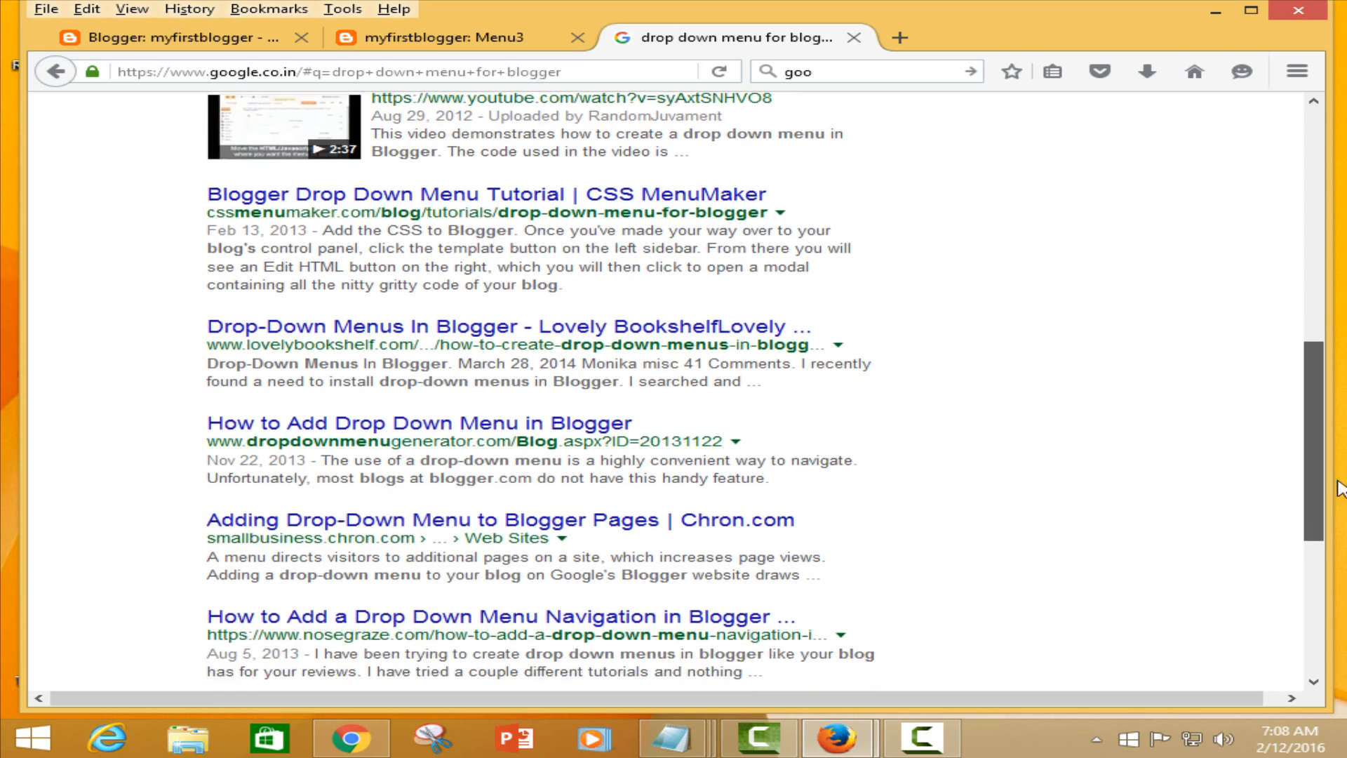
scroll(down, 3)
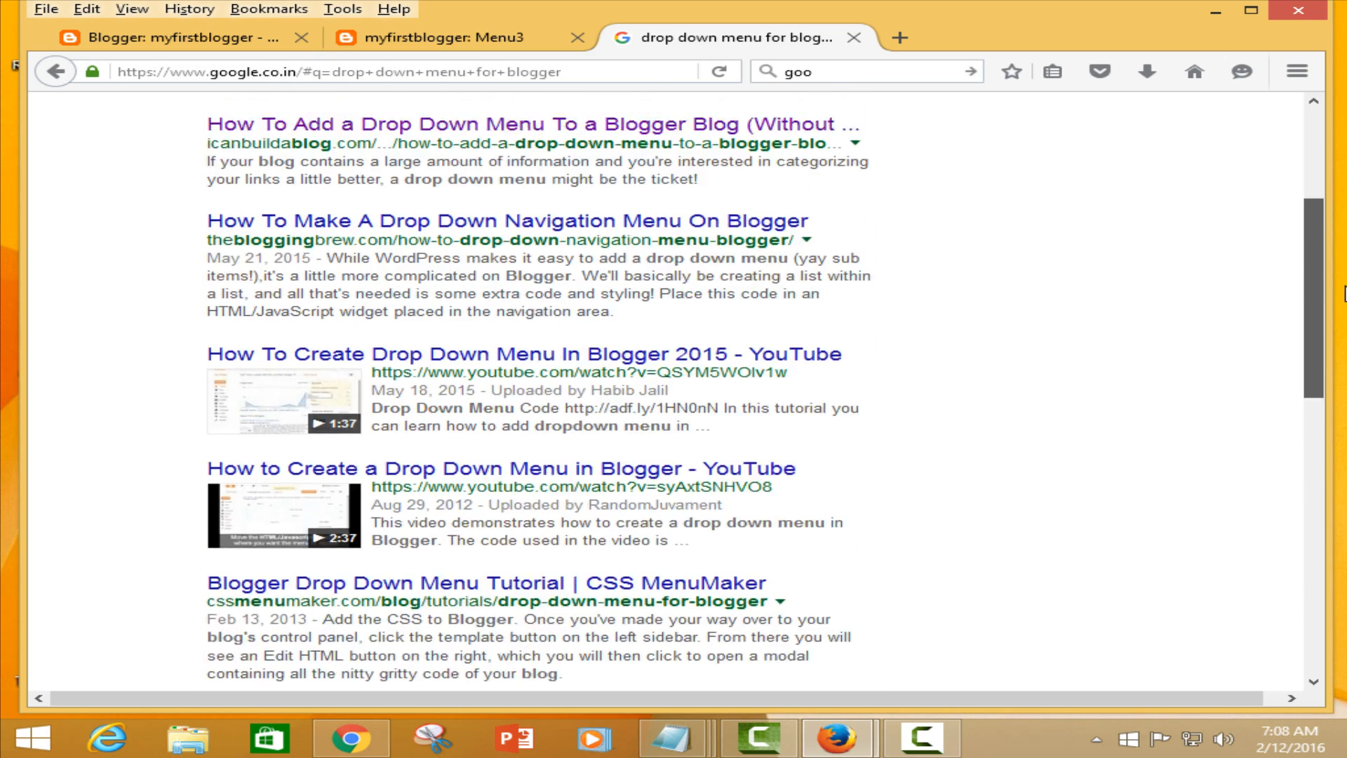
scroll(up, 3)
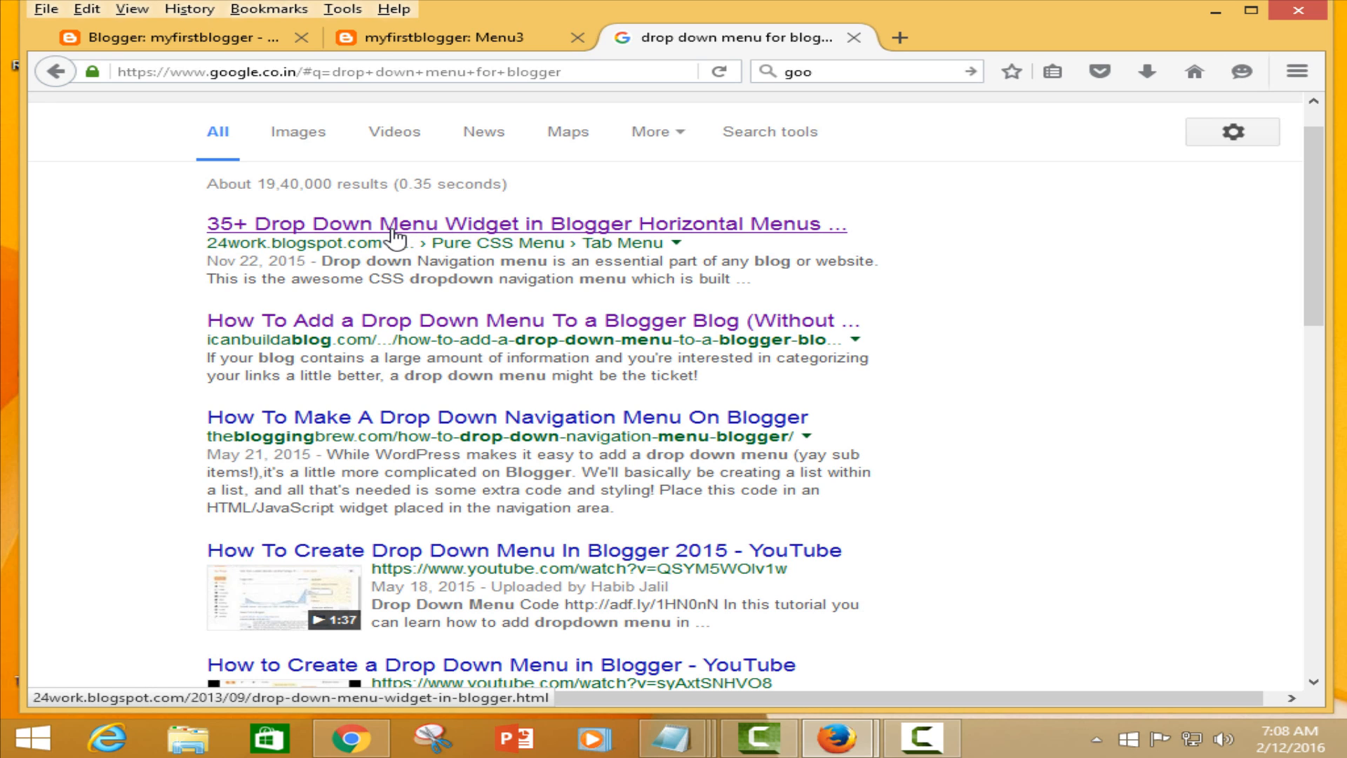
click(524, 223)
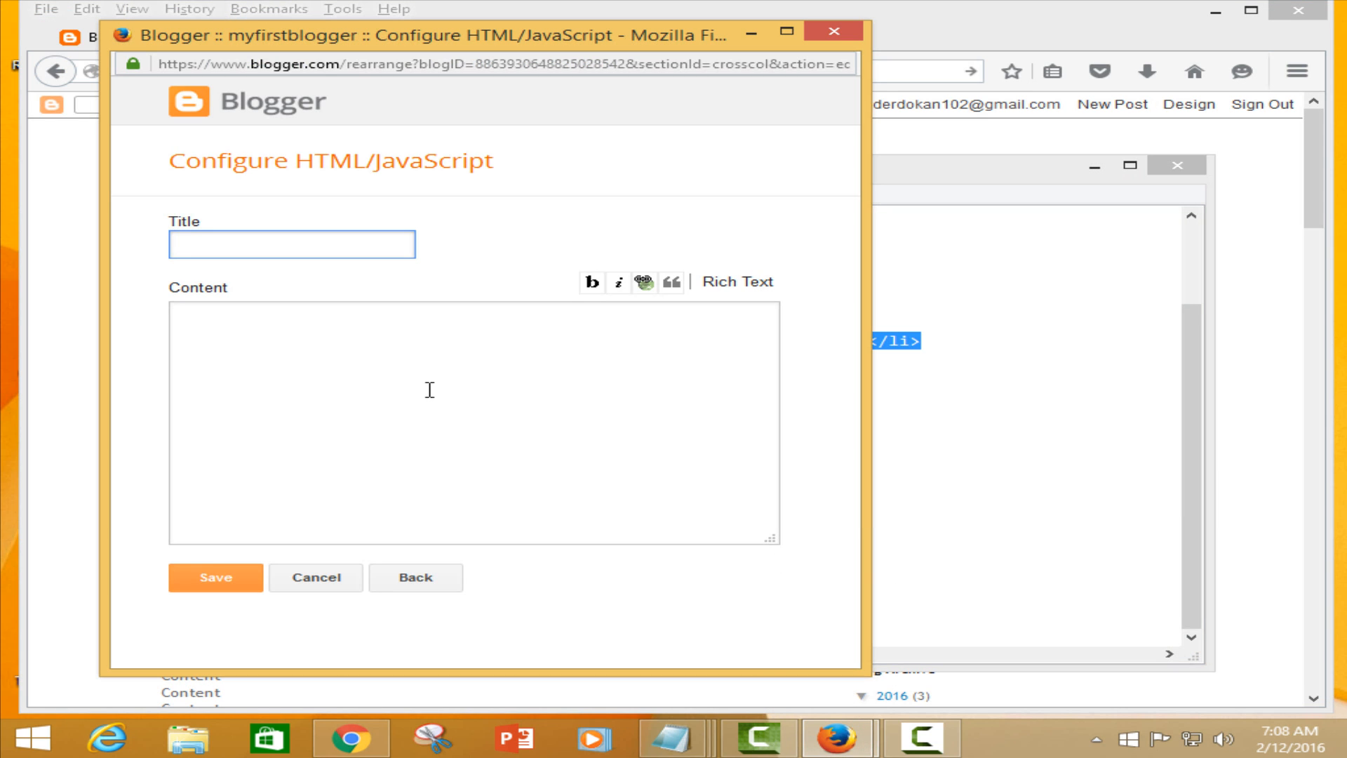
- Paste the copied CSS drop-down menu code into the gadget content and save it
right_click(429, 389)
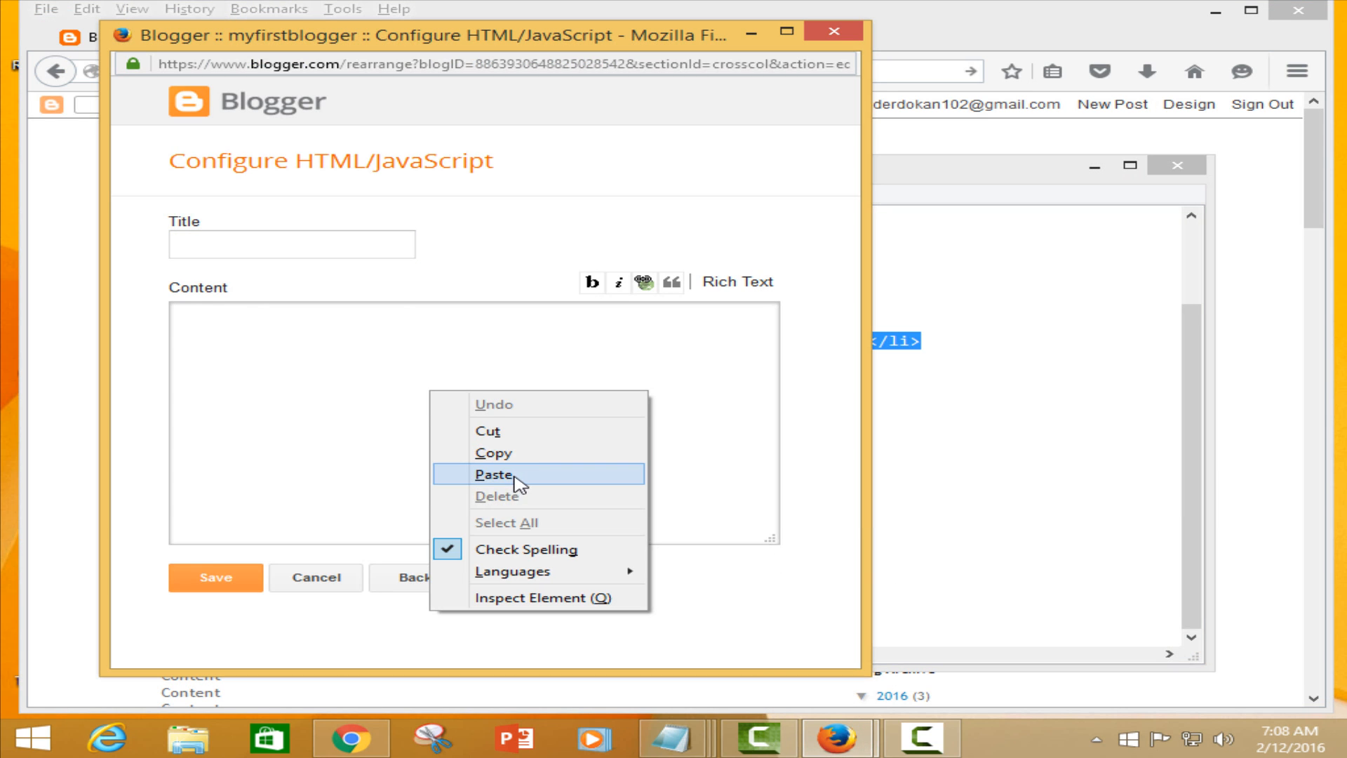
click(494, 474)
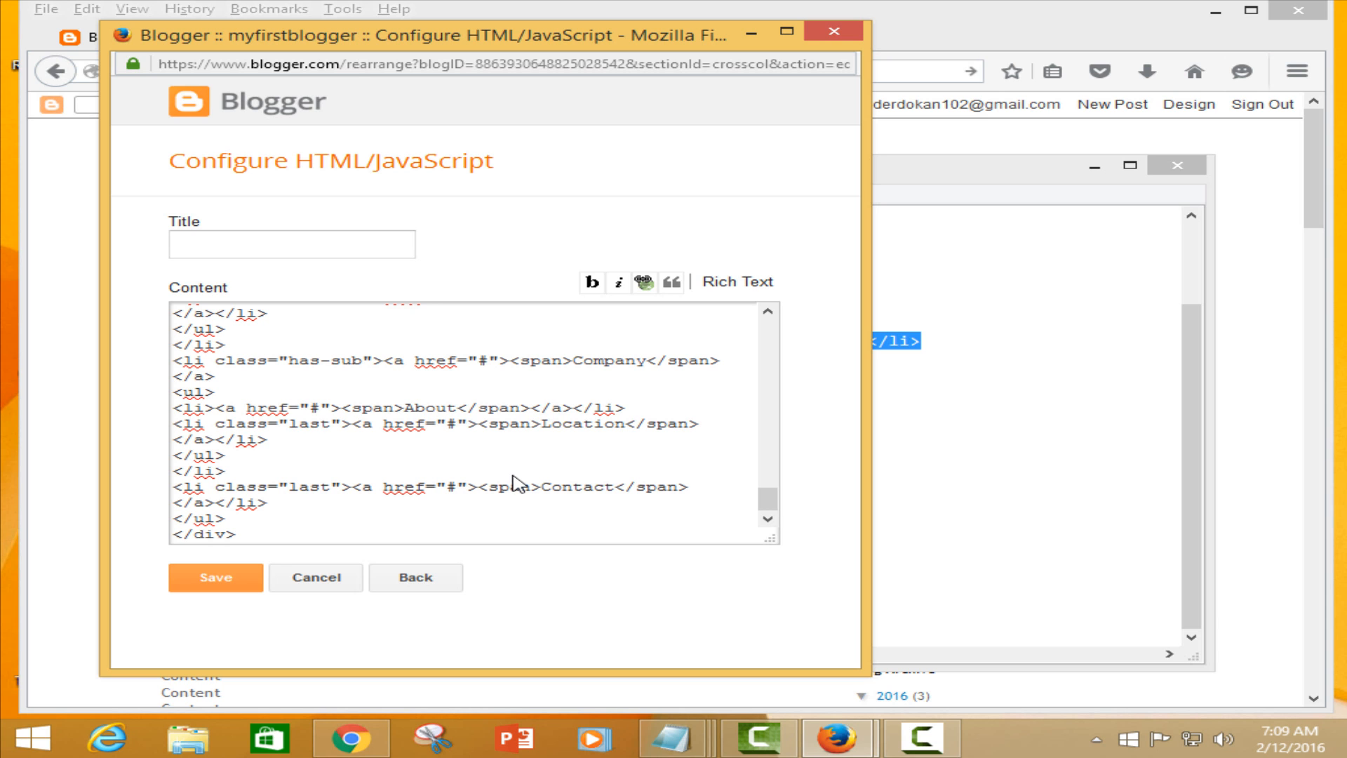
click(216, 576)
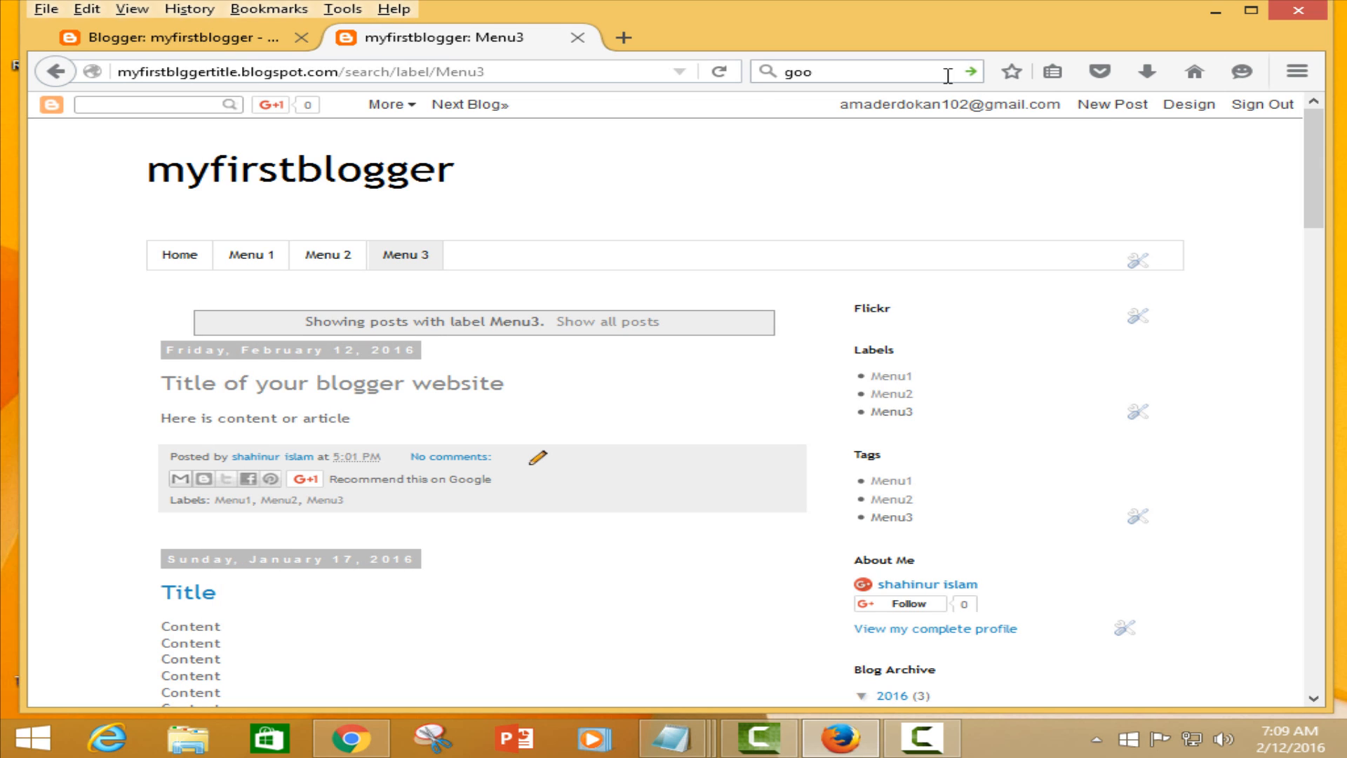
- Reload the blog to show the orange menu, try Products, and reopen the gadget's code
click(720, 71)
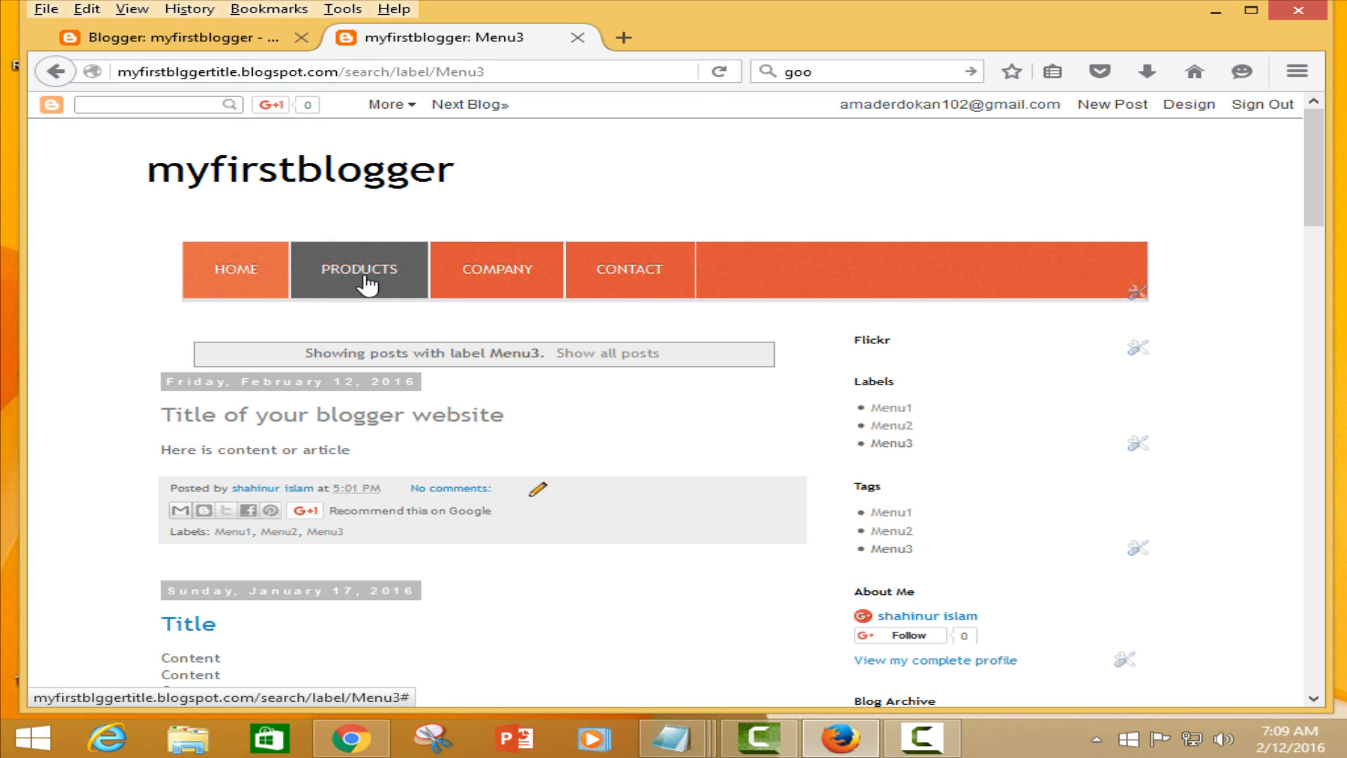
click(358, 270)
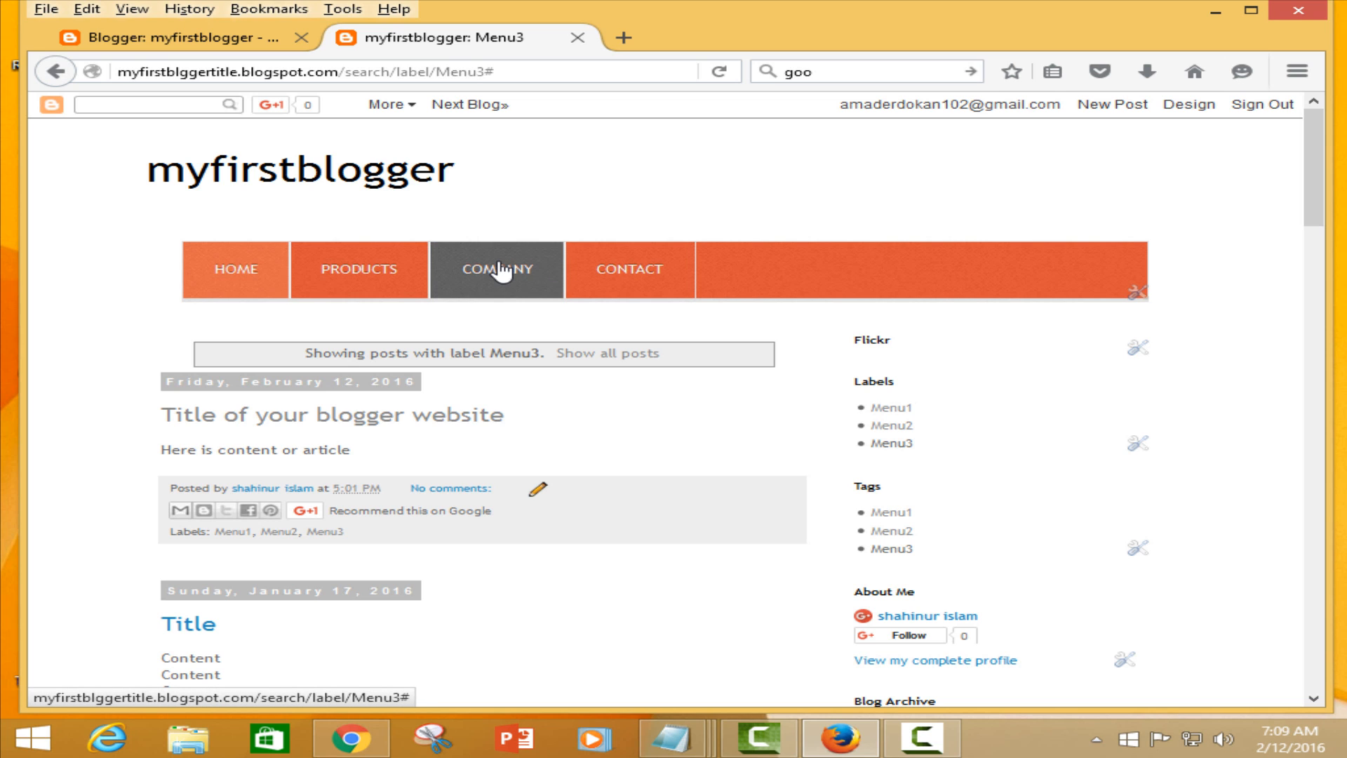
mouse_move(1165, 298)
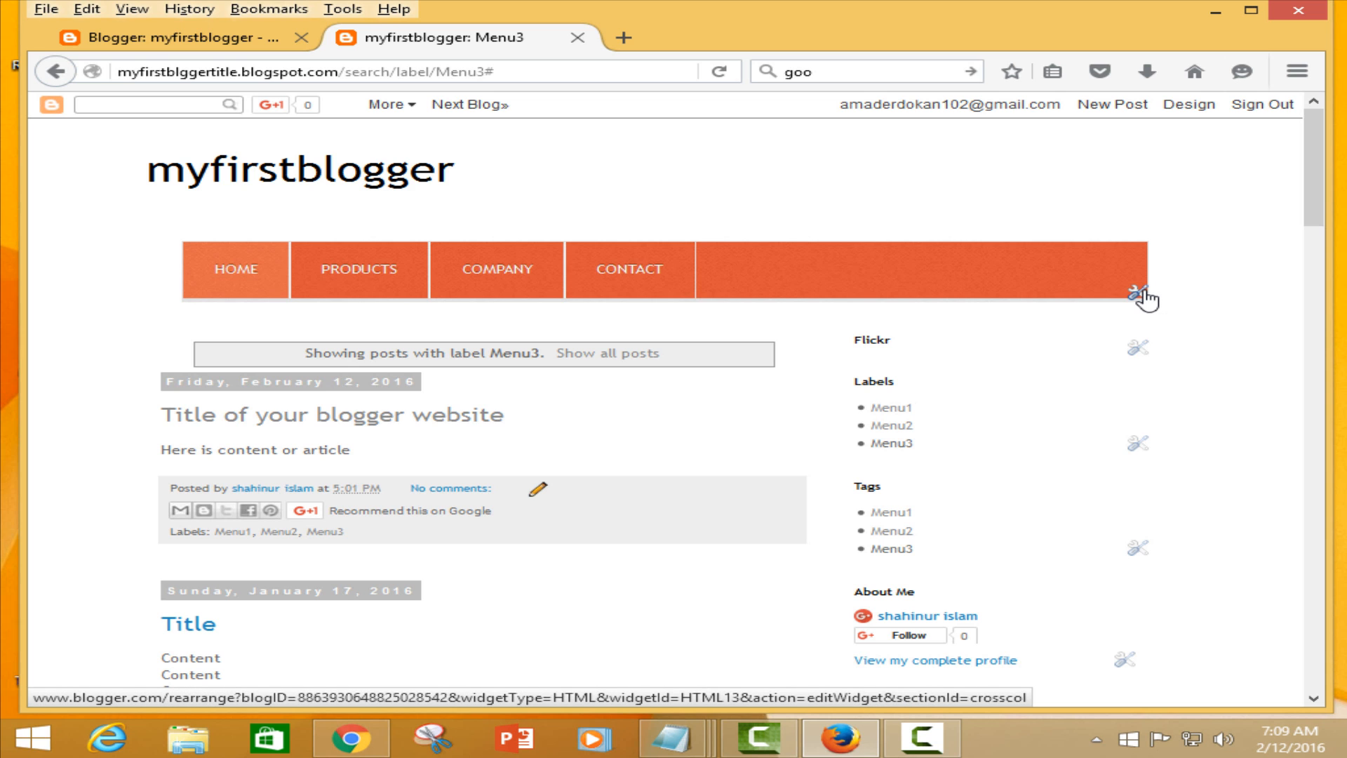
click(1143, 296)
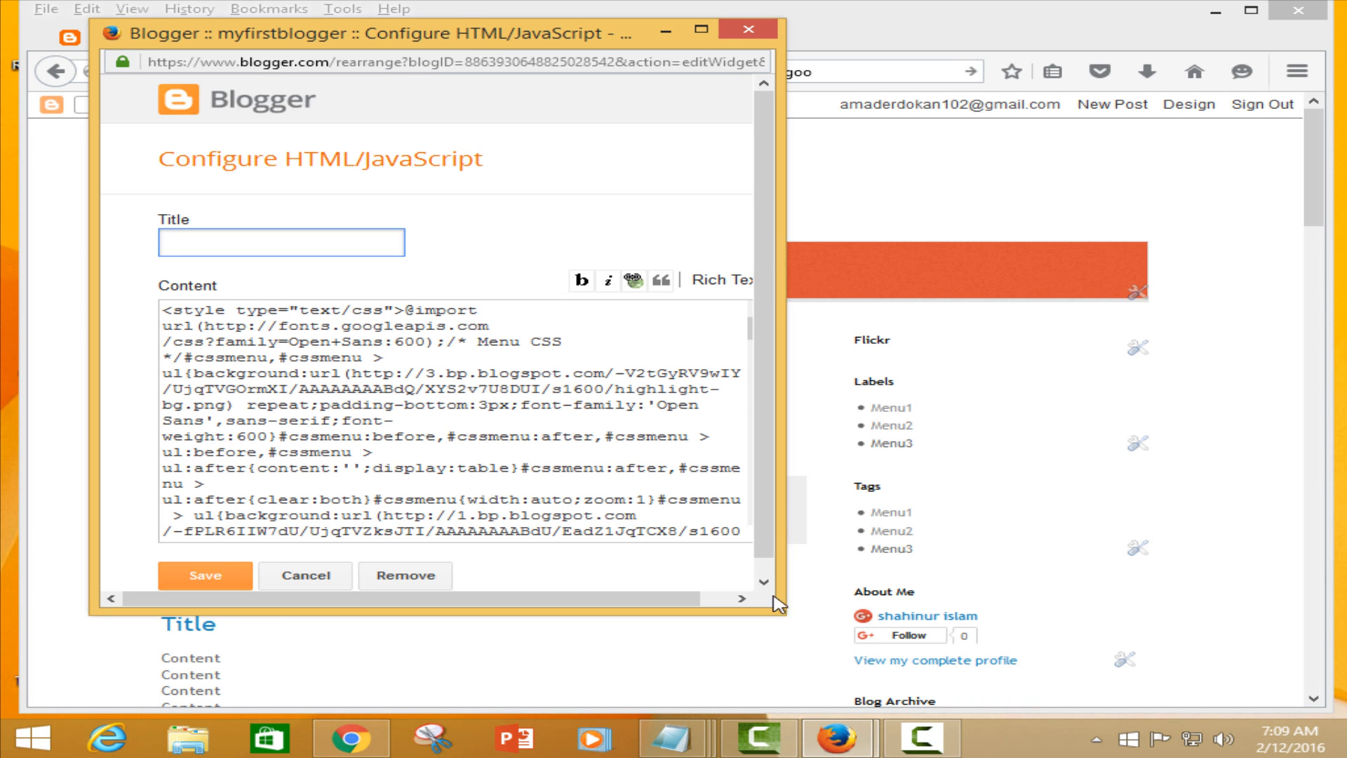
- Copy the link location of the Menu1 label page from the blog
click(281, 243)
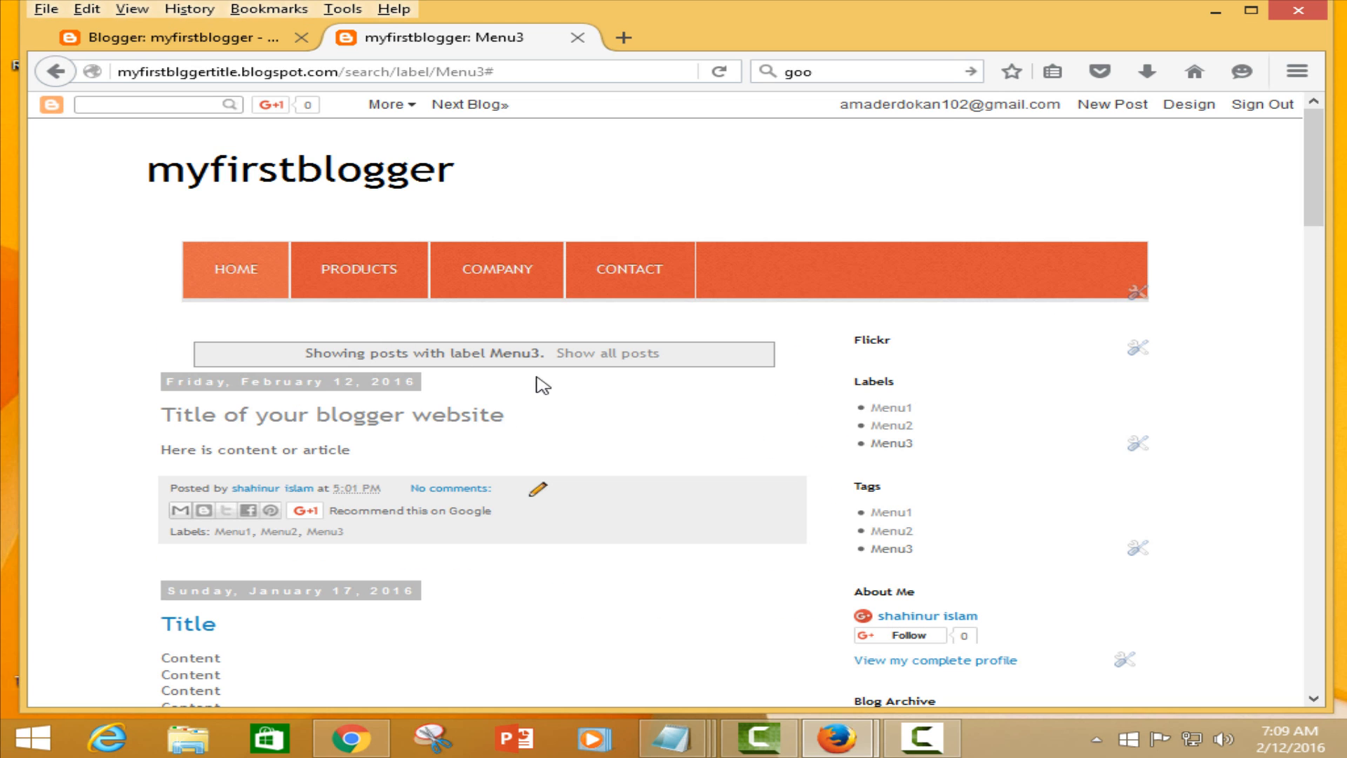
mouse_move(232, 530)
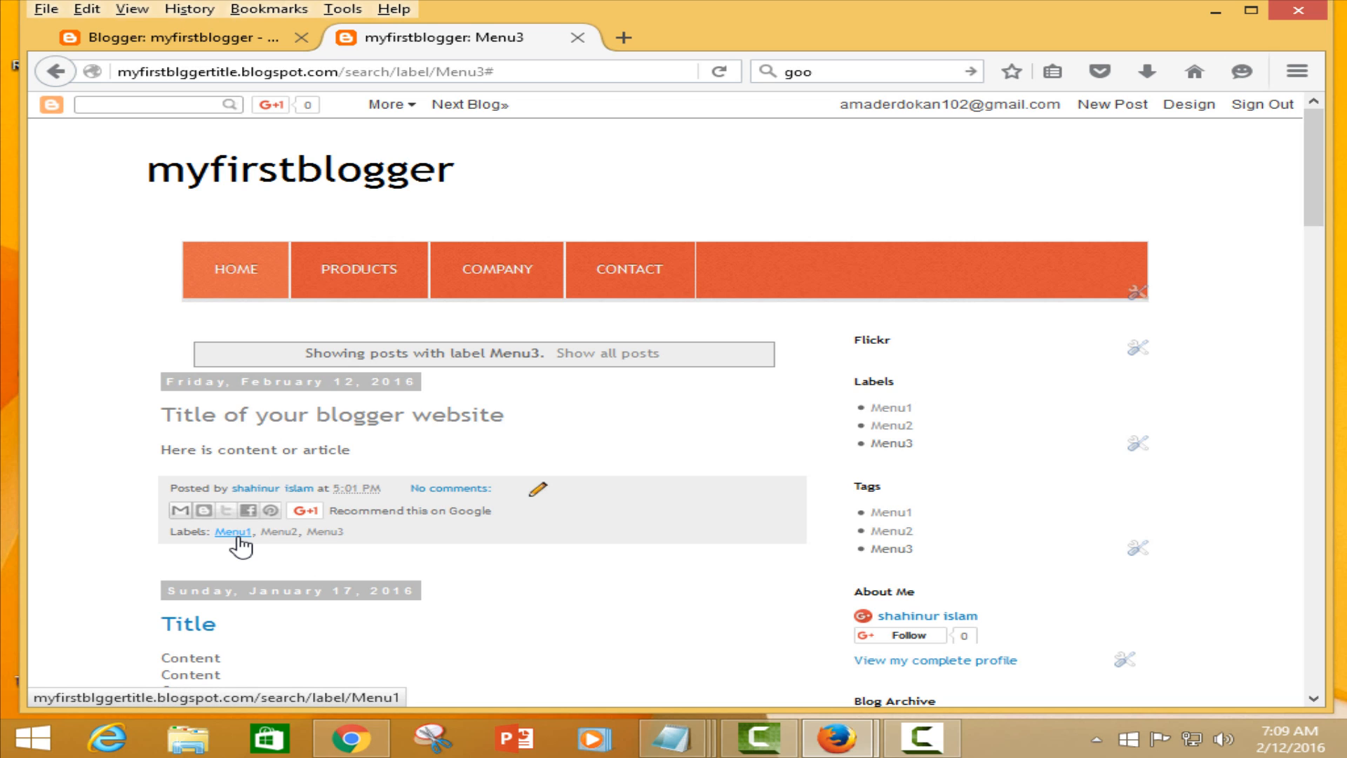
right_click(235, 531)
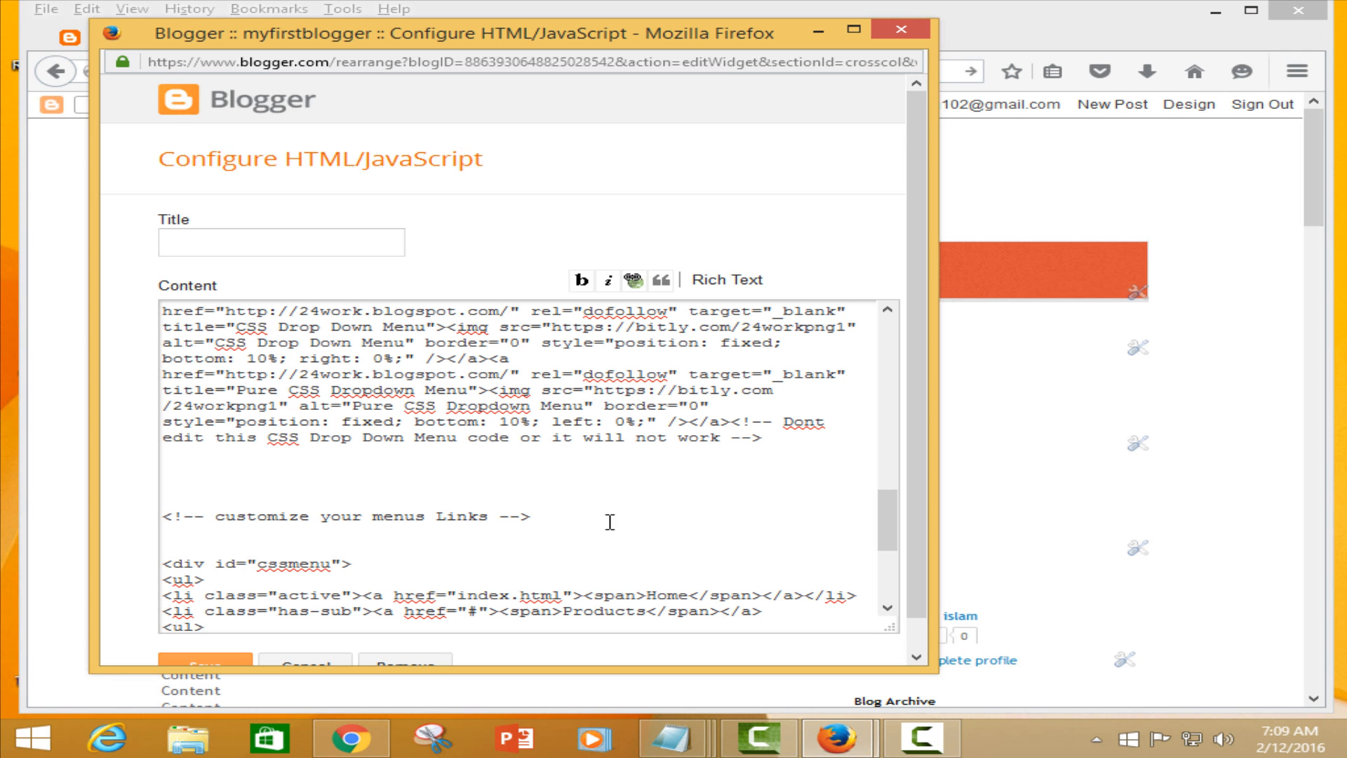
mouse_move(987, 181)
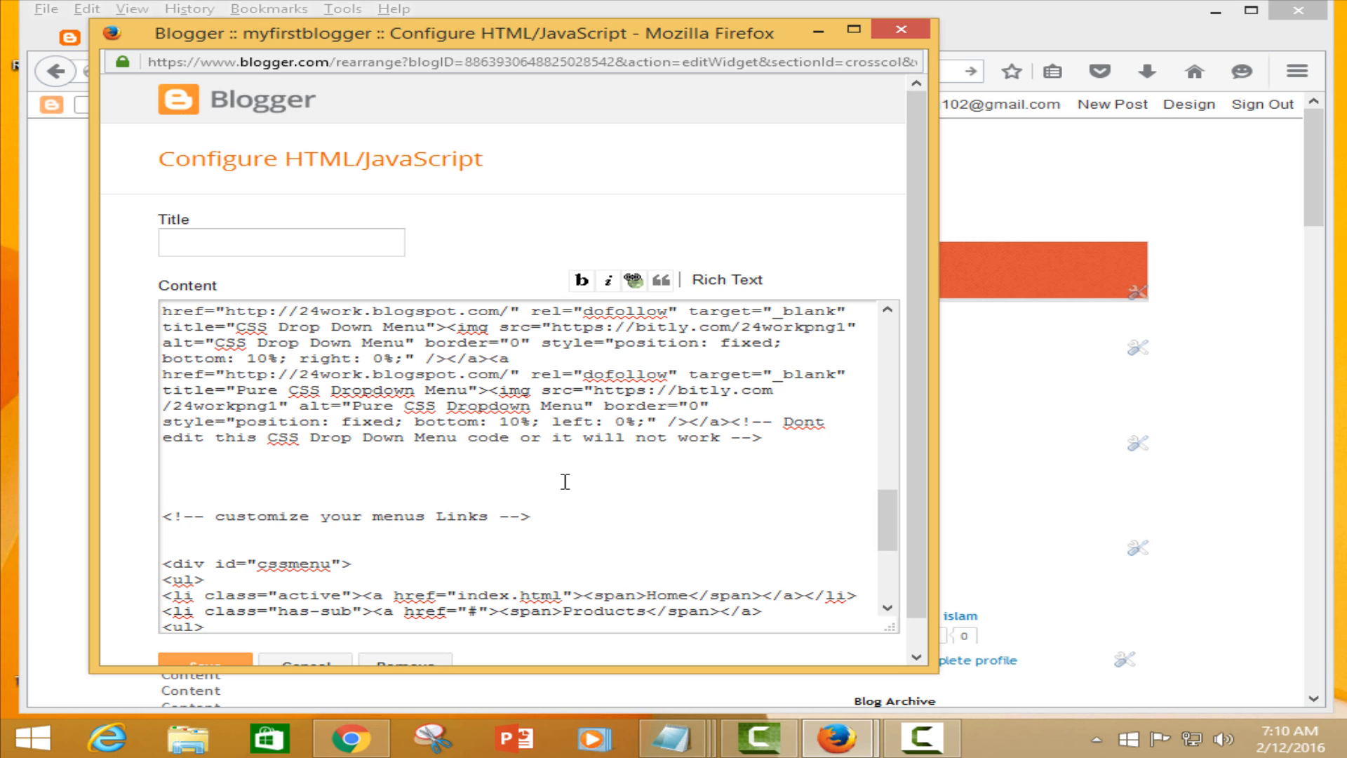
- Find 'prod' in the code, paste the Menu1 label URL into the Products href, and save the gadget
key(ctrl+f)
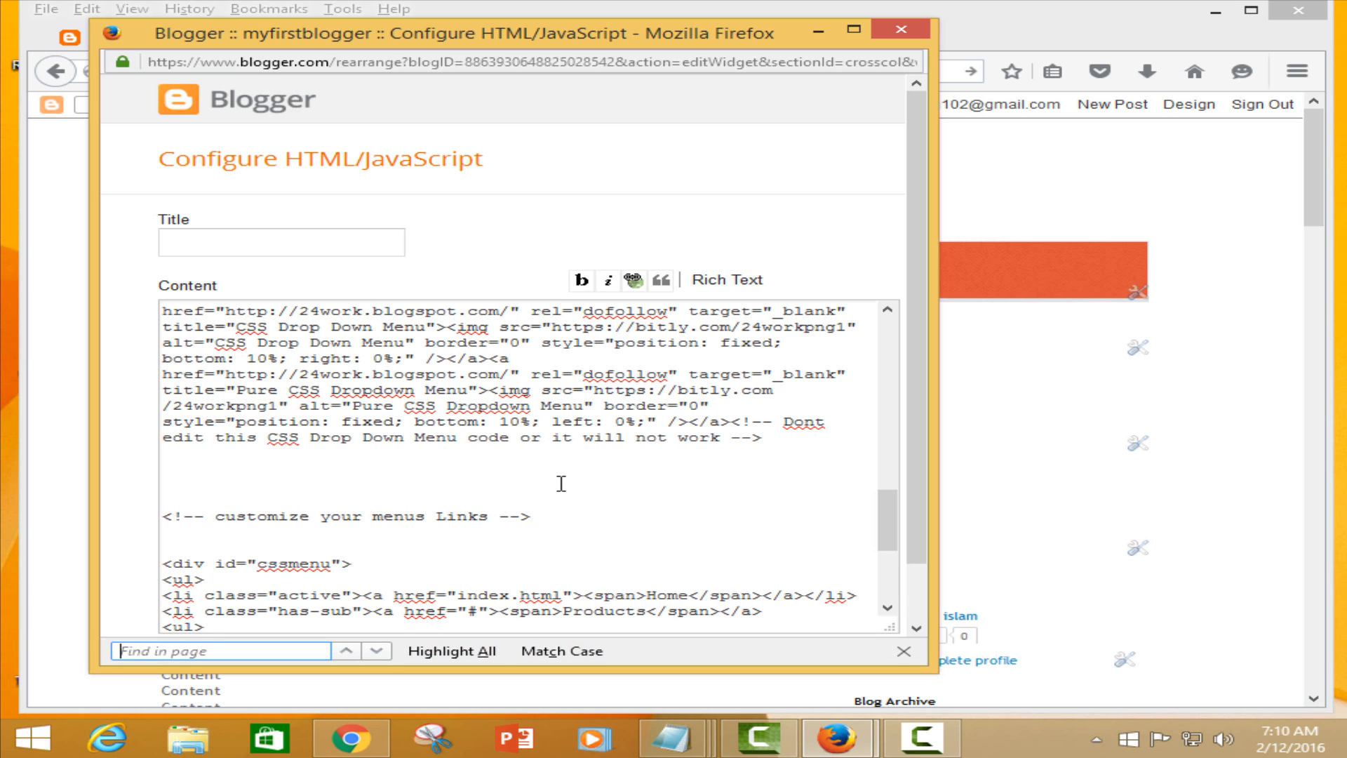
text(produ)
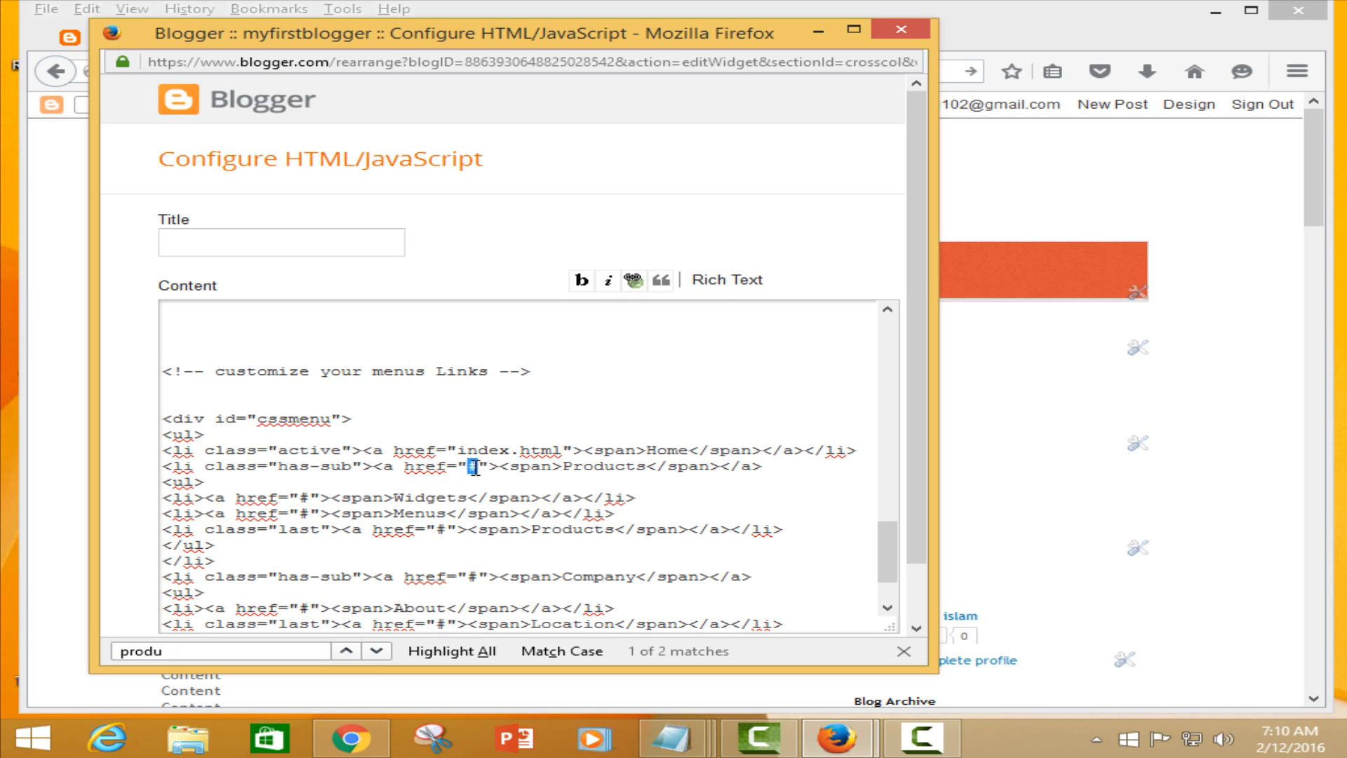
right_click(473, 466)
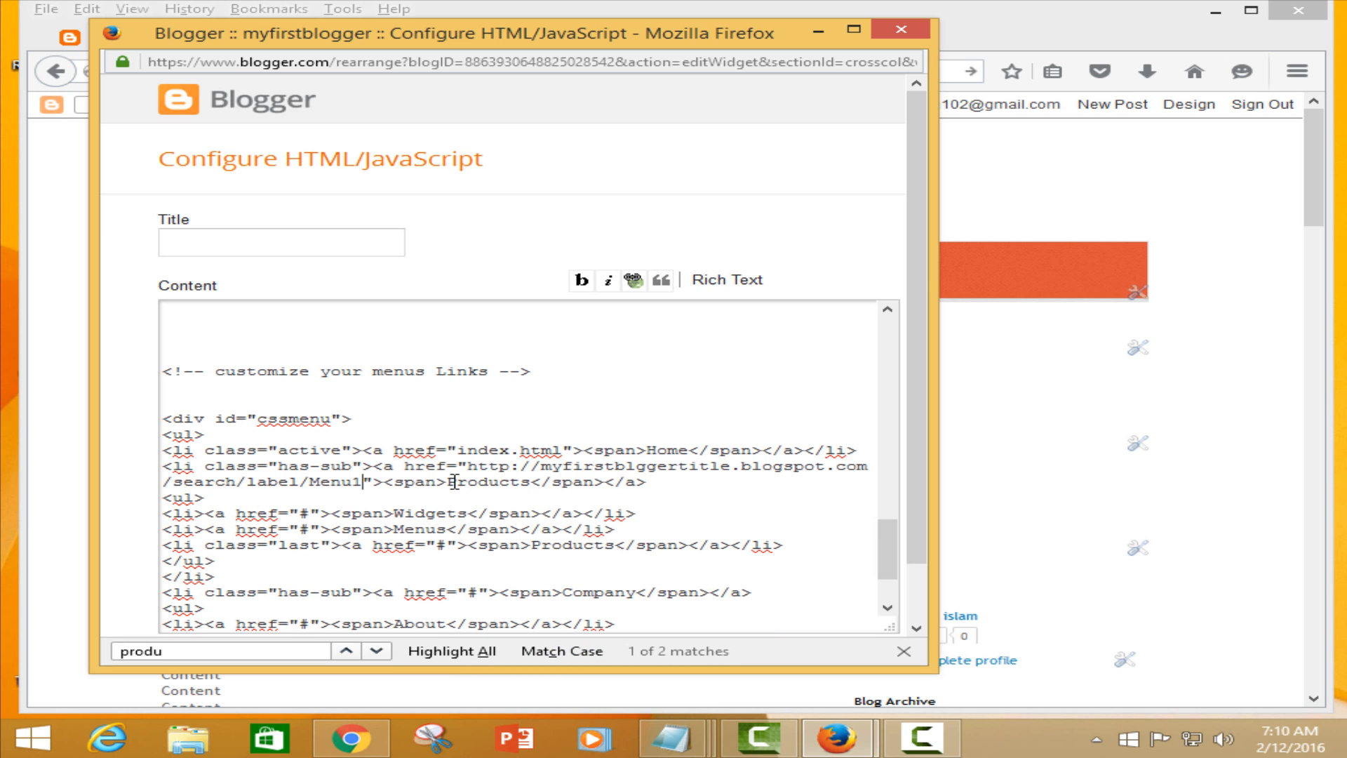
double_click(487, 481)
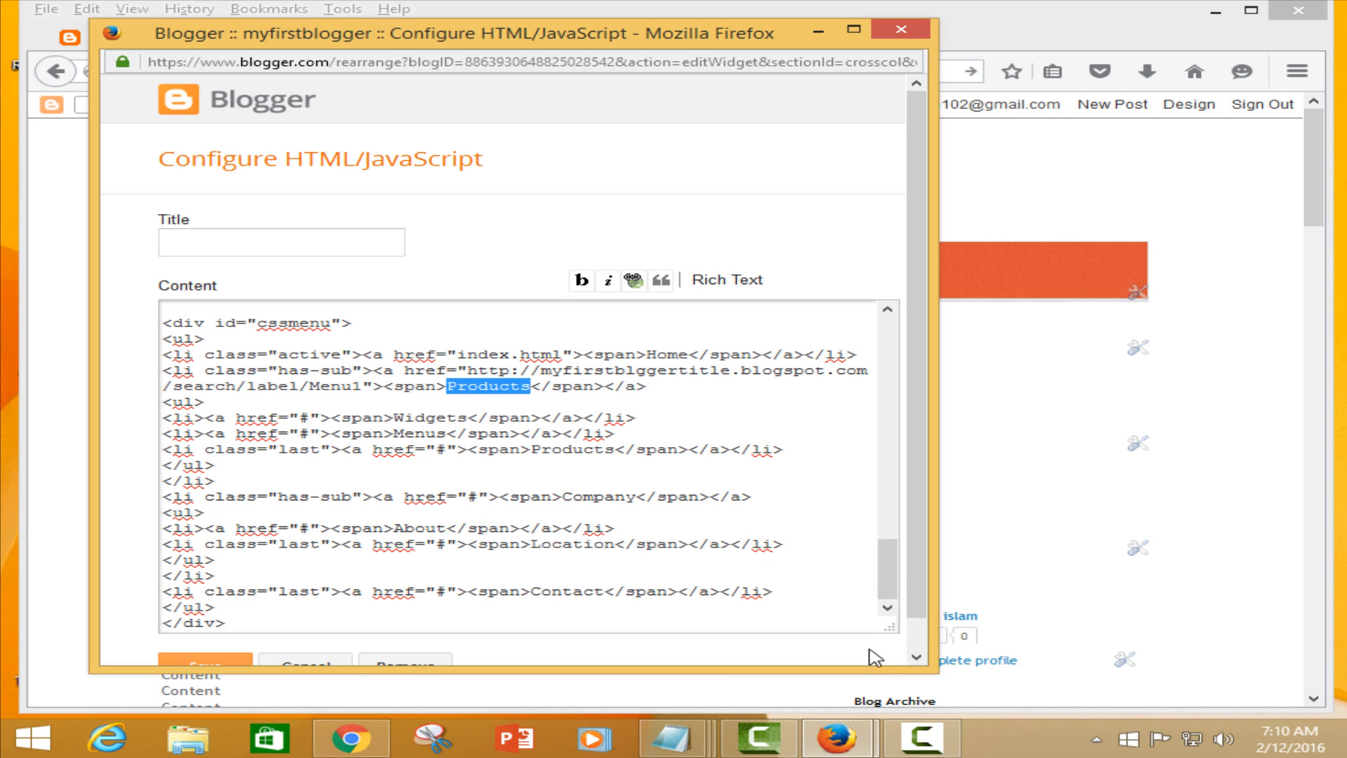
click(203, 666)
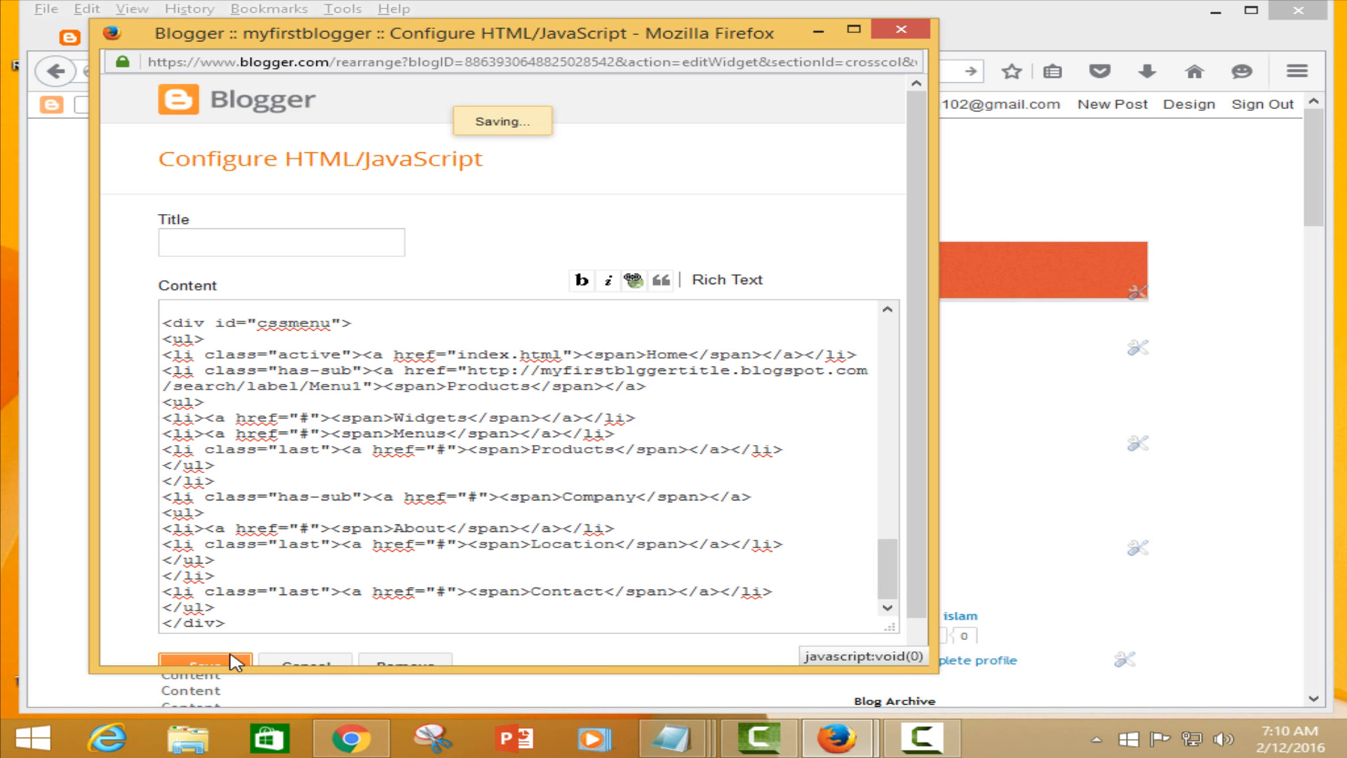
click(205, 665)
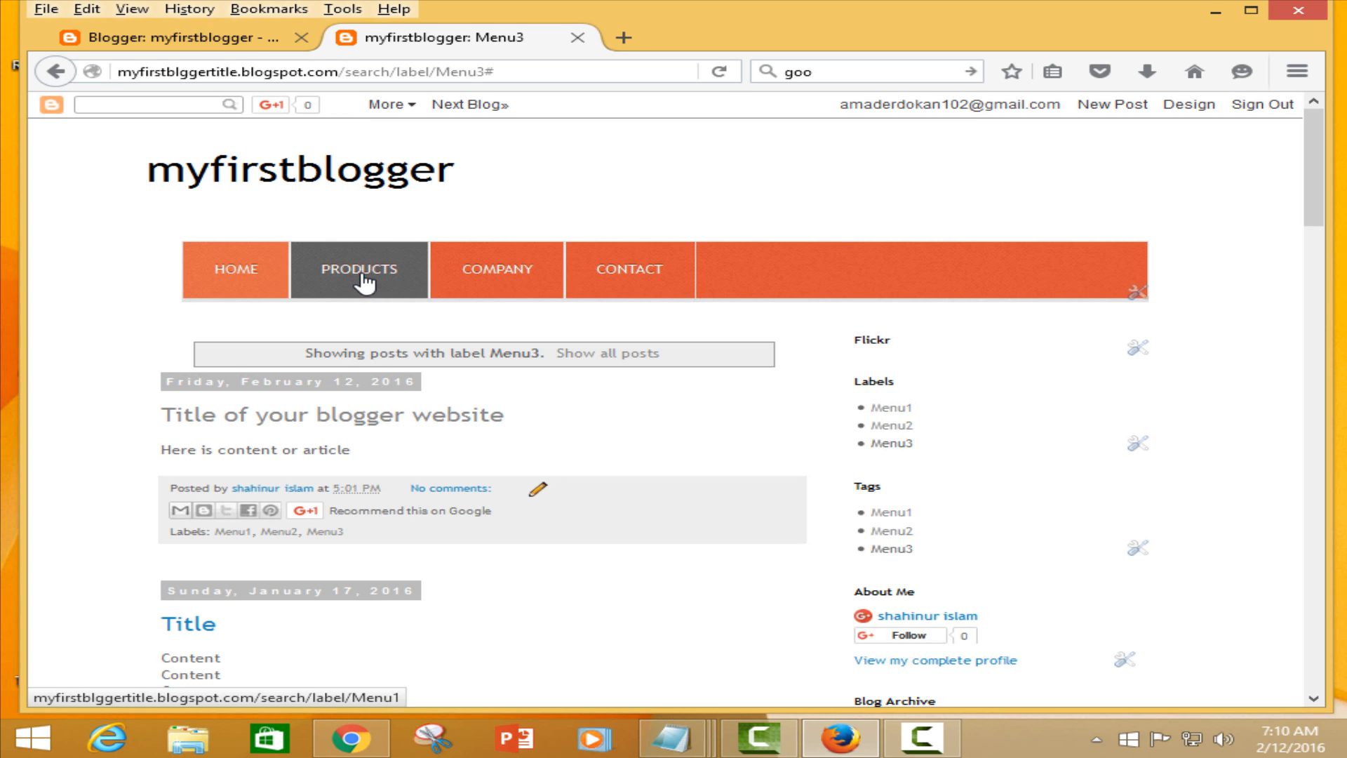
- Confirm the Products tab opens the Menu1 label page listing its posts
click(892, 407)
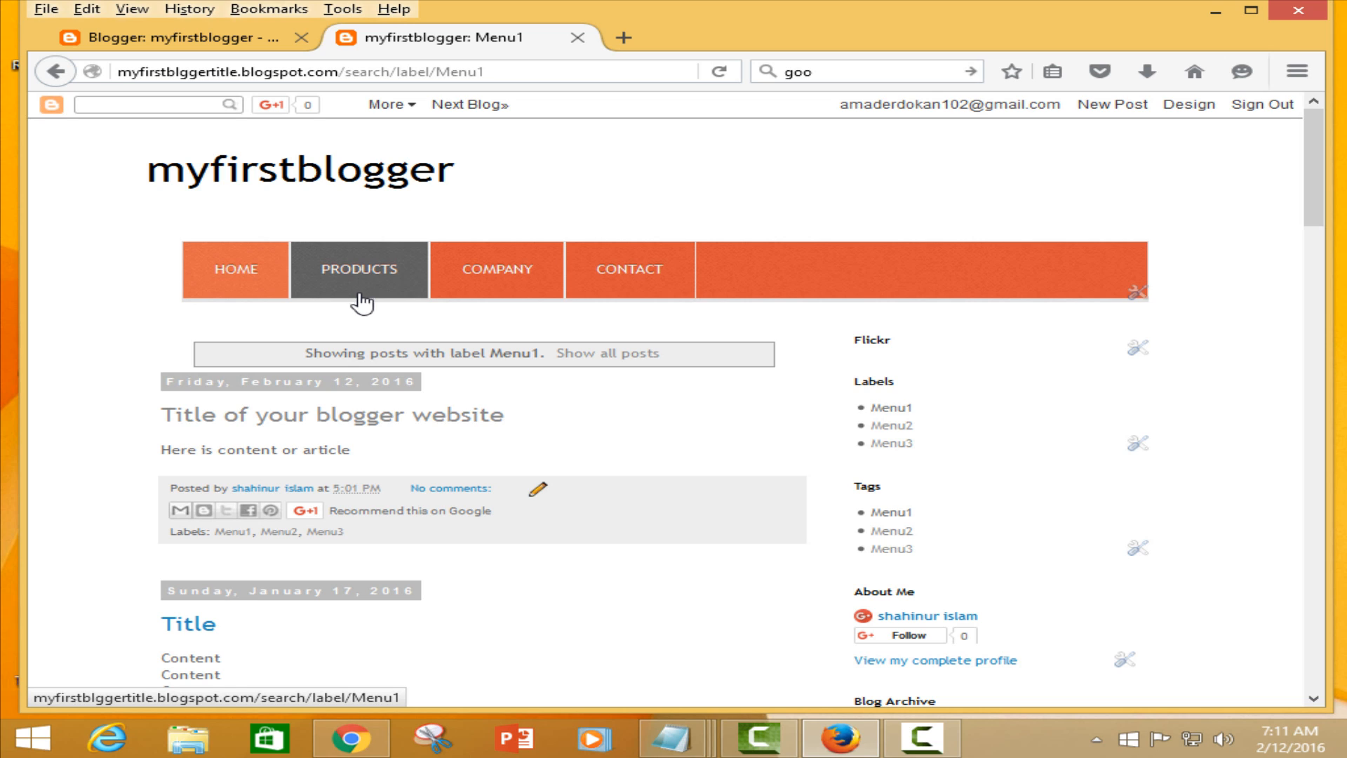
mouse_move(623, 623)
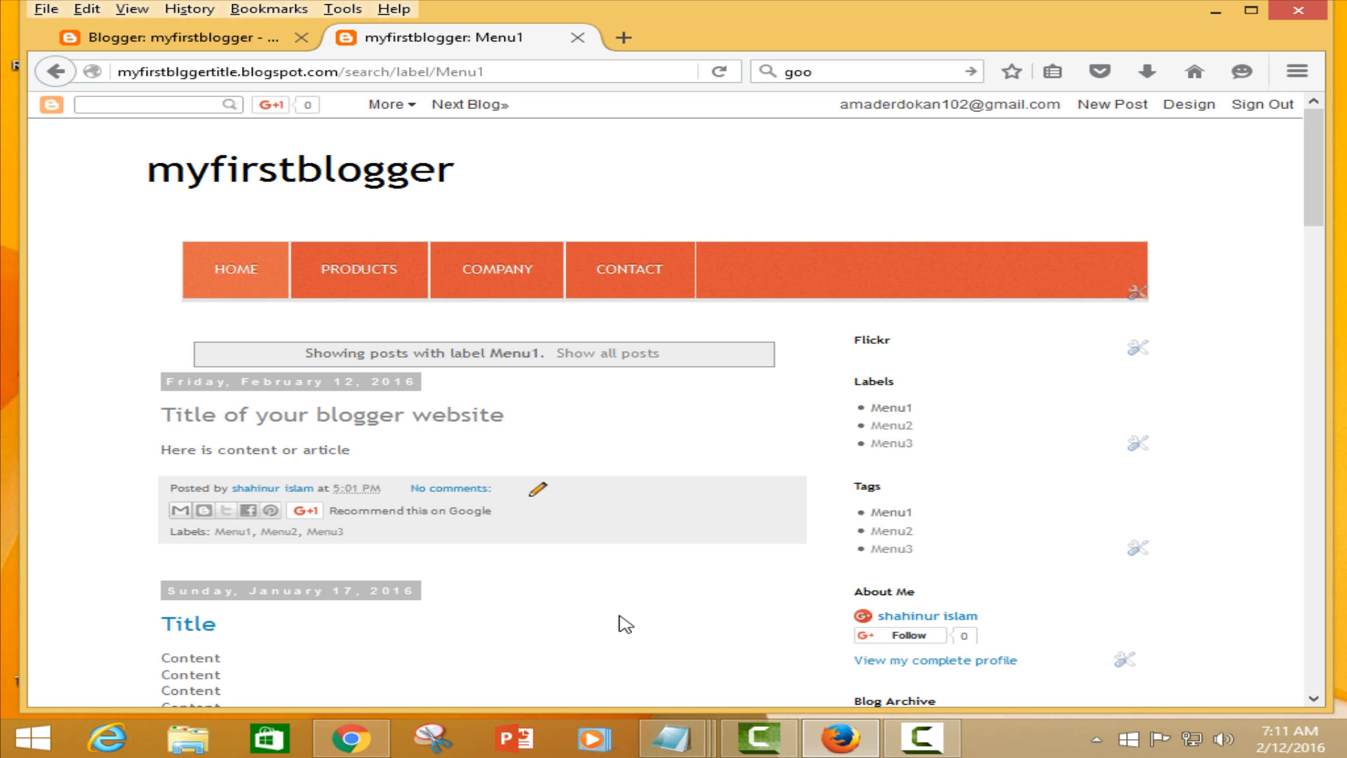
mouse_move(1146, 338)
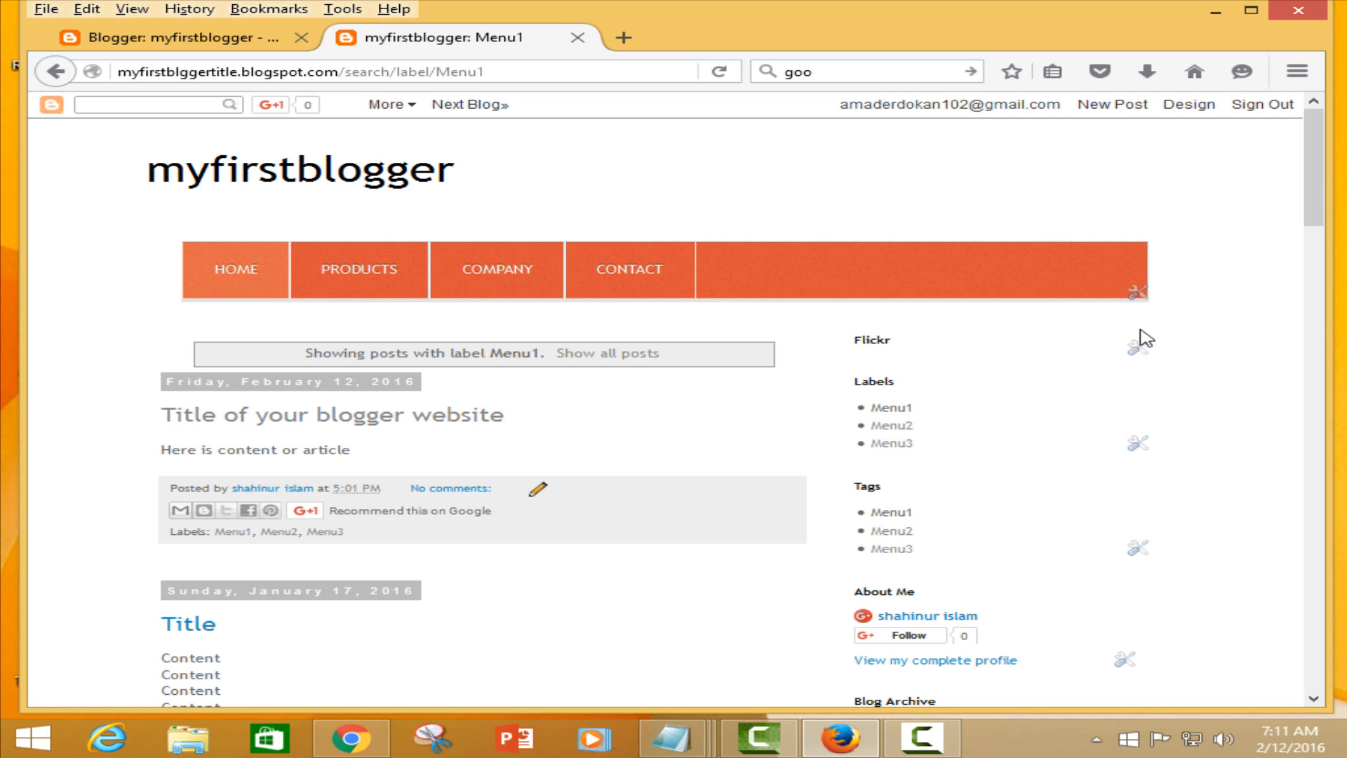
mouse_move(705, 597)
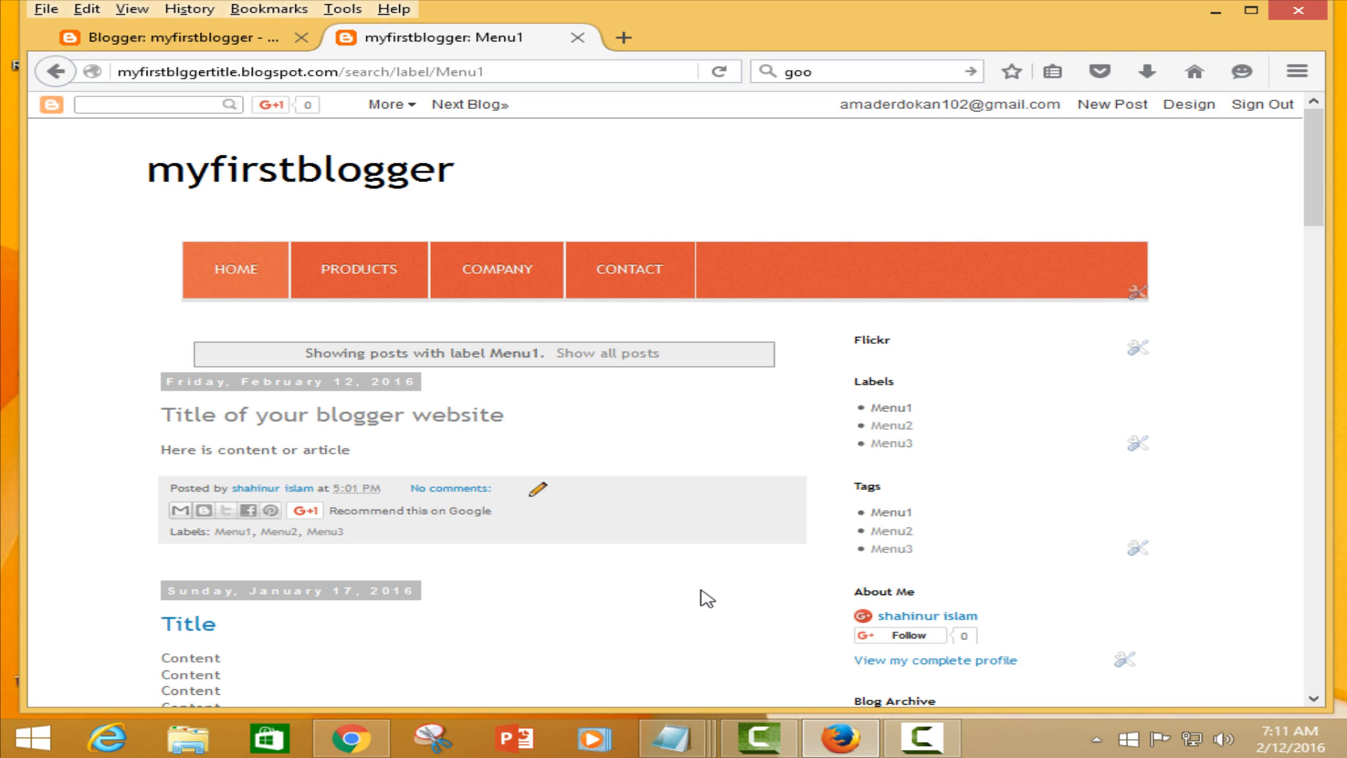
mouse_move(731, 563)
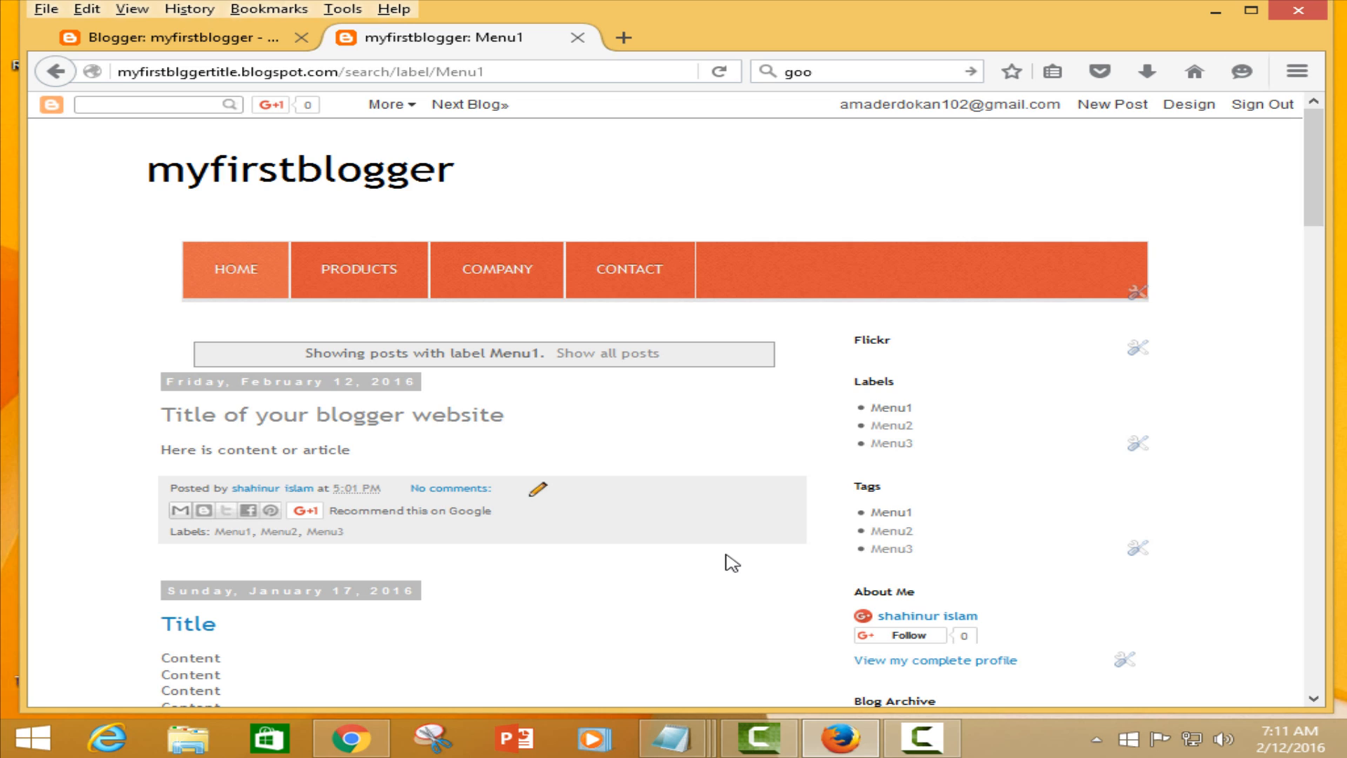
mouse_move(763, 490)
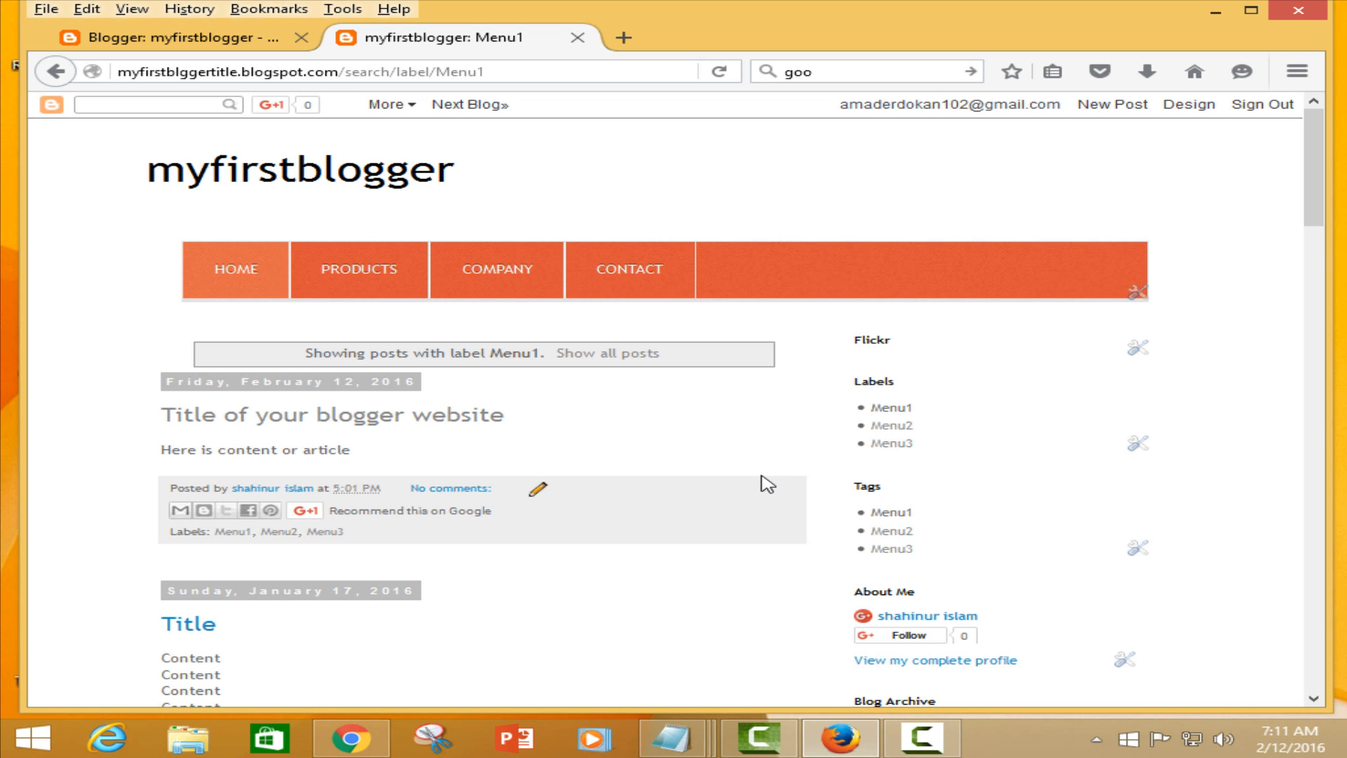
mouse_move(748, 435)
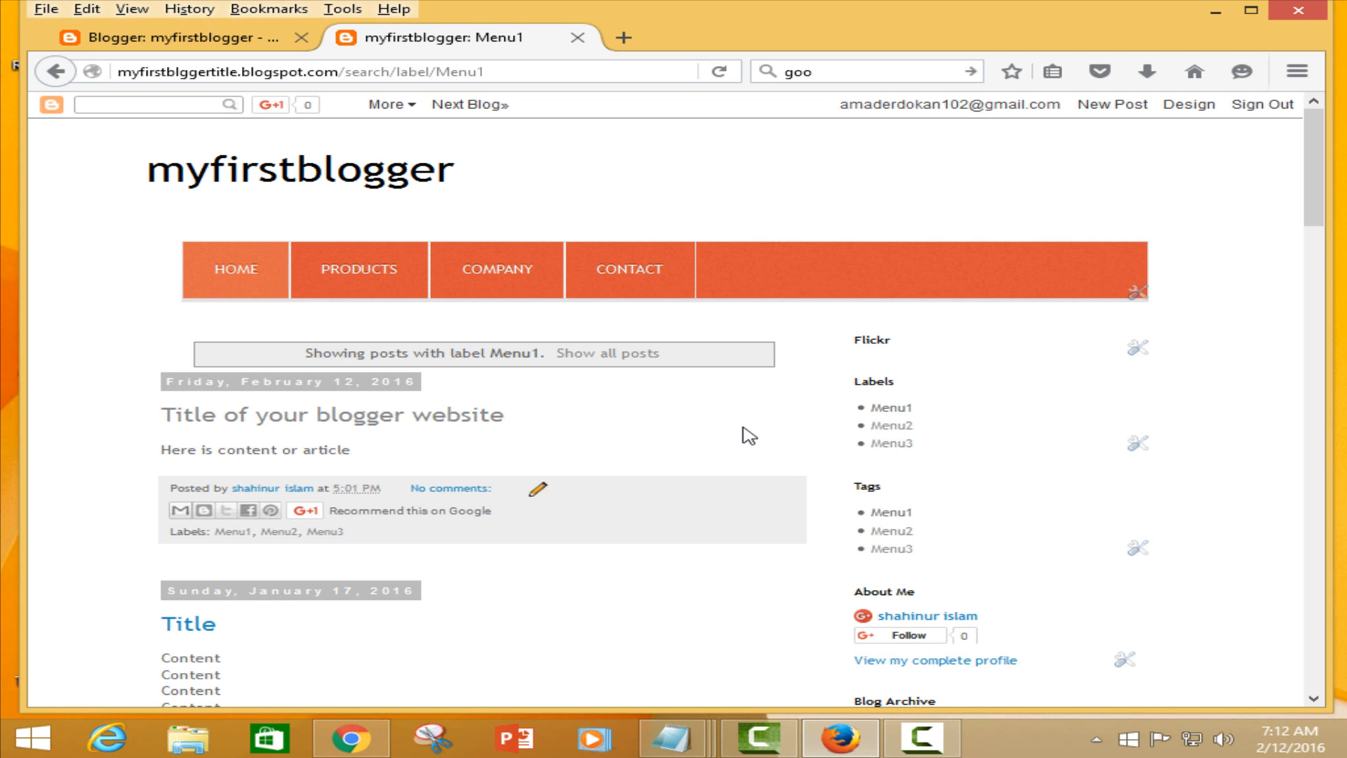